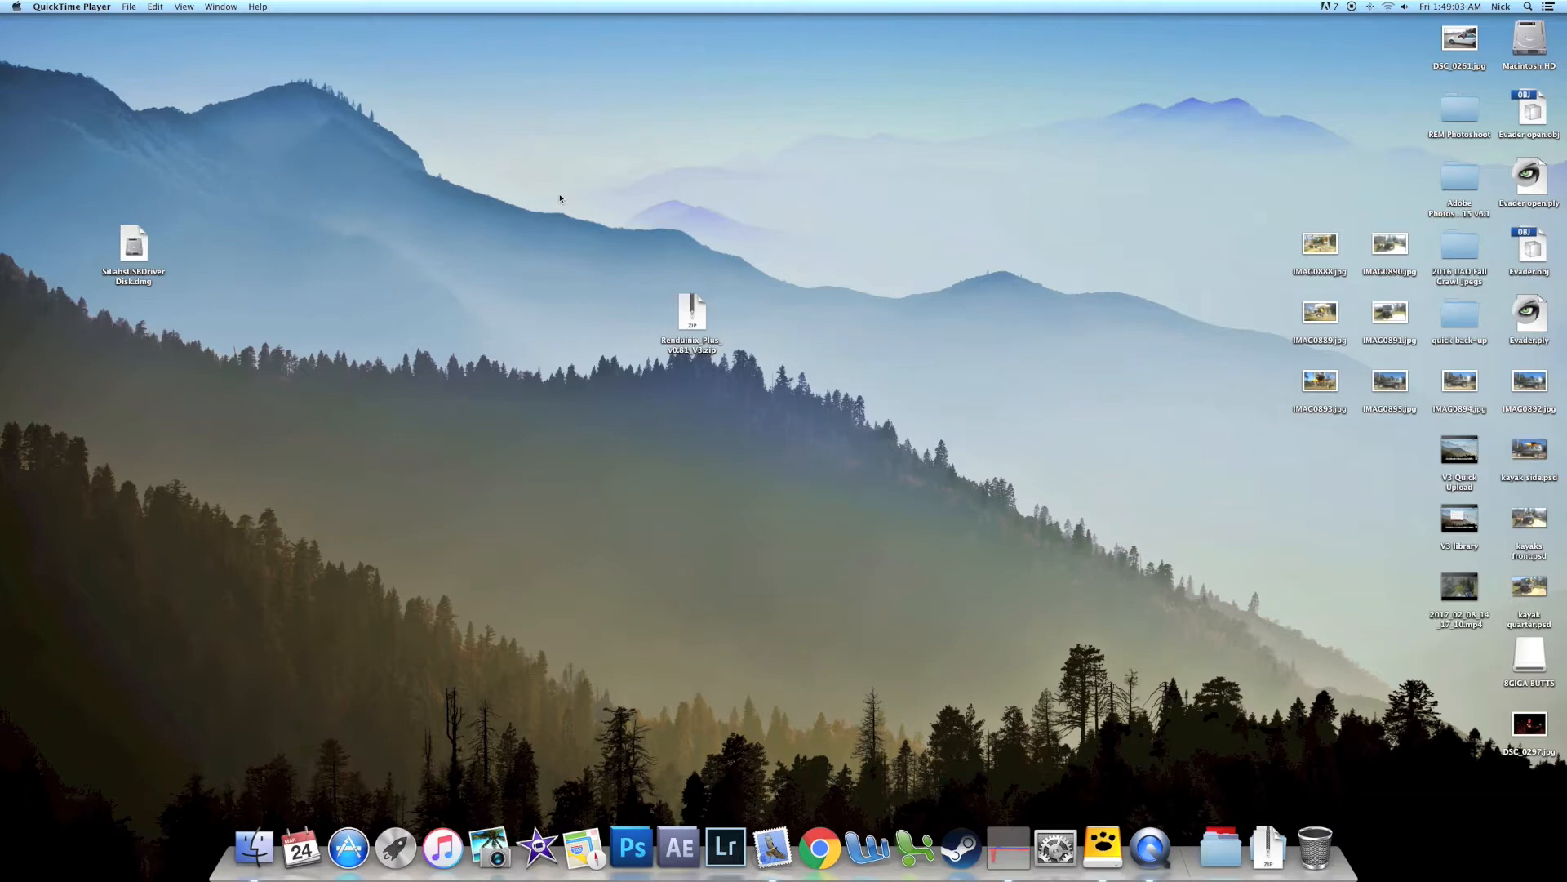
{"action": "mouse_move", "coordinate": [718, 398]}
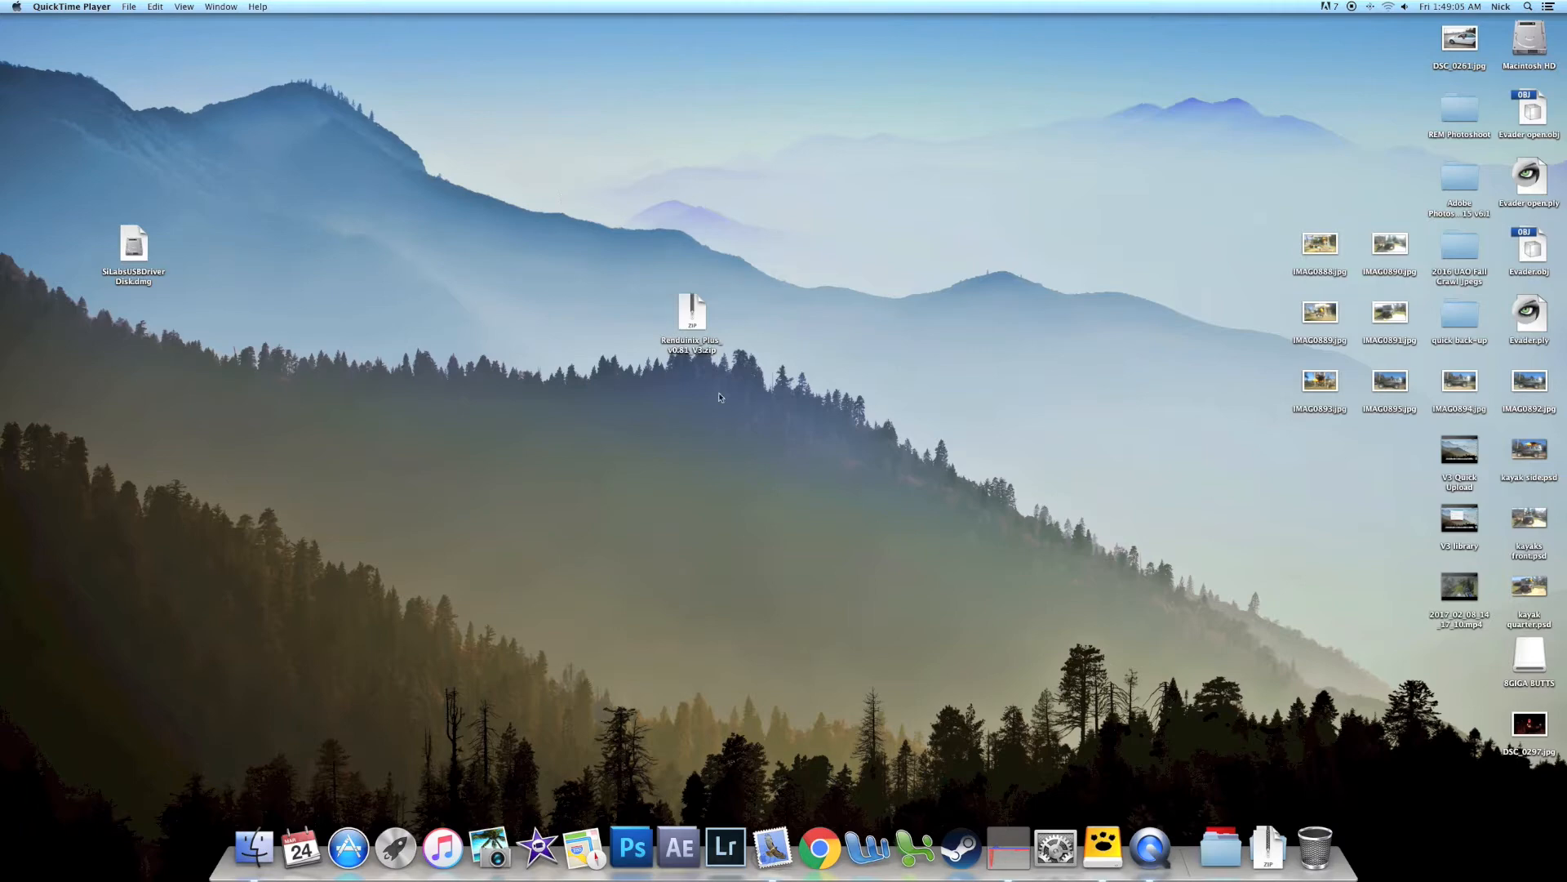
{"action": "mouse_move", "coordinate": [898, 803]}
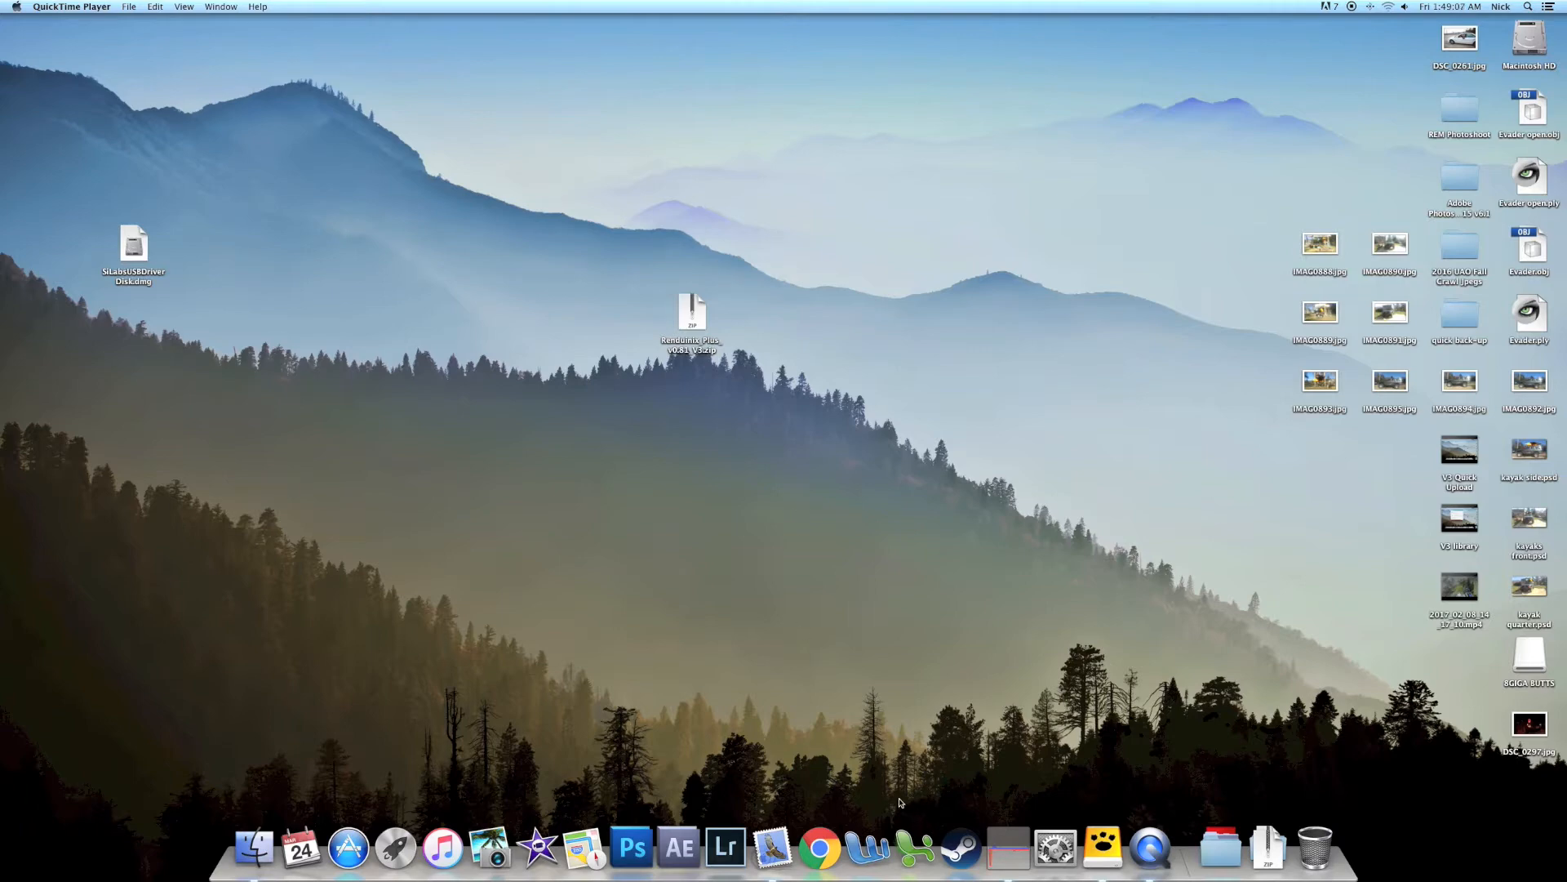
{"action": "mouse_move", "coordinate": [738, 542]}
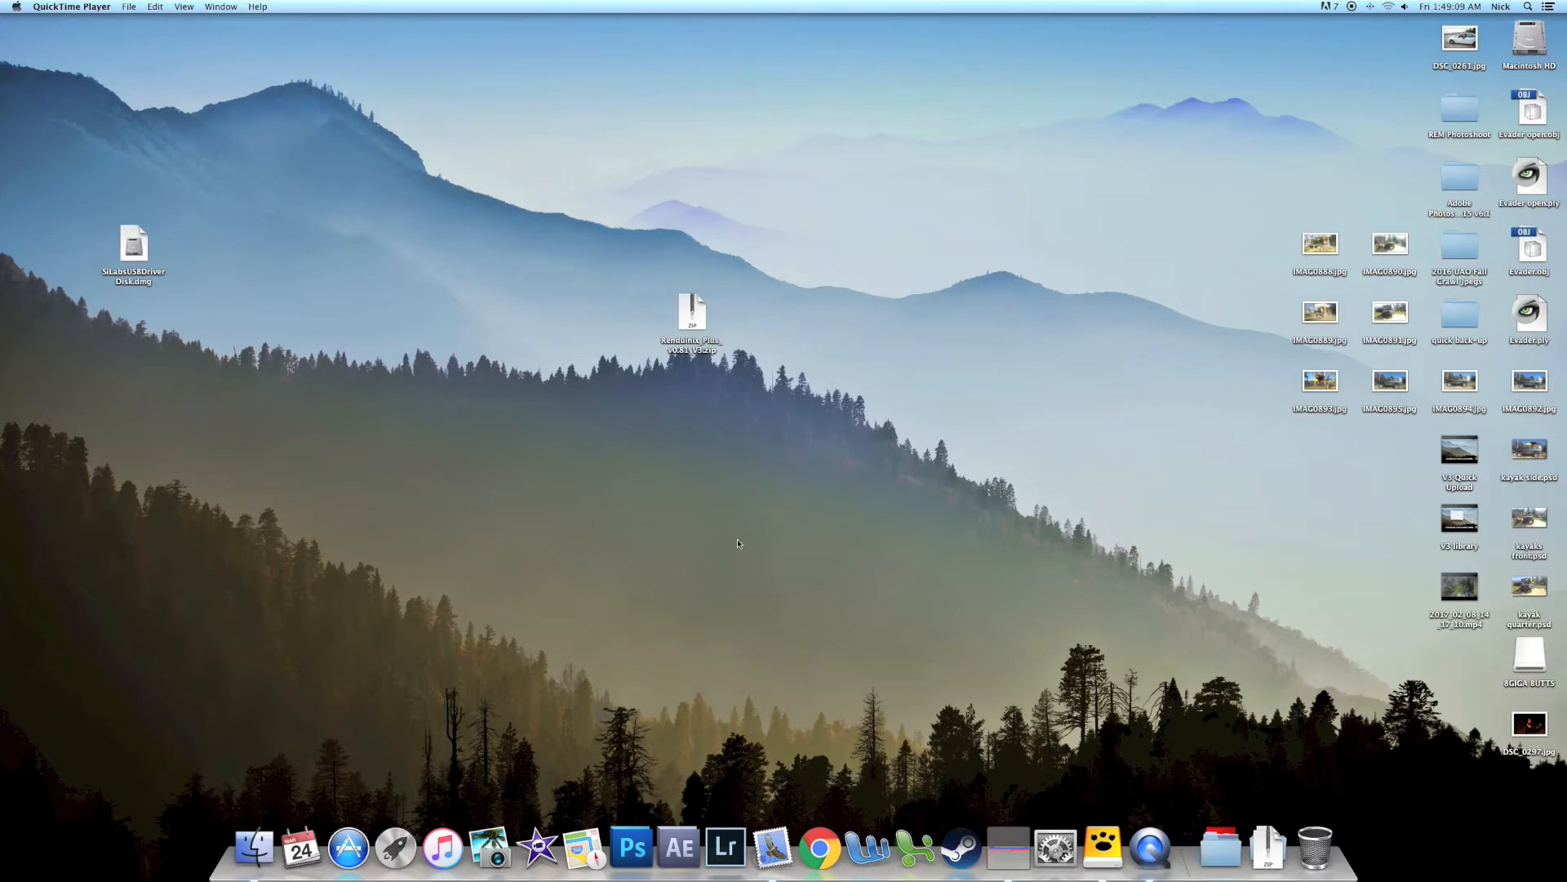
{"action": "mouse_move", "coordinate": [818, 849]}
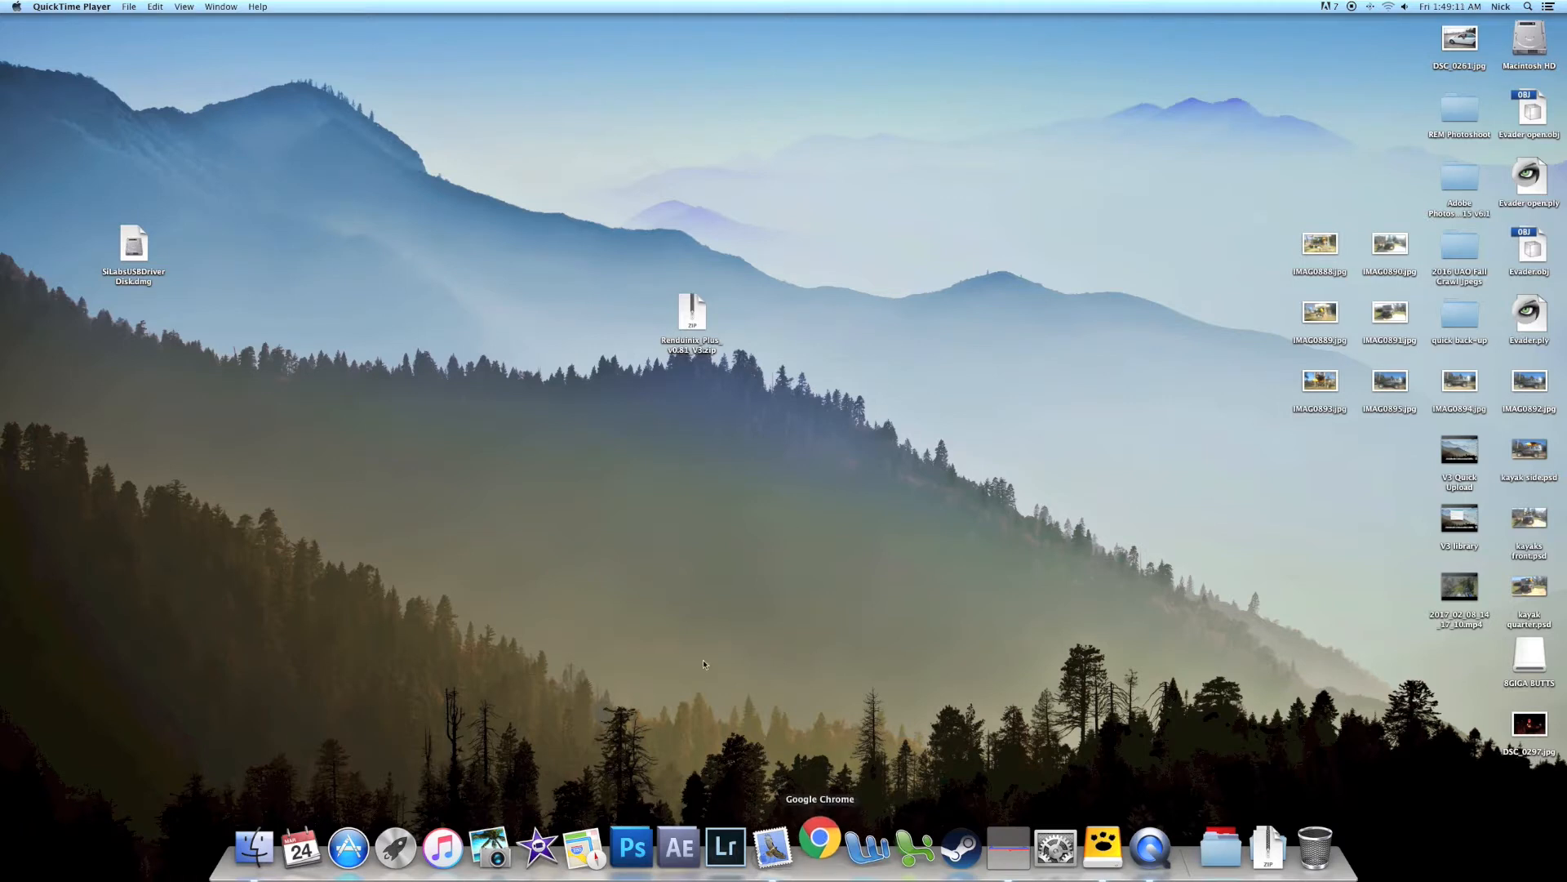
Launch Chrome and expand the pinned R.E.M. post down to the Renduinix PLUS build links.
{"action": "left_click", "coordinate": [818, 847]}
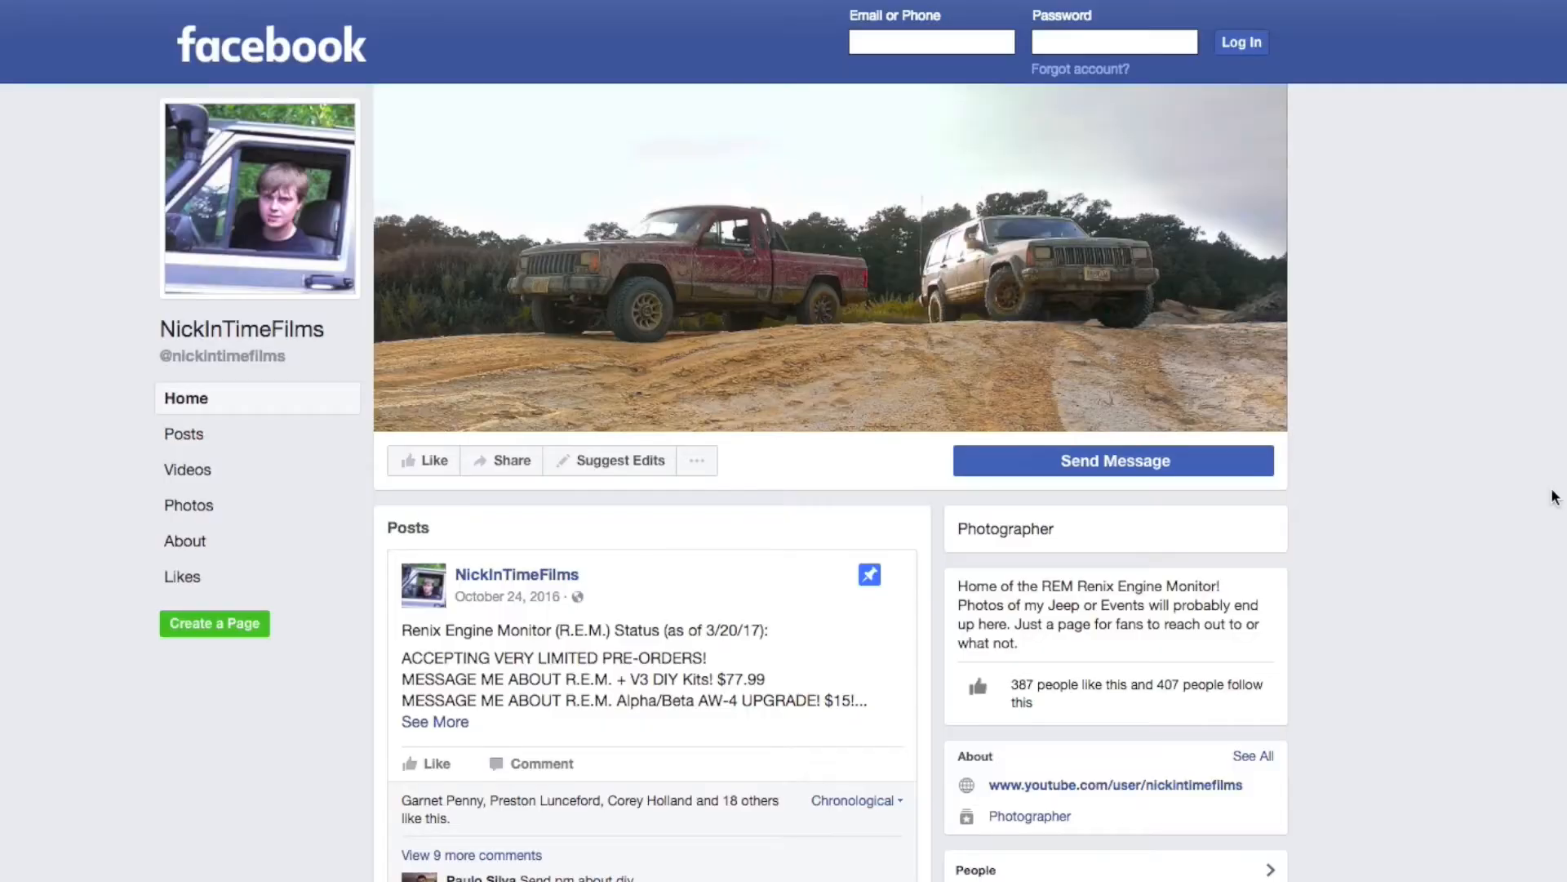
{"action": "mouse_move", "coordinate": [617, 573]}
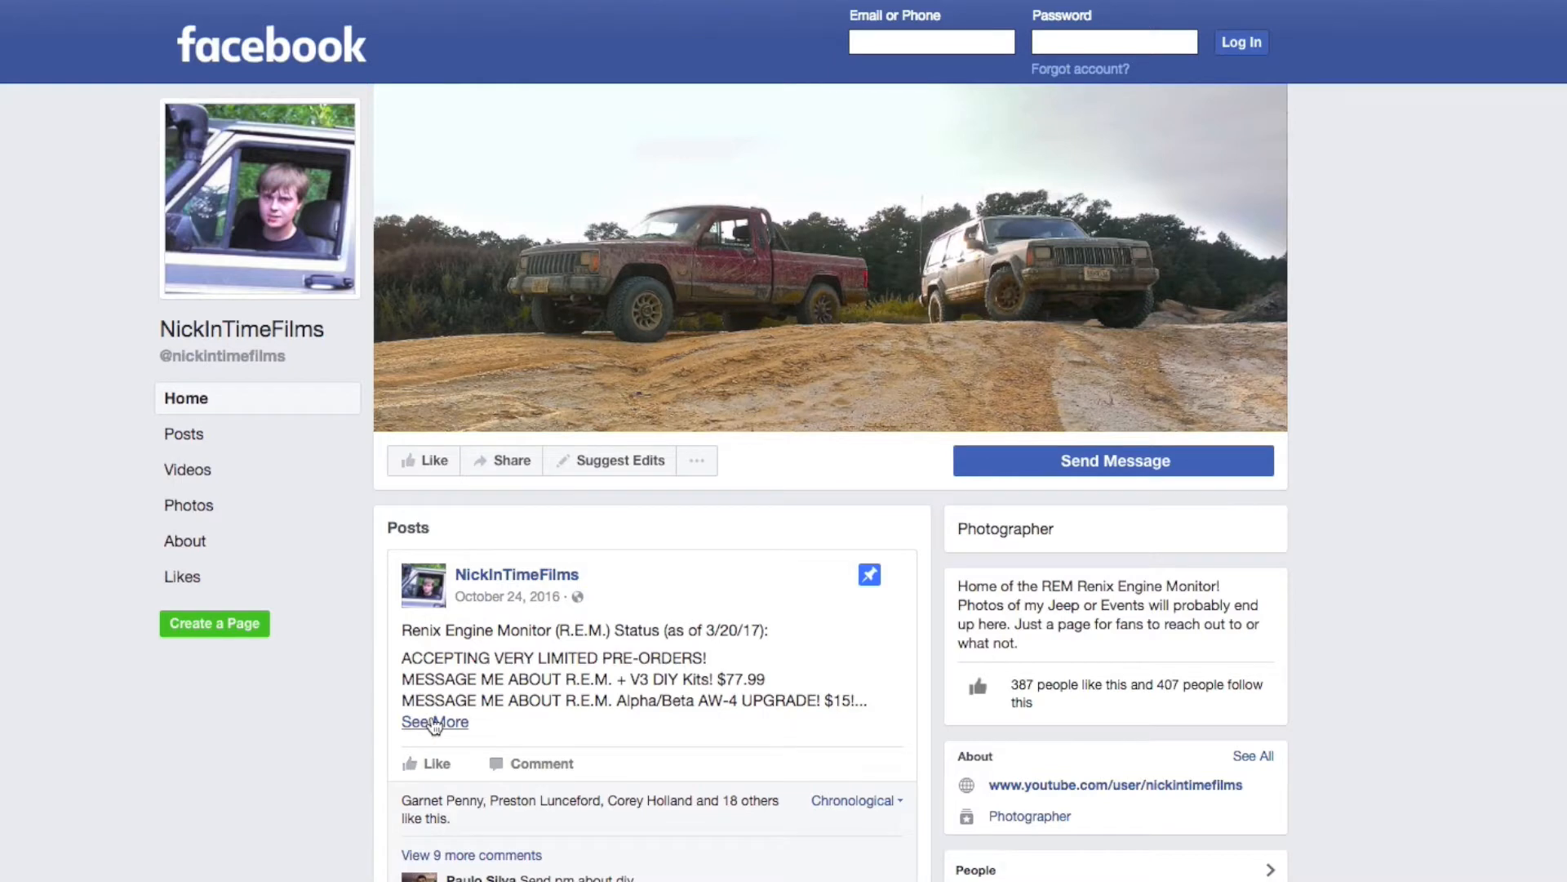
{"action": "left_click", "coordinate": [435, 720]}
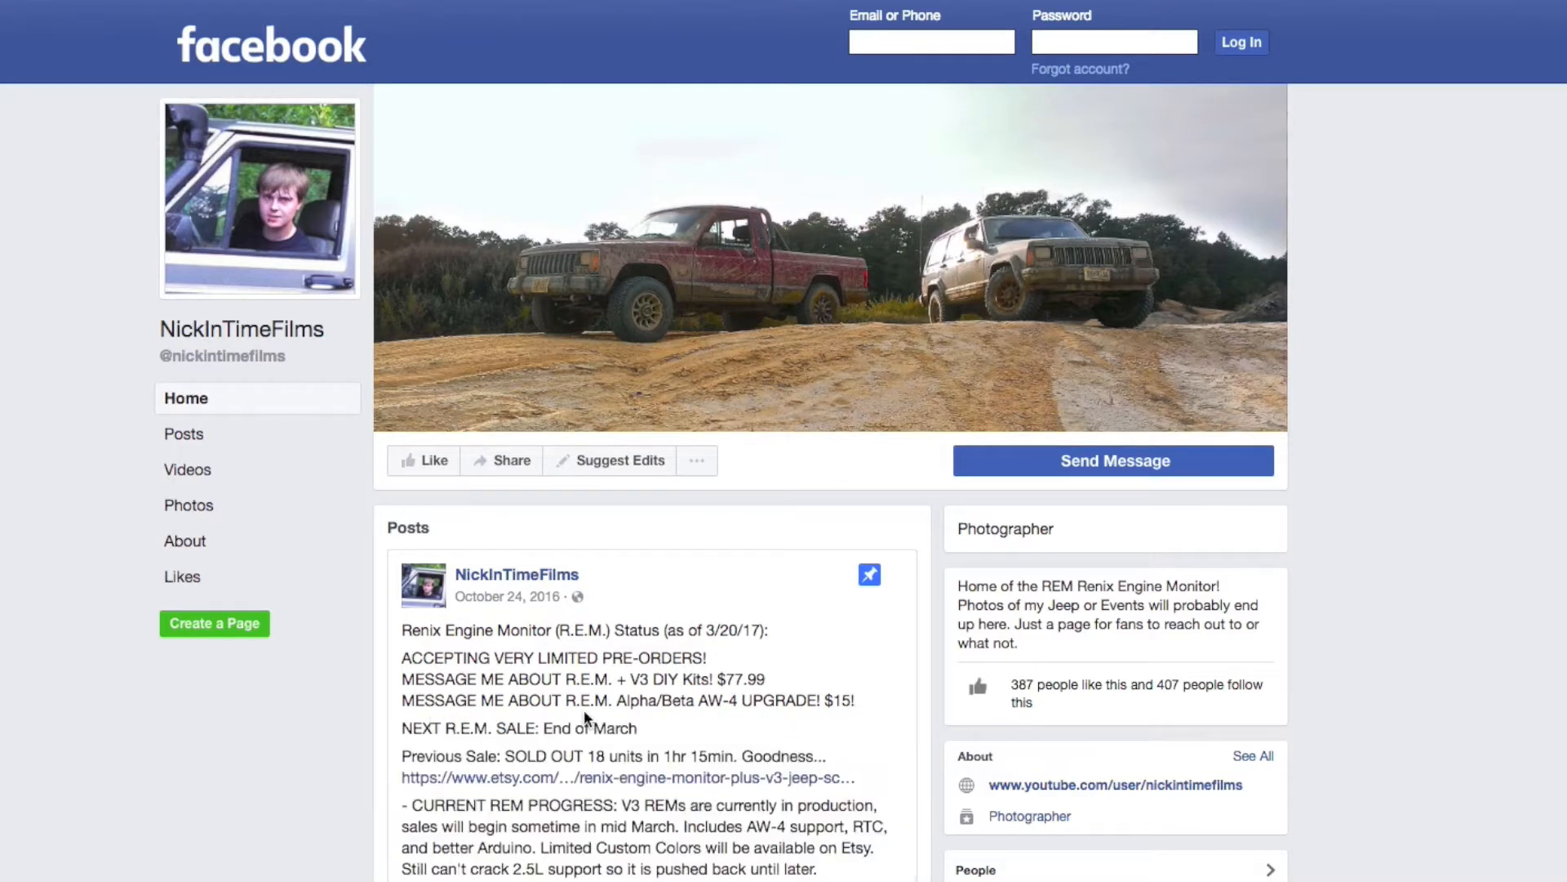
{"action": "scroll", "scroll_direction": "down", "scroll_amount": 3}
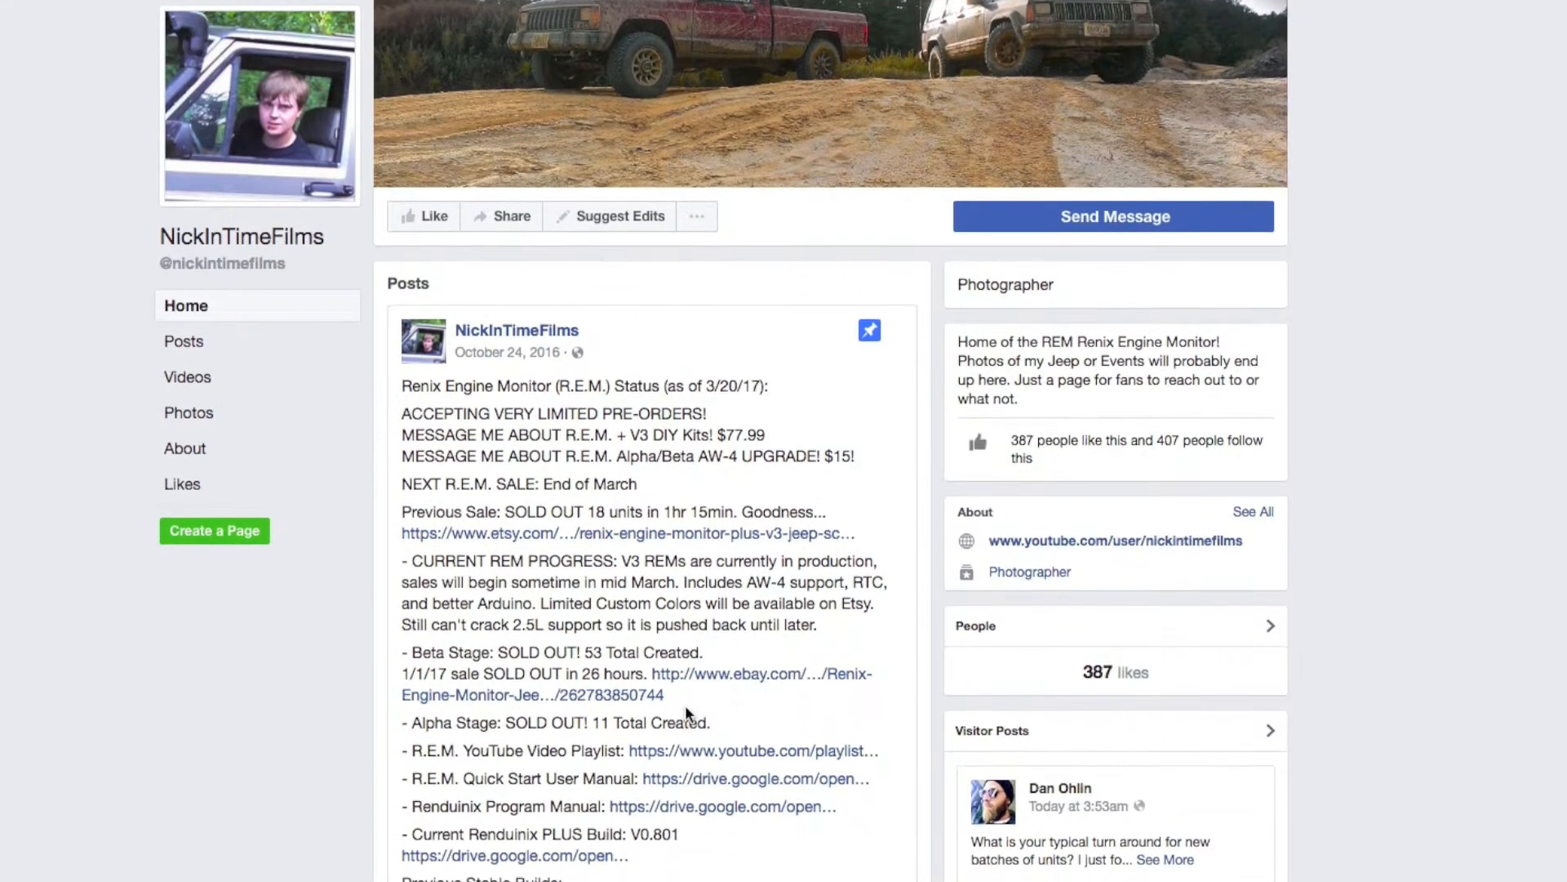
{"action": "scroll", "scroll_direction": "down", "scroll_amount": 3}
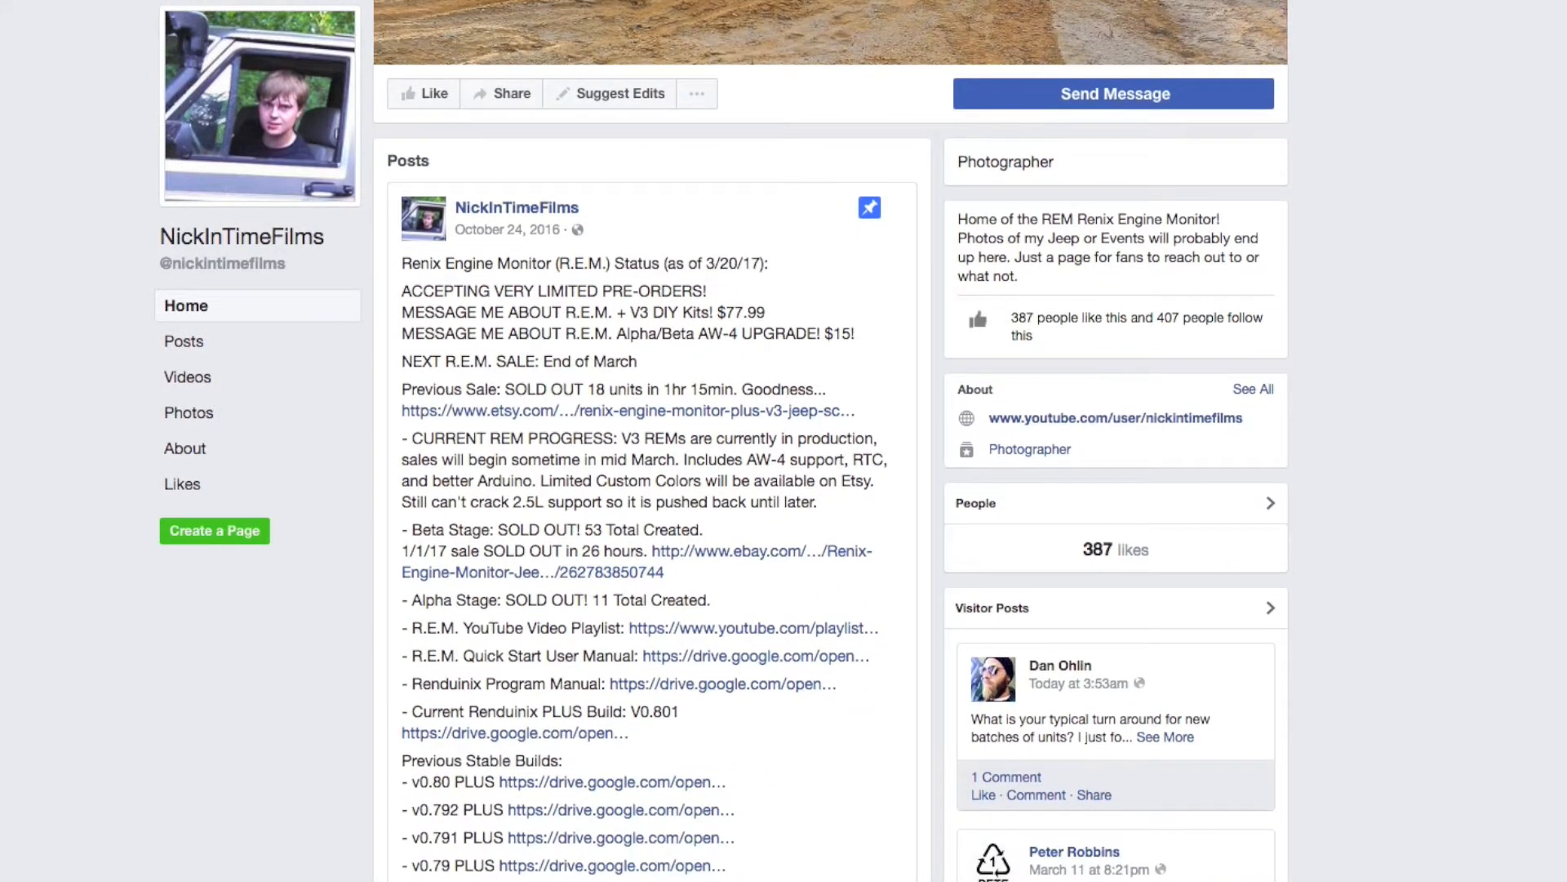
{"action": "mouse_move", "coordinate": [621, 760]}
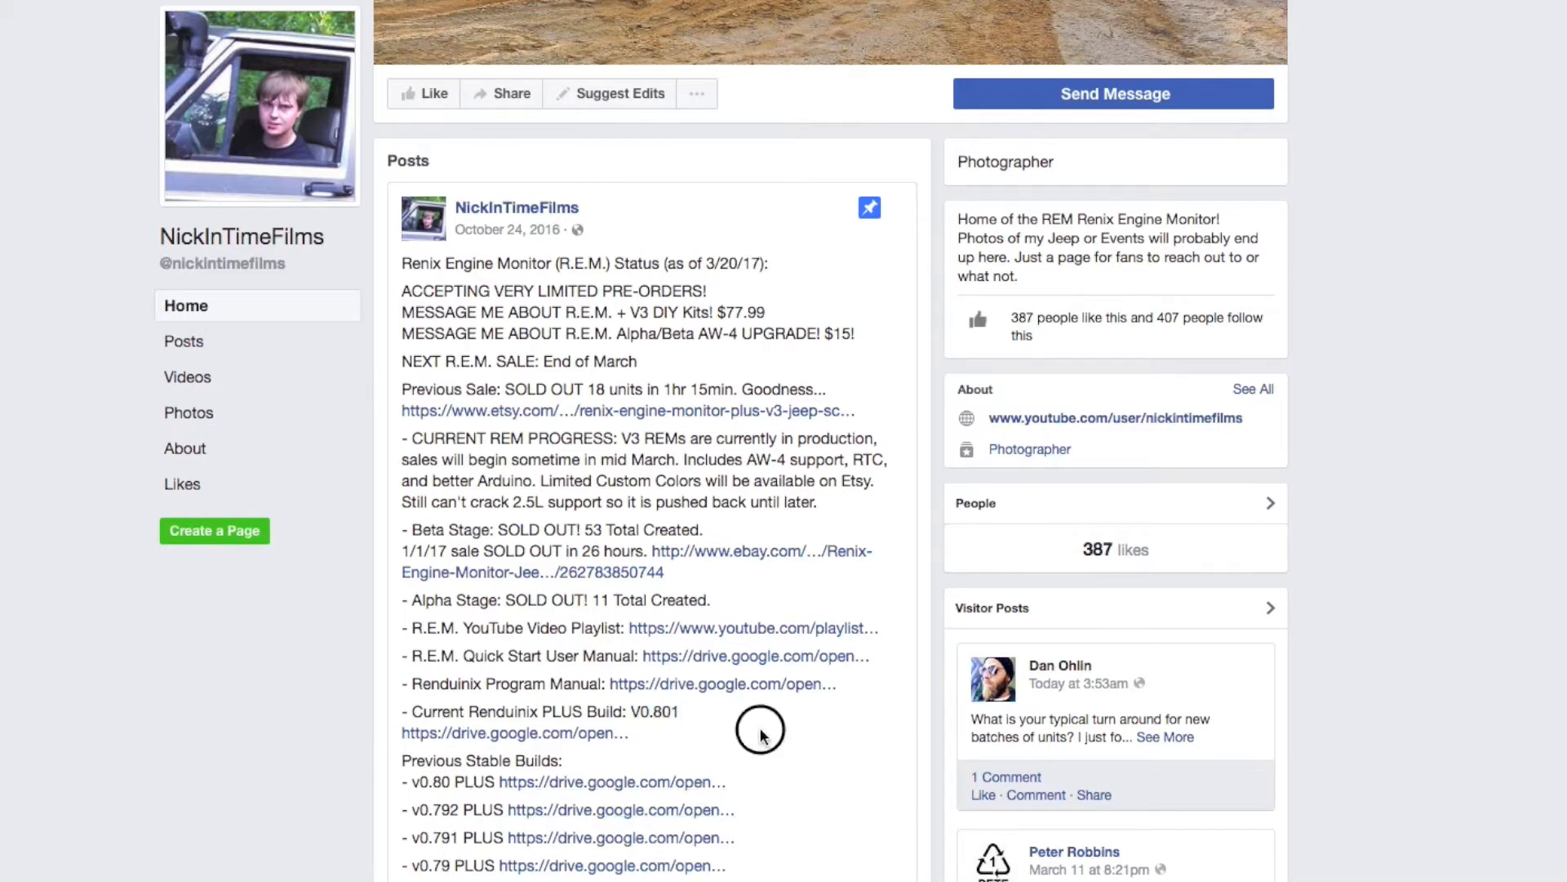
{"action": "mouse_move", "coordinate": [551, 820]}
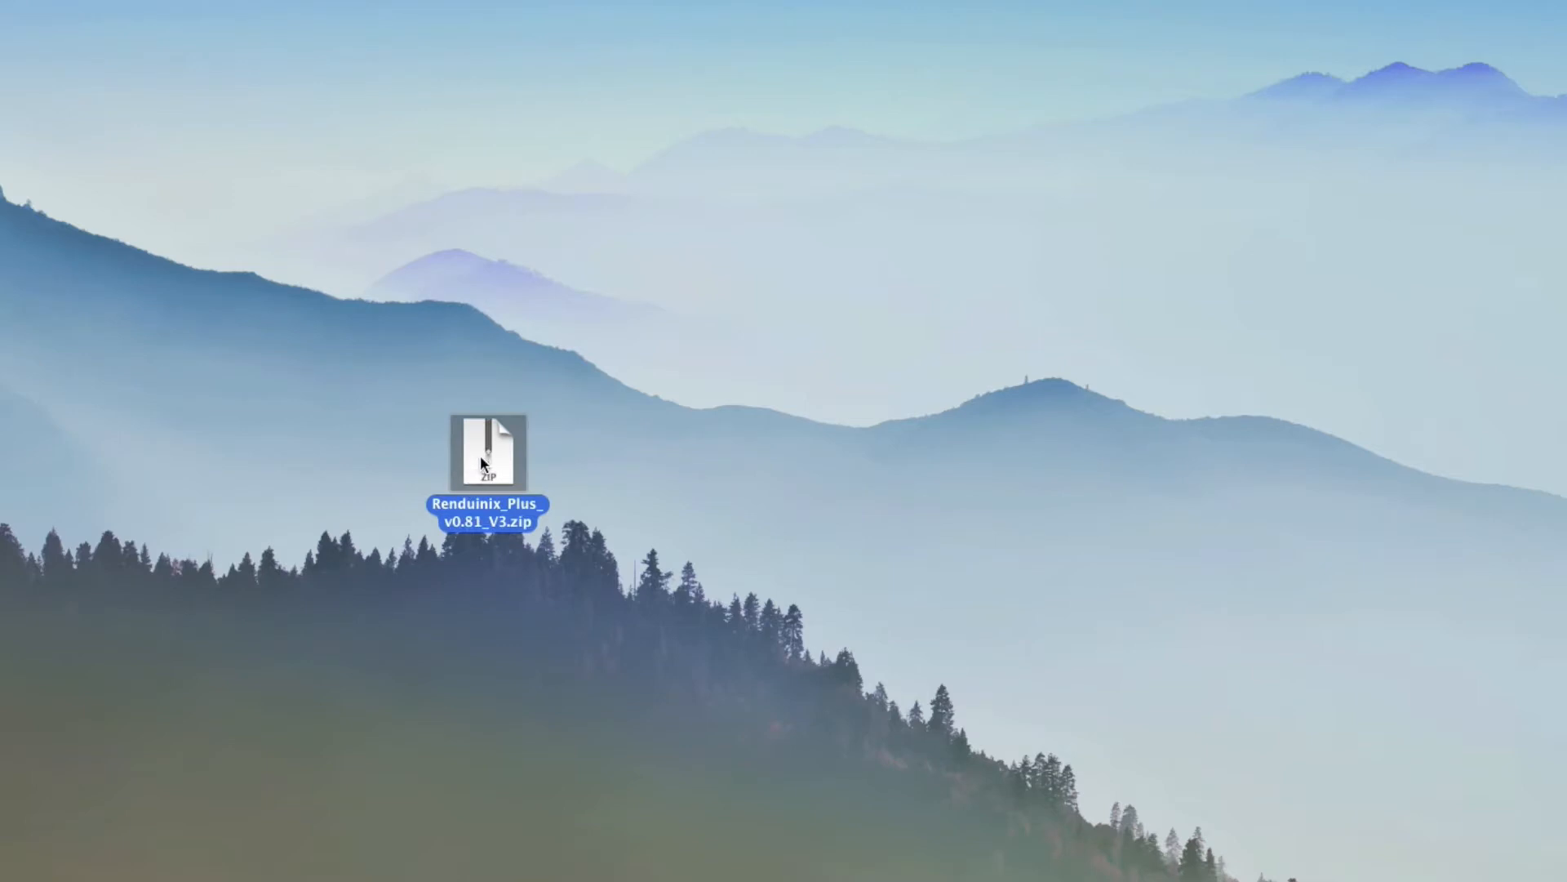
Extract Renduinix_Plus_v0.81_V3.zip on the desktop and open its folder of .ino sketches.
{"action": "double_click", "coordinate": [489, 452]}
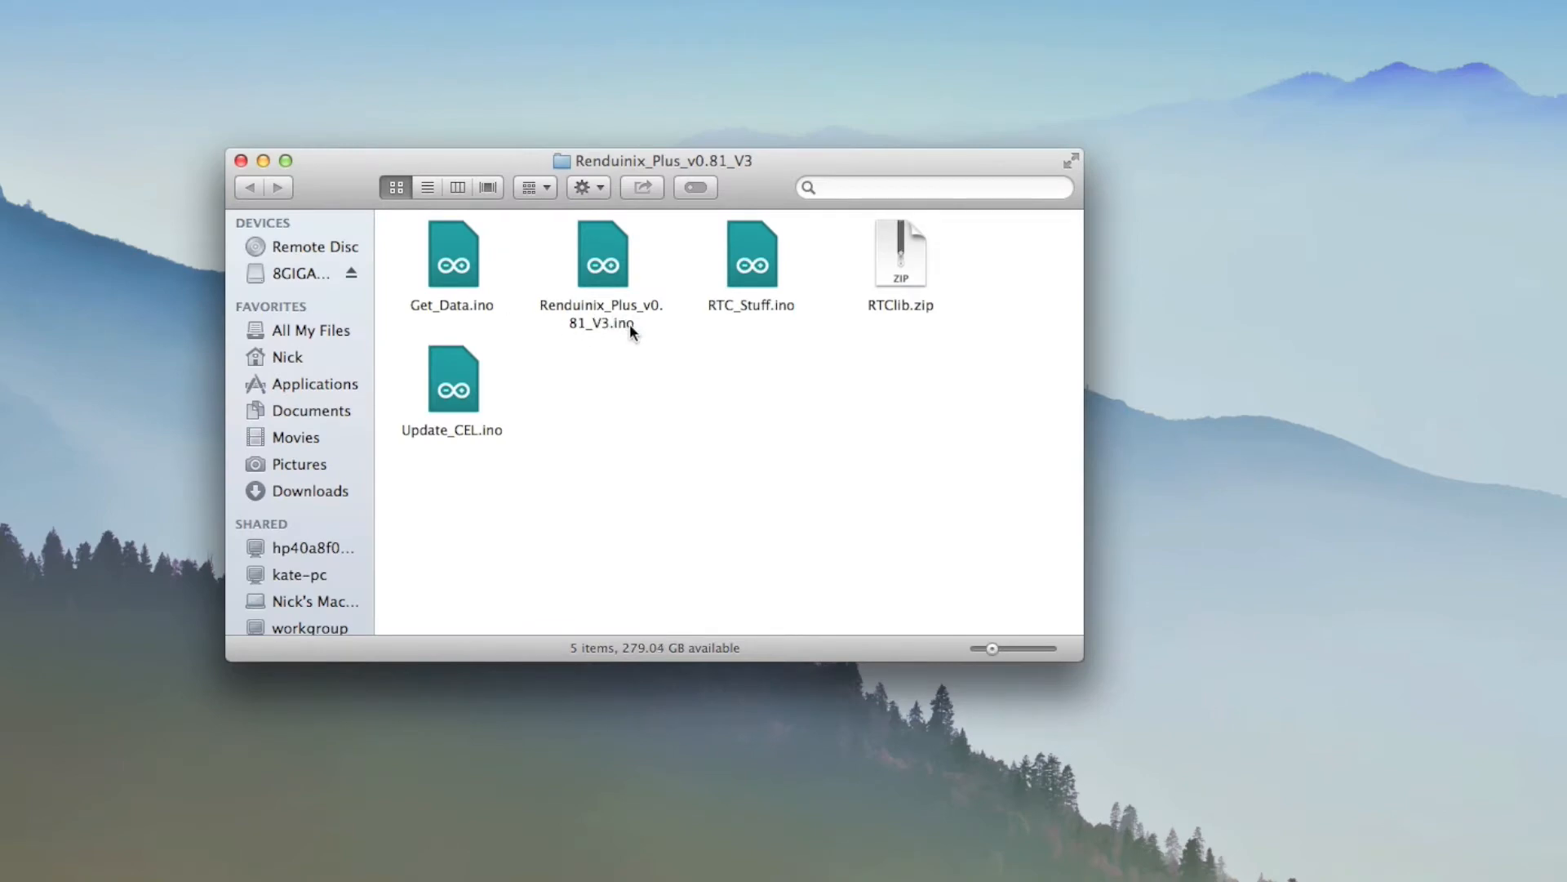
{"action": "mouse_move", "coordinate": [609, 263]}
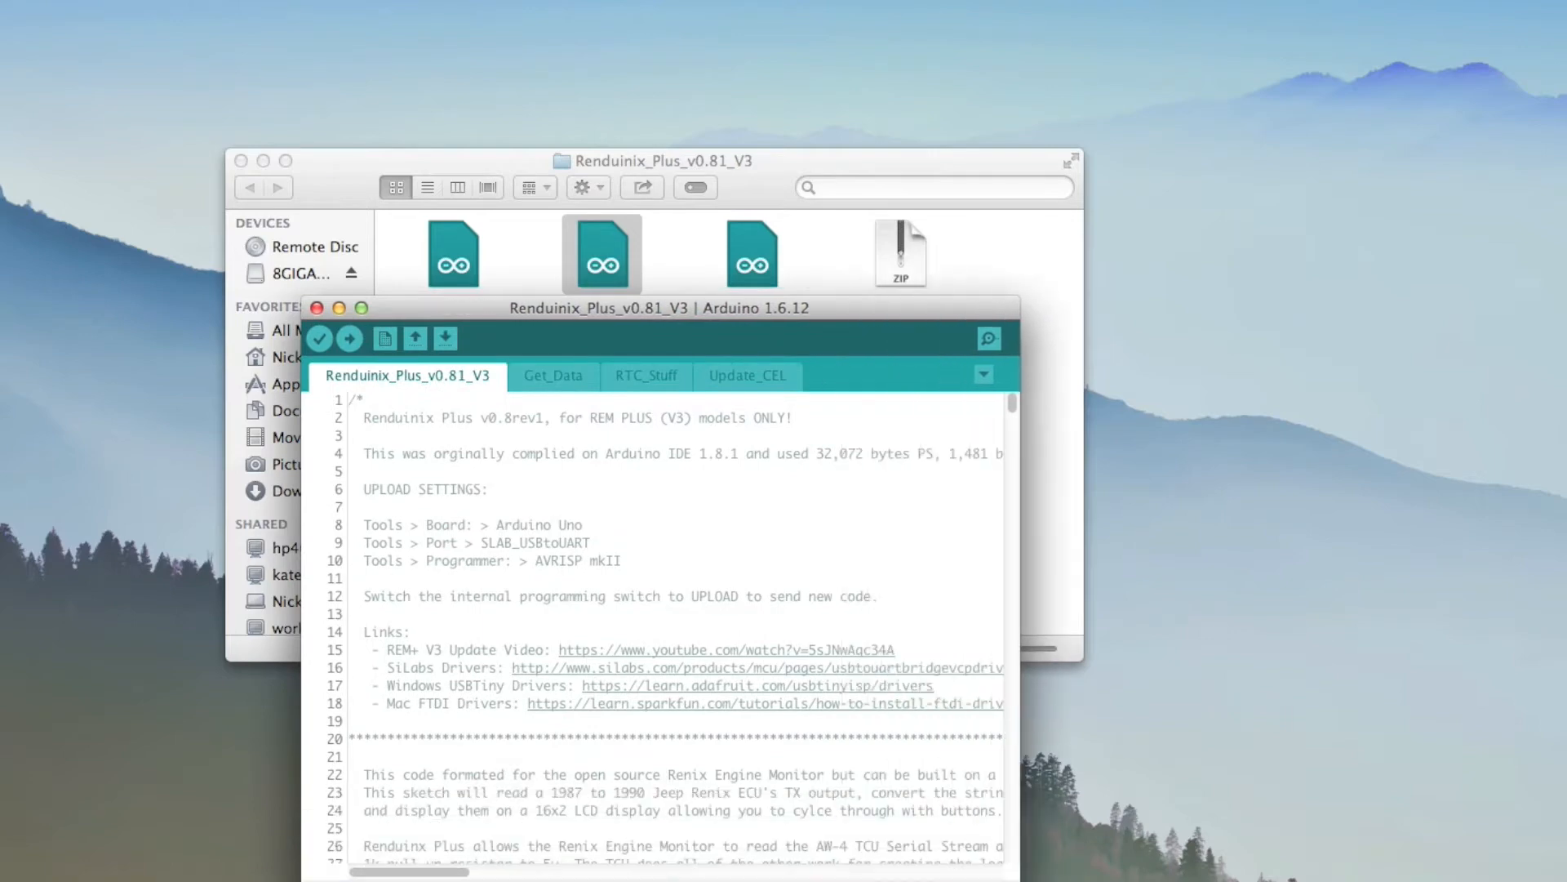
Bring the Renduinix_Plus_v0.81_V3 sketch window fully into view to read its UPLOAD SETTINGS comment.
{"action": "left_click_drag", "start_coordinate": [600, 308], "coordinate": [498, 291]}
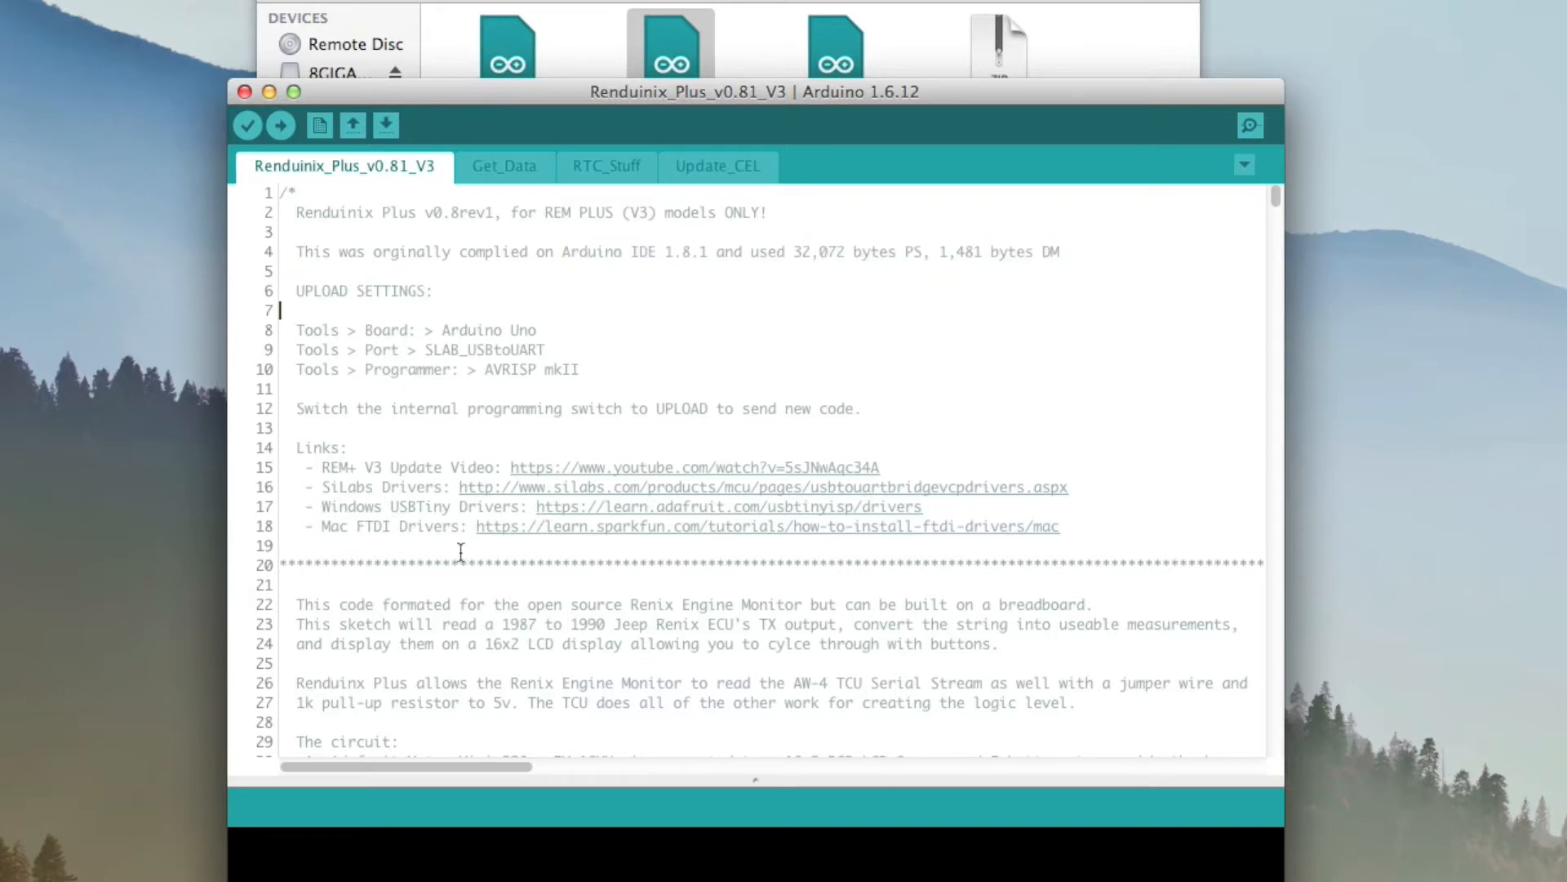
{"action": "mouse_move", "coordinate": [413, 490]}
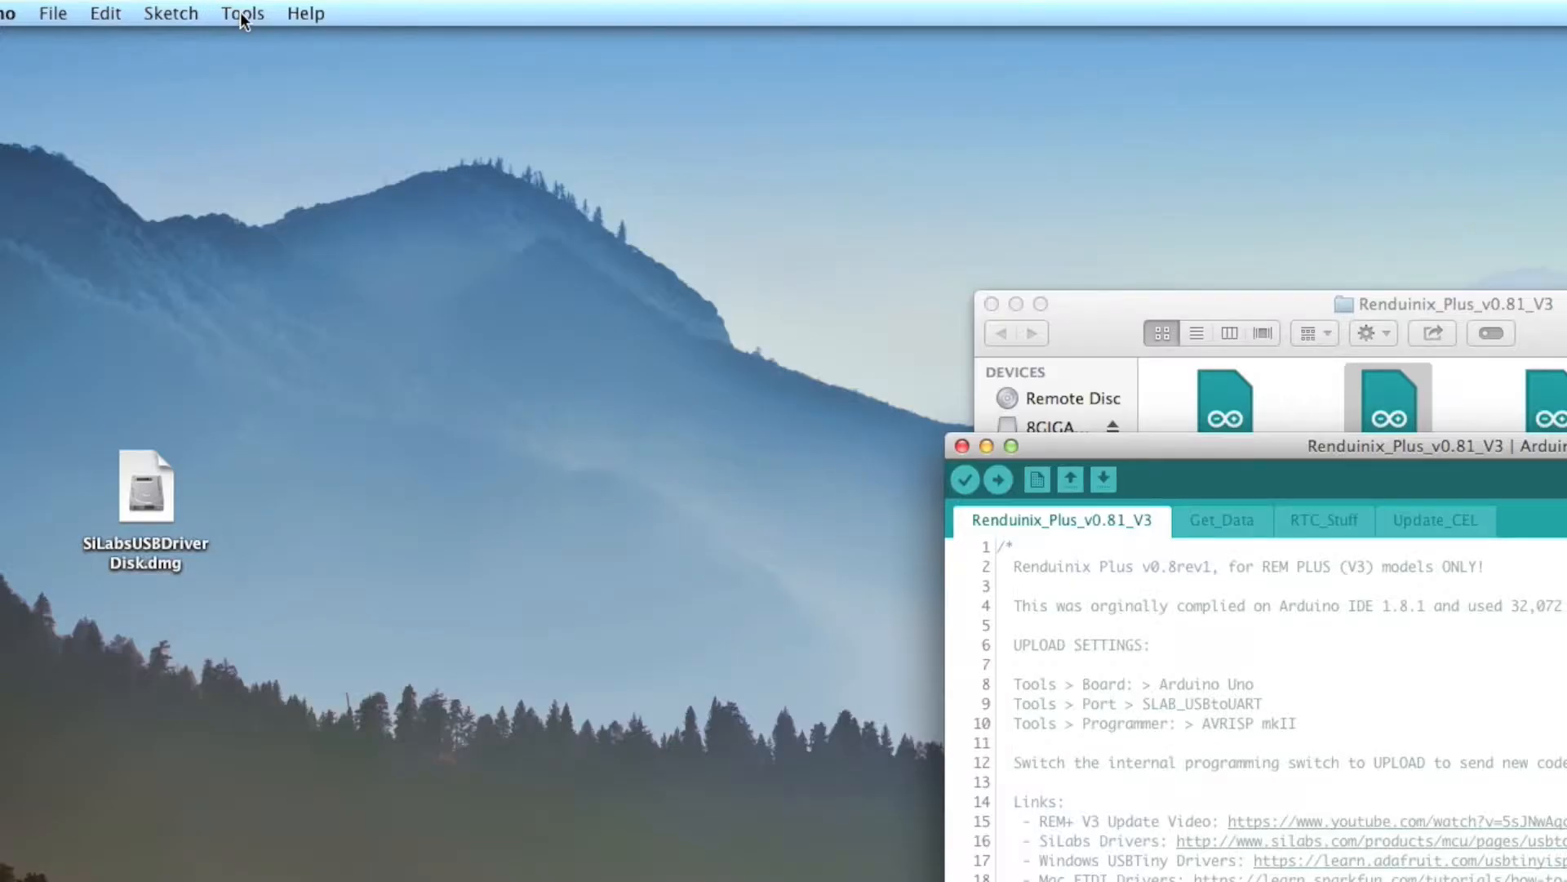
Inspect the Tools menu to confirm Arduino/Genuino Uno, /dev/cu.SLAB_USBtoUART and AVRISP mkII.
{"action": "left_click", "coordinate": [242, 13]}
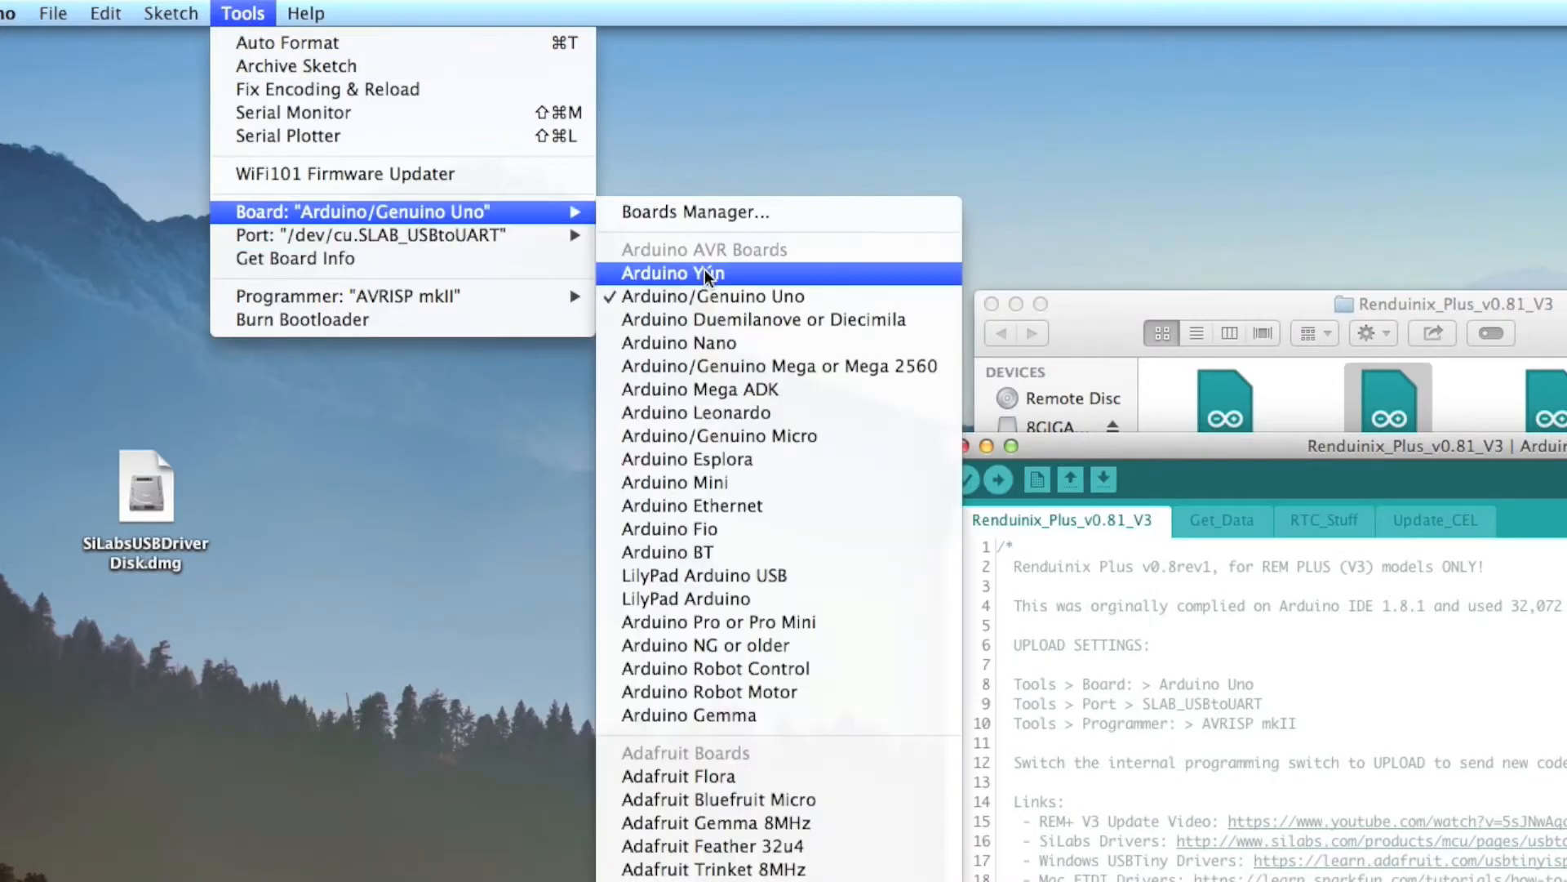
{"action": "mouse_move", "coordinate": [400, 235]}
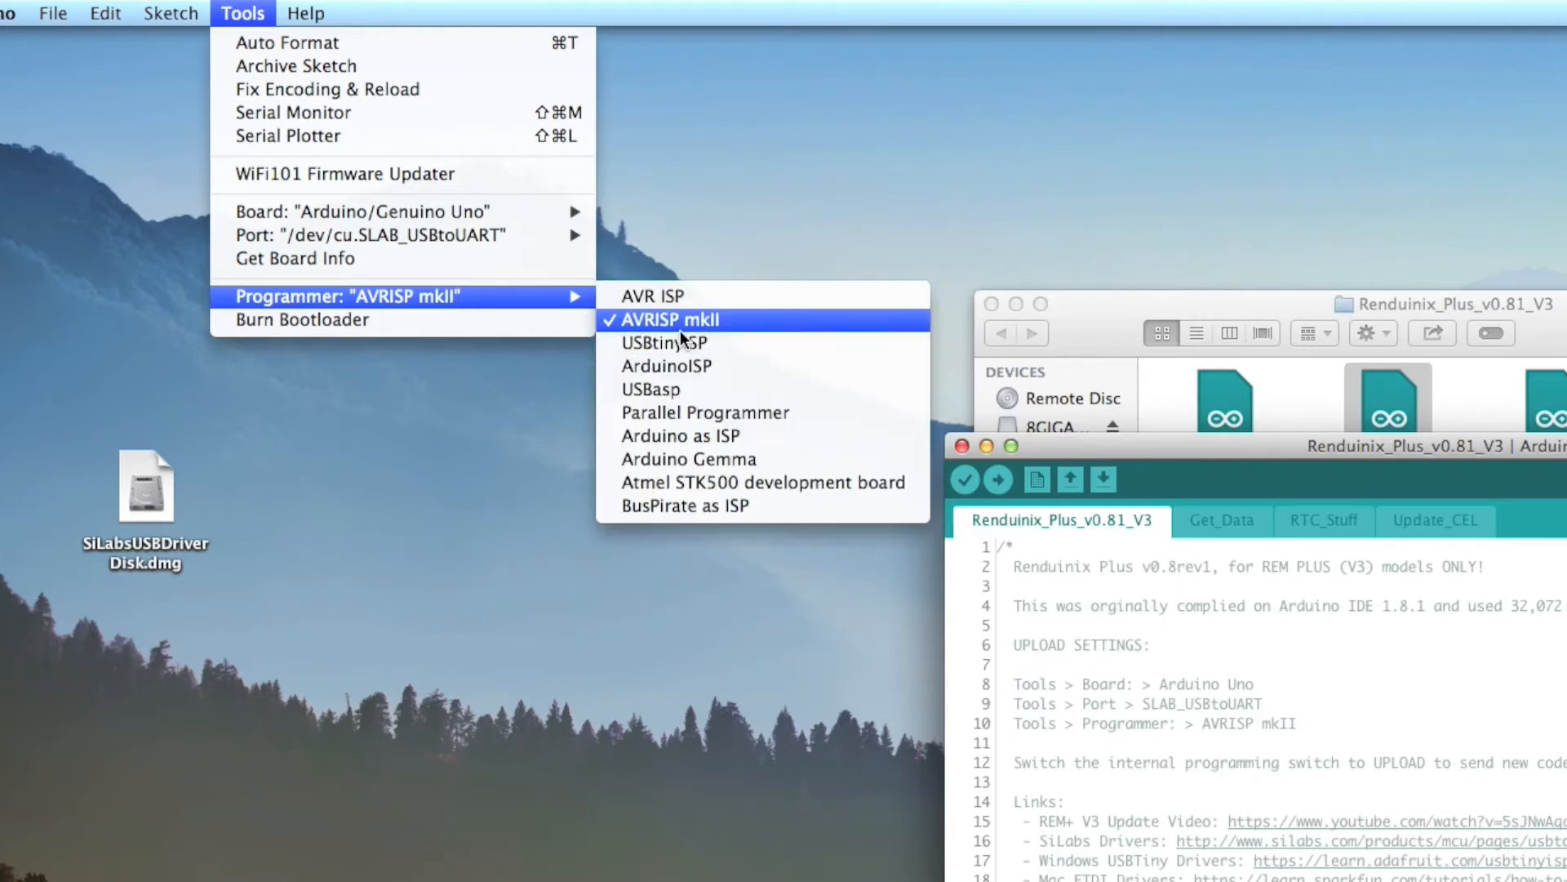
{"action": "mouse_move", "coordinate": [715, 340]}
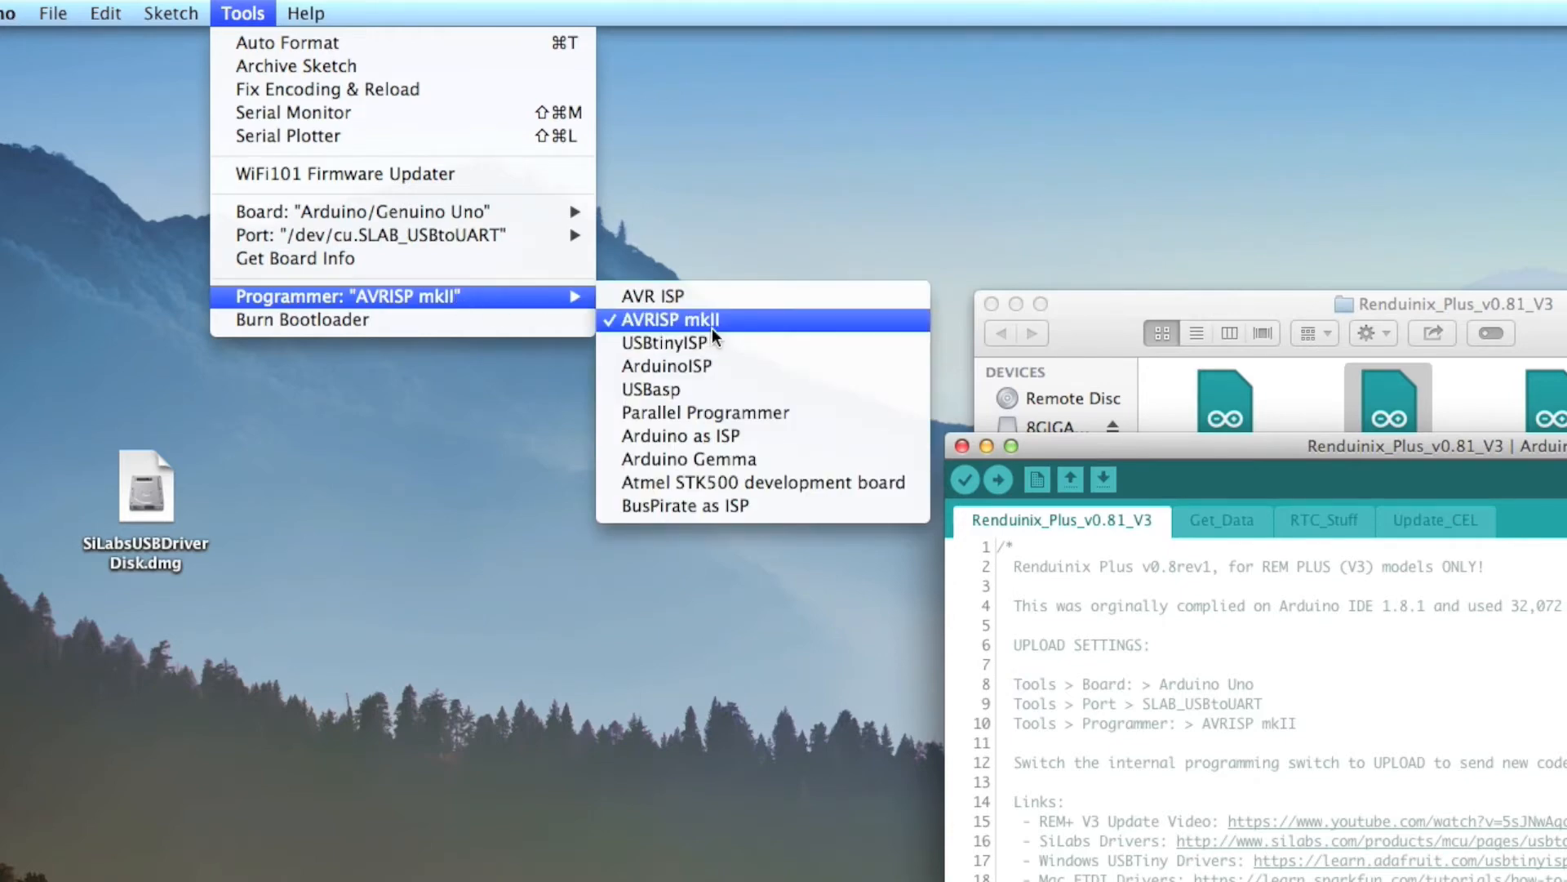
Keep AVRISP mkII, verify and upload the sketch to the Uno, then follow the board updates notice.
{"action": "left_click", "coordinate": [668, 320]}
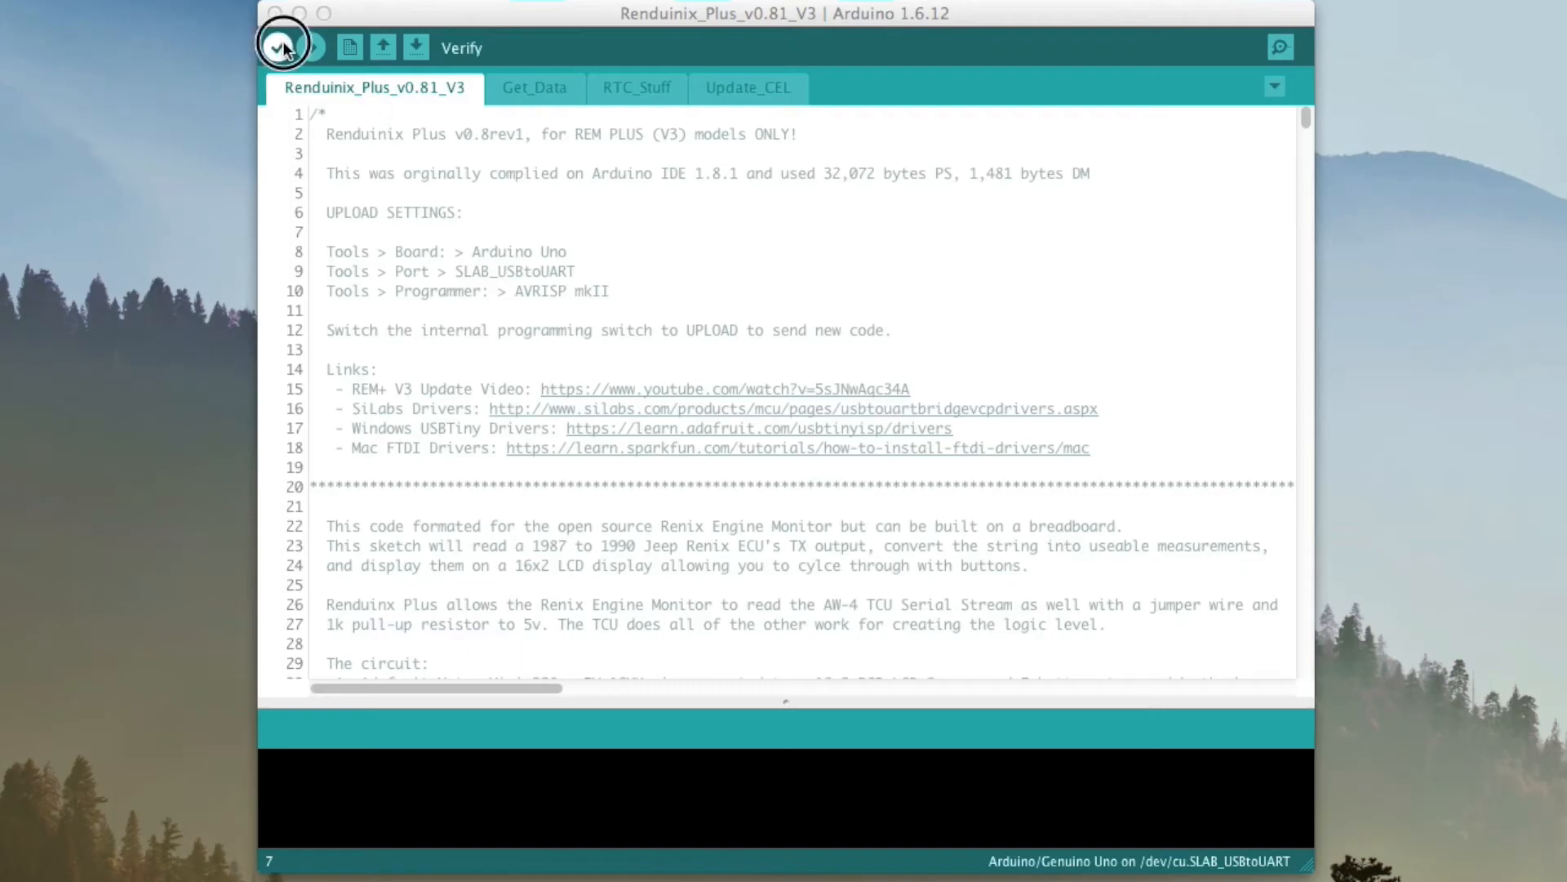
{"action": "left_click", "coordinate": [279, 48]}
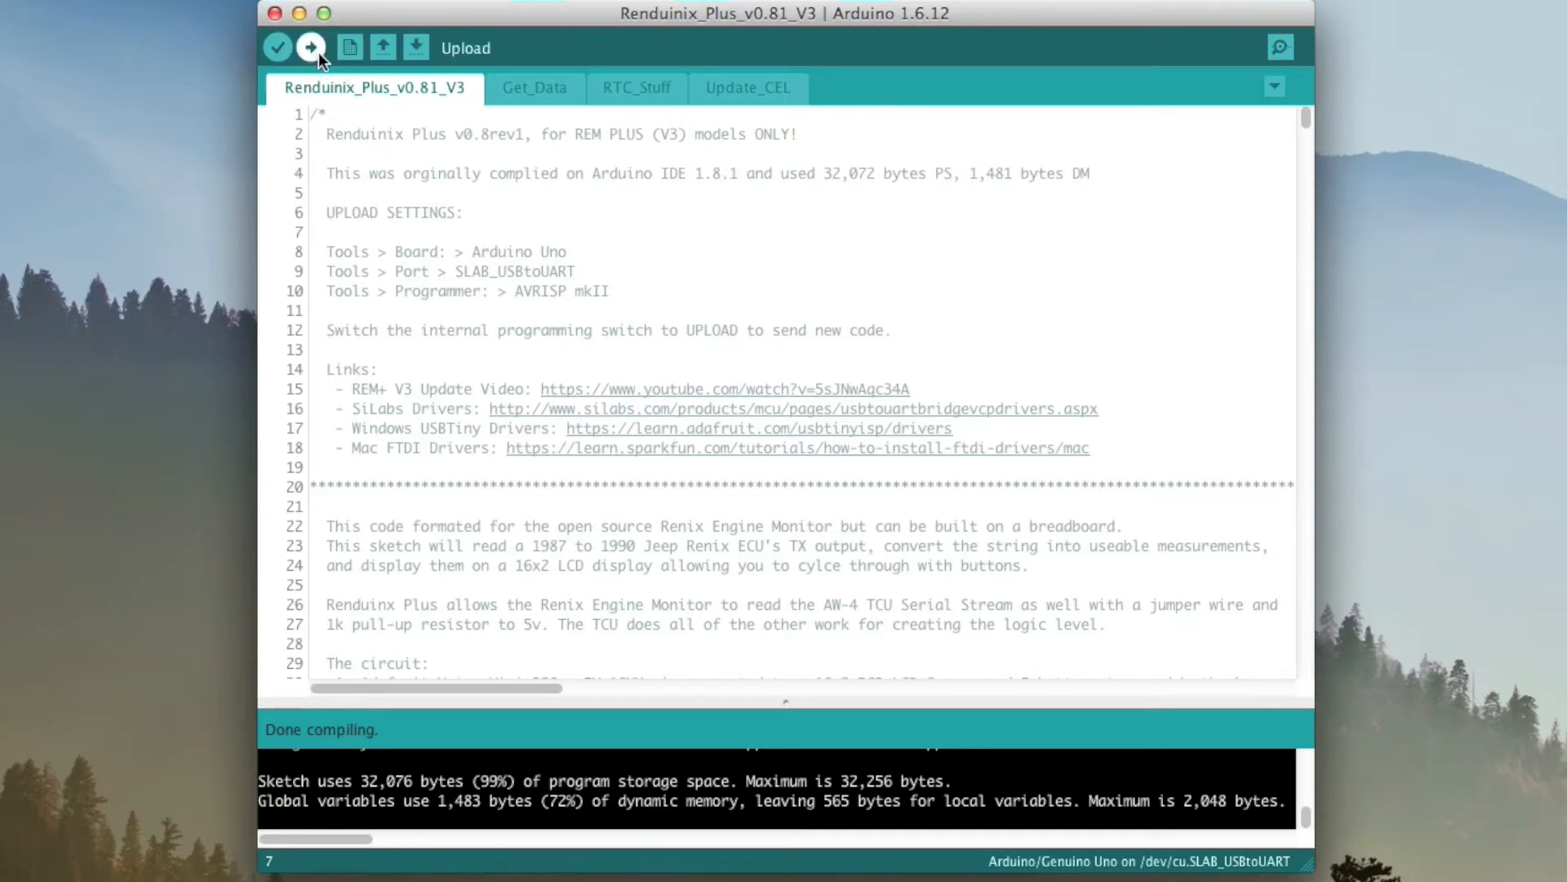
{"action": "left_click", "coordinate": [310, 47]}
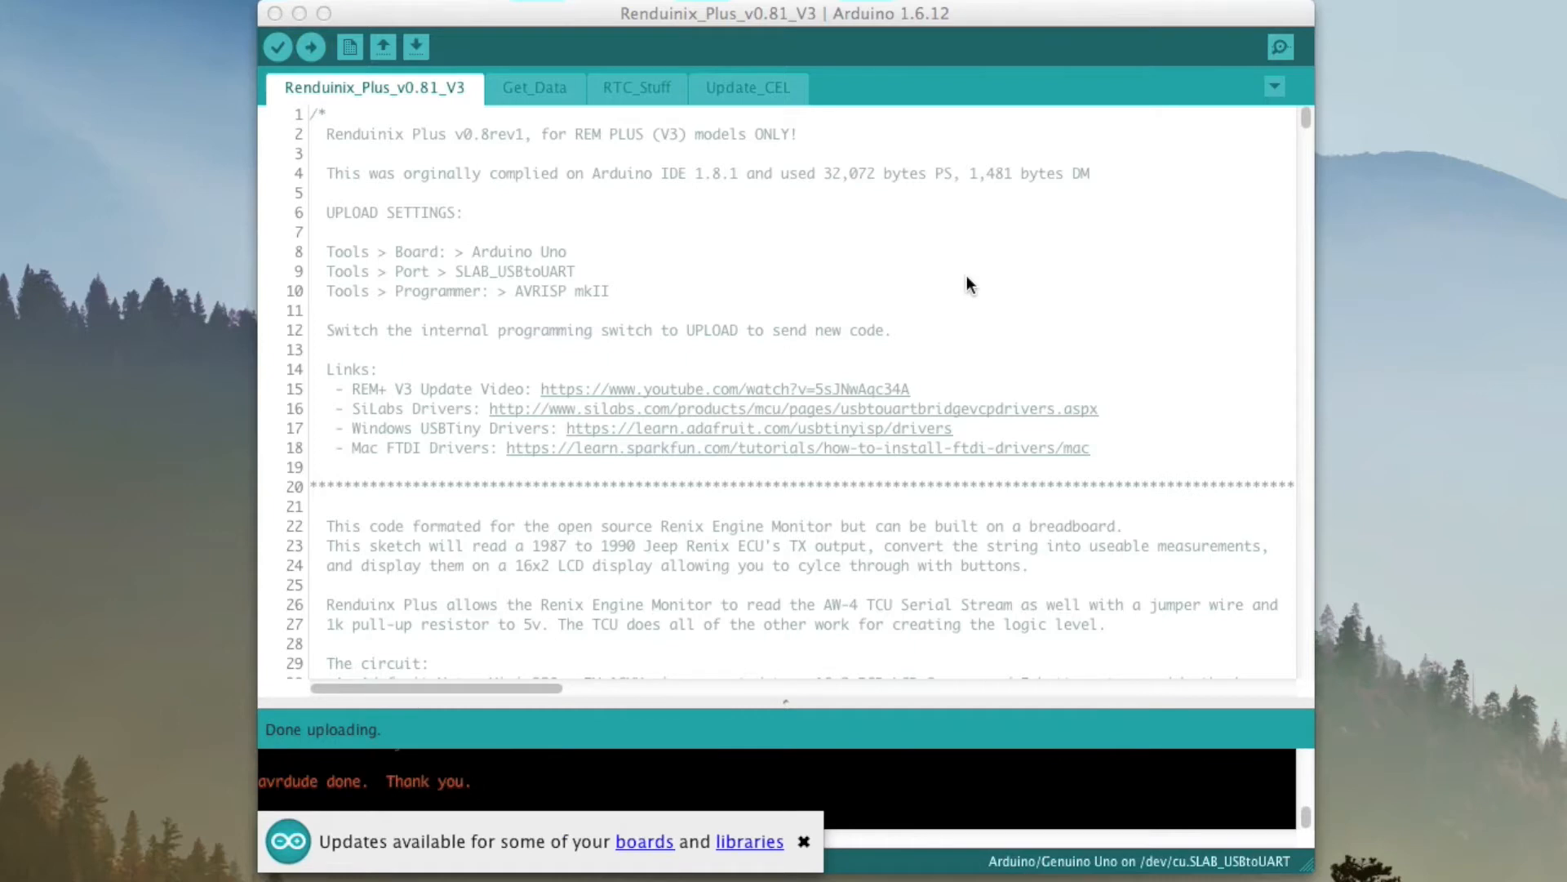
{"action": "mouse_move", "coordinate": [398, 853]}
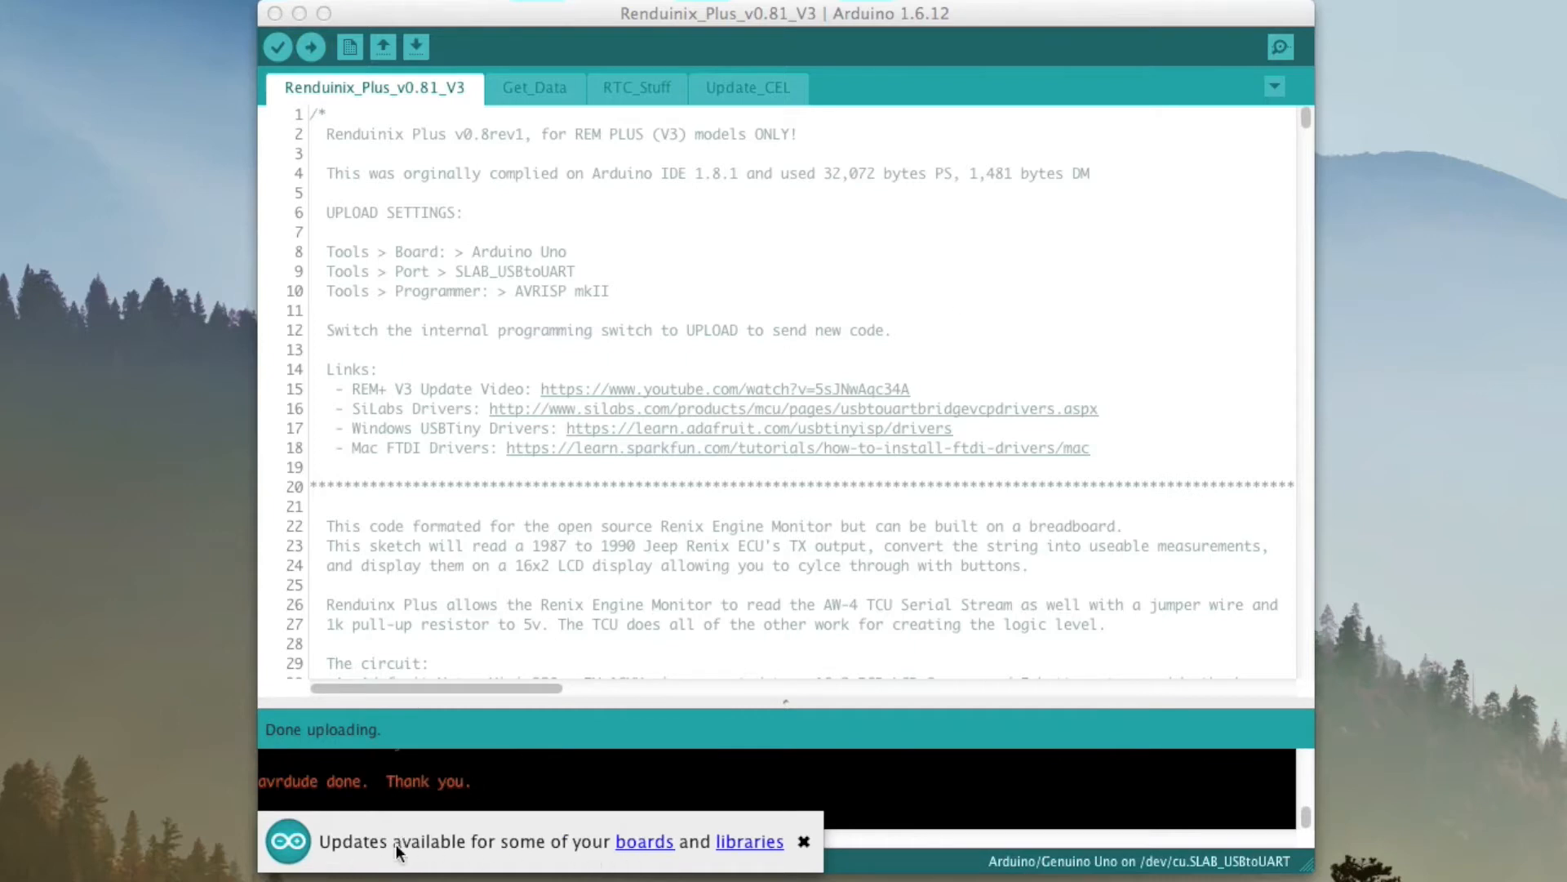
{"action": "mouse_move", "coordinate": [605, 857]}
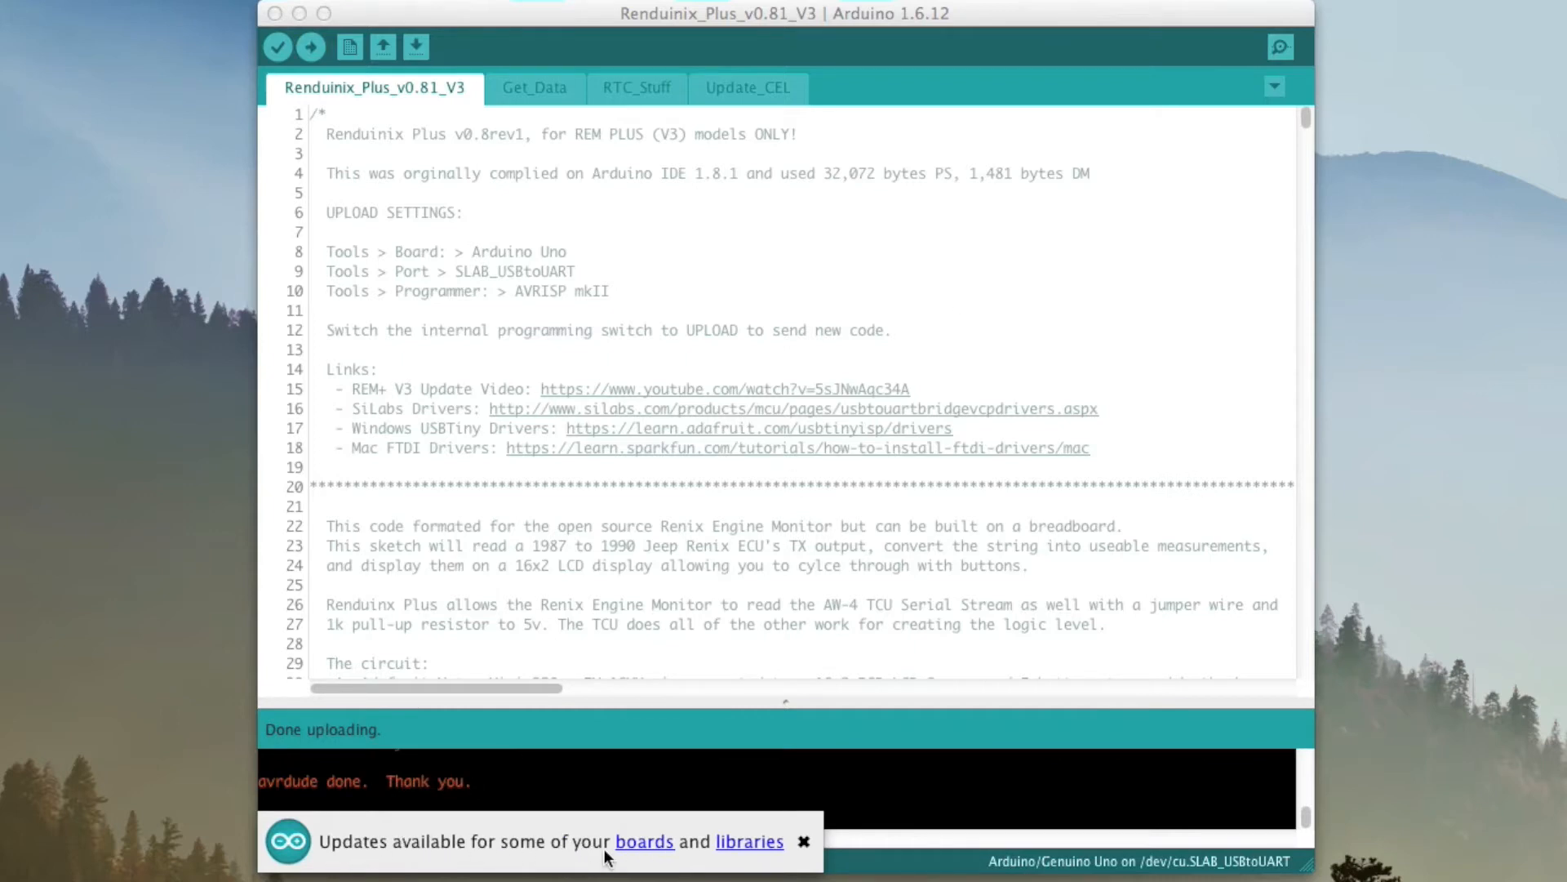
{"action": "left_click", "coordinate": [804, 841]}
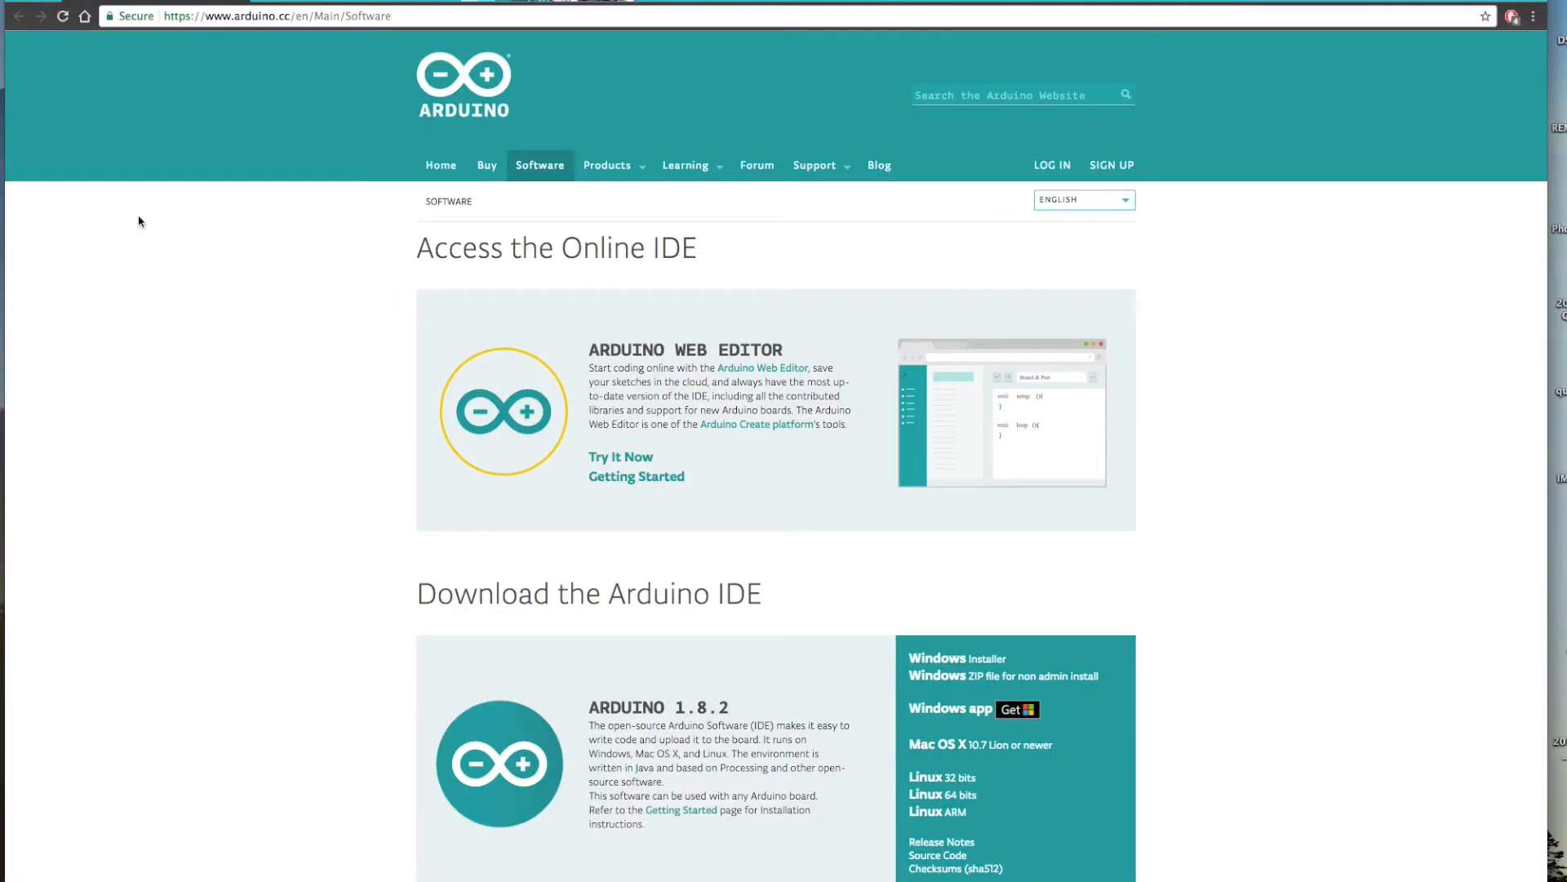
{"action": "mouse_move", "coordinate": [237, 329]}
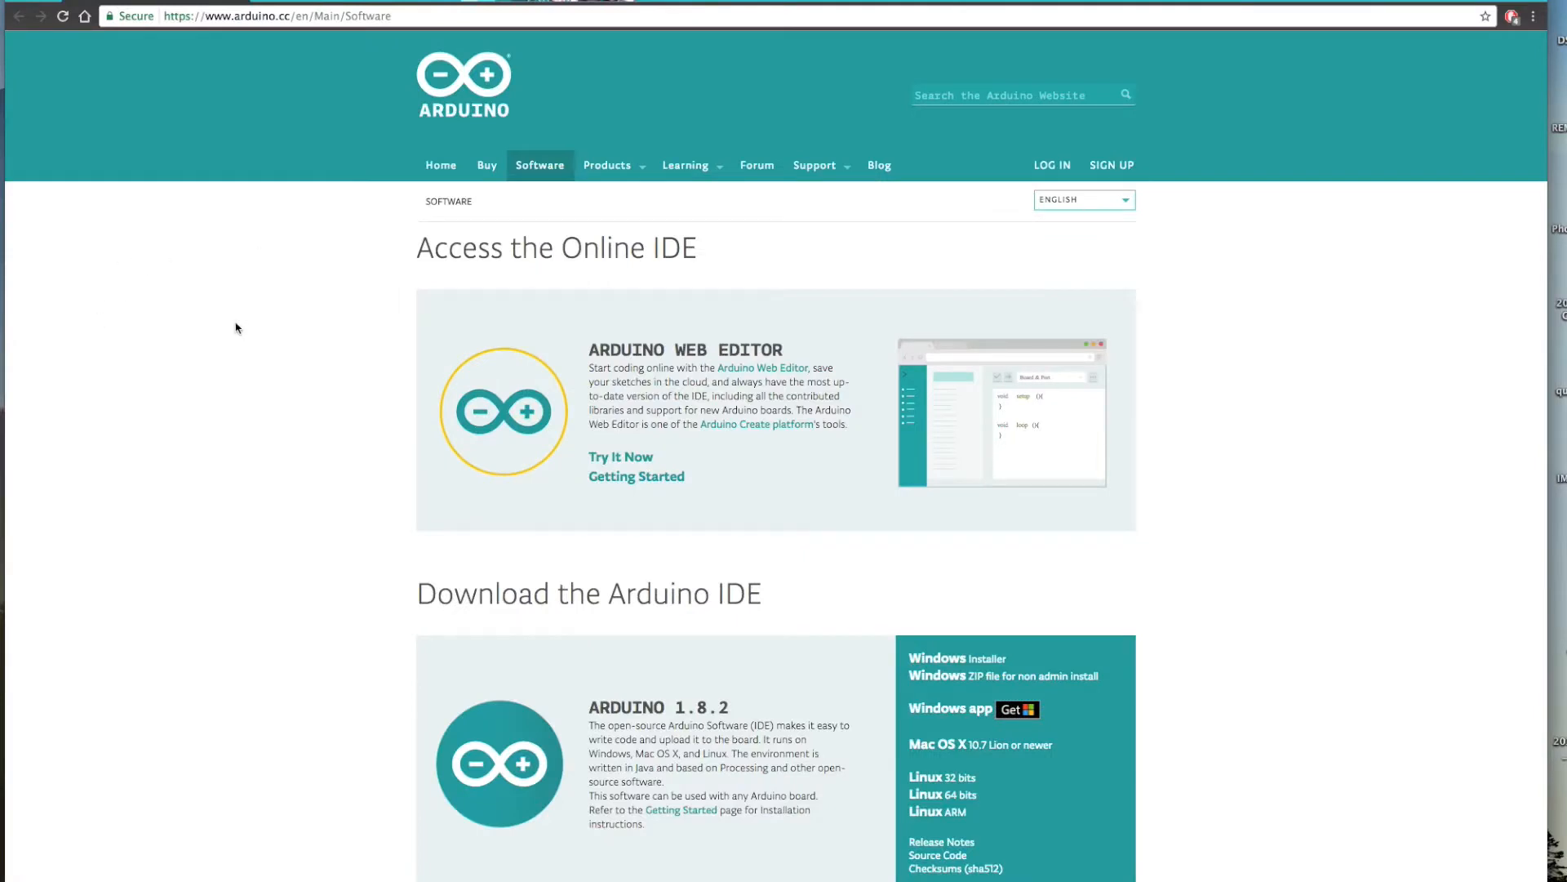
{"action": "mouse_move", "coordinate": [211, 318]}
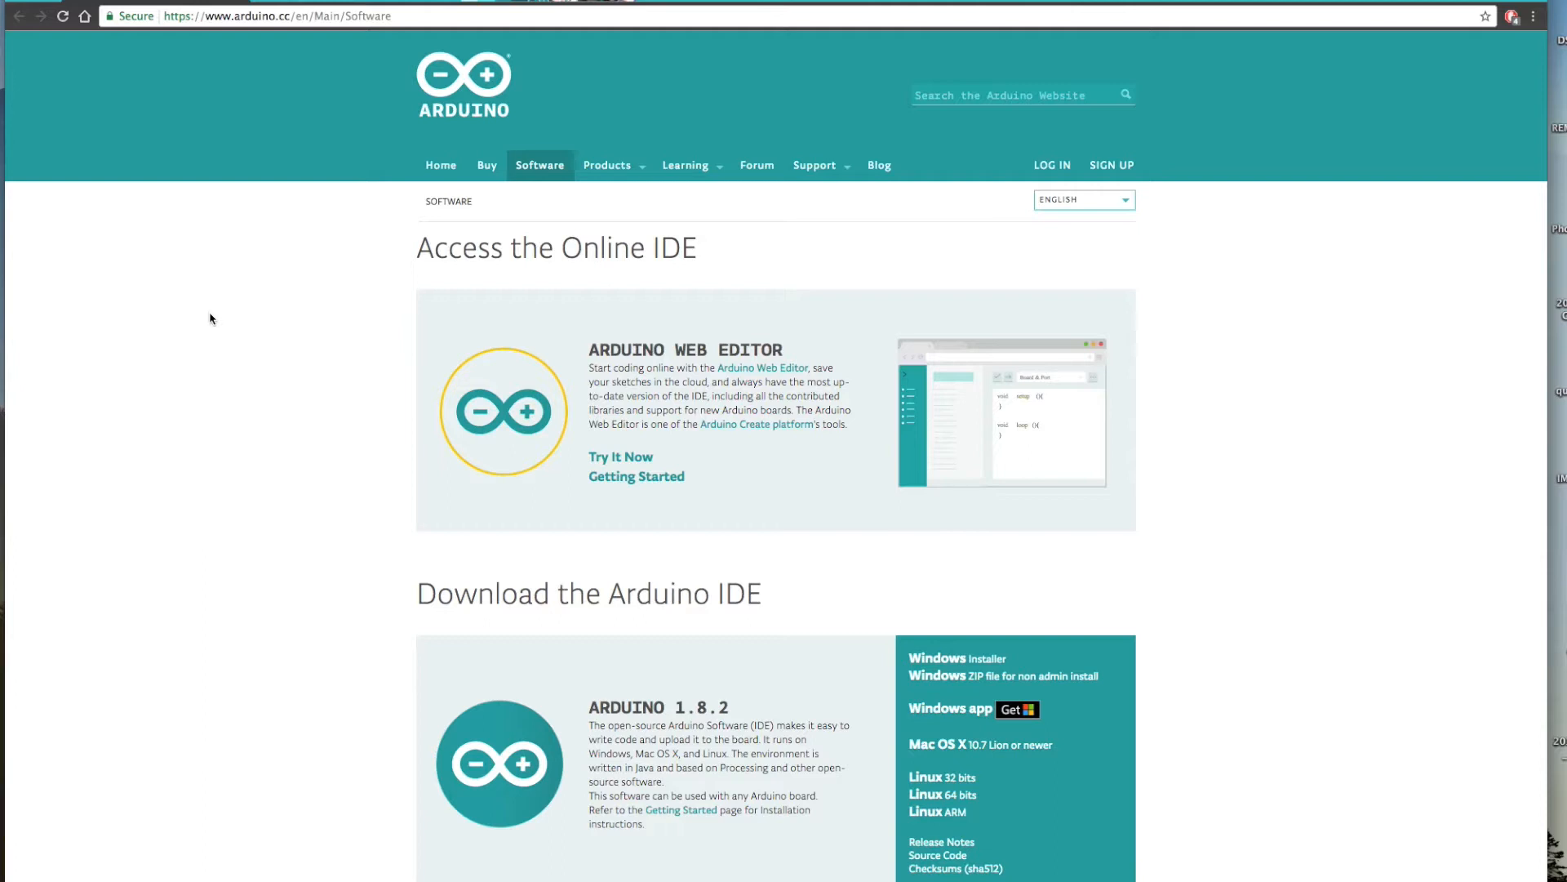
{"action": "mouse_move", "coordinate": [277, 367]}
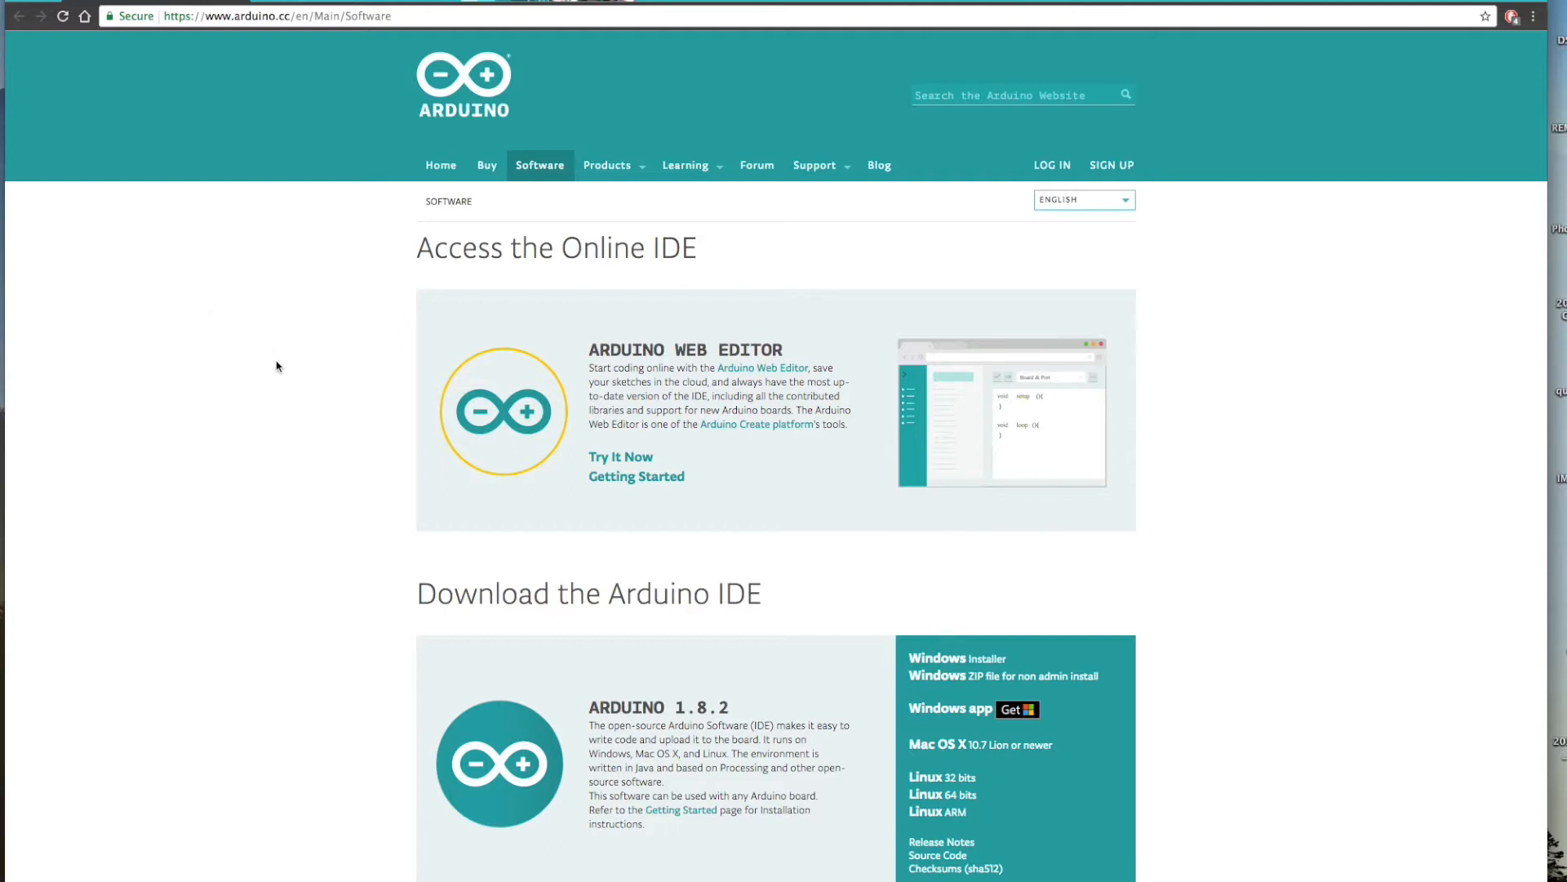
{"action": "mouse_move", "coordinate": [520, 617]}
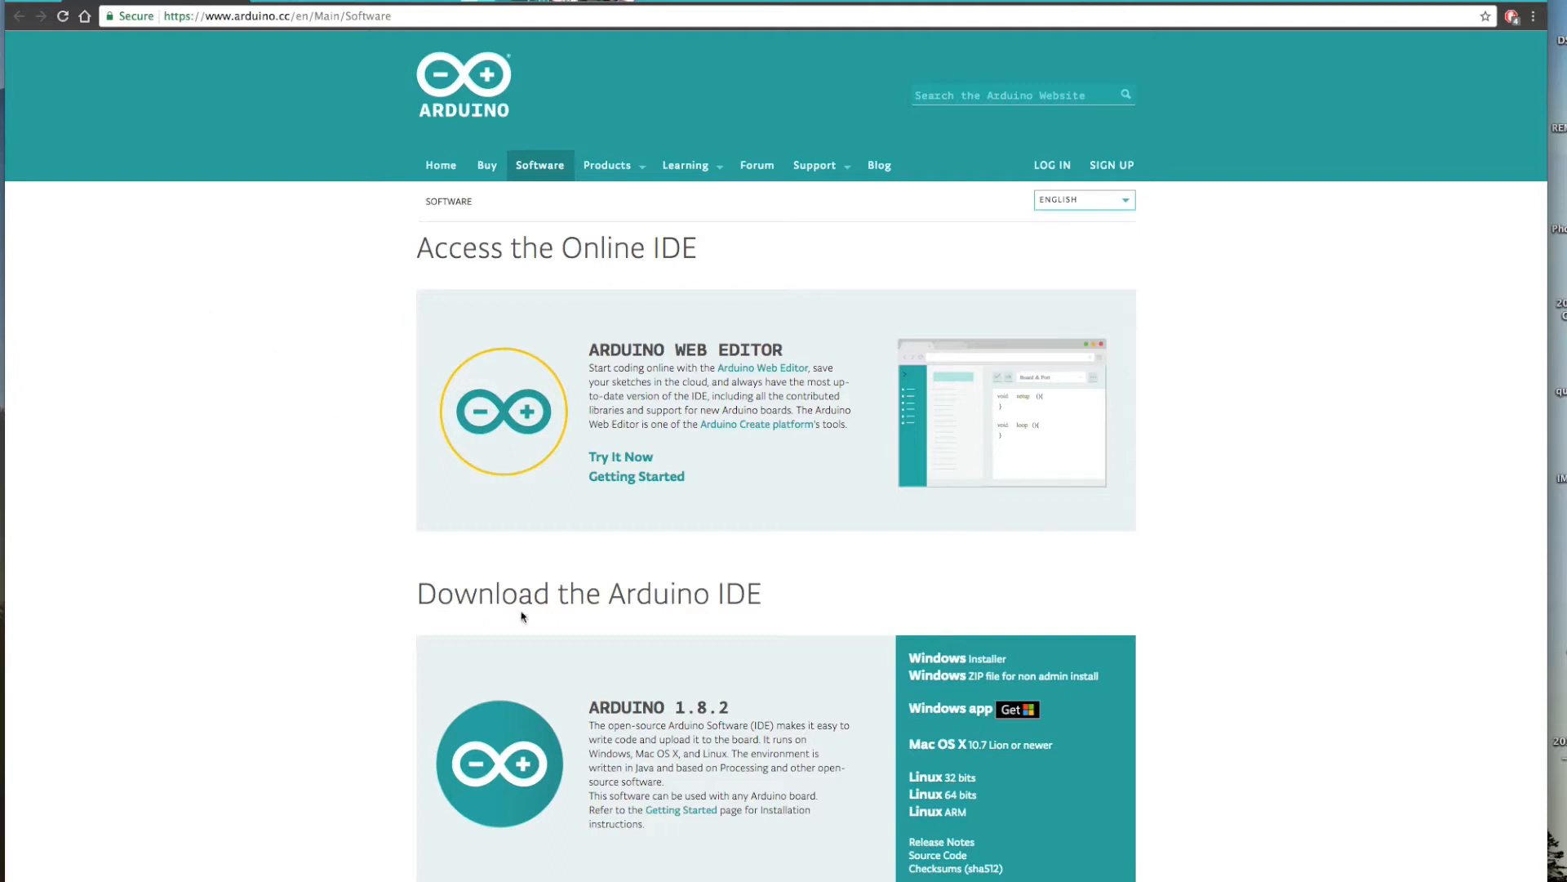
{"action": "mouse_move", "coordinate": [480, 592]}
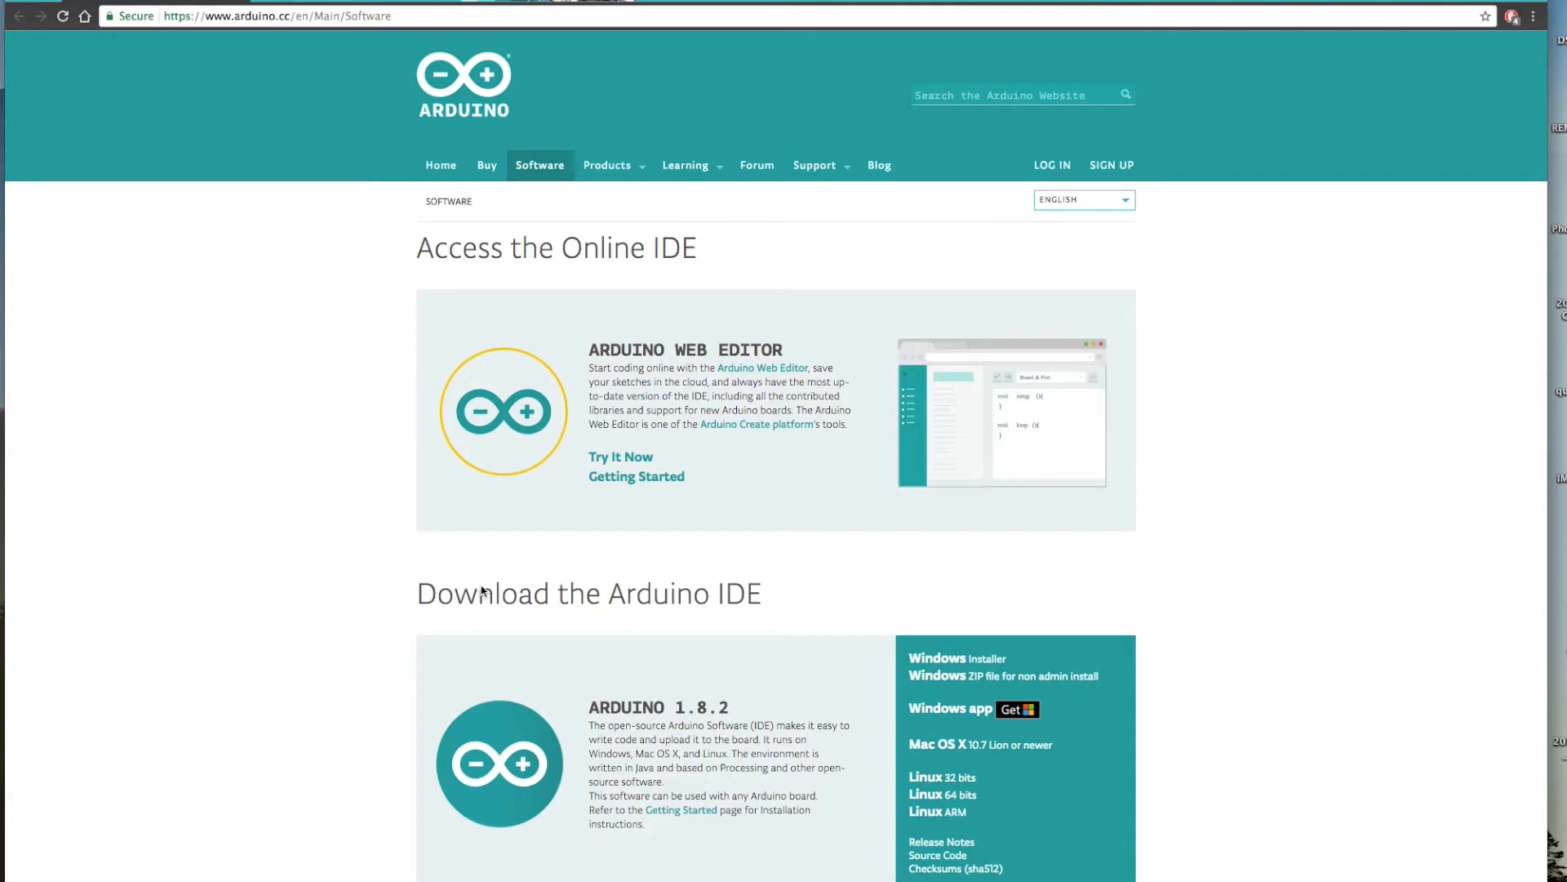
Choose the Mac OS X 10.7 Lion or newer download of Arduino IDE 1.8.2 on arduino.cc.
{"action": "scroll", "scroll_direction": "down", "scroll_amount": 3}
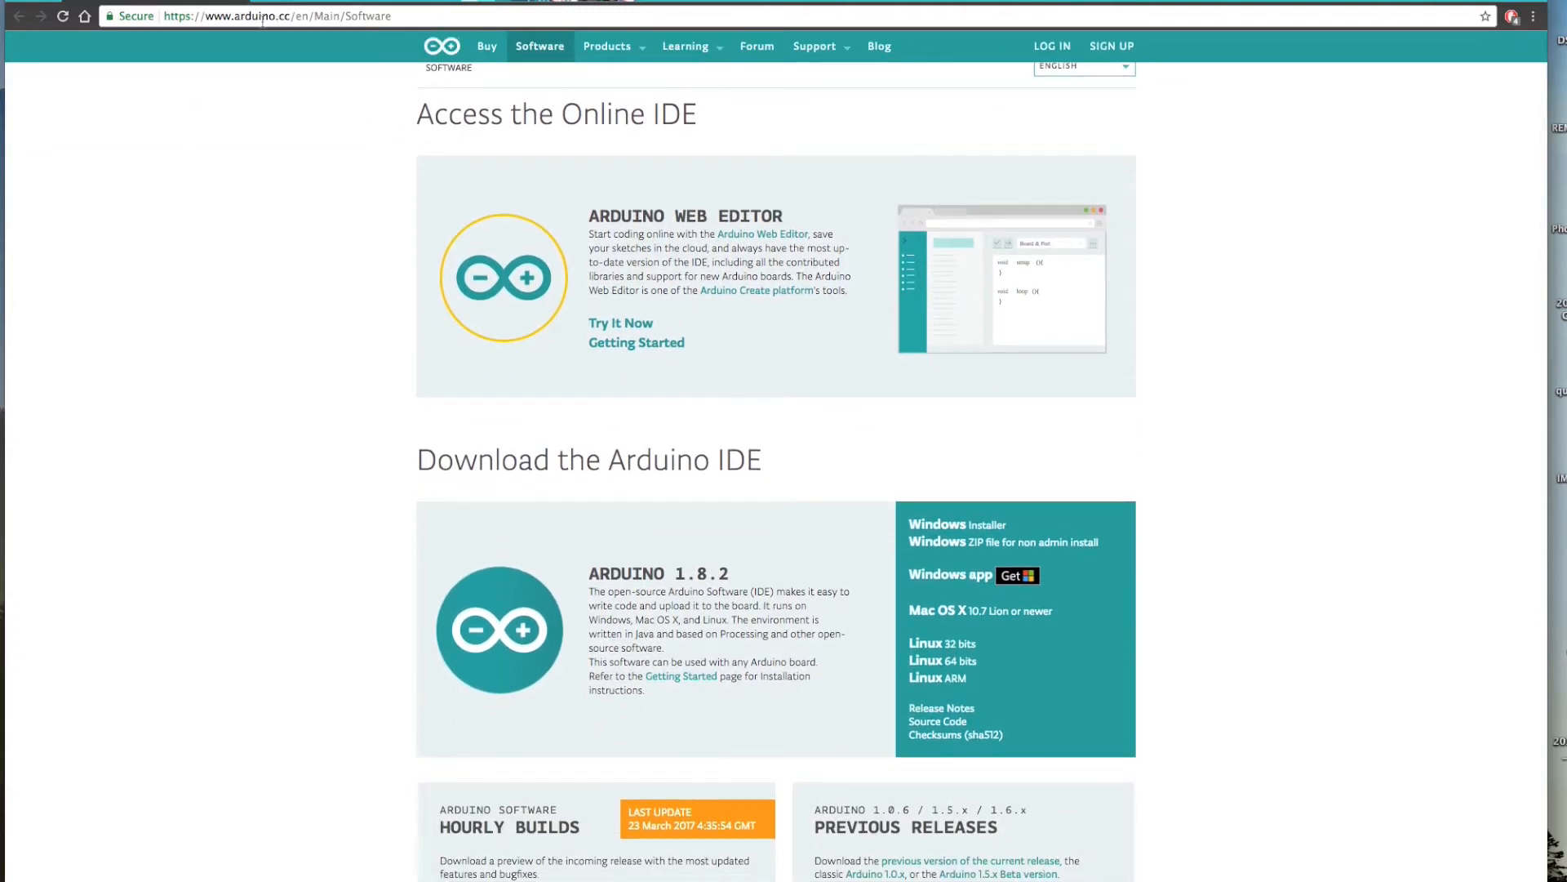
{"action": "mouse_move", "coordinate": [373, 260]}
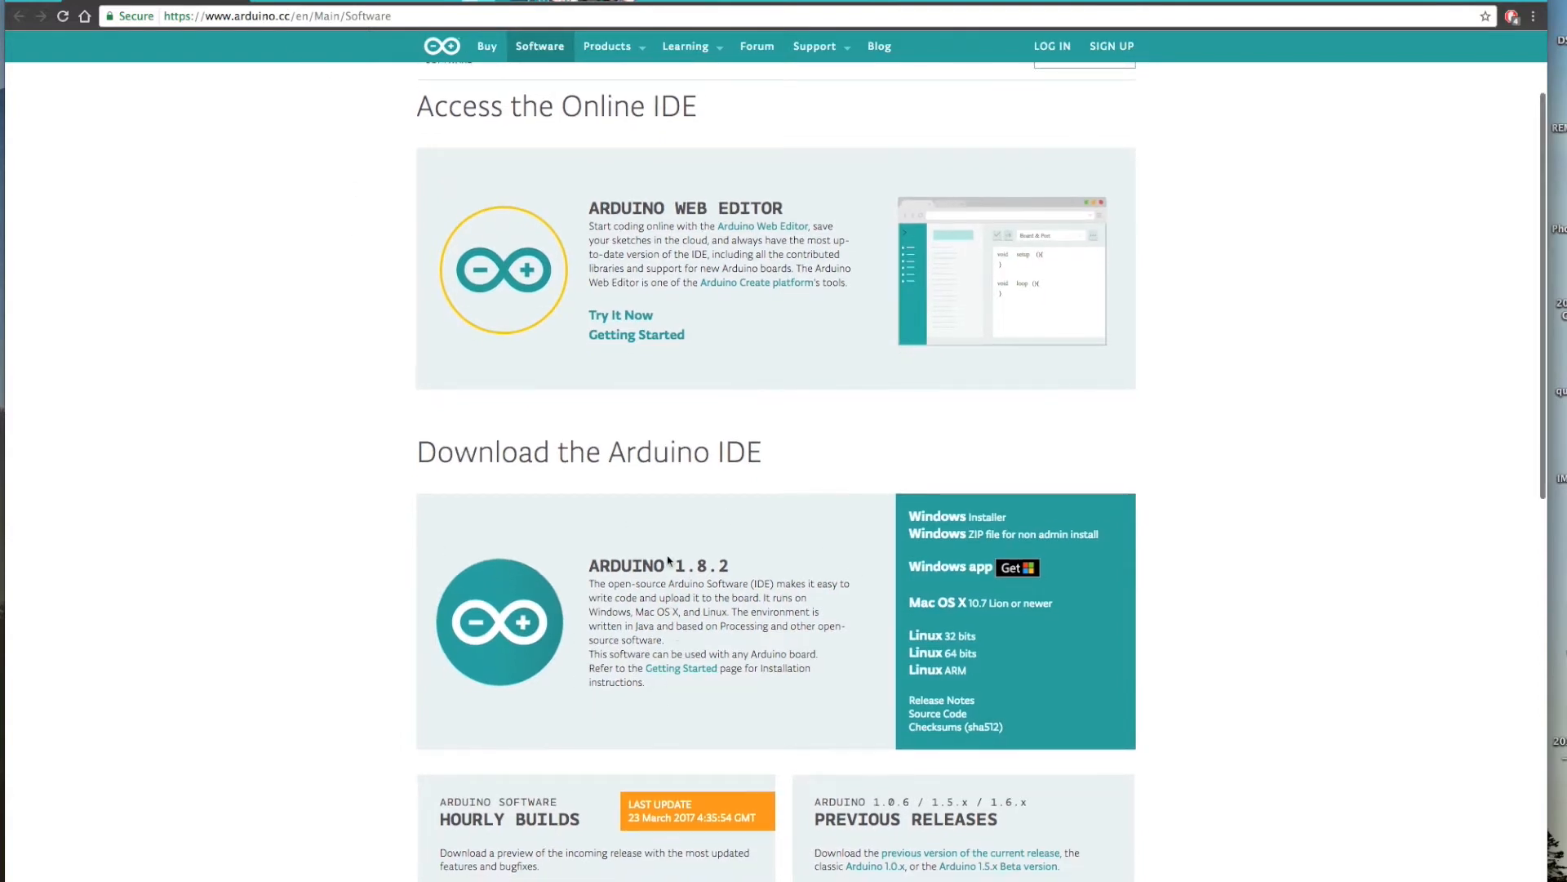
{"action": "scroll", "scroll_direction": "down", "scroll_amount": 3}
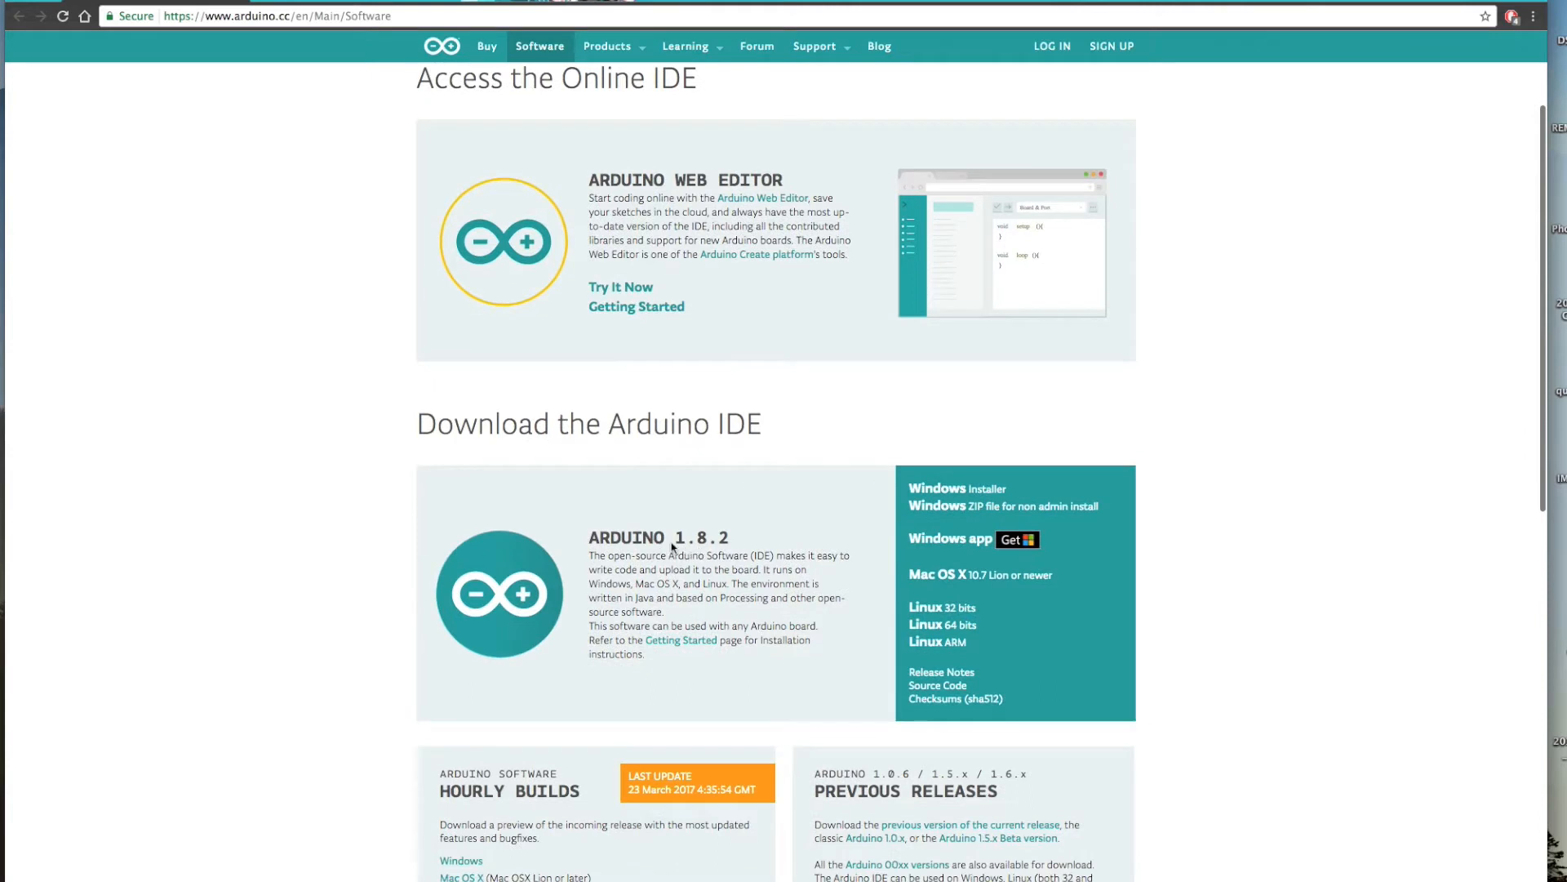
{"action": "mouse_move", "coordinate": [897, 523]}
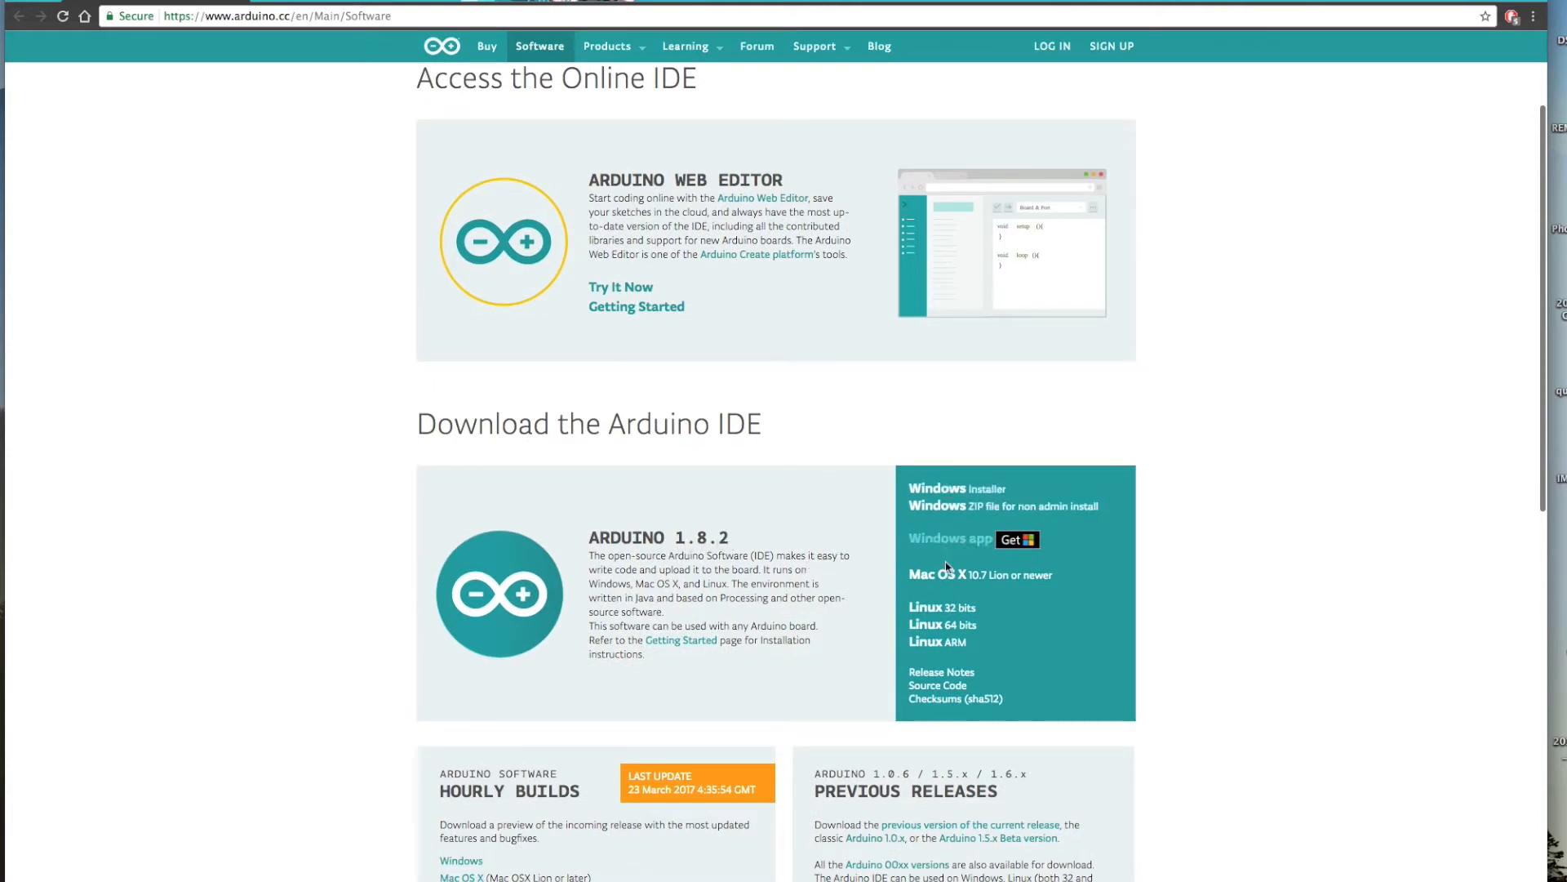
{"action": "left_click", "coordinate": [934, 573]}
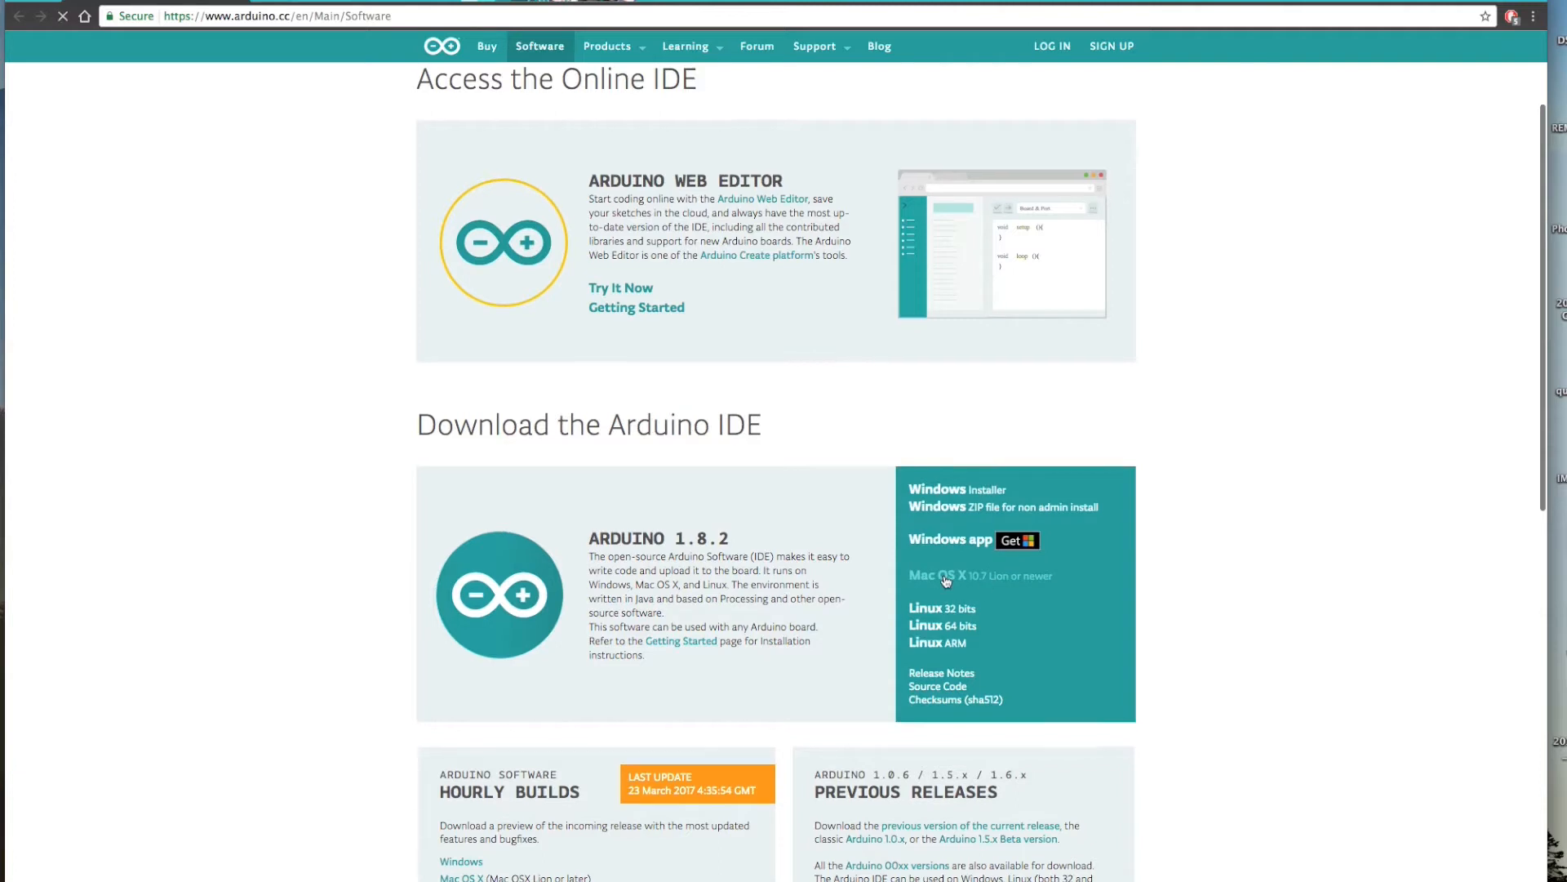
{"action": "left_click", "coordinate": [933, 575]}
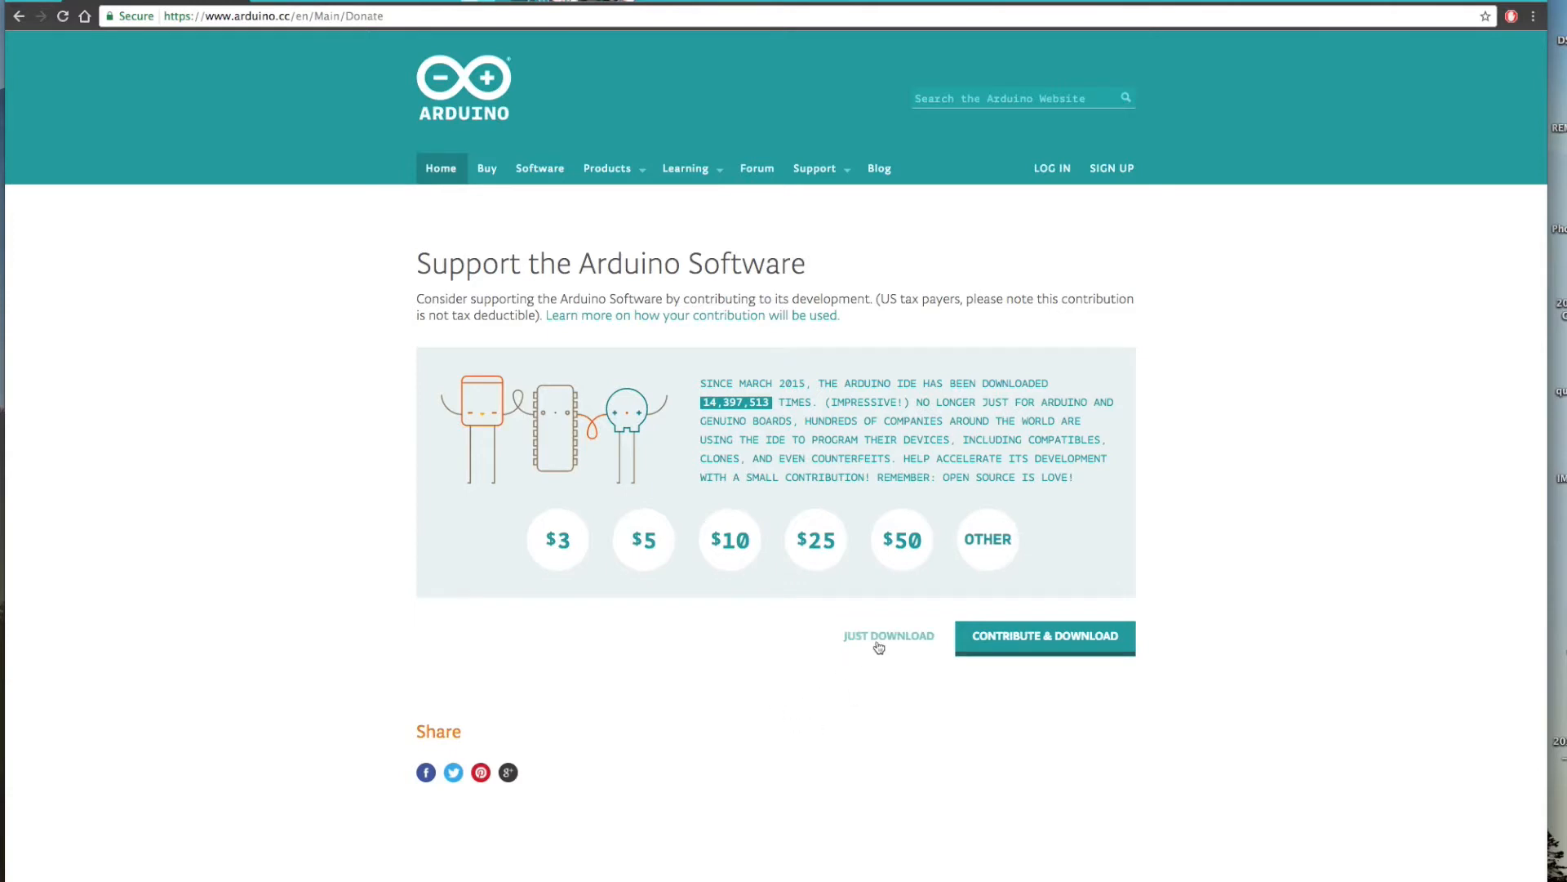
Download the Arduino IDE via JUST DOWNLOAD without contributing.
{"action": "left_click", "coordinate": [889, 635]}
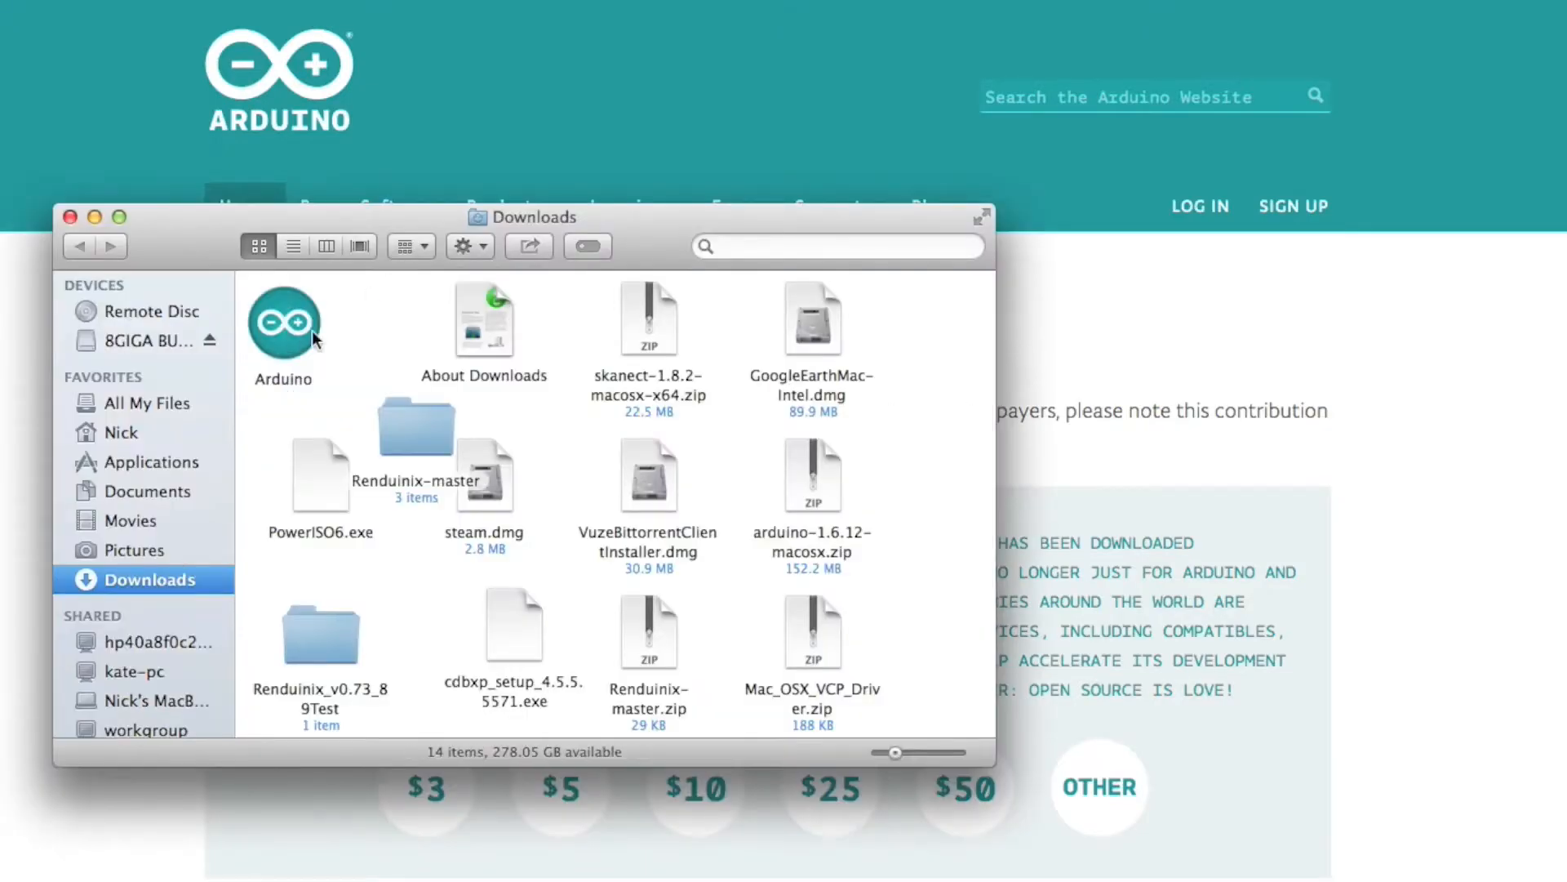
{"action": "mouse_move", "coordinate": [278, 337]}
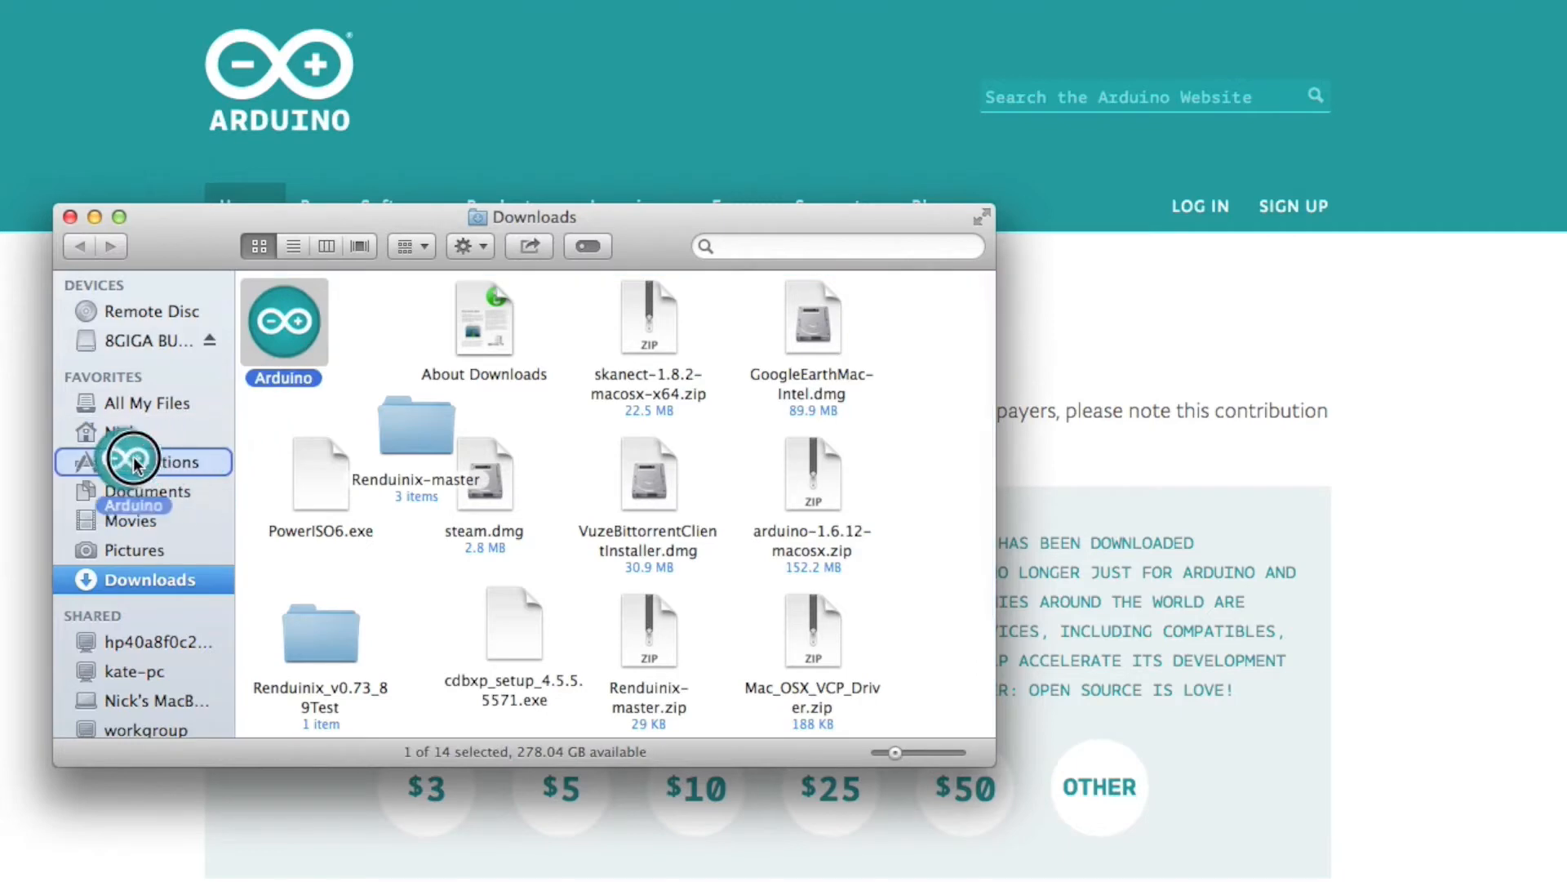
Drag the downloaded Arduino app onto Applications in the Finder sidebar.
{"action": "left_click", "coordinate": [163, 460]}
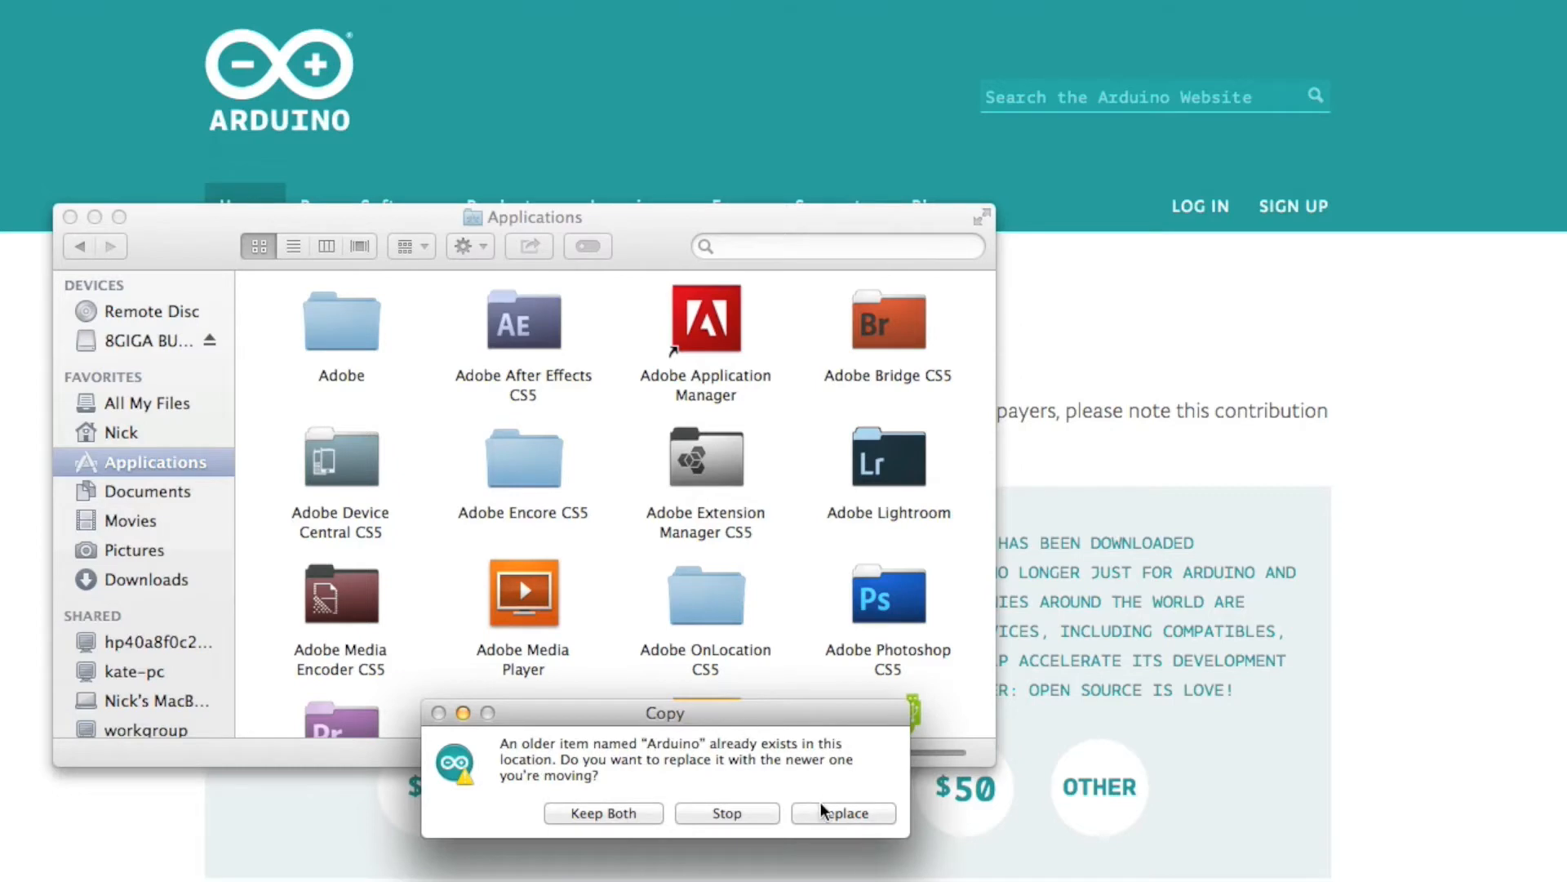
{"action": "mouse_move", "coordinate": [839, 821]}
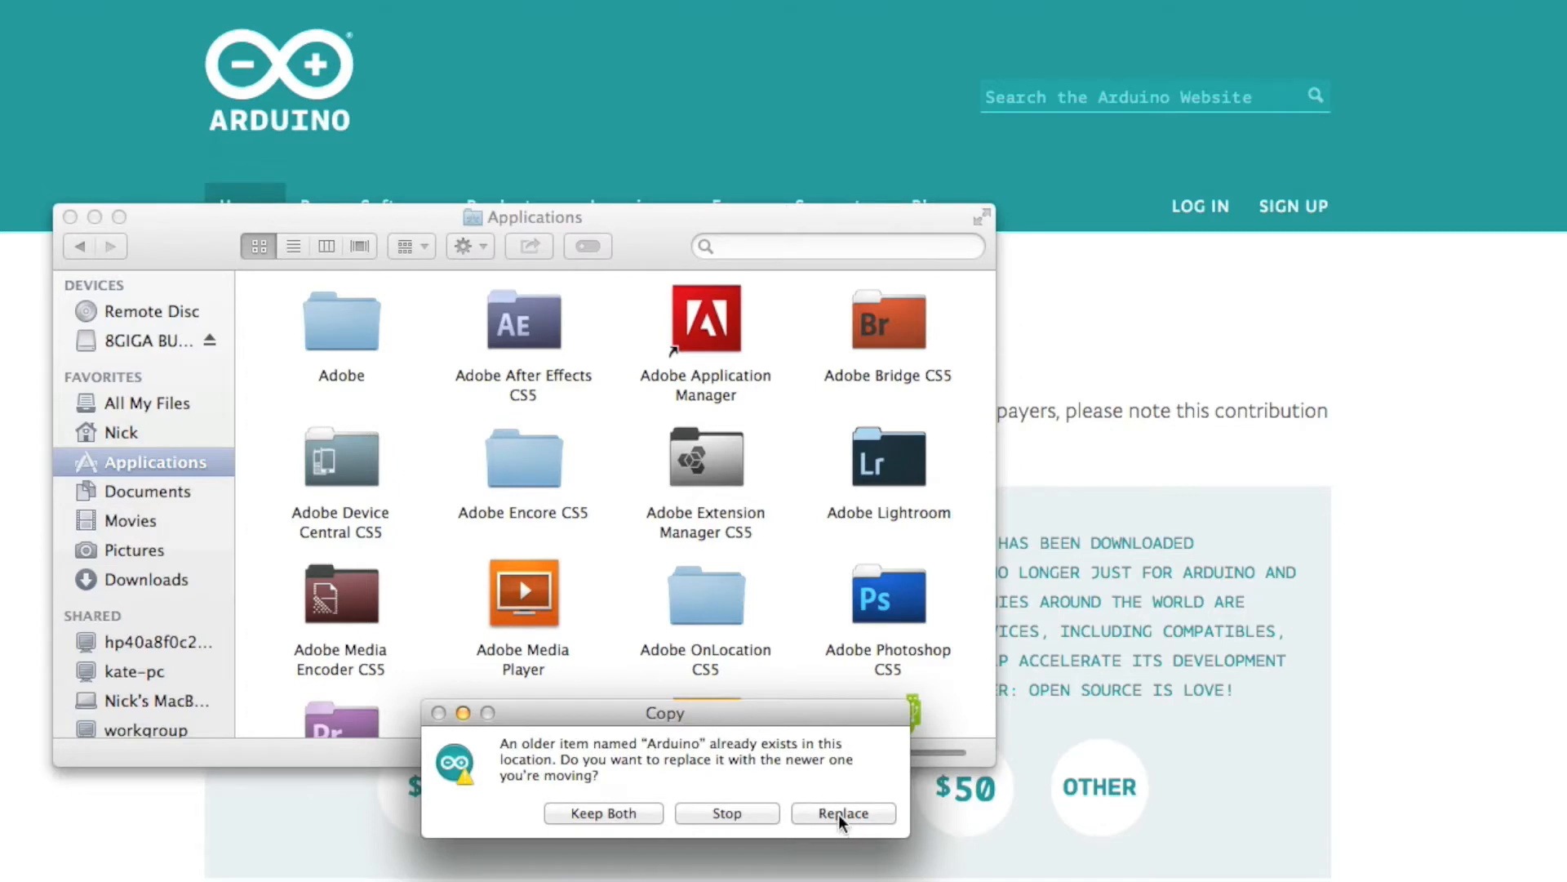
Replace the older Arduino in Applications with the new app and select it.
{"action": "left_click", "coordinate": [843, 813]}
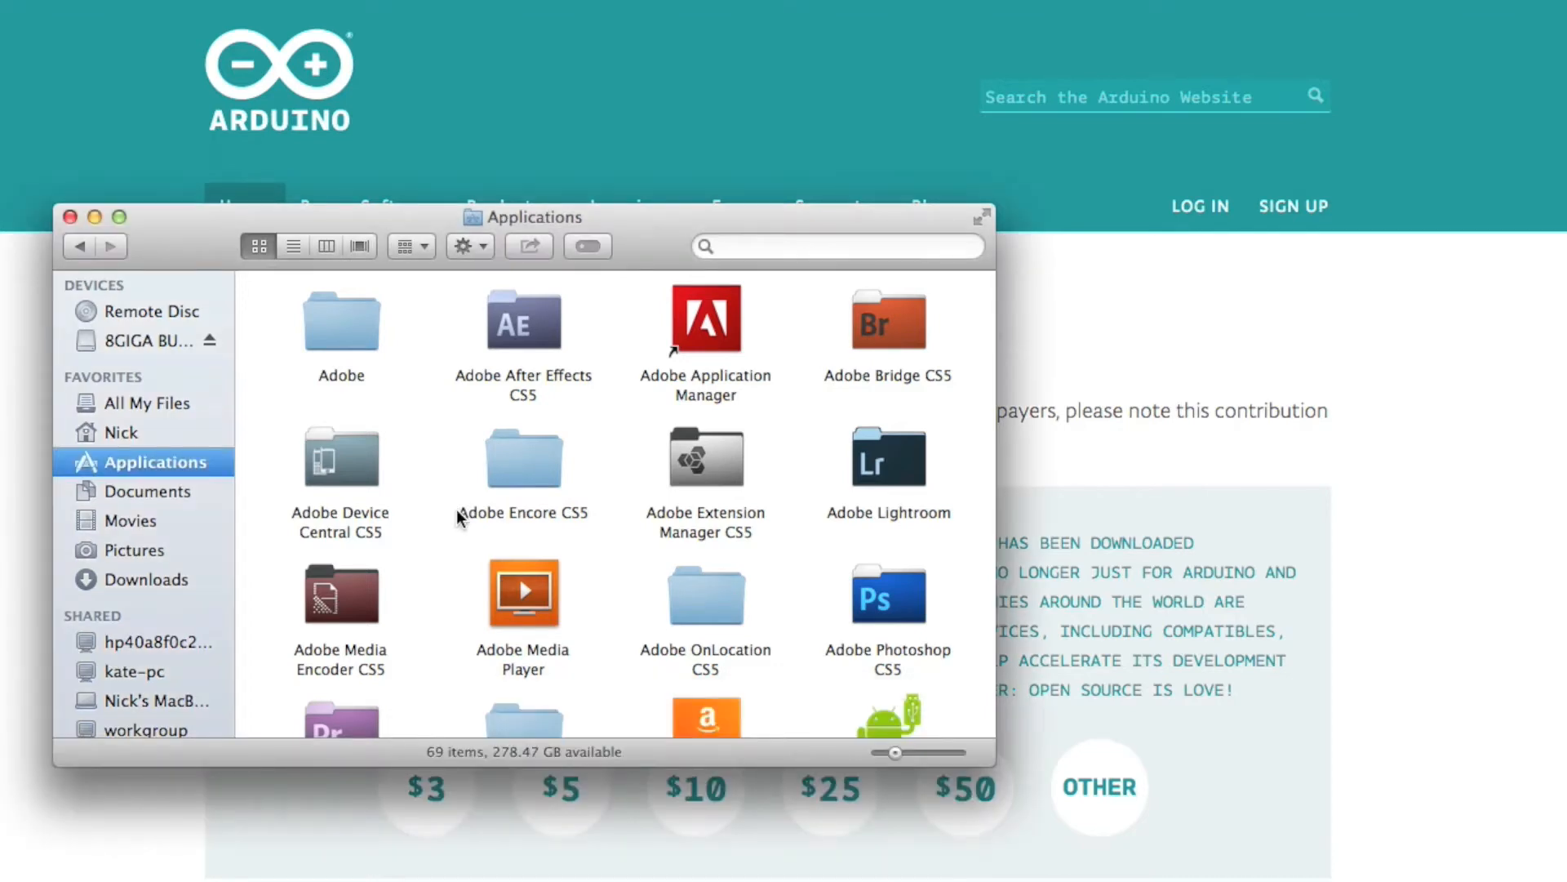
{"action": "scroll", "scroll_direction": "down", "scroll_amount": 3}
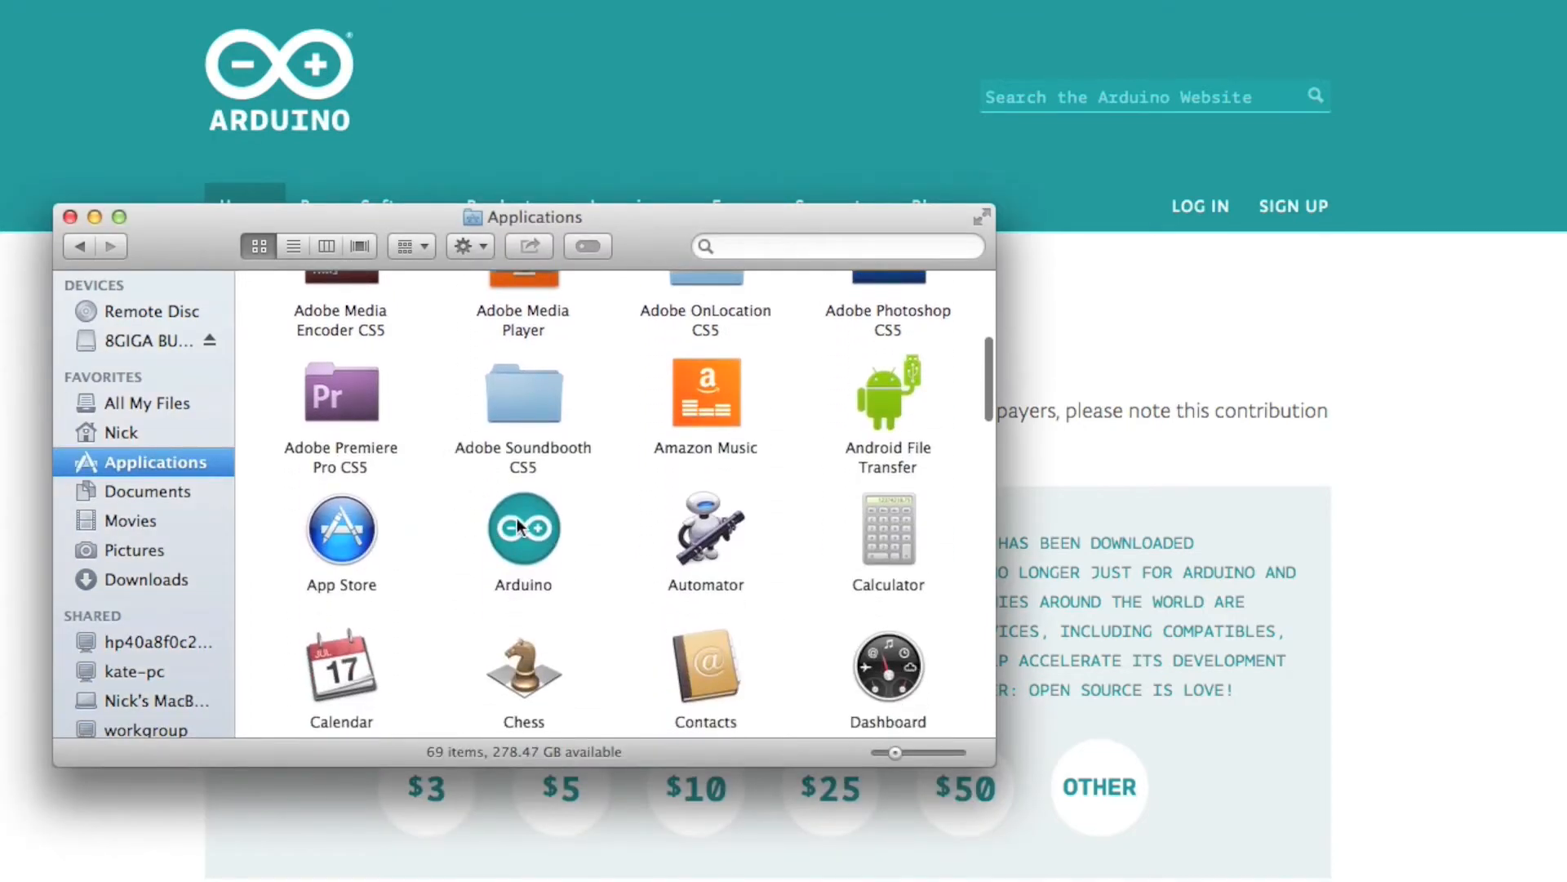
{"action": "left_click", "coordinate": [523, 529]}
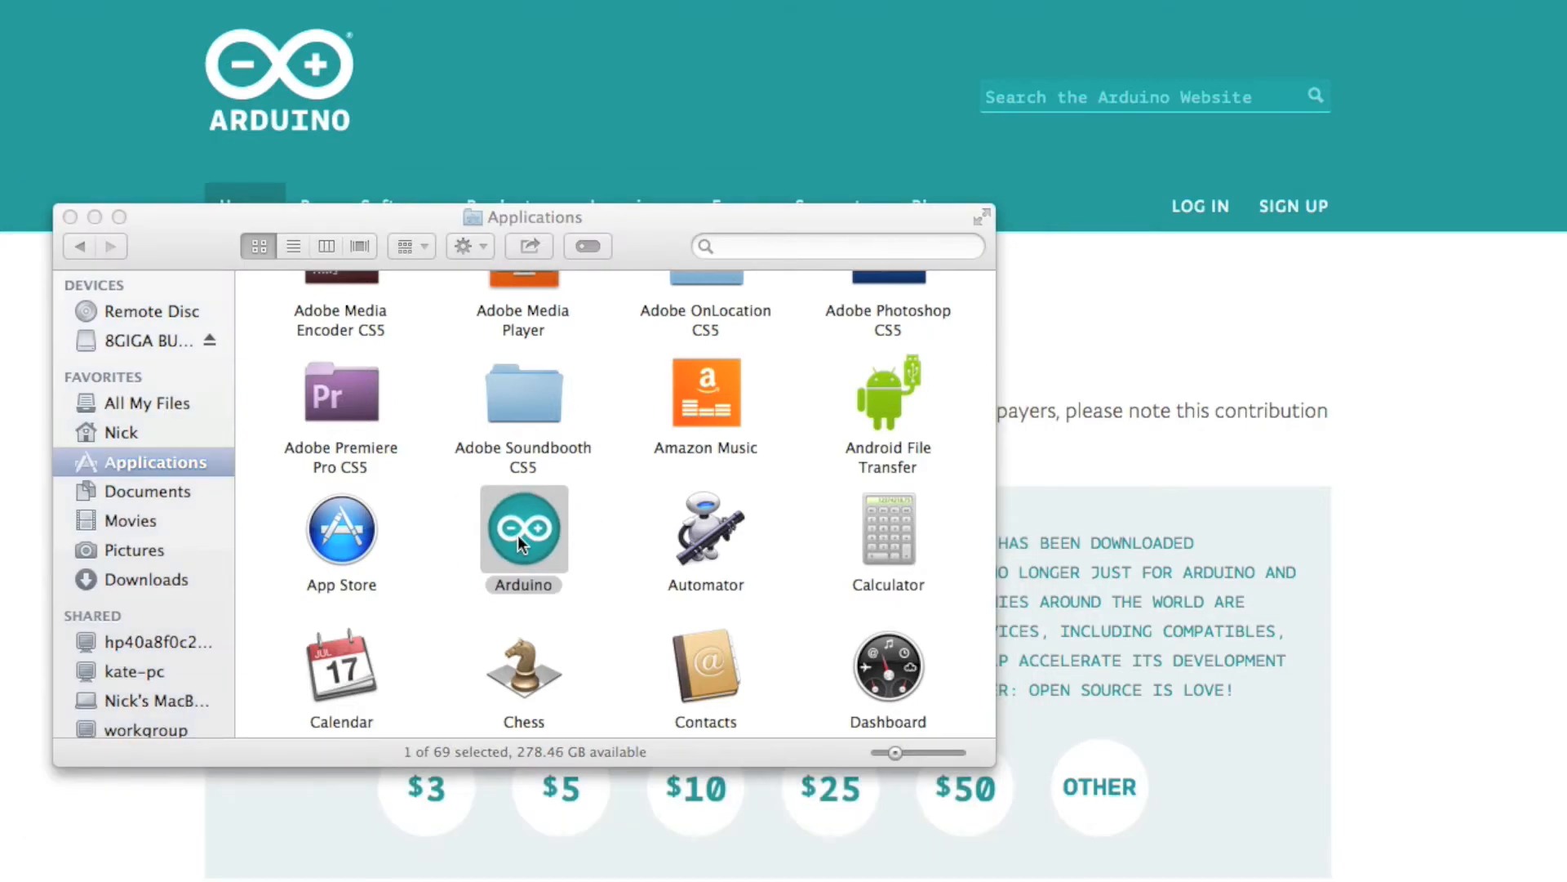
{"action": "mouse_move", "coordinate": [905, 428]}
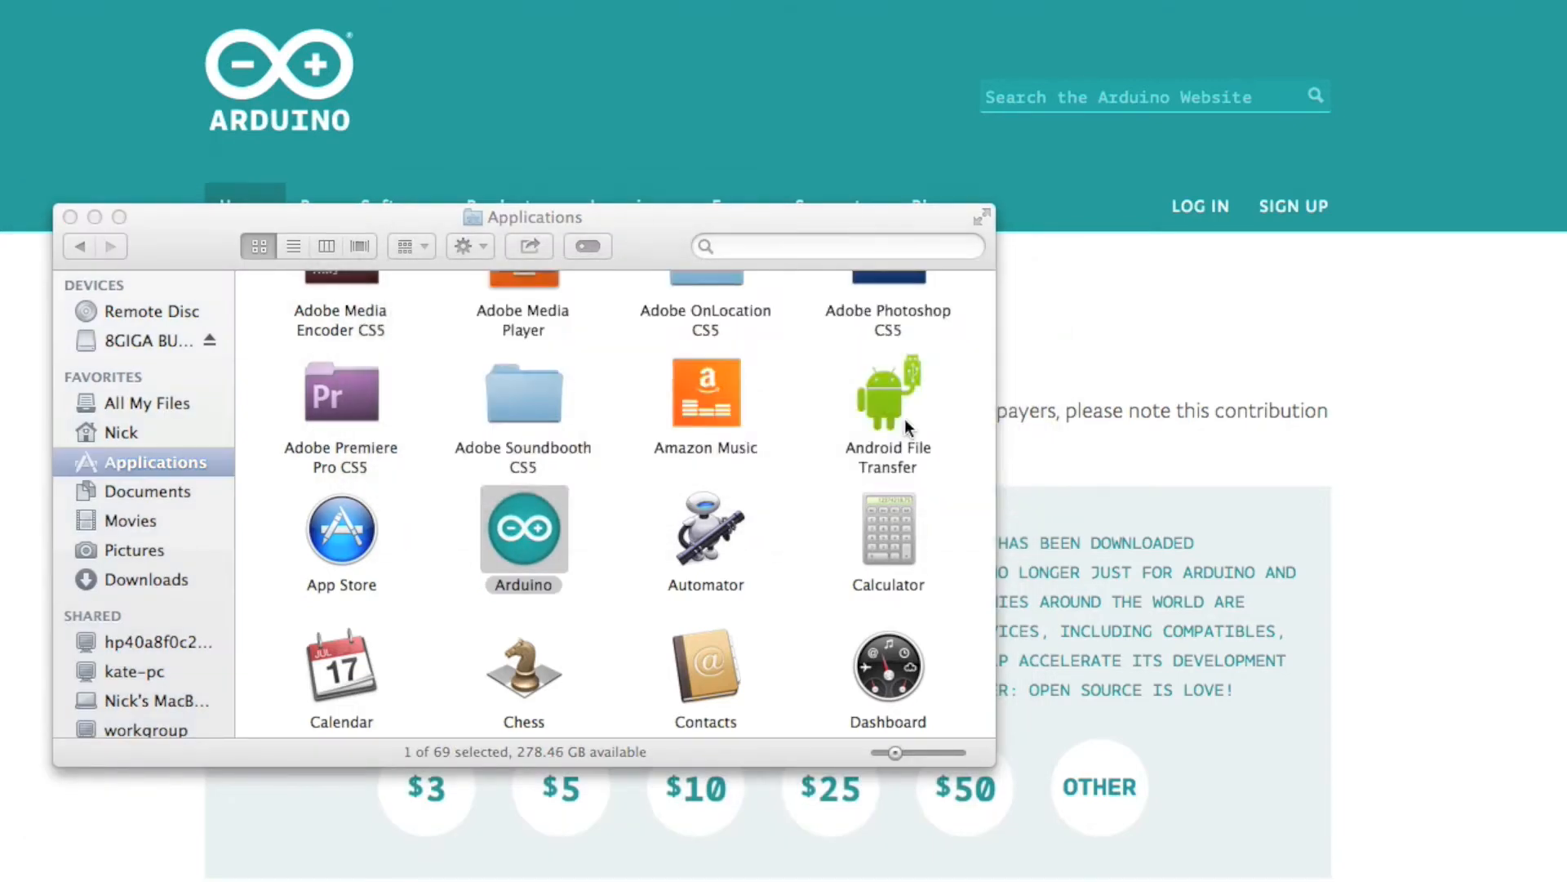
Launch Arduino IDE 1.8.2 with the Renduinix_Plus_v0.81_V3 sketch reopened.
{"action": "double_click", "coordinate": [523, 532]}
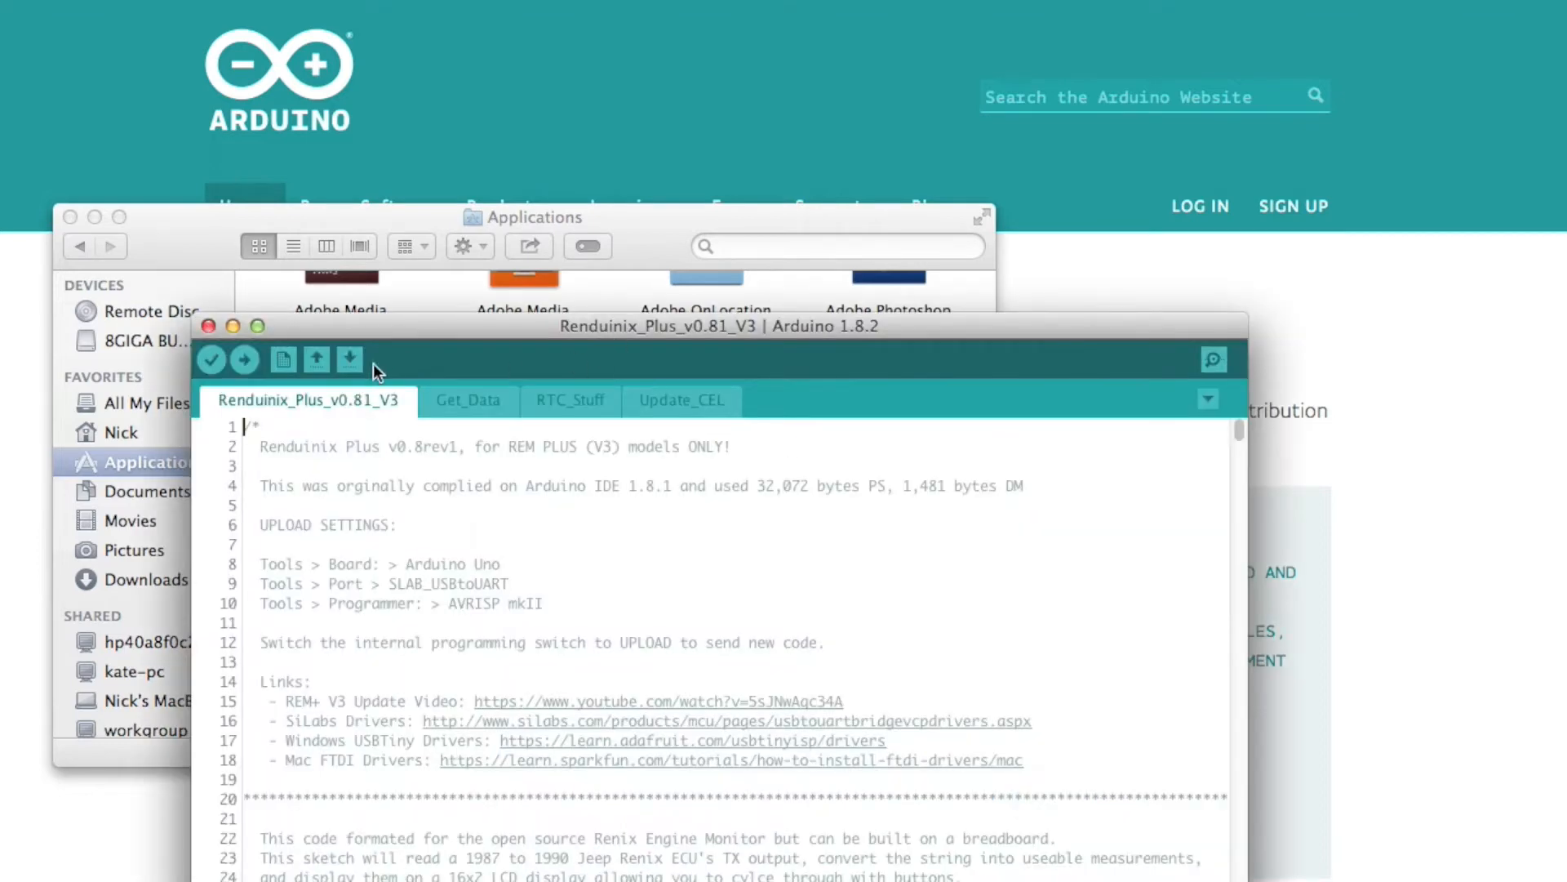
{"action": "mouse_move", "coordinate": [416, 357]}
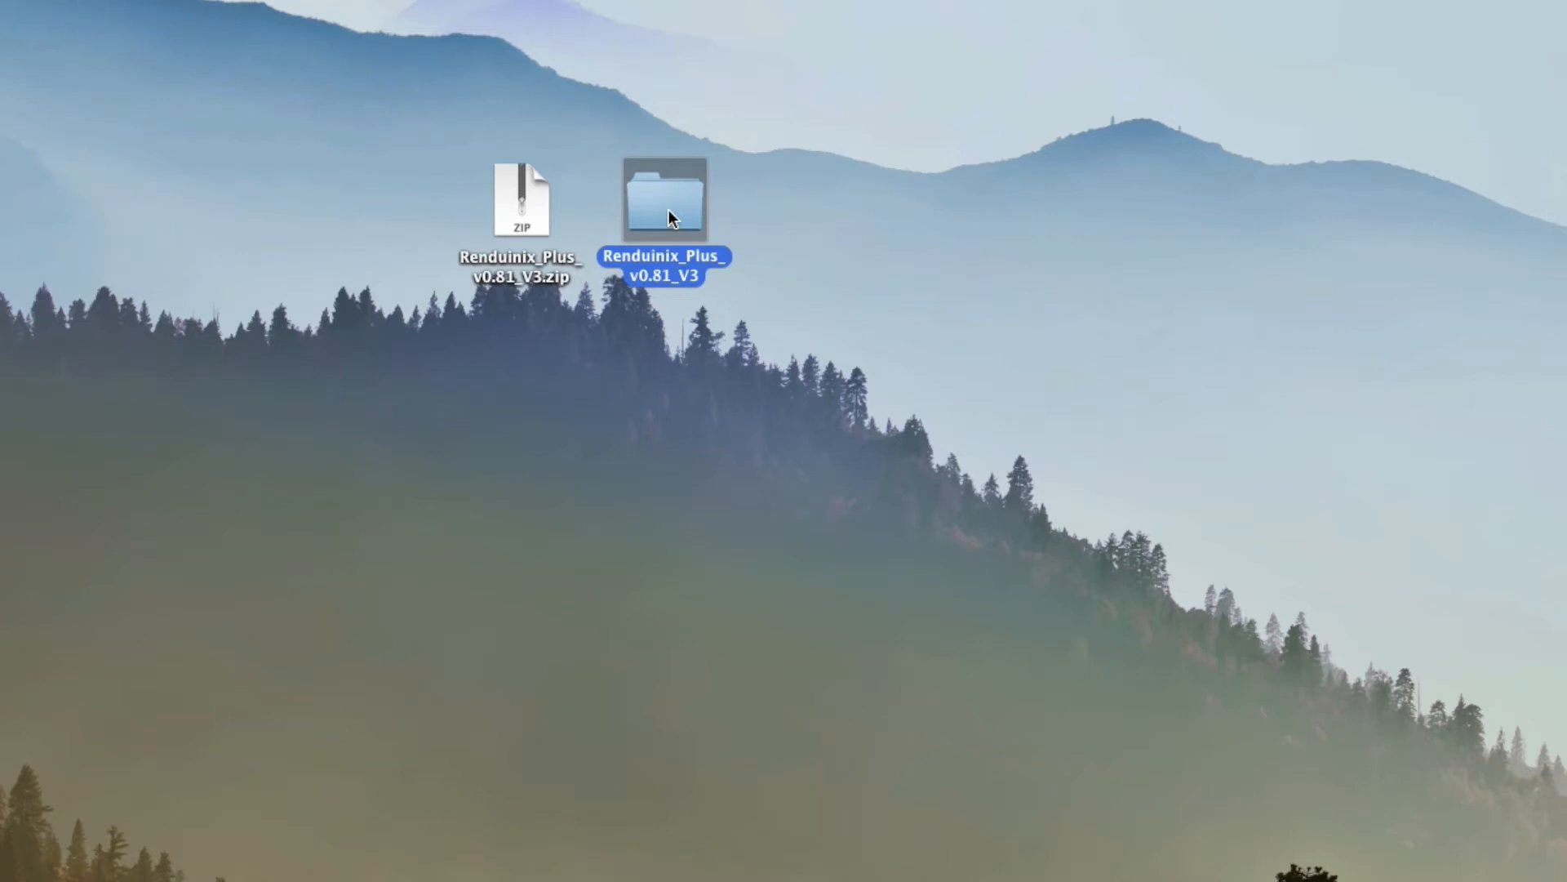
Open Renduinix_Plus_v0.81_V3.ino from its desktop folder into the Arduino IDE.
{"action": "double_click", "coordinate": [665, 199]}
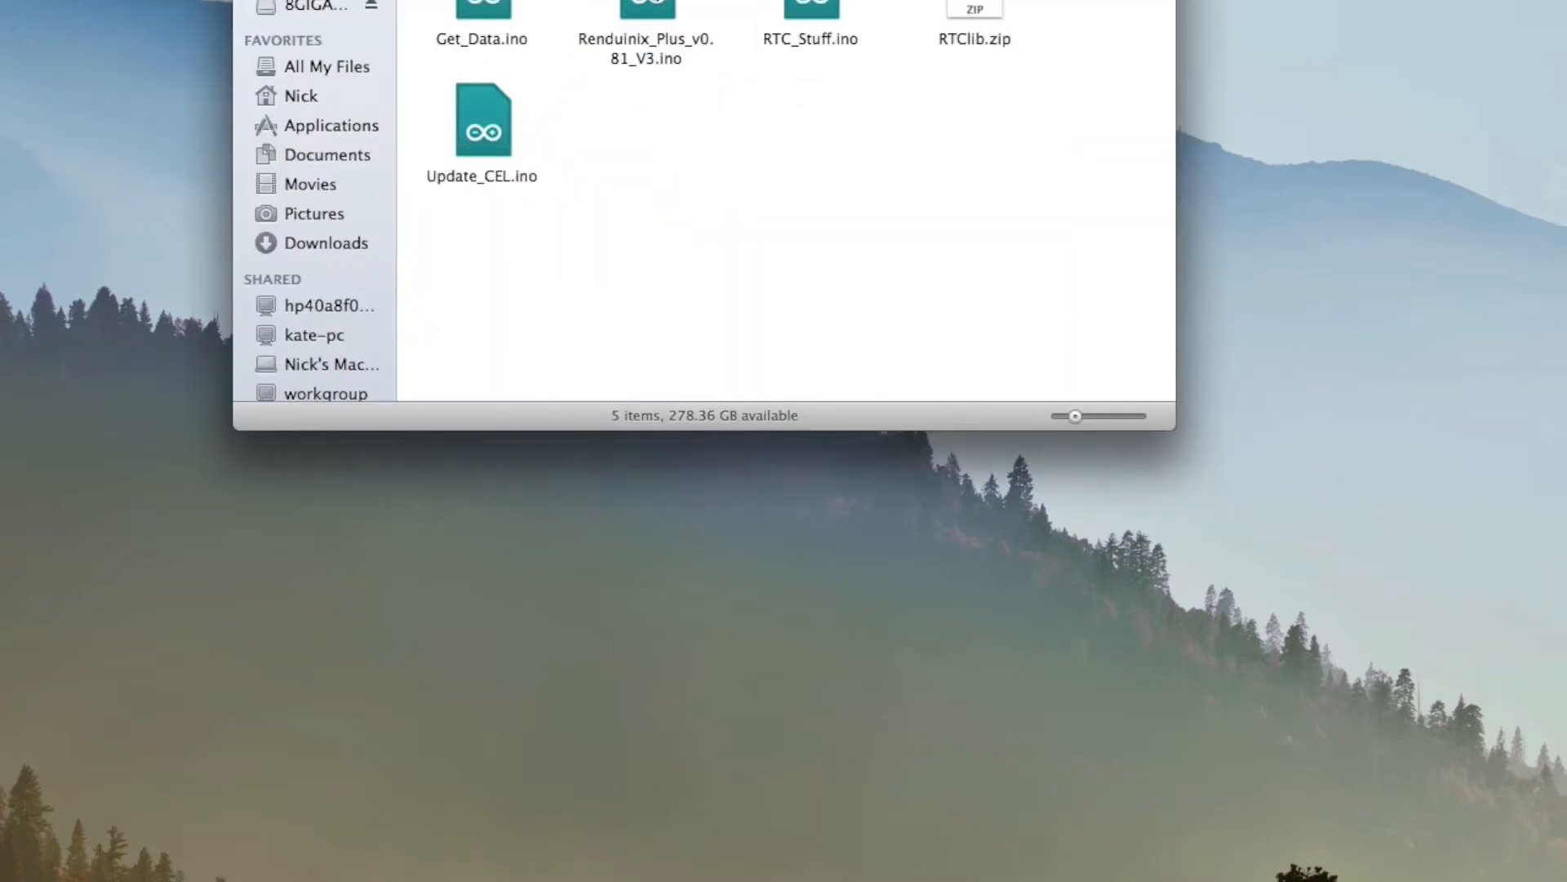
{"action": "double_click", "coordinate": [645, 10]}
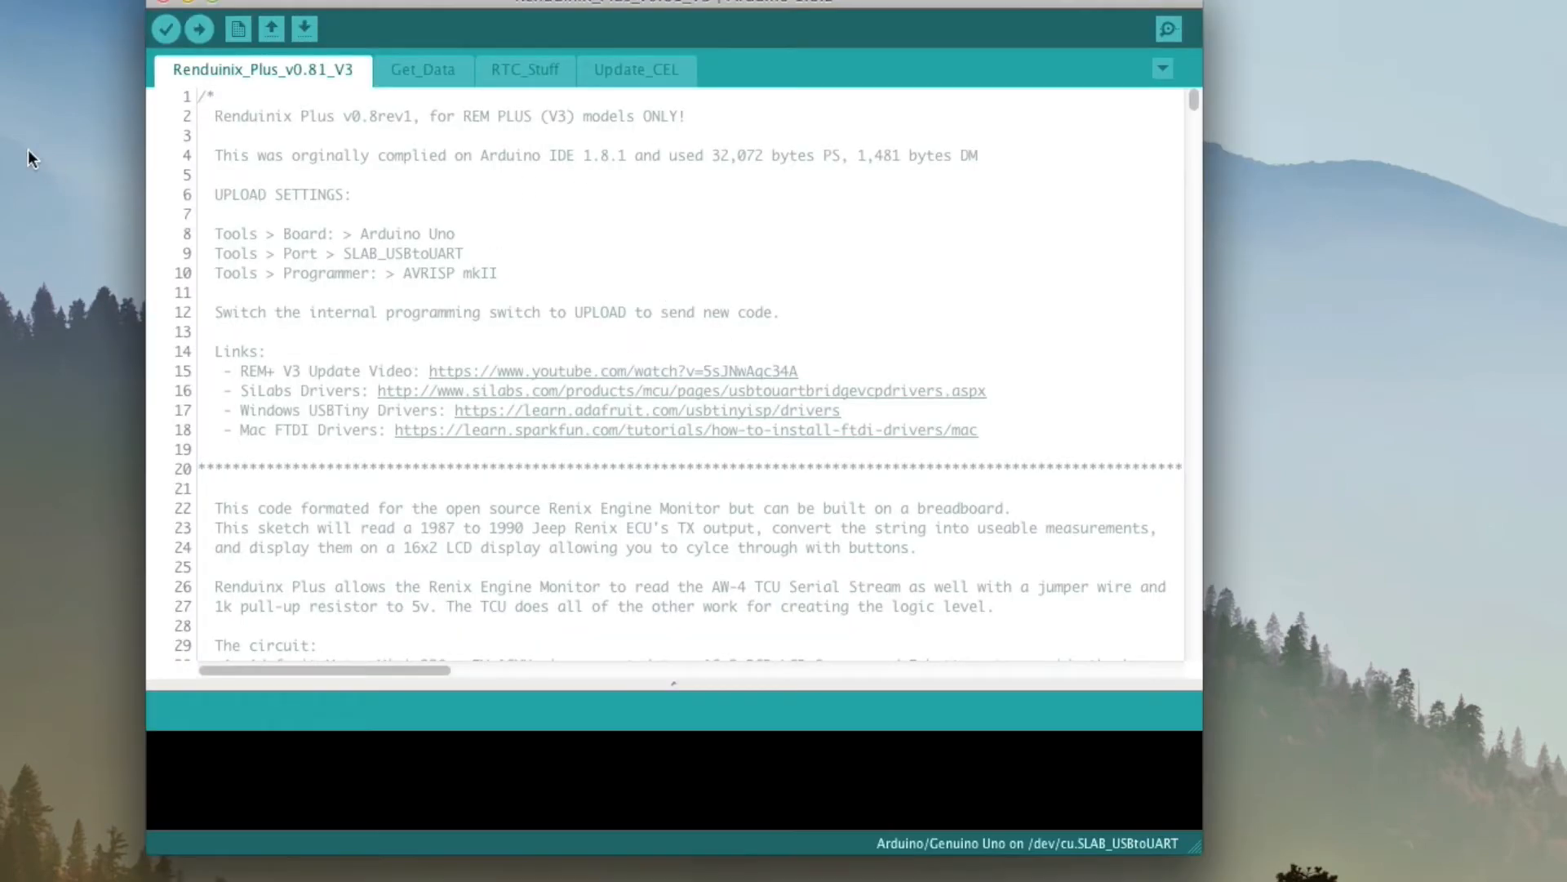
{"action": "mouse_move", "coordinate": [167, 30]}
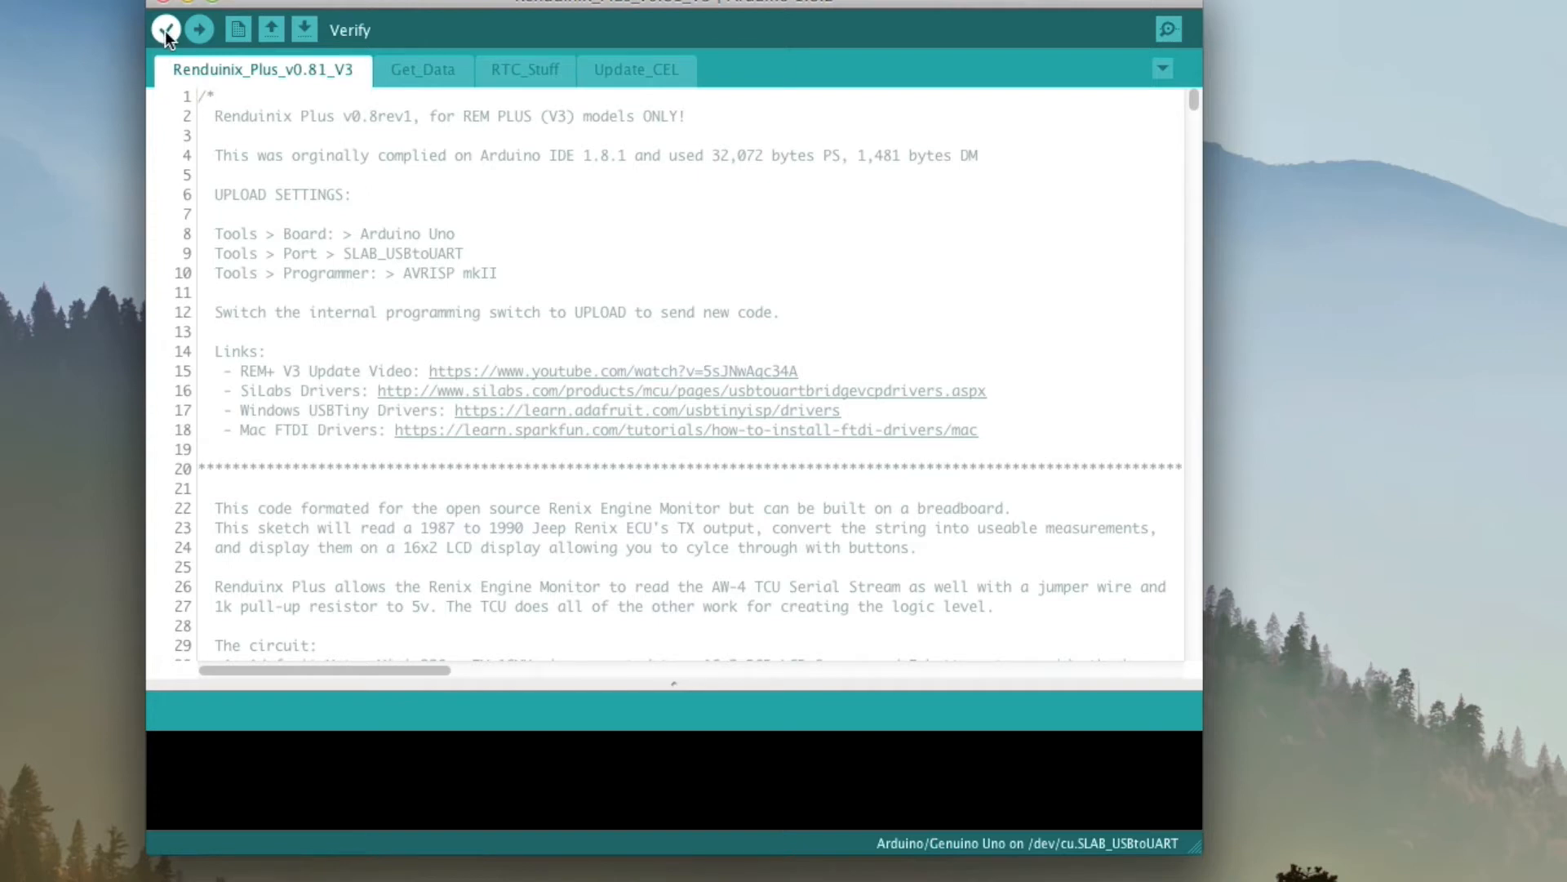
Verify the sketch, which fails compiling for Arduino/Genuino Uno with exit status 1.
{"action": "left_click", "coordinate": [166, 28]}
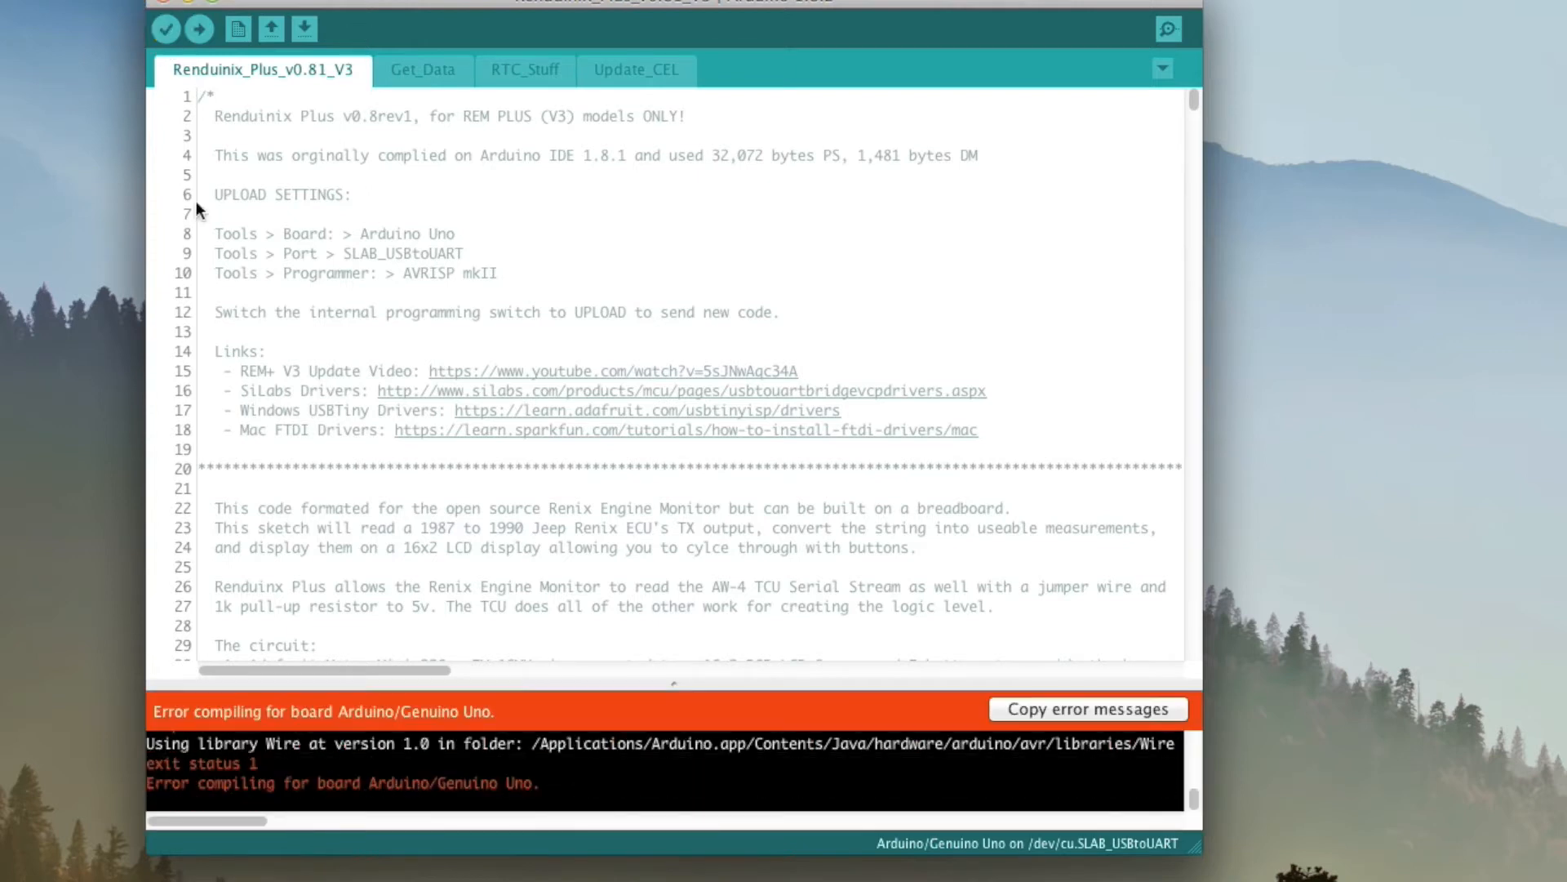
{"action": "mouse_move", "coordinate": [447, 783]}
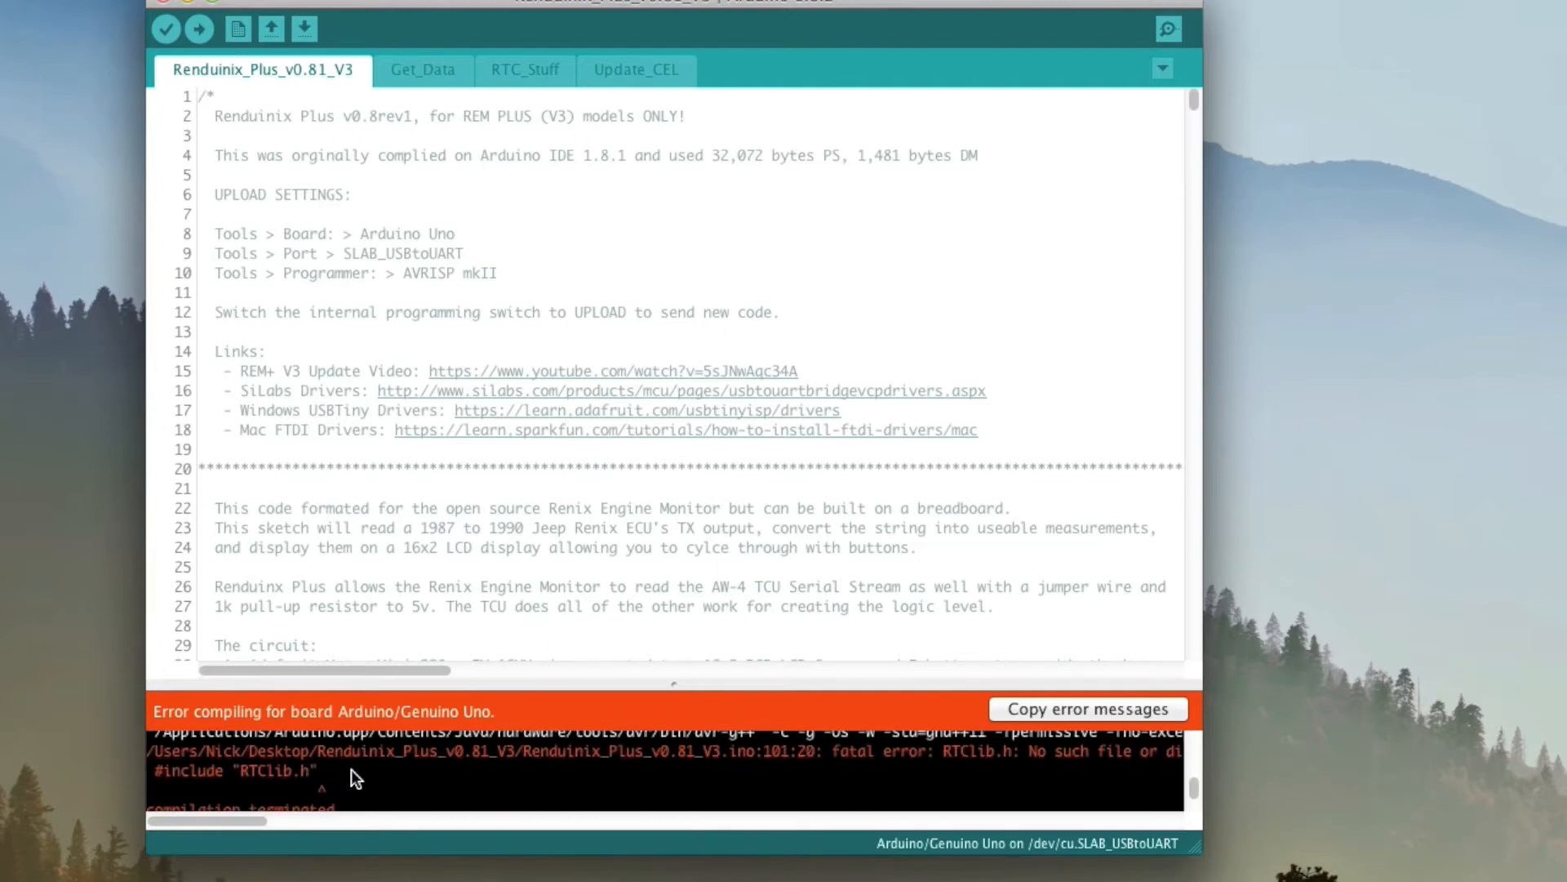
{"action": "mouse_move", "coordinate": [264, 782]}
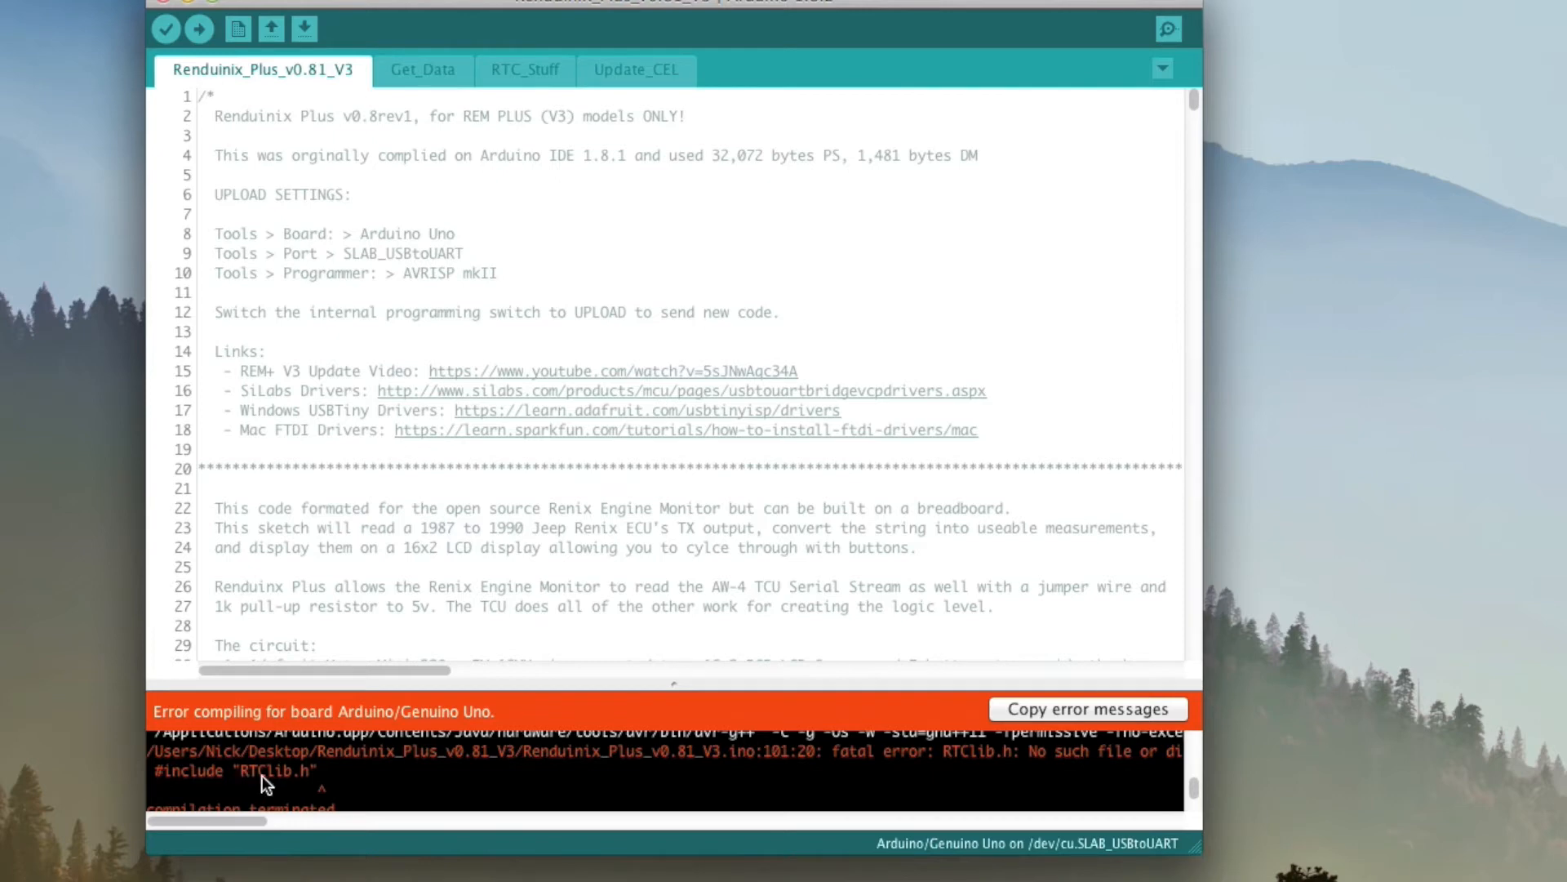
{"action": "mouse_move", "coordinate": [255, 777]}
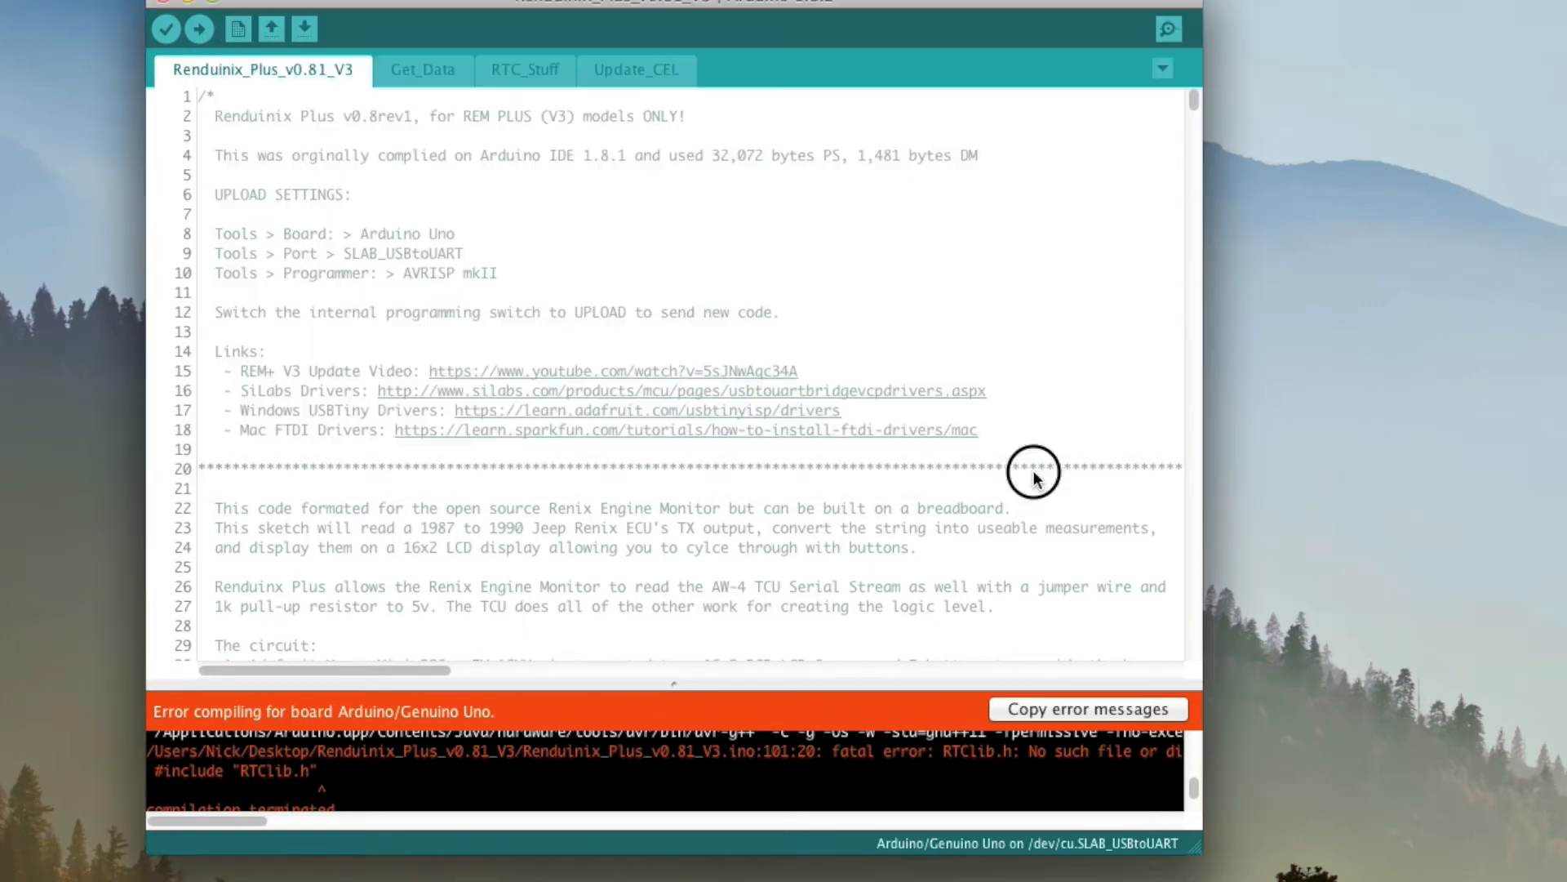
Start adding a .ZIP library via Sketch > Include Library.
{"action": "left_click", "coordinate": [194, 13]}
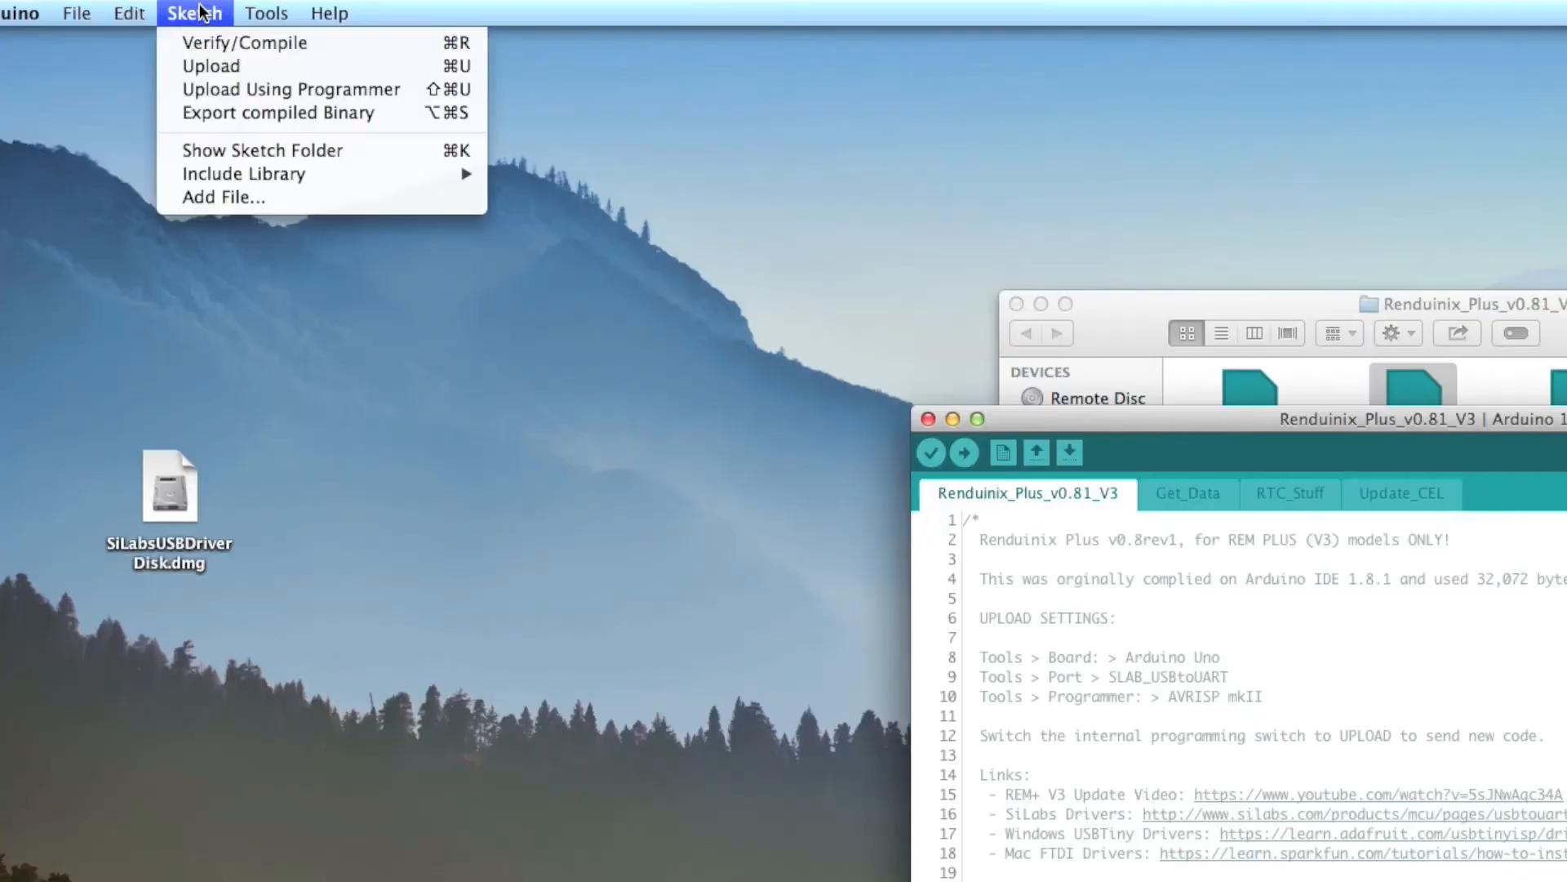
{"action": "mouse_move", "coordinate": [243, 175]}
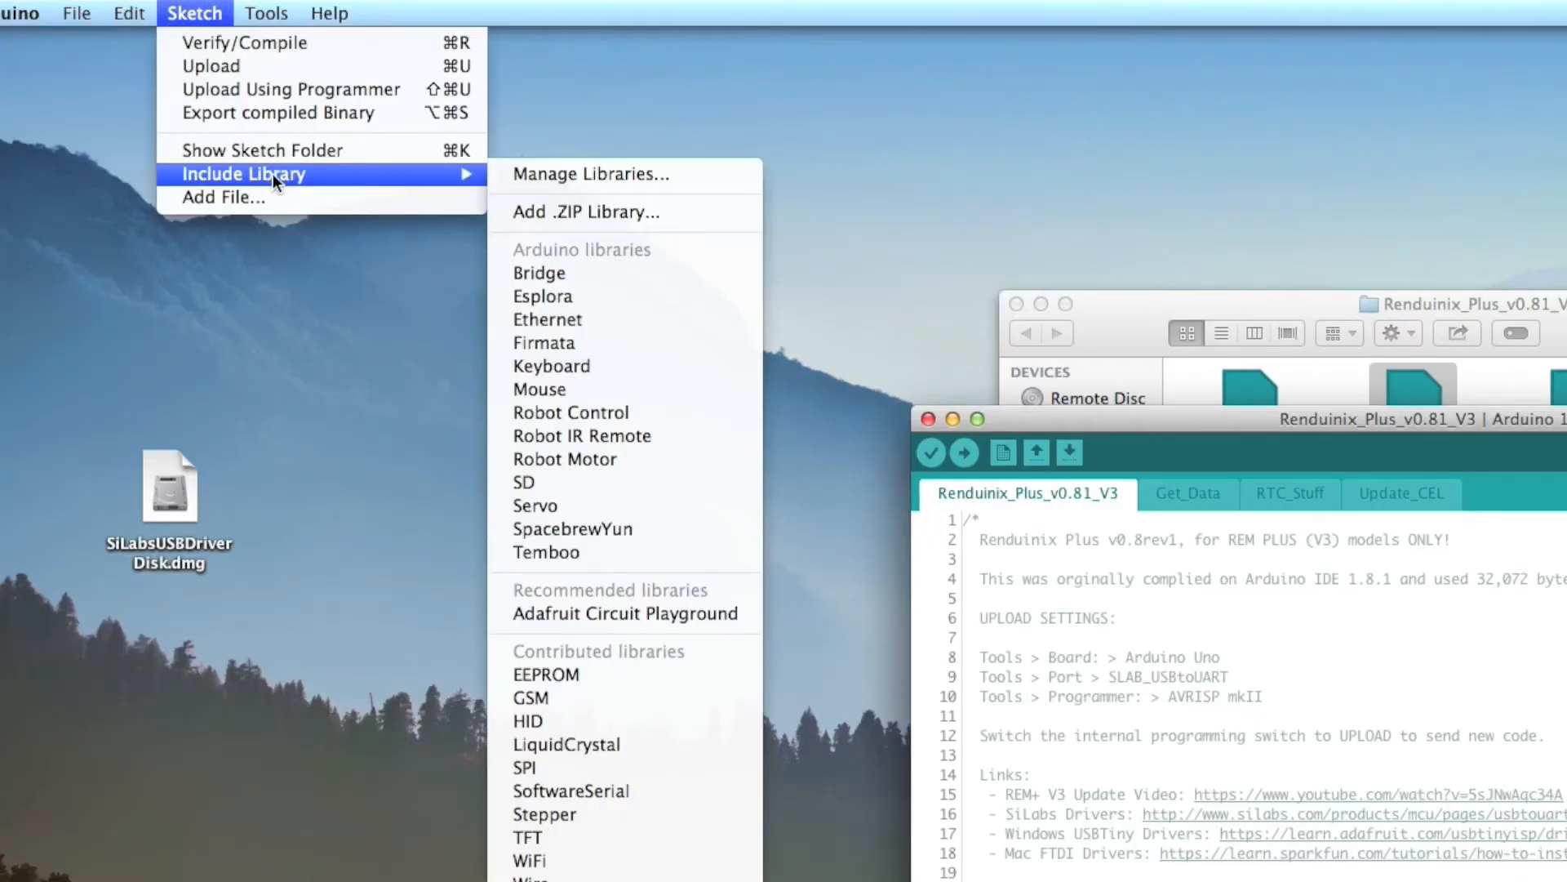
{"action": "mouse_move", "coordinate": [586, 212]}
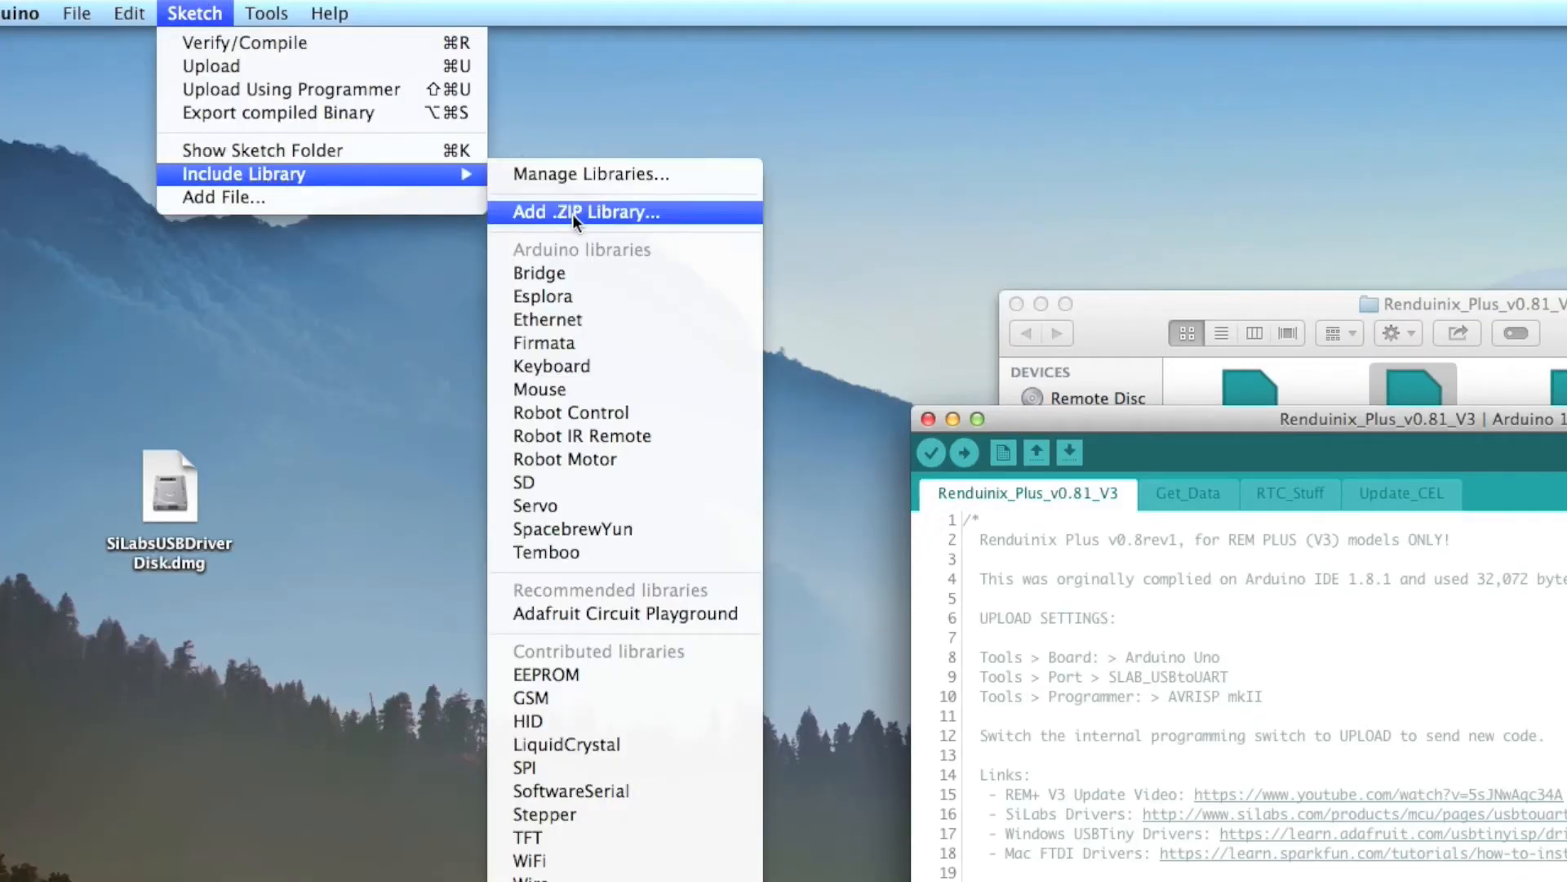
{"action": "left_click", "coordinate": [586, 212]}
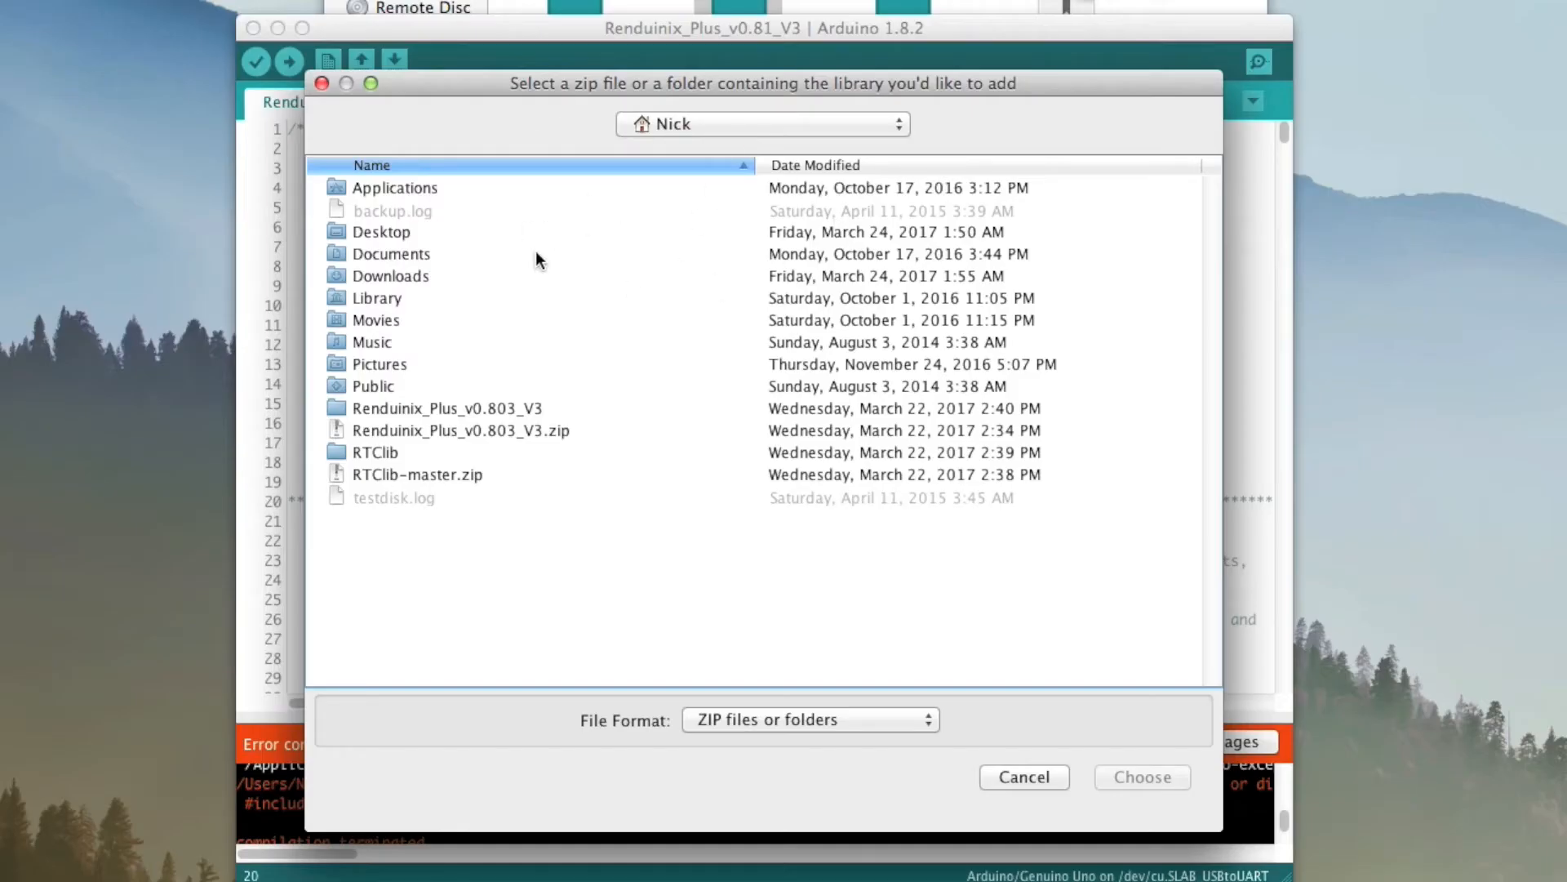
{"action": "mouse_move", "coordinate": [677, 108]}
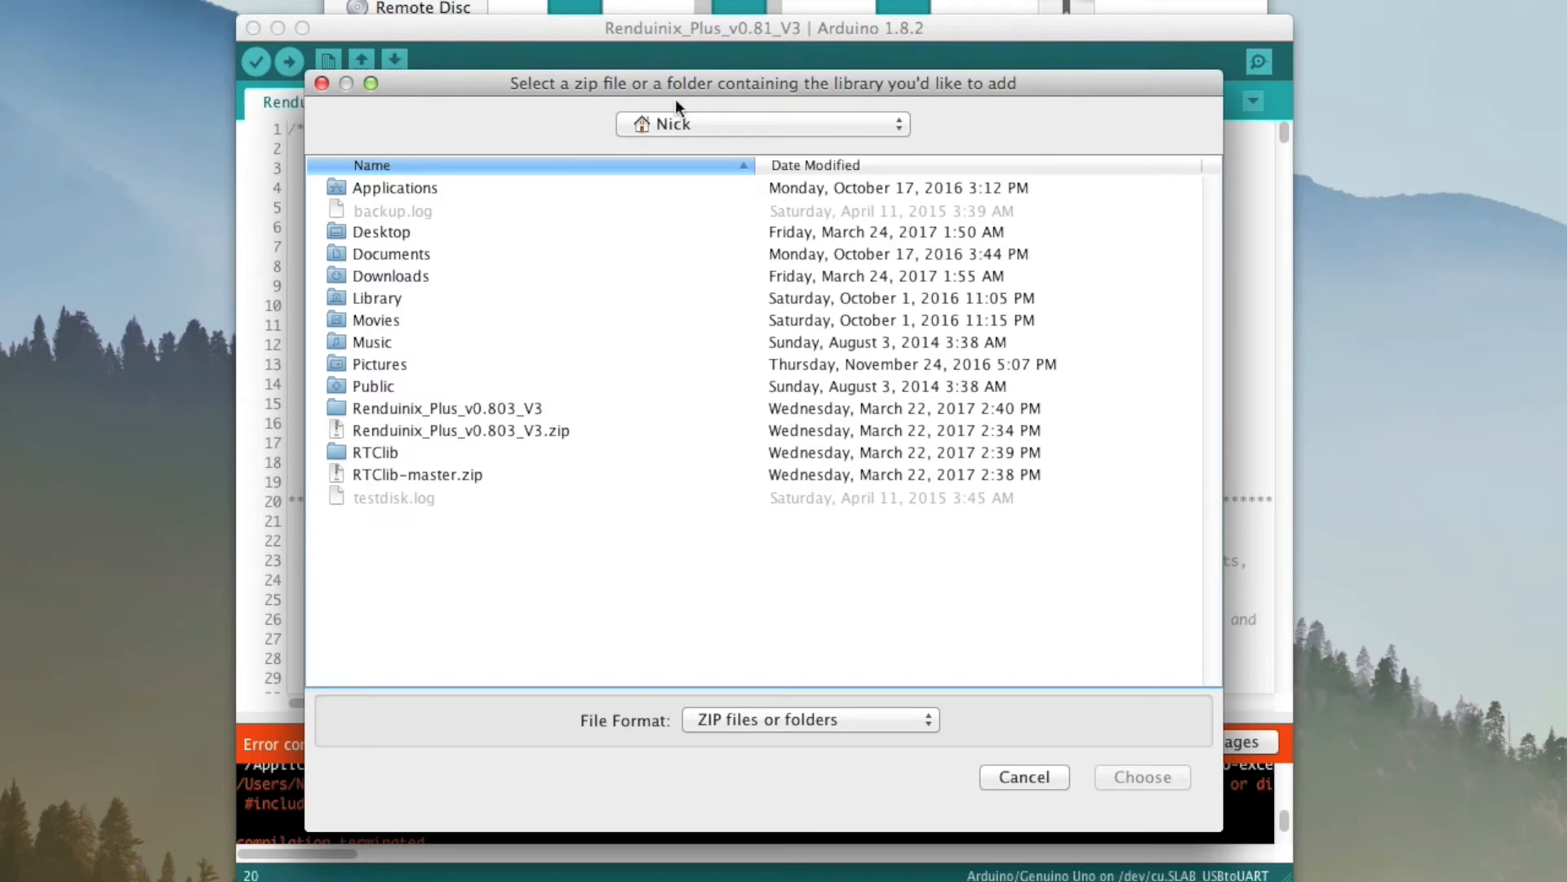
{"action": "mouse_move", "coordinate": [443, 304]}
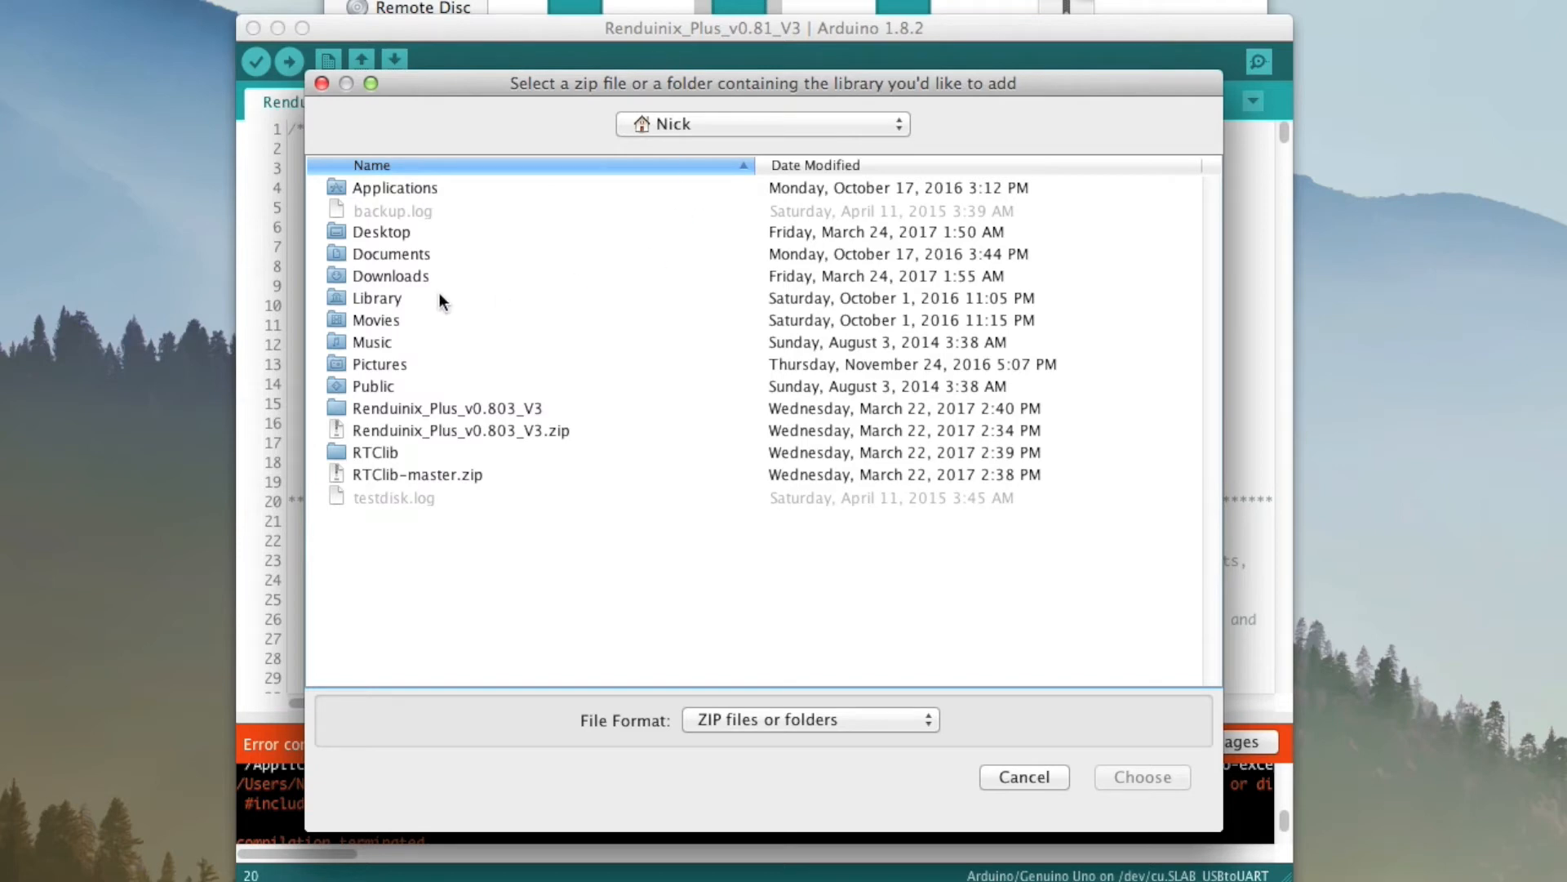
Choose RTClib.zip from the Renduinix_Plus_v0.81_V3 desktop folder as the library to add.
{"action": "double_click", "coordinate": [381, 230]}
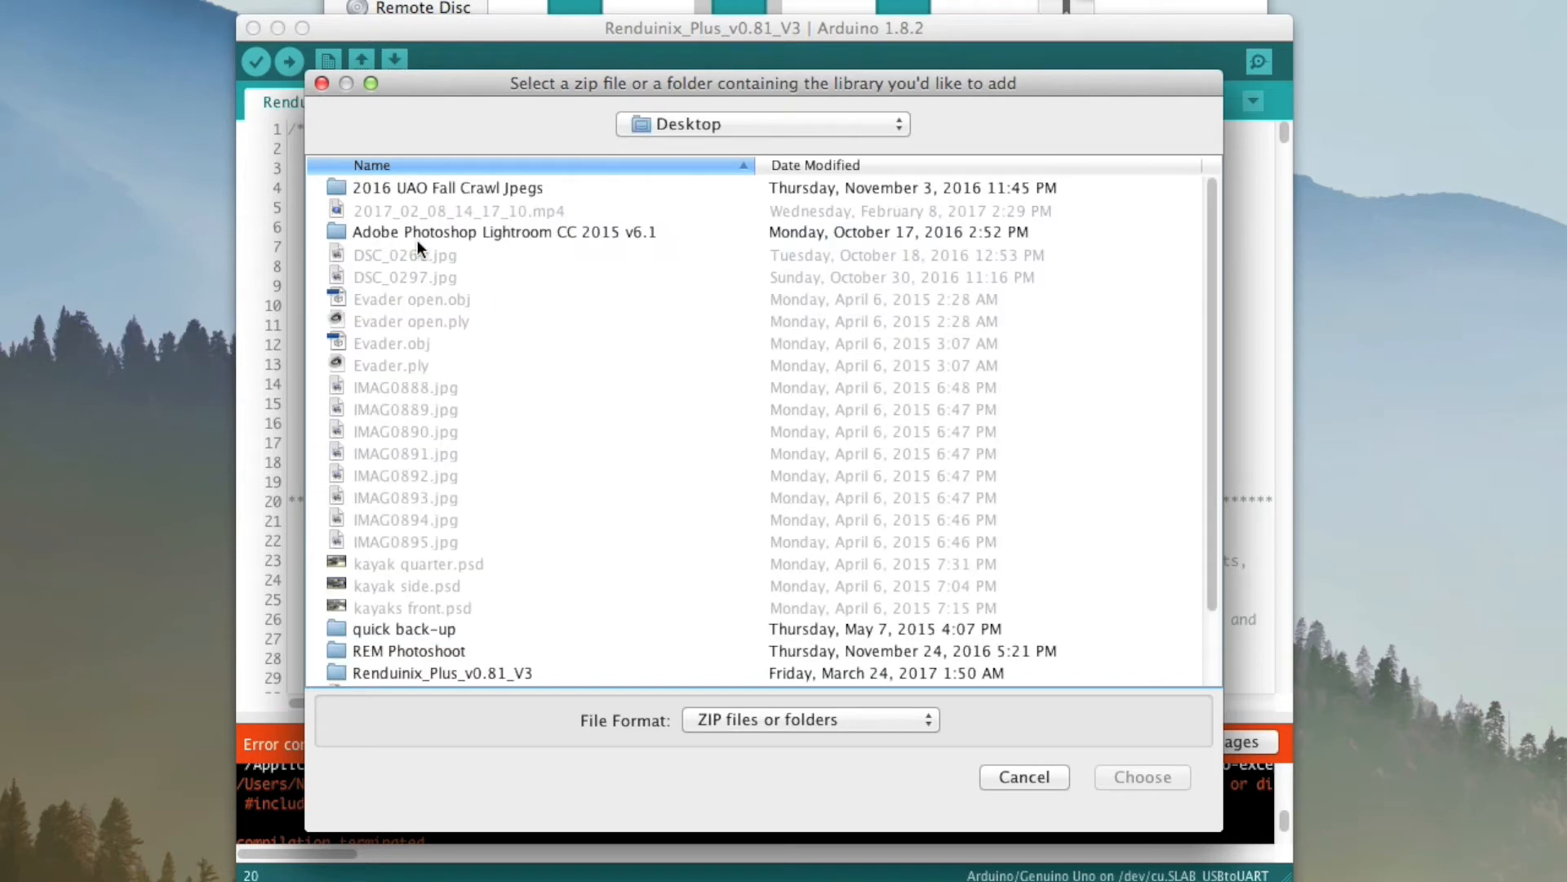
{"action": "scroll", "scroll_direction": "down", "scroll_amount": 3}
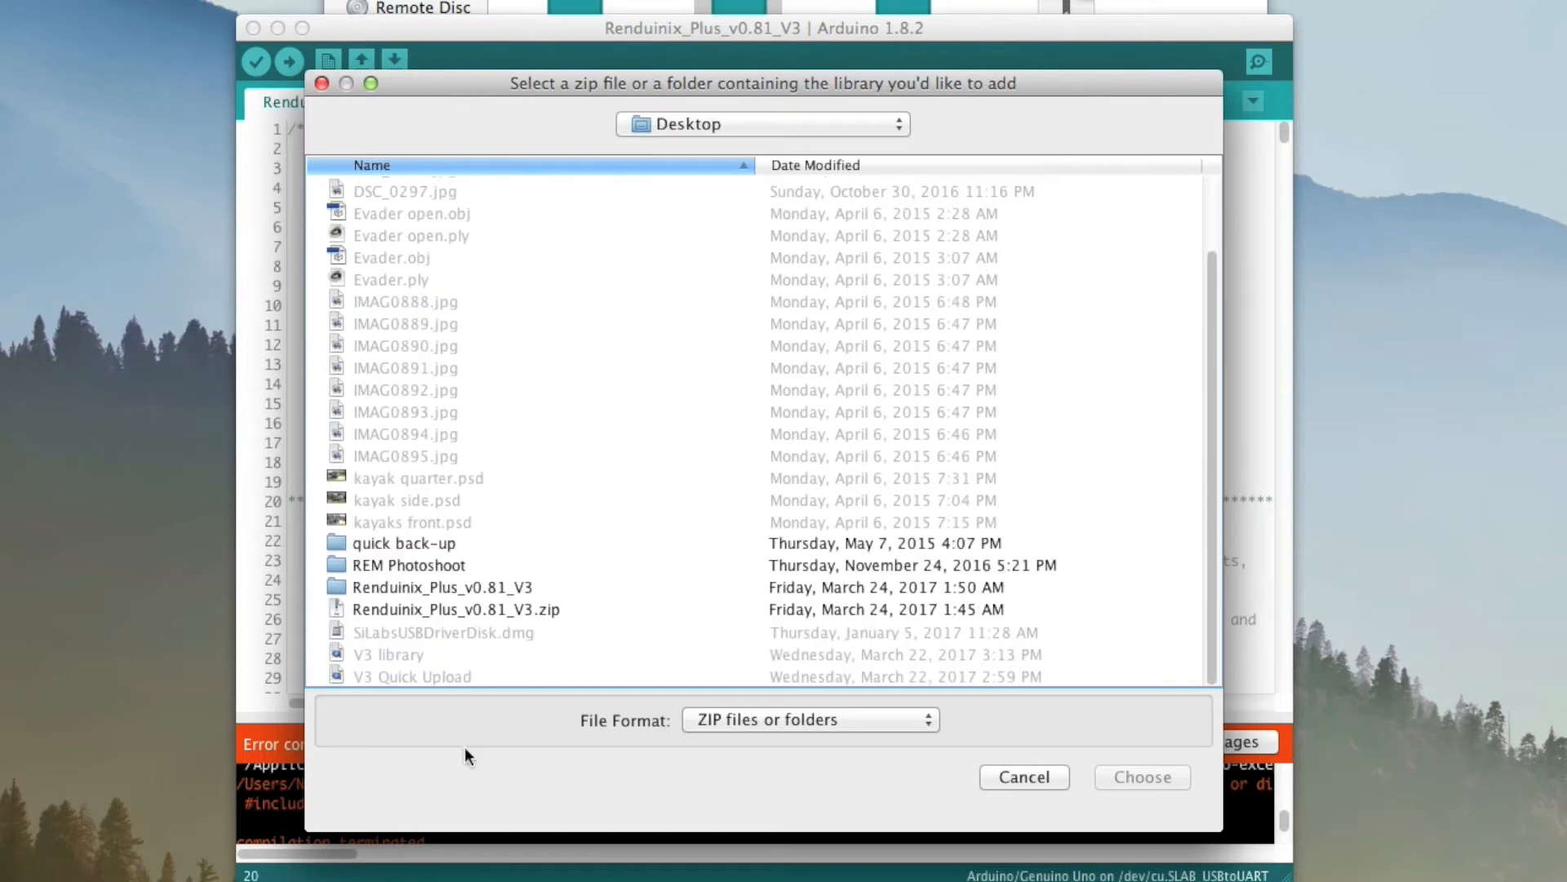
{"action": "double_click", "coordinate": [442, 587]}
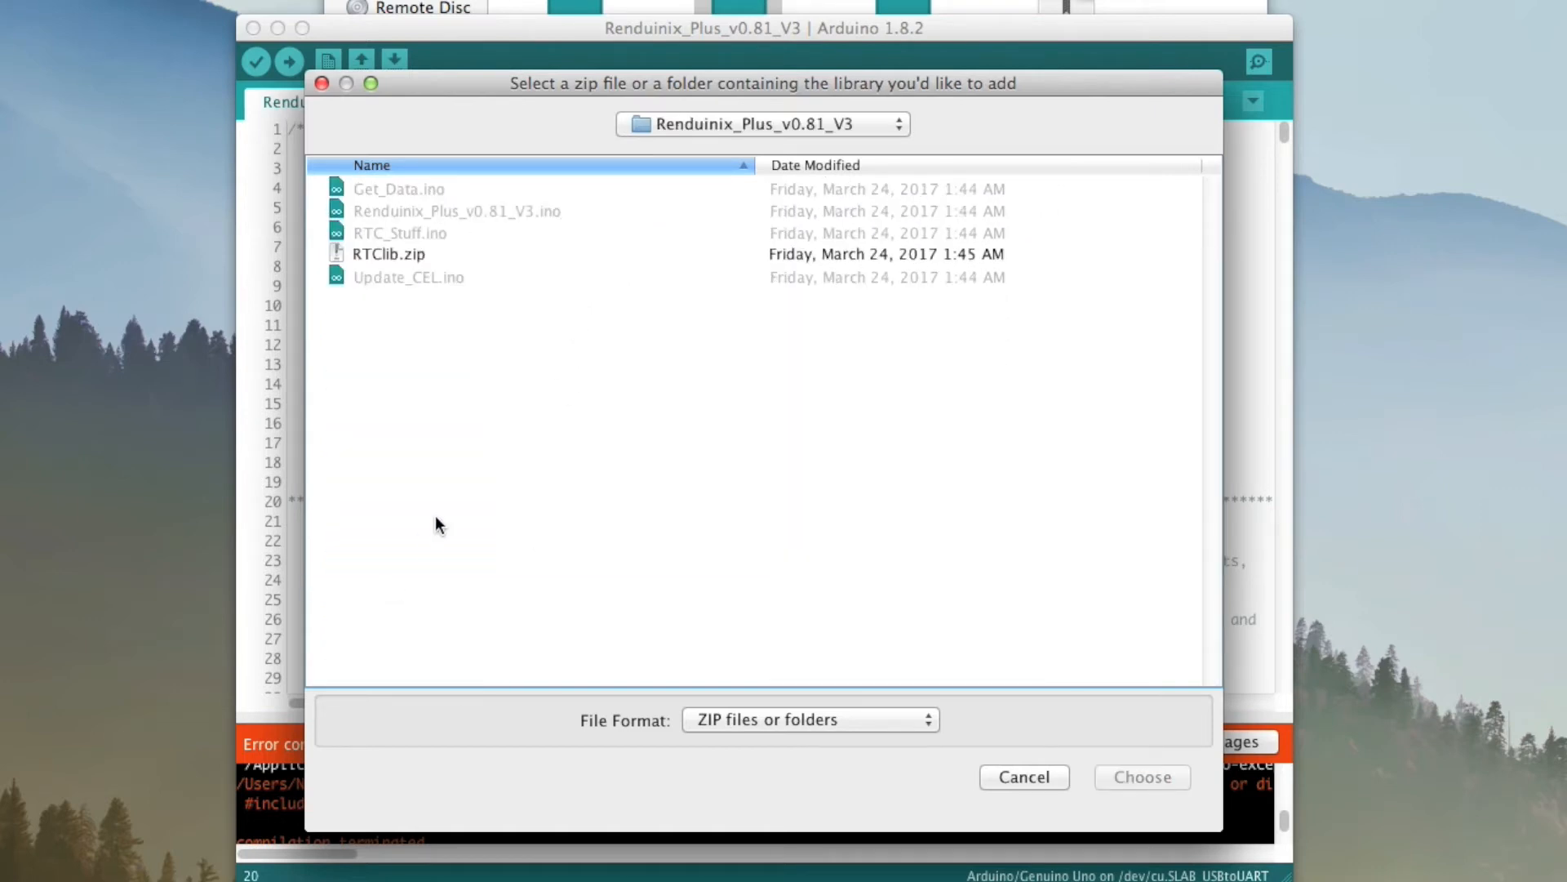
{"action": "mouse_move", "coordinate": [385, 261]}
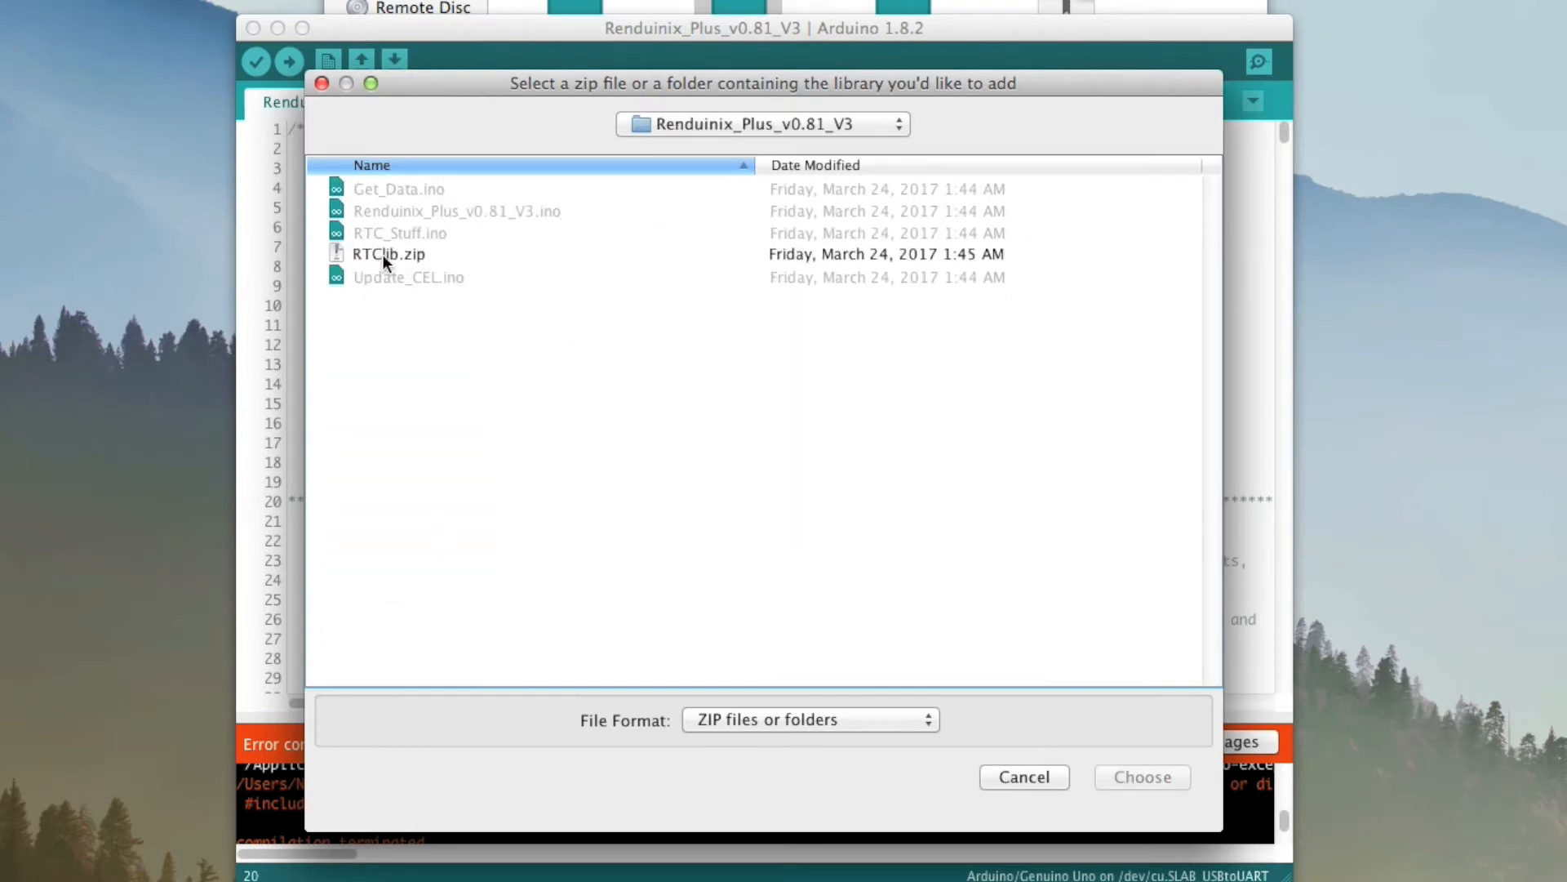
{"action": "left_click", "coordinate": [389, 253]}
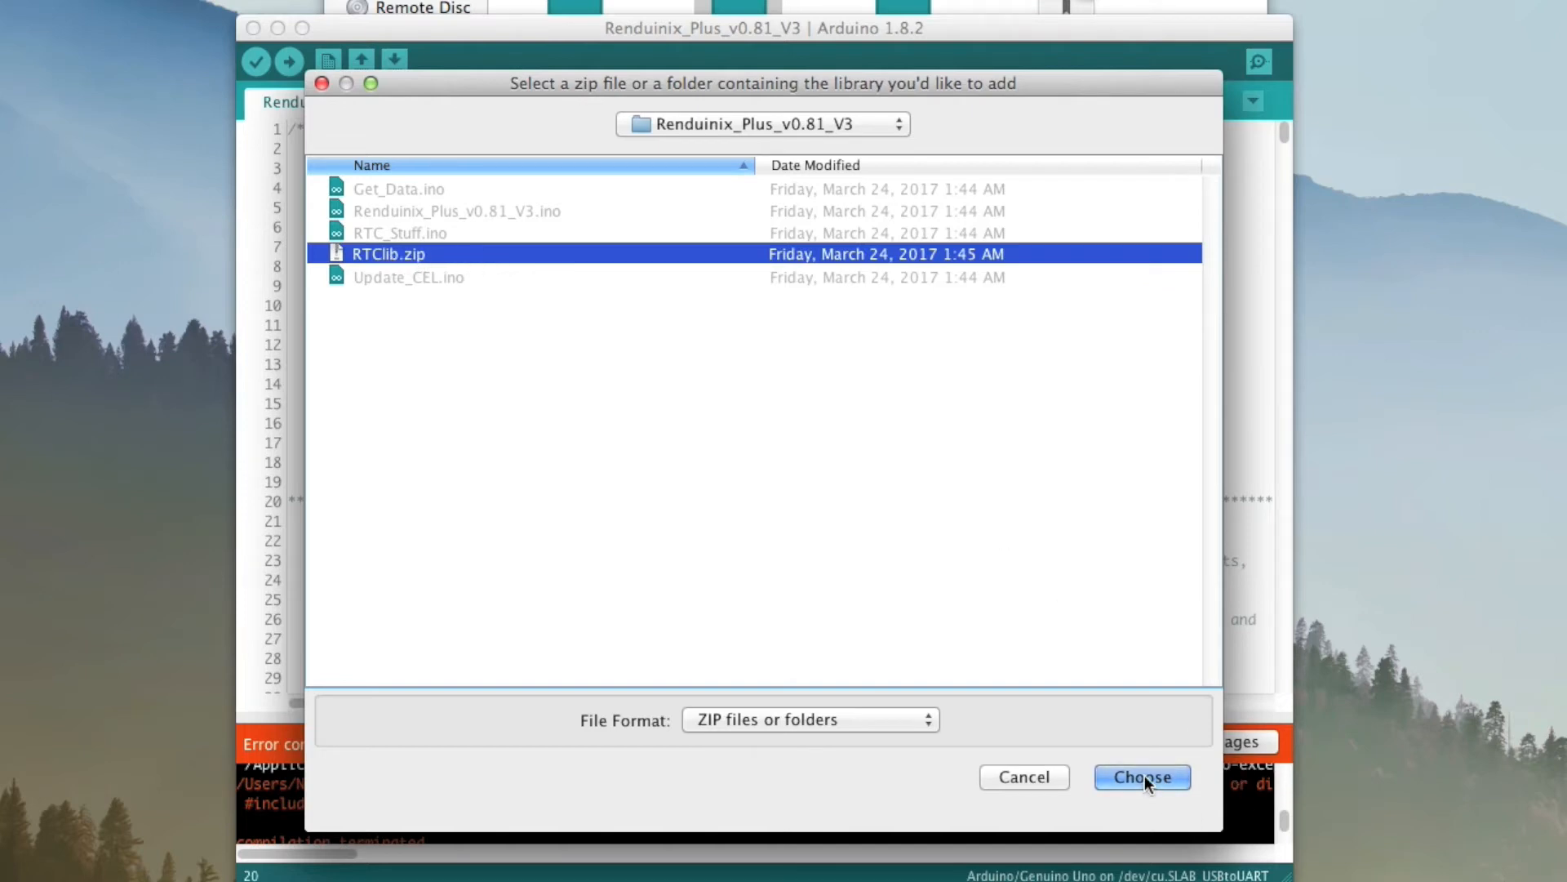
{"action": "left_click", "coordinate": [1141, 777]}
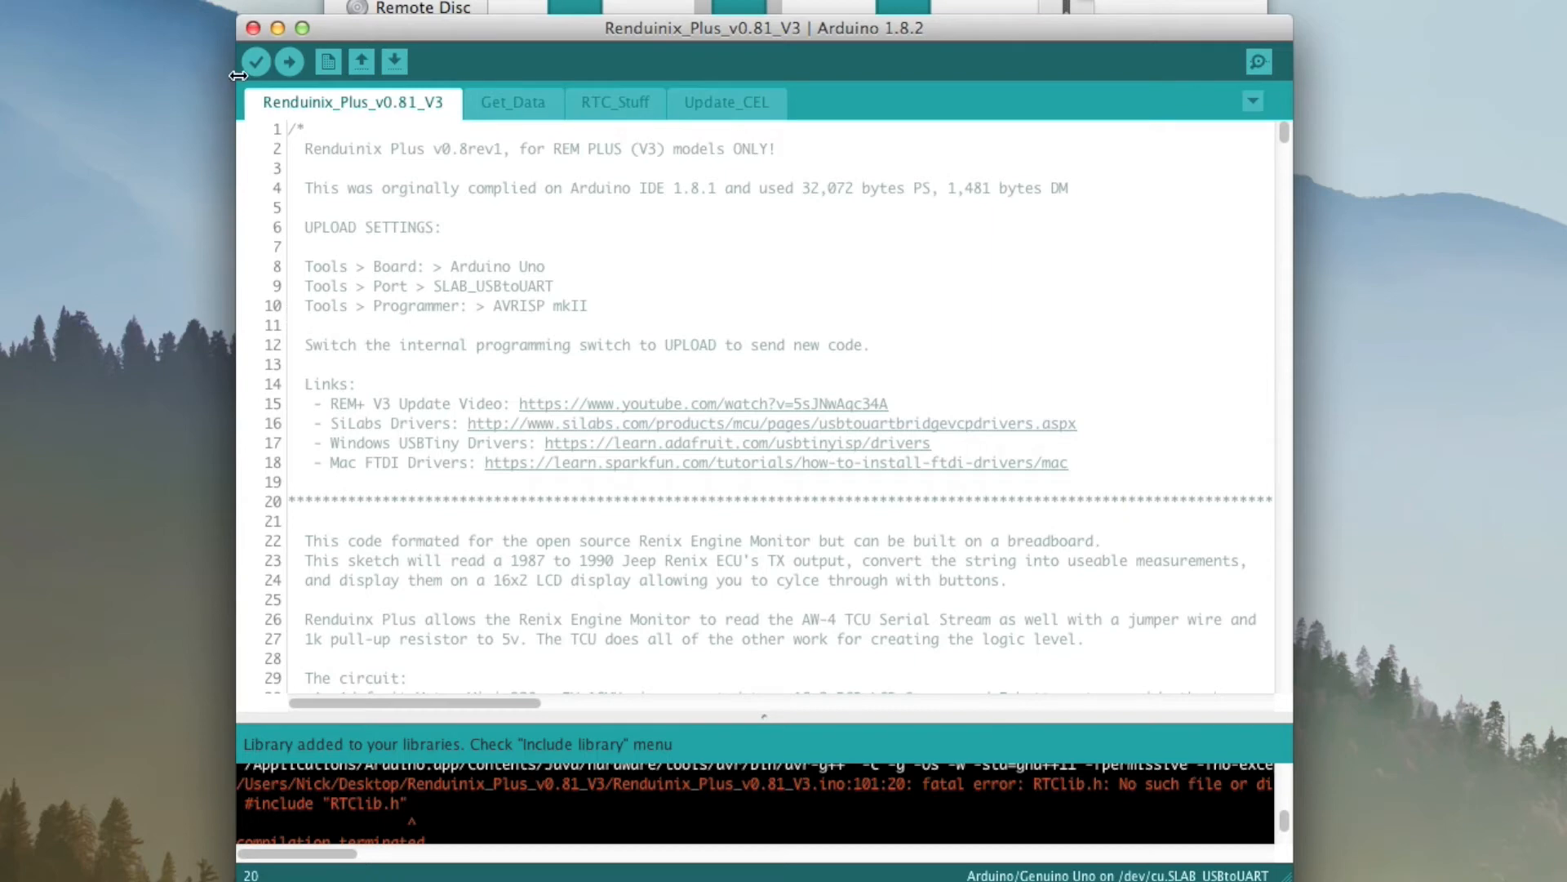
{"action": "mouse_move", "coordinate": [256, 62]}
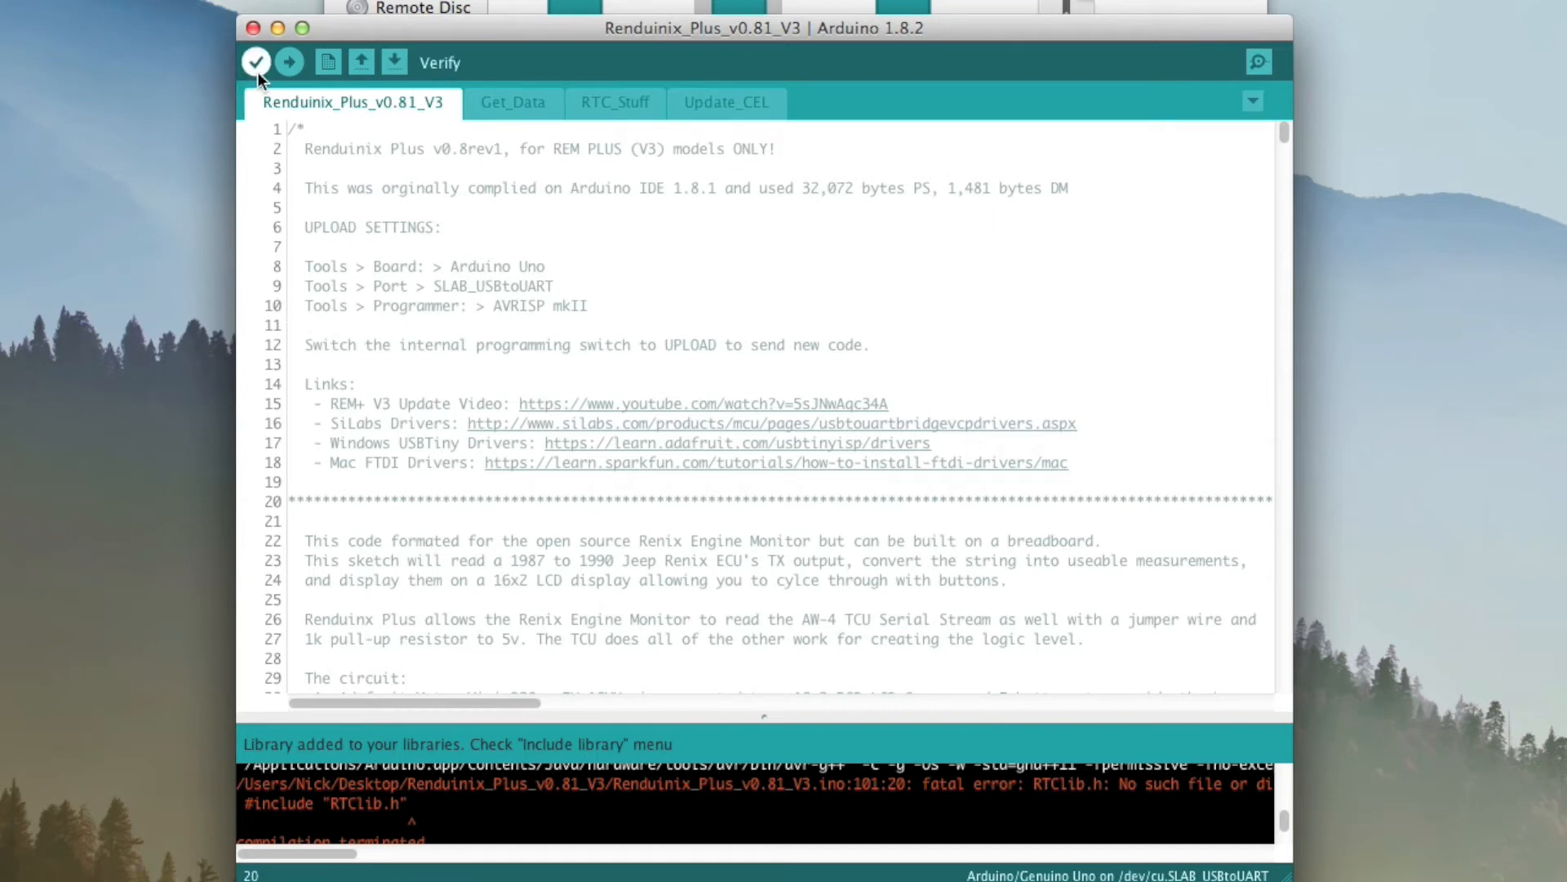
Verify the sketch again, now compiling successfully at 32068 bytes (99%) of program storage.
{"action": "left_click", "coordinate": [256, 61]}
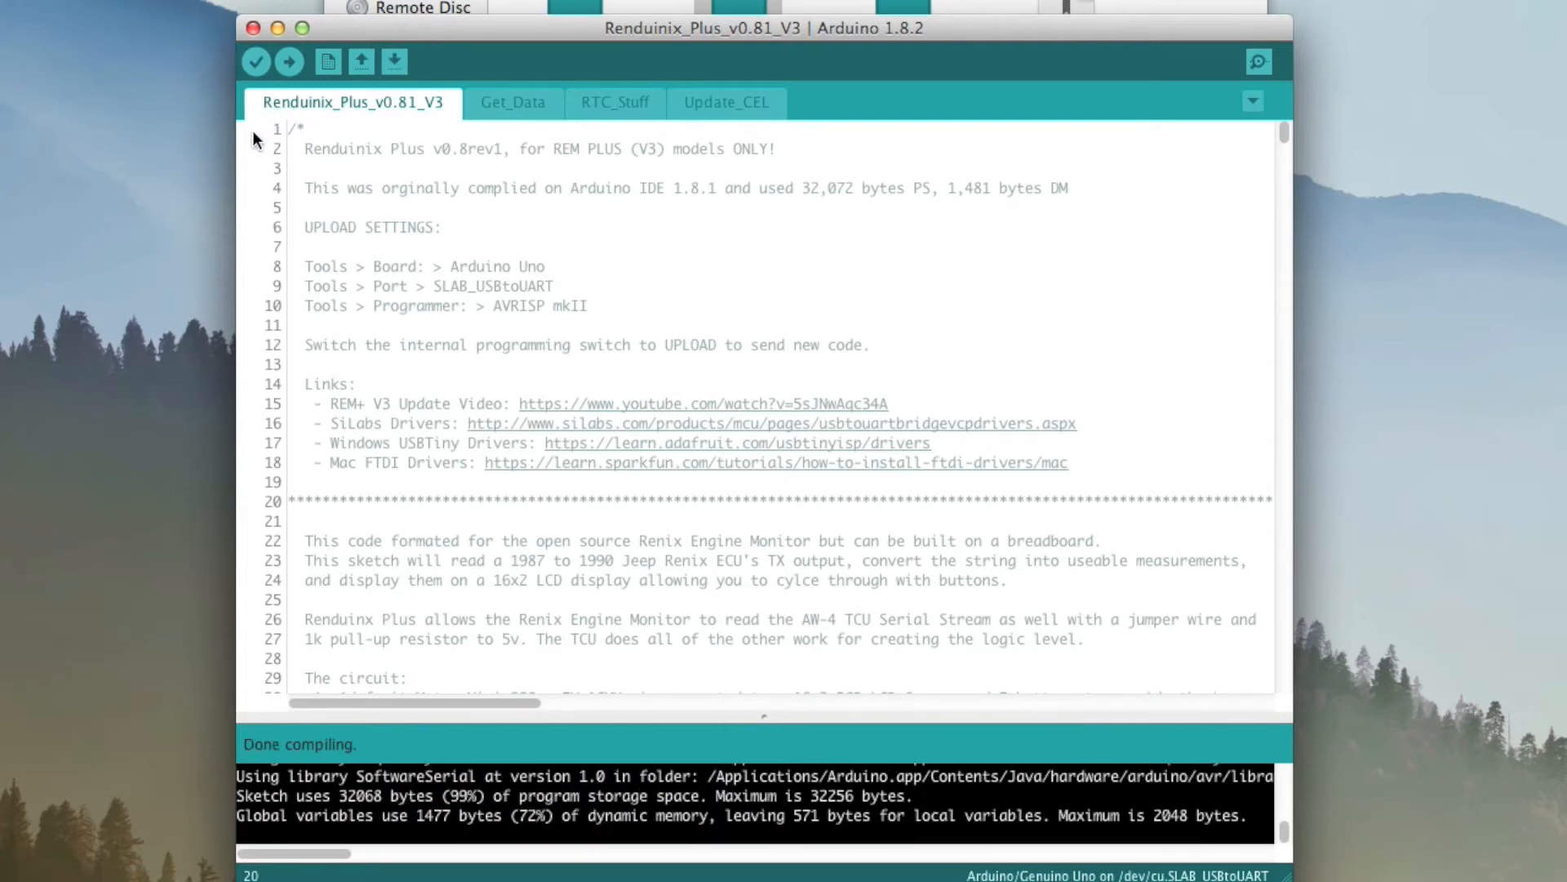
{"action": "mouse_move", "coordinate": [235, 71]}
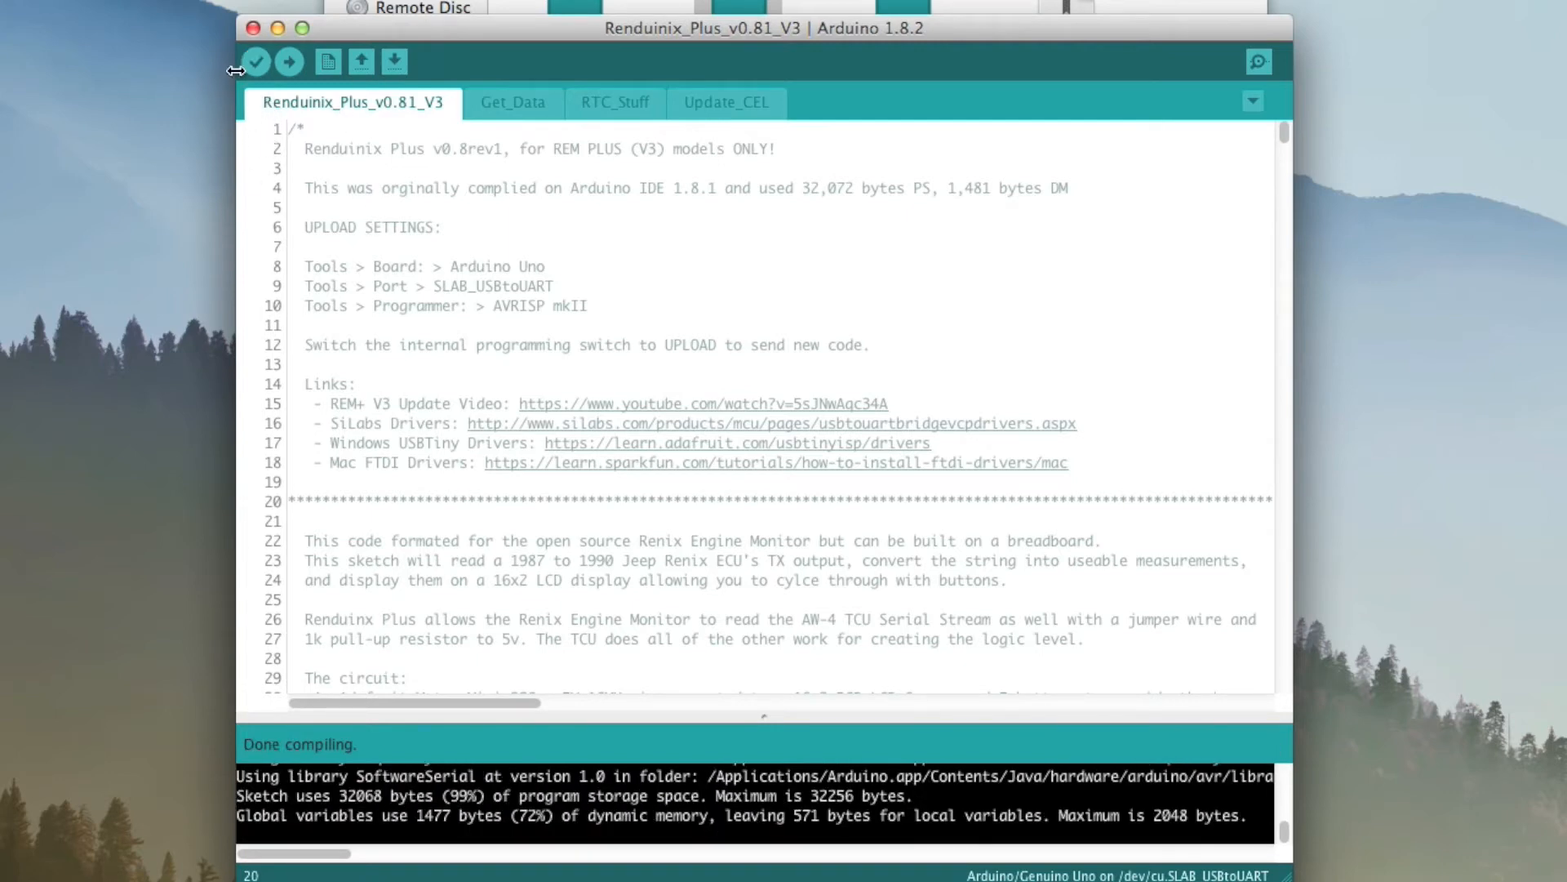
{"action": "mouse_move", "coordinate": [46, 222]}
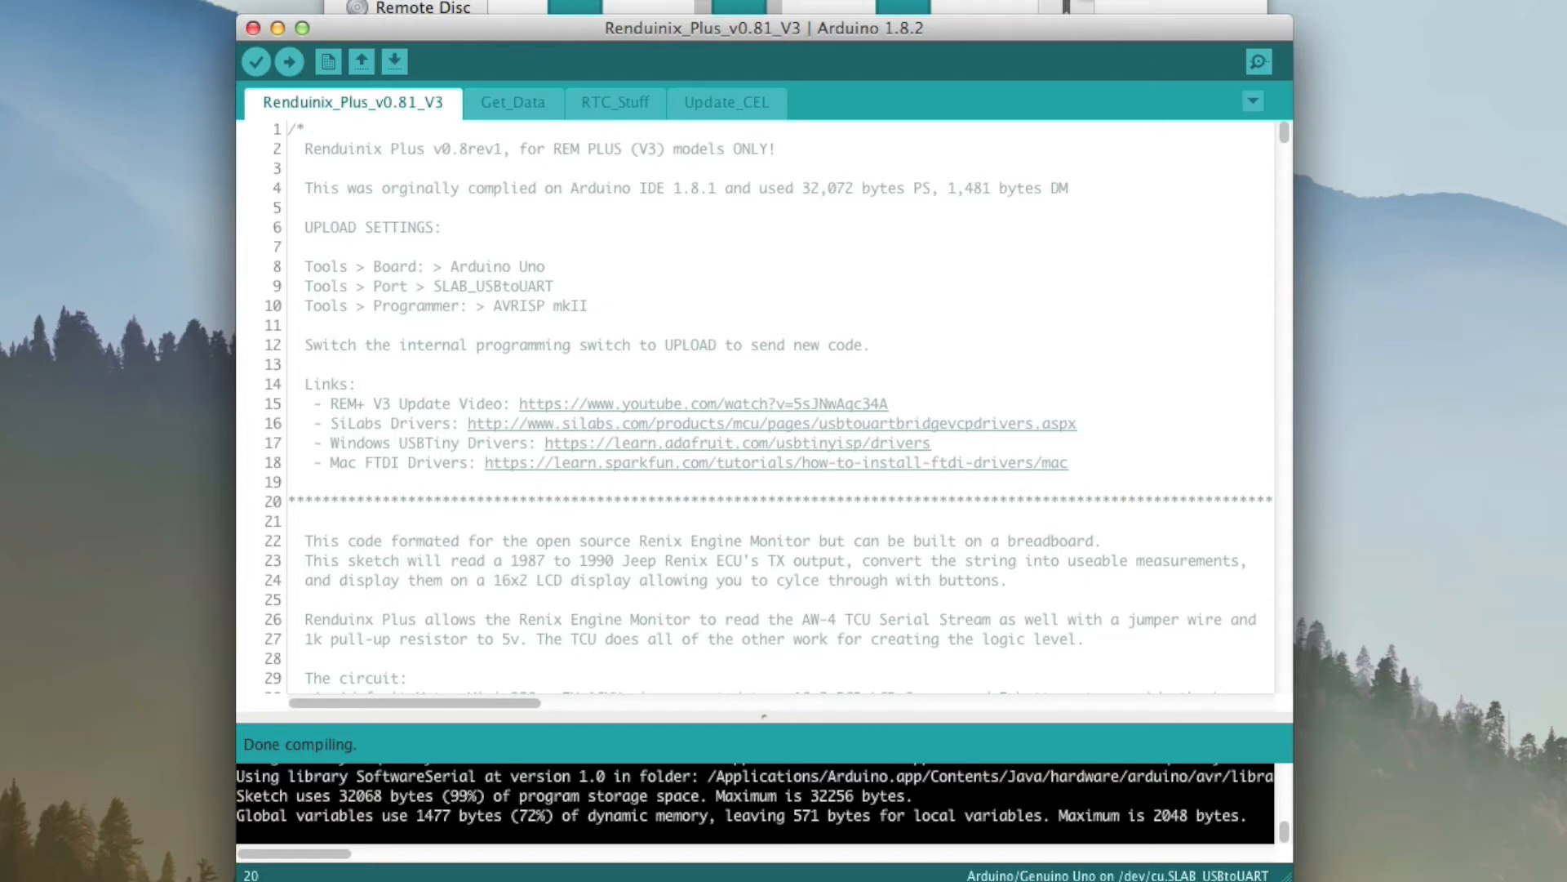
{"action": "mouse_move", "coordinate": [131, 196]}
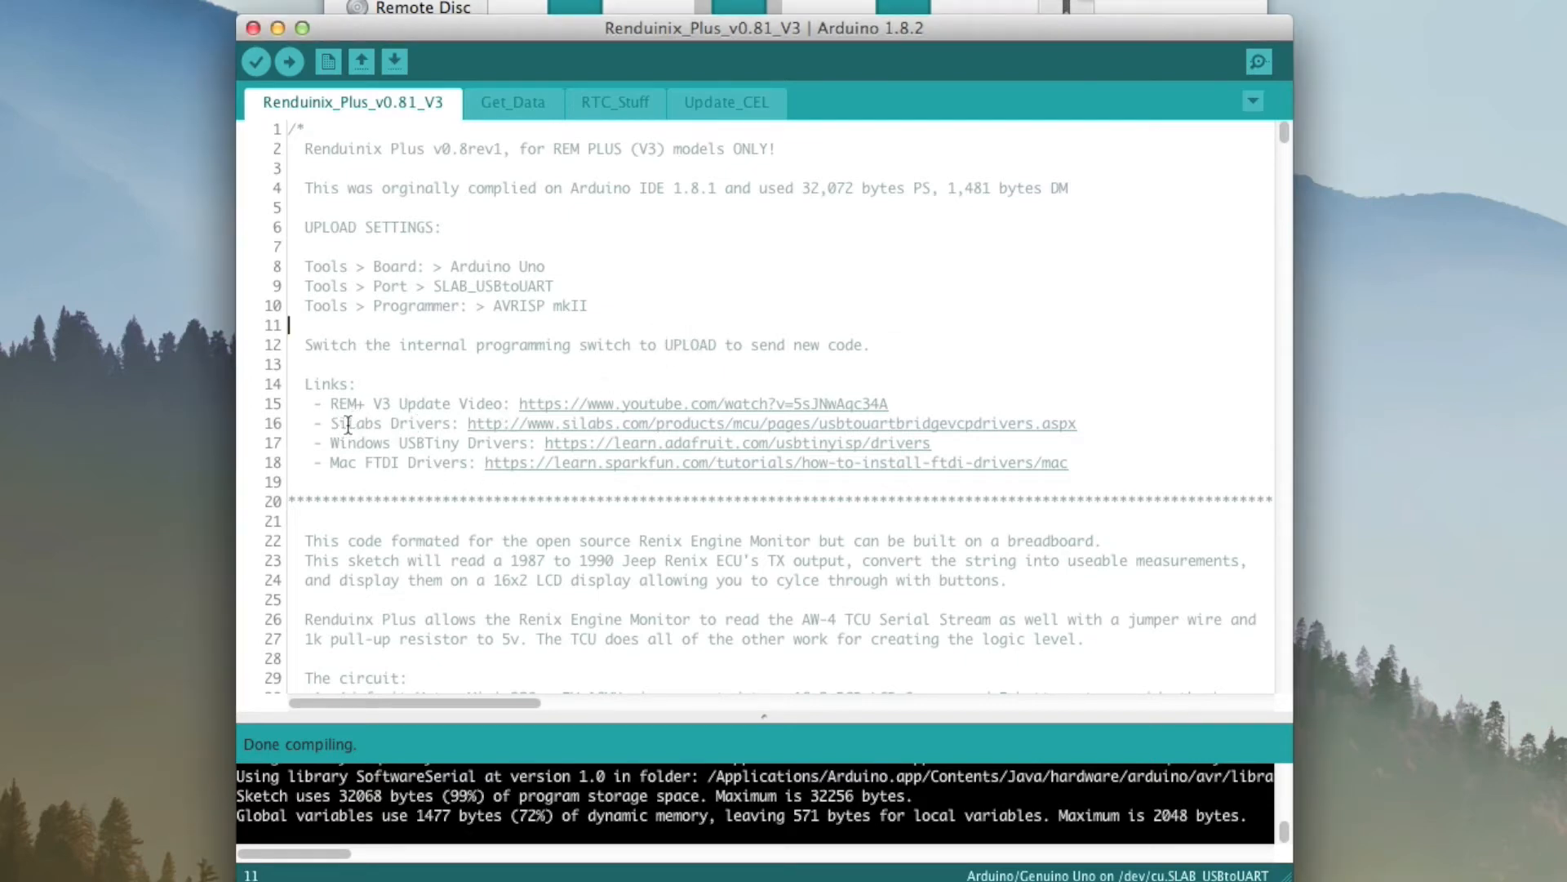
{"action": "mouse_move", "coordinate": [489, 431]}
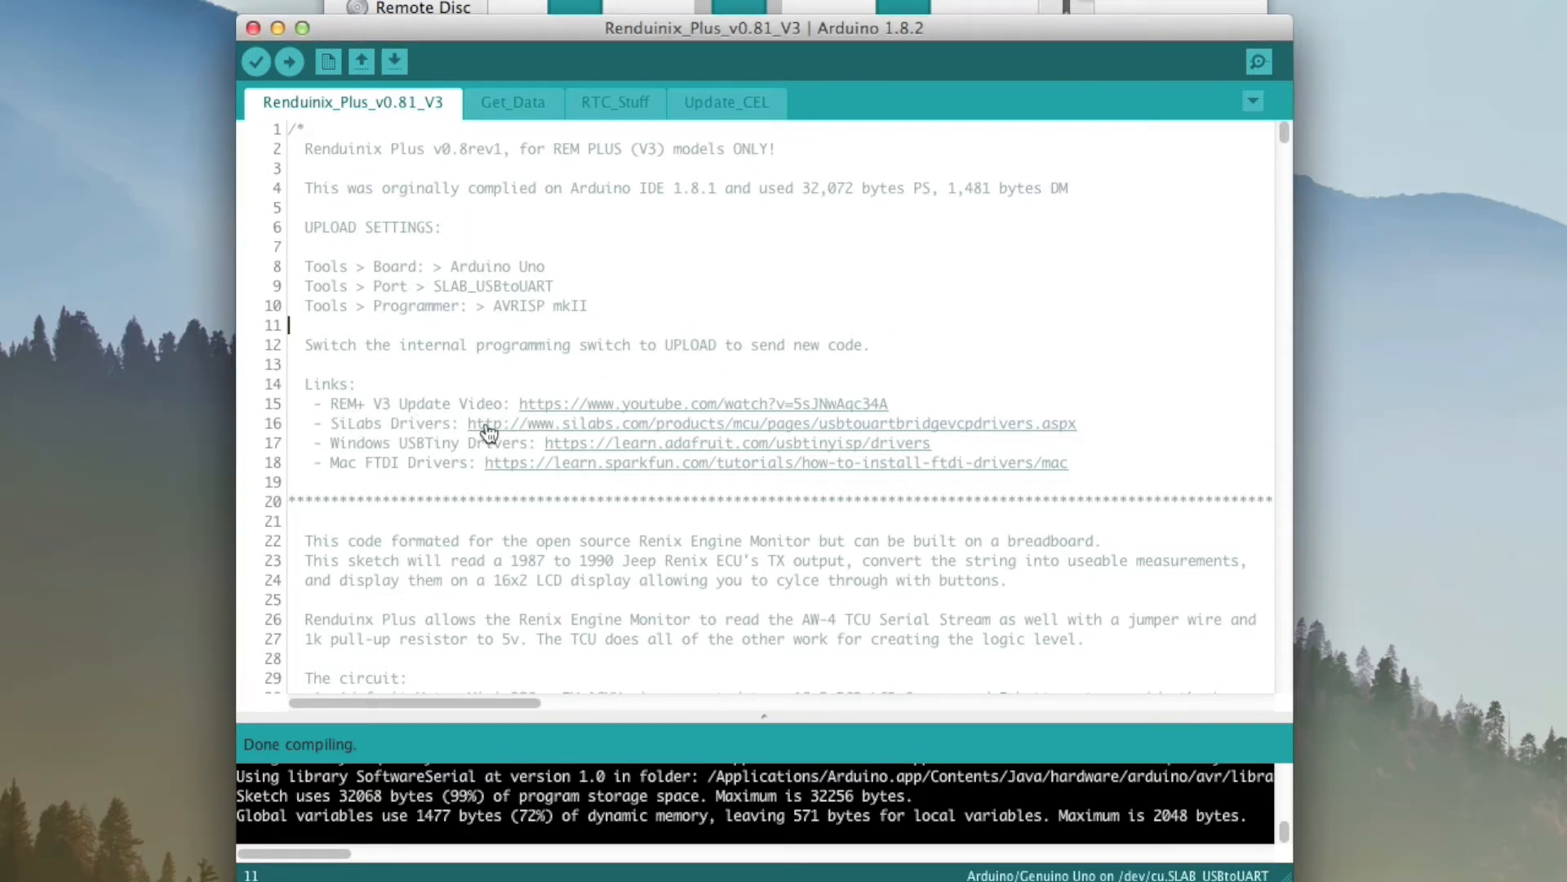
Download the Mac OSX CP210x VCP driver (832 KB) from Silicon Labs and reveal SiLabsUSBDriverDisk.dmg.
{"action": "left_click", "coordinate": [771, 423]}
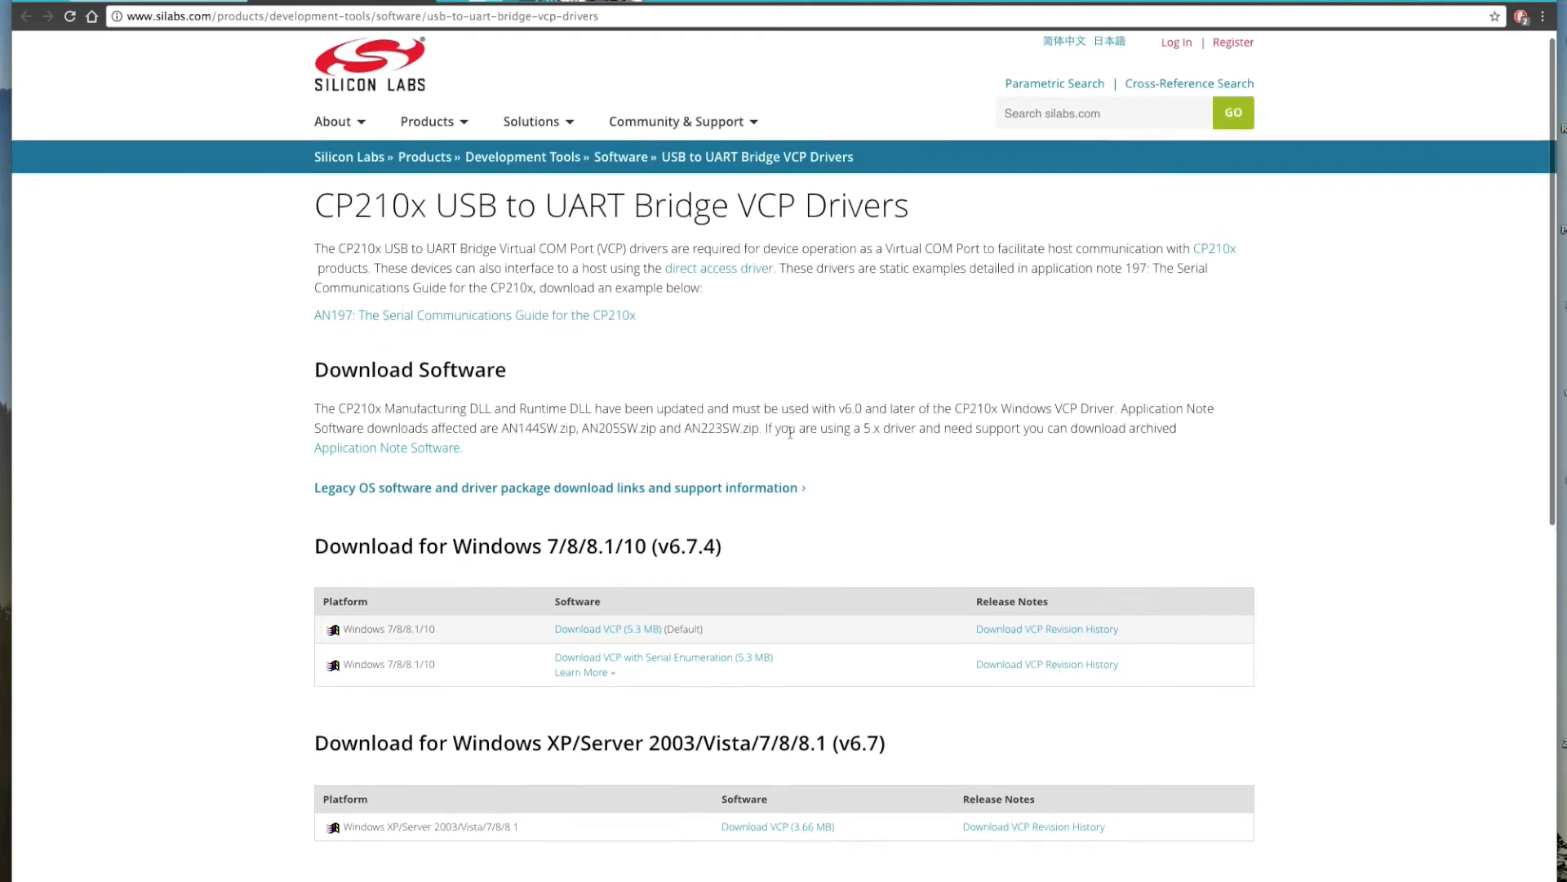
{"action": "scroll", "scroll_direction": "down", "scroll_amount": 3}
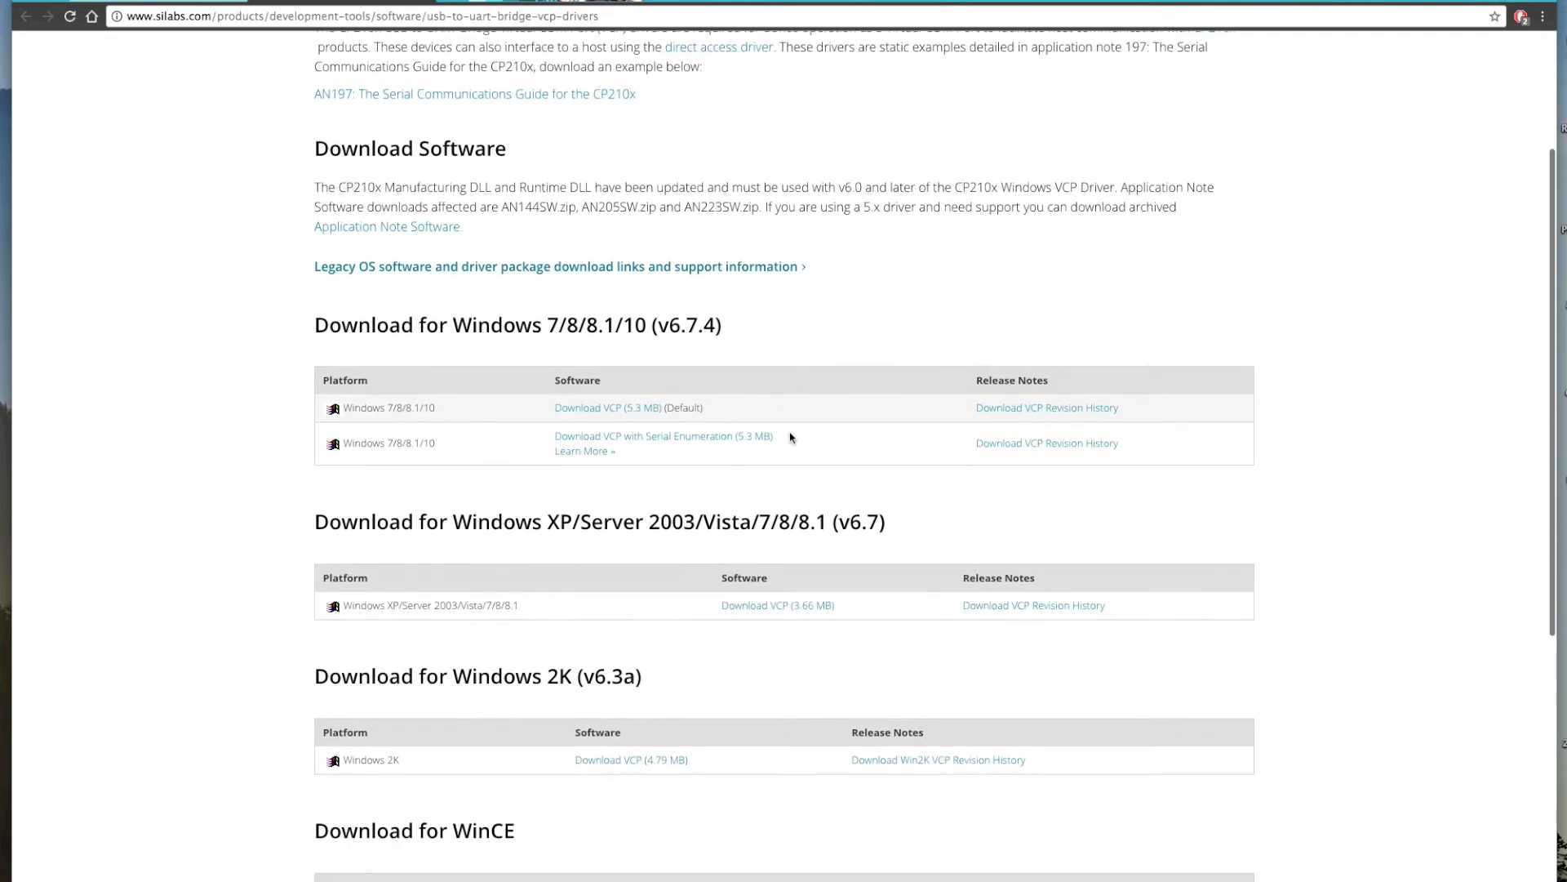
{"action": "scroll", "scroll_direction": "down", "scroll_amount": 3}
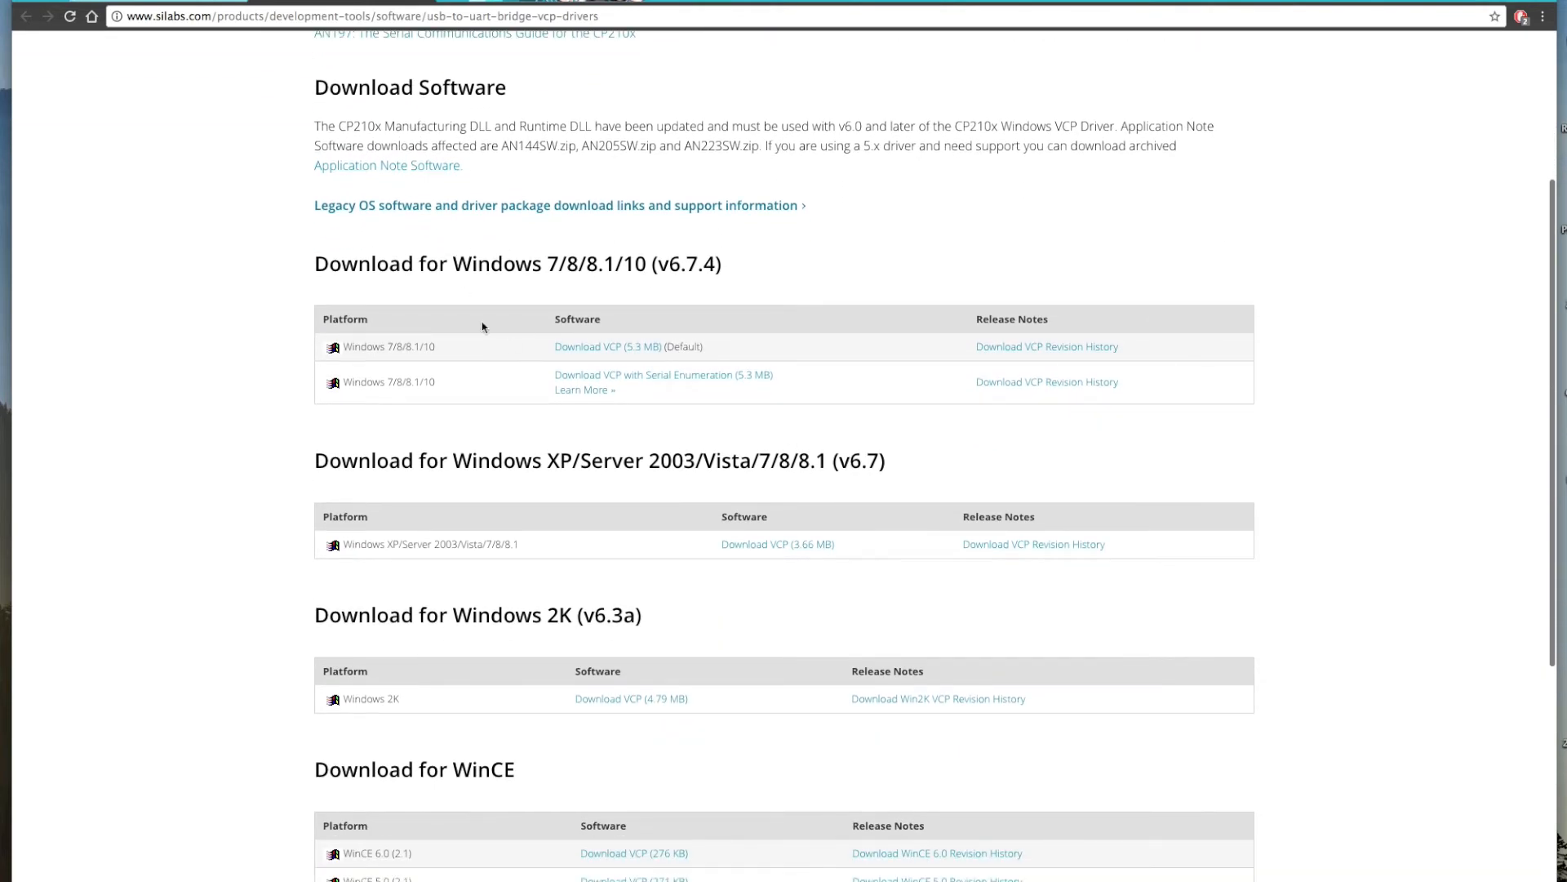
{"action": "scroll", "scroll_direction": "down", "scroll_amount": 3}
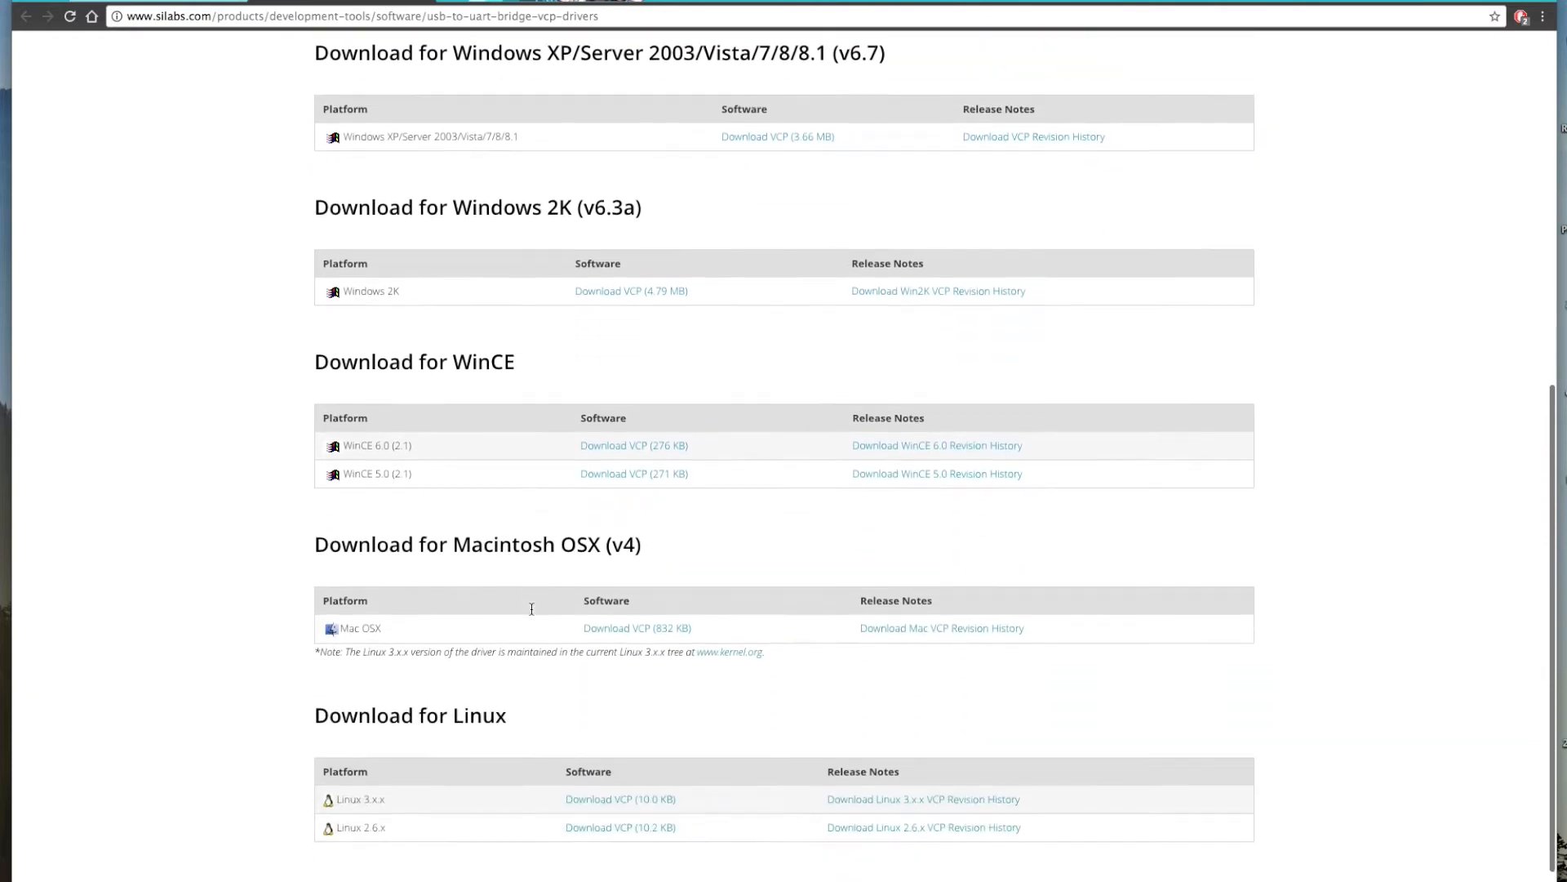
{"action": "scroll", "scroll_direction": "down", "scroll_amount": 3}
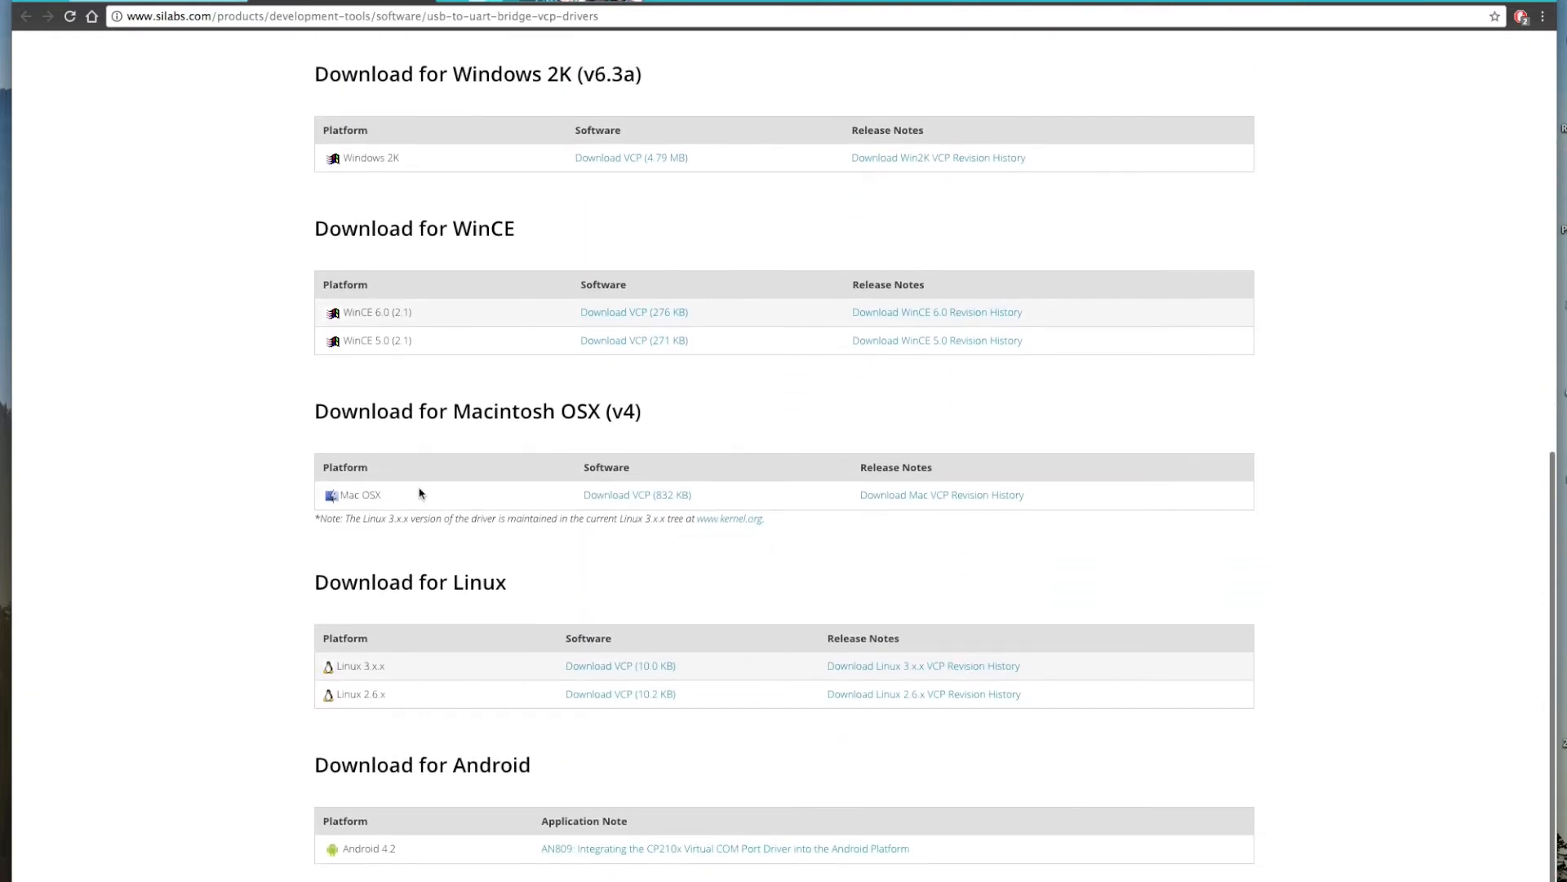
{"action": "mouse_move", "coordinate": [635, 495]}
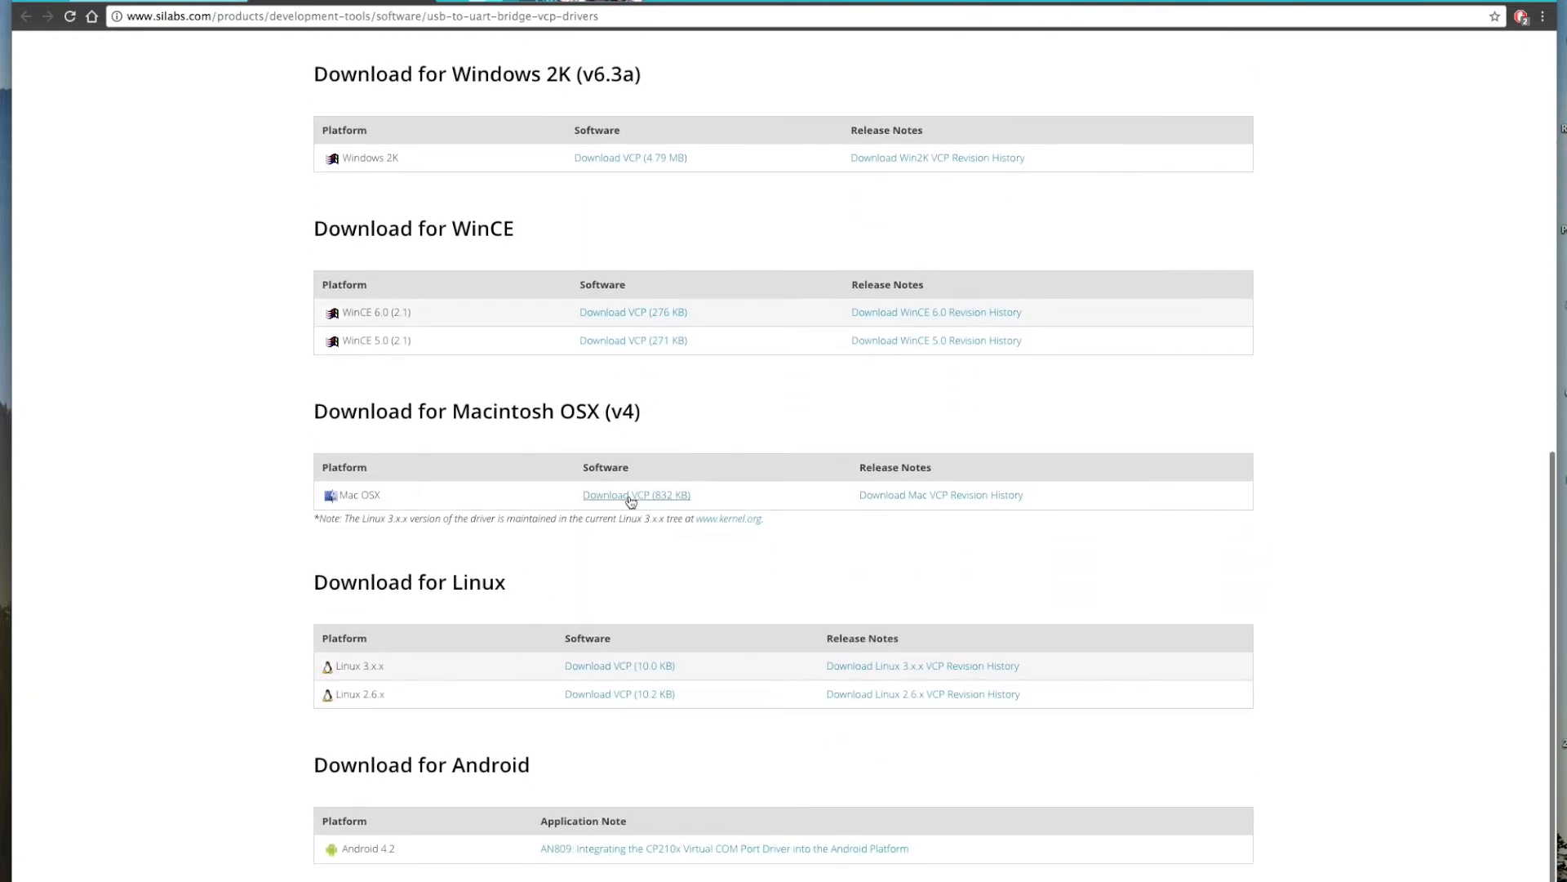
{"action": "left_click", "coordinate": [636, 496]}
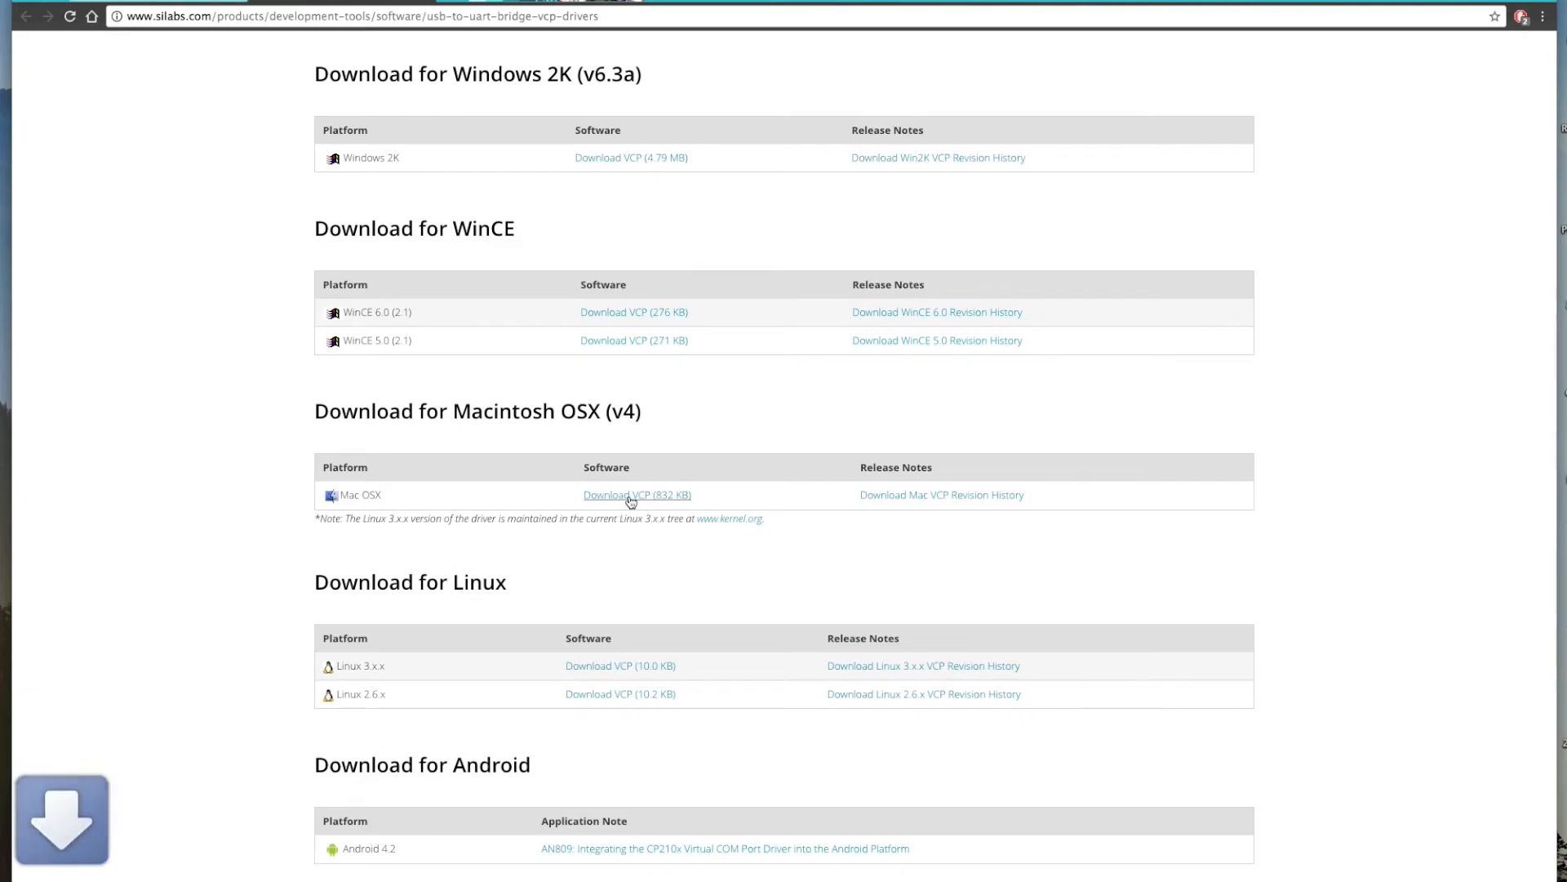
{"action": "left_click", "coordinate": [637, 495]}
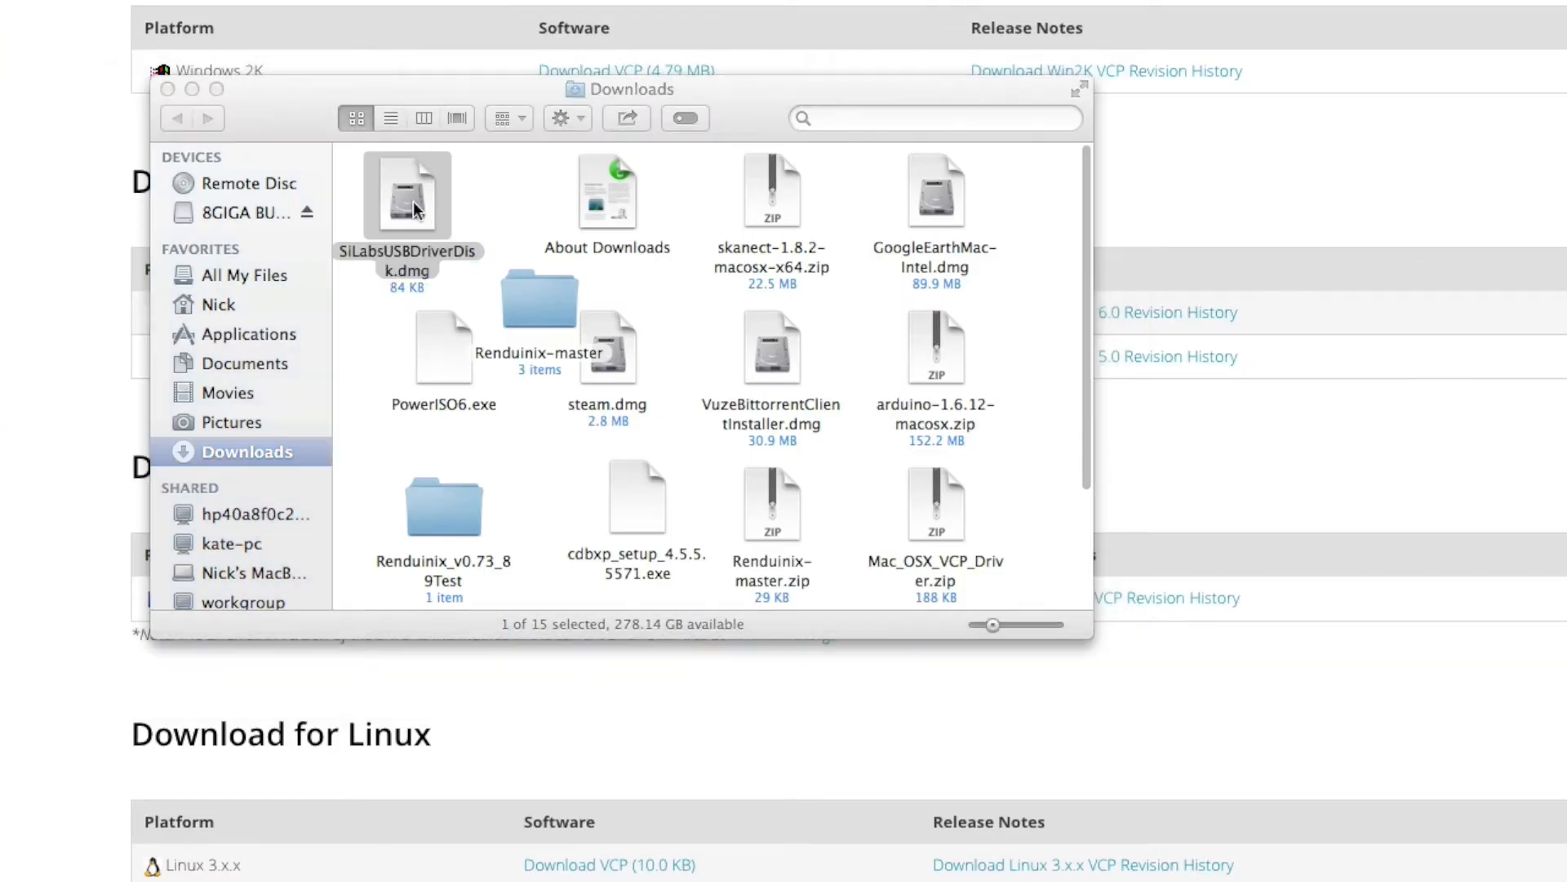
Launch Silicon Labs VCP Driver.pkg from the SiLabsUSBDriverDisk disk image.
{"action": "double_click", "coordinate": [407, 192]}
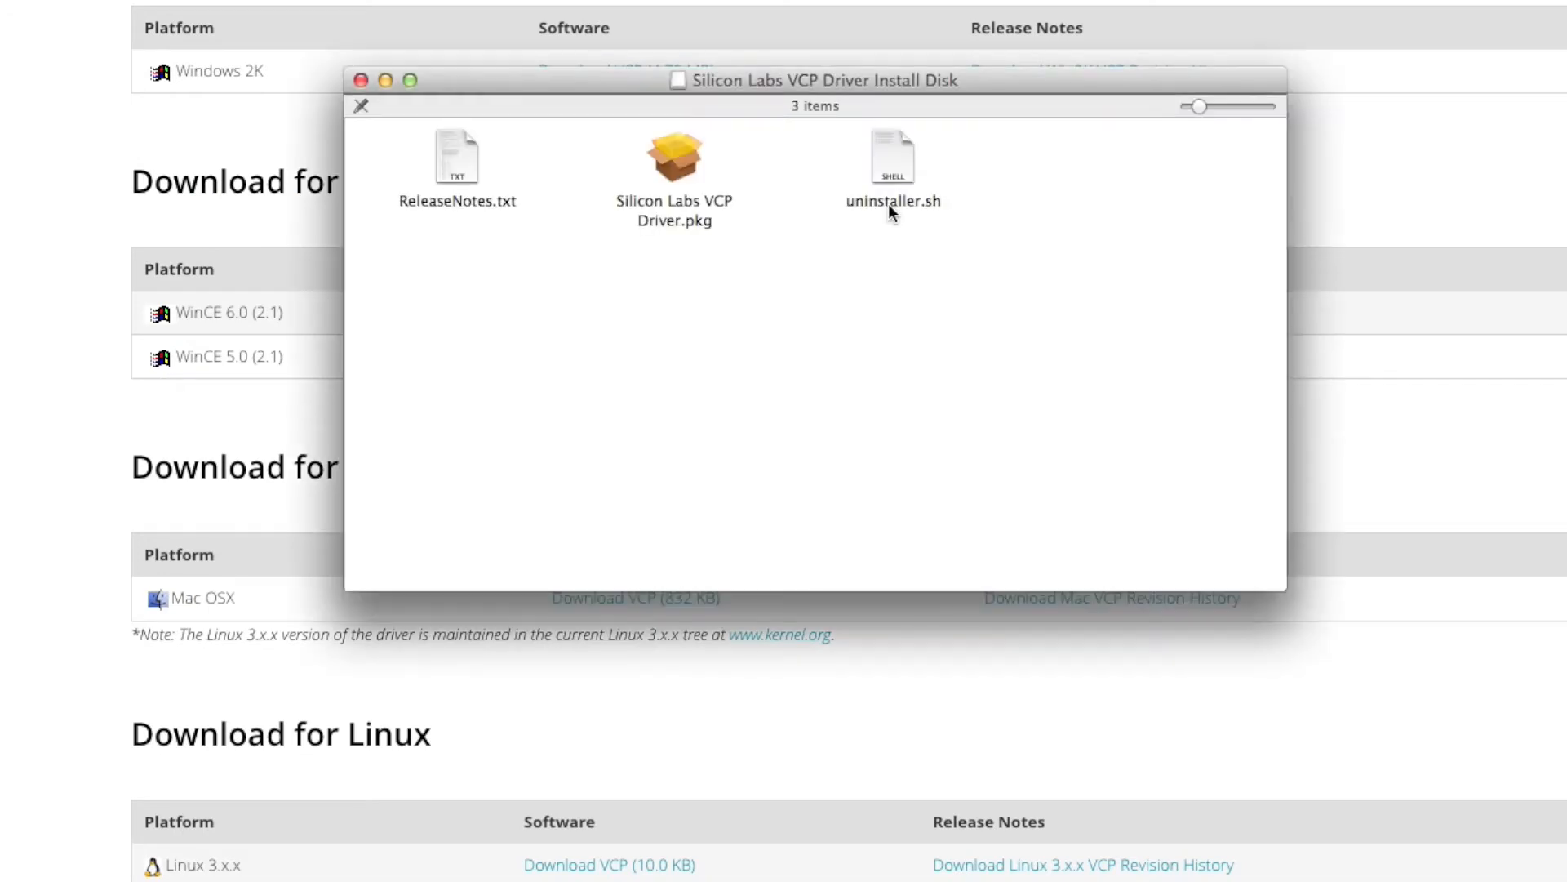
{"action": "mouse_move", "coordinate": [671, 165]}
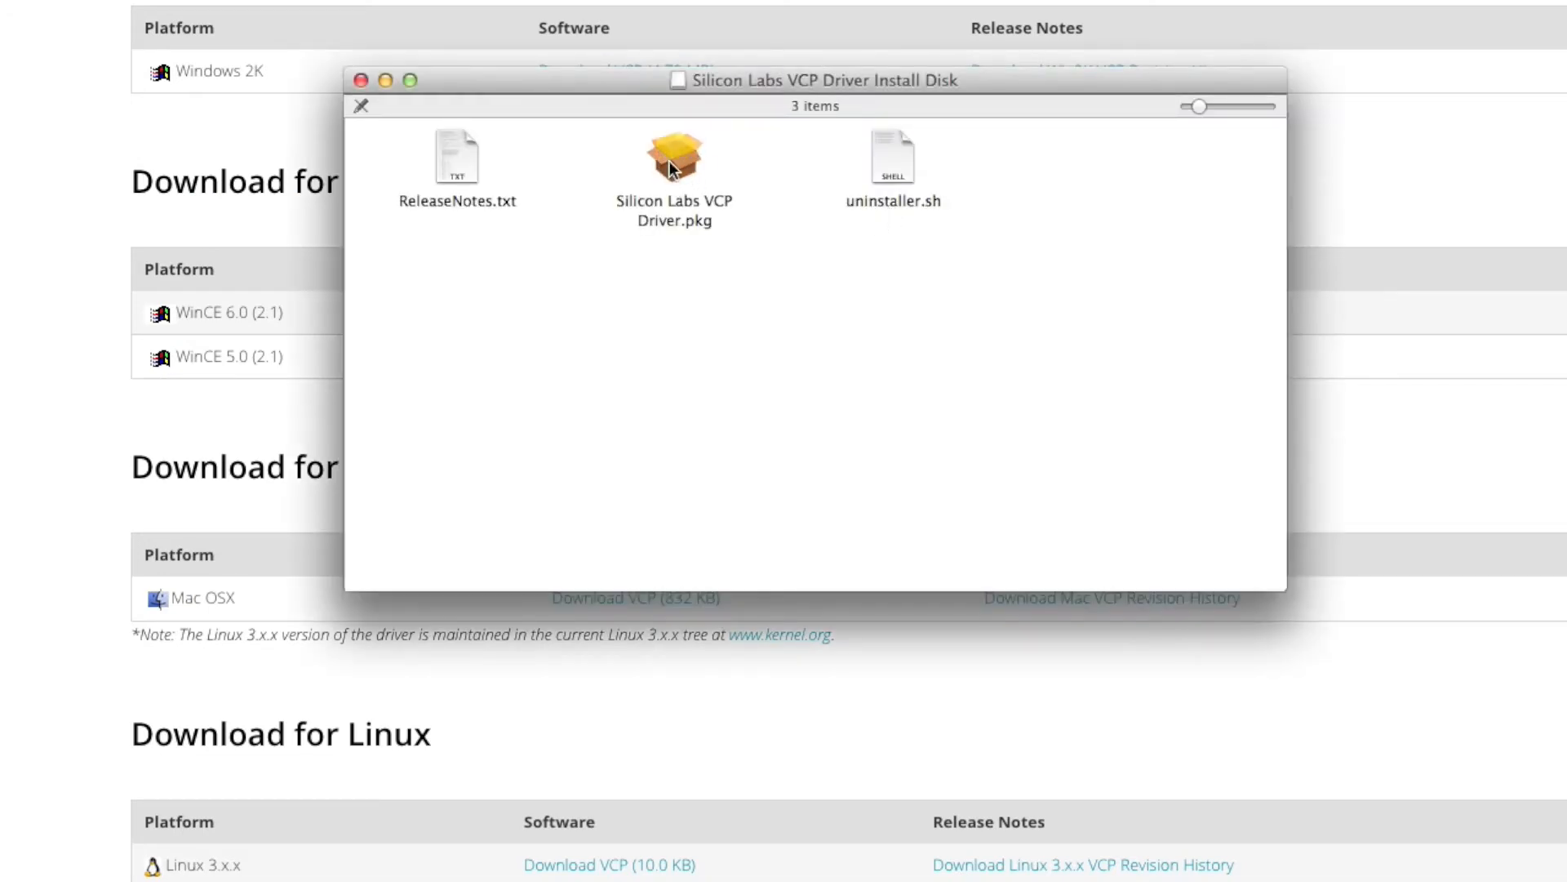
{"action": "double_click", "coordinate": [674, 165]}
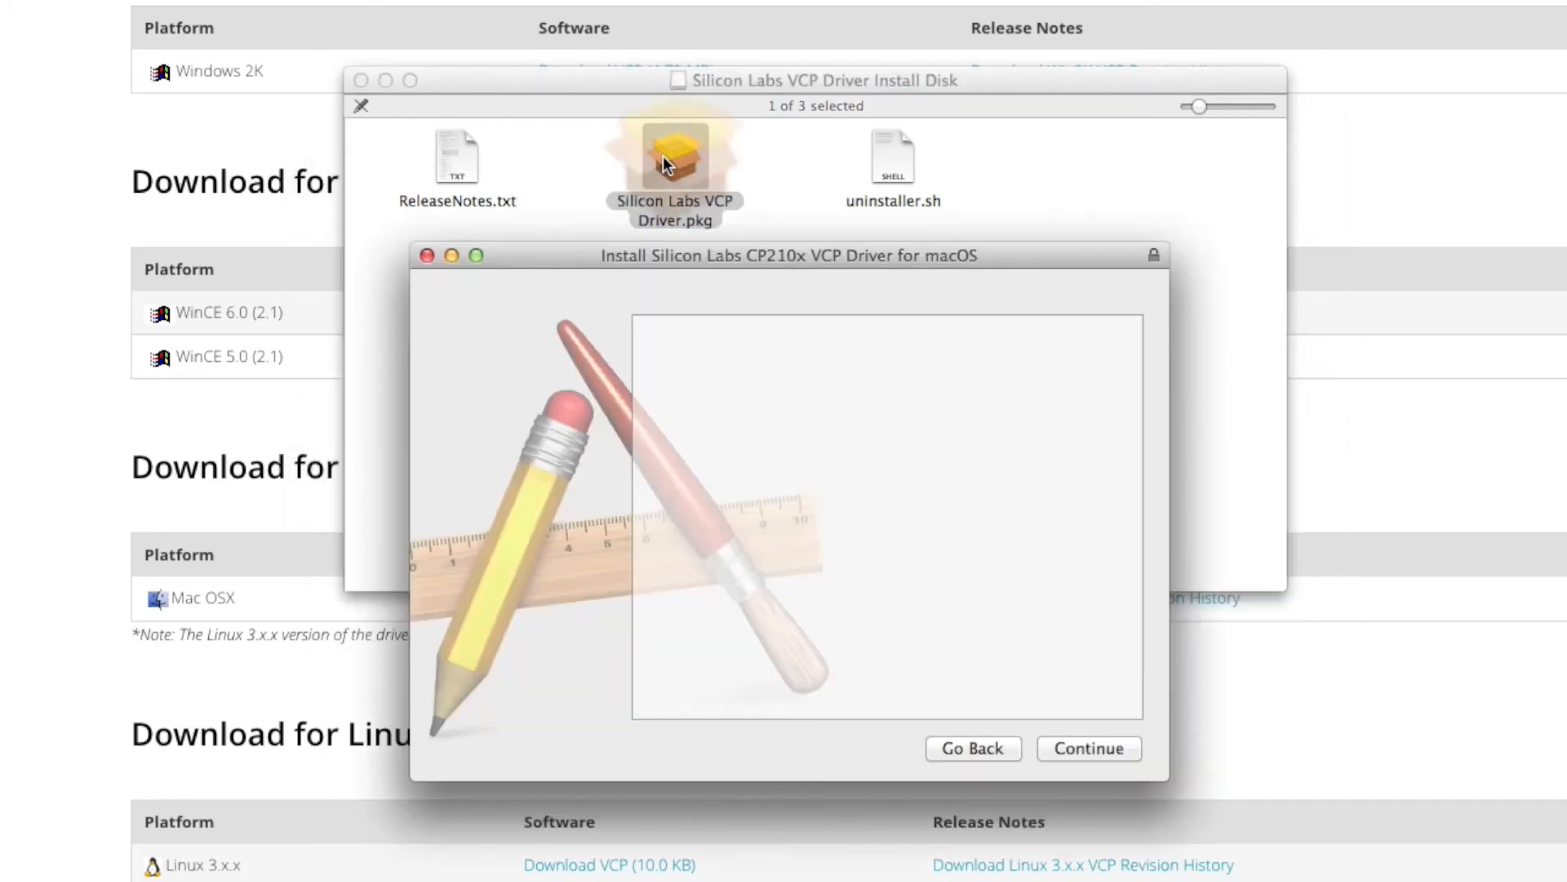
Install the CP210x VCP driver on Macintosh HD, authorising with the password, and close the installer.
{"action": "left_click", "coordinate": [1087, 748]}
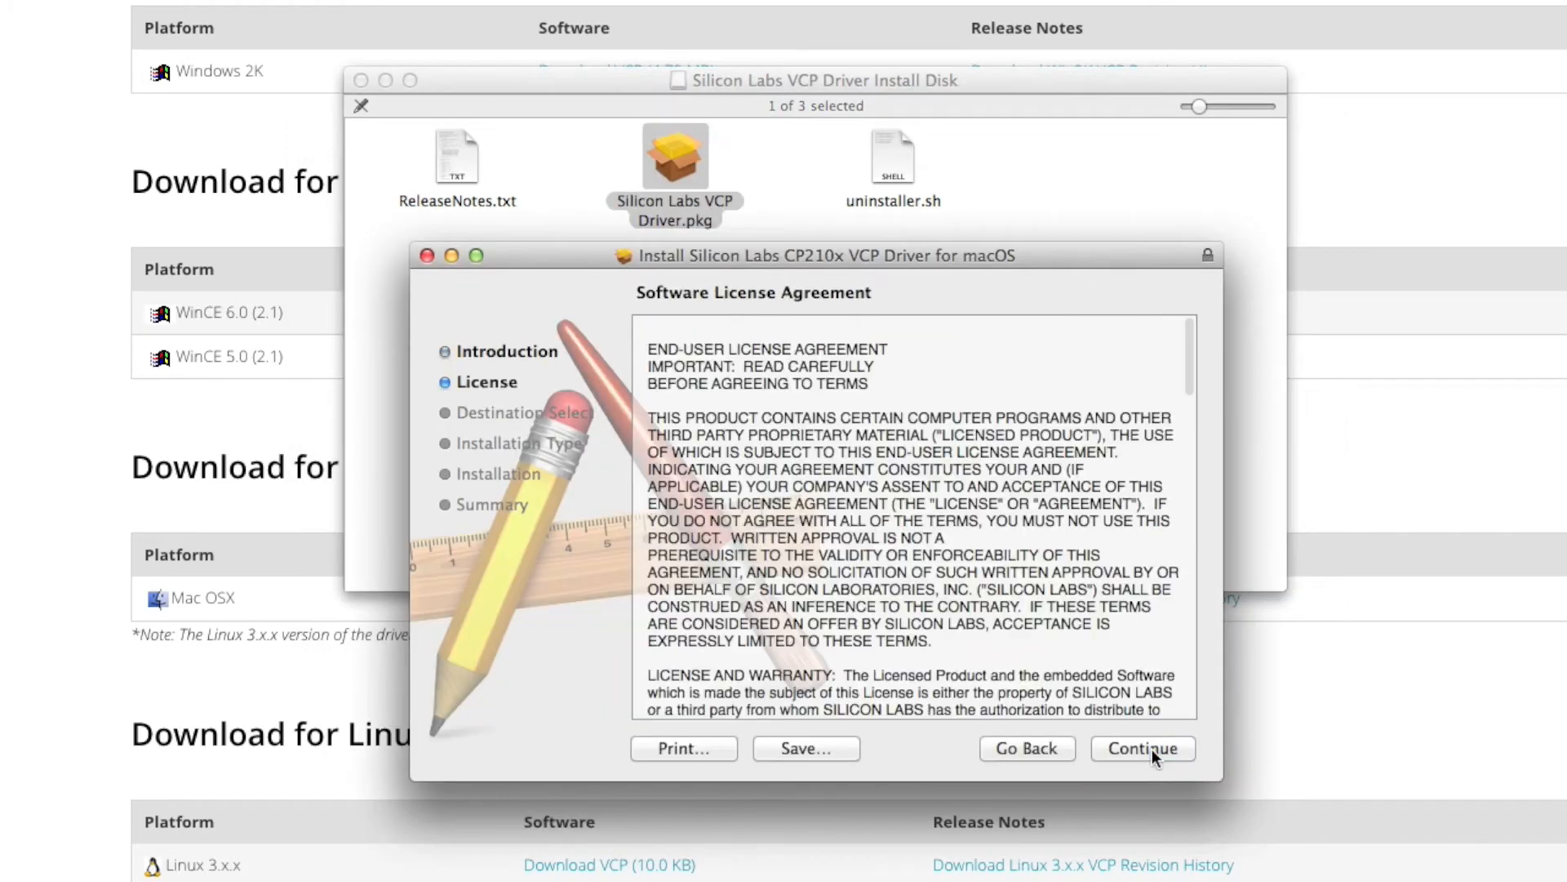
{"action": "left_click", "coordinate": [1141, 748]}
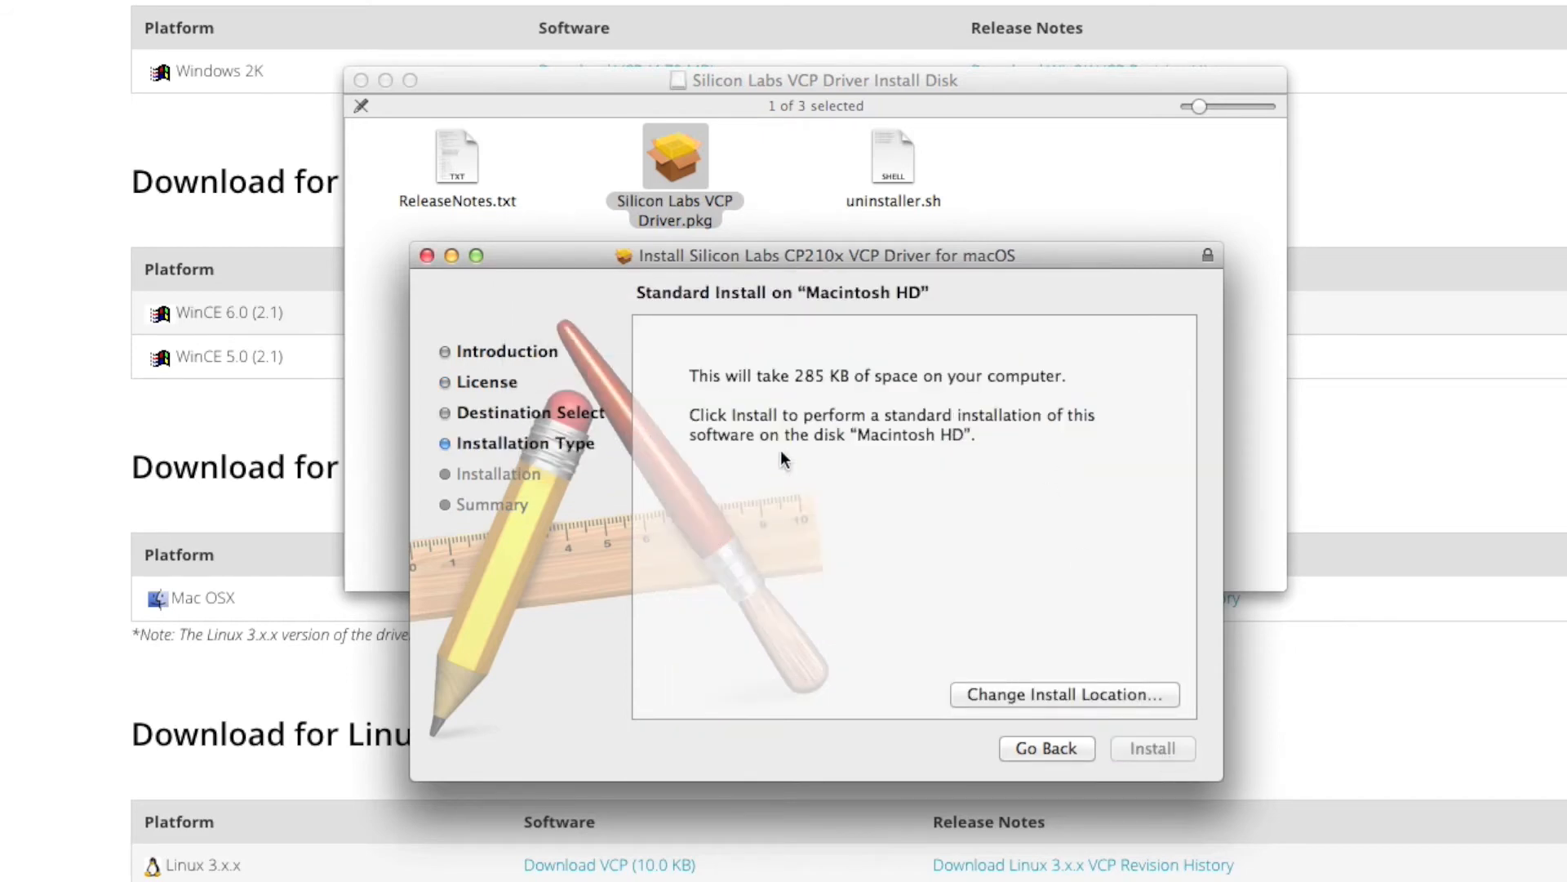
{"action": "left_click", "coordinate": [1151, 748]}
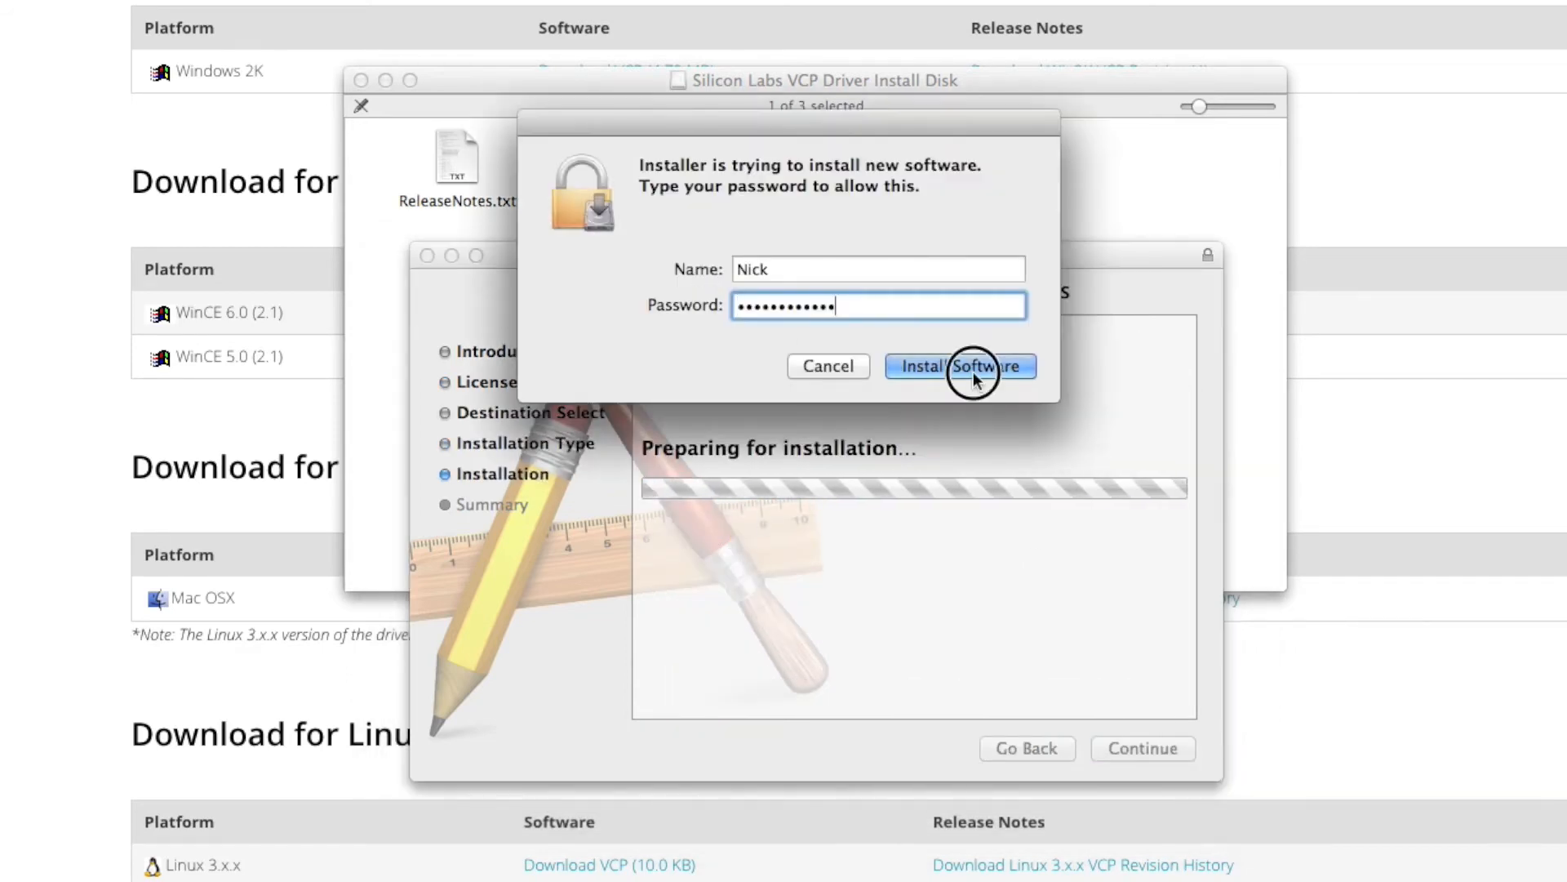
{"action": "left_click", "coordinate": [960, 366]}
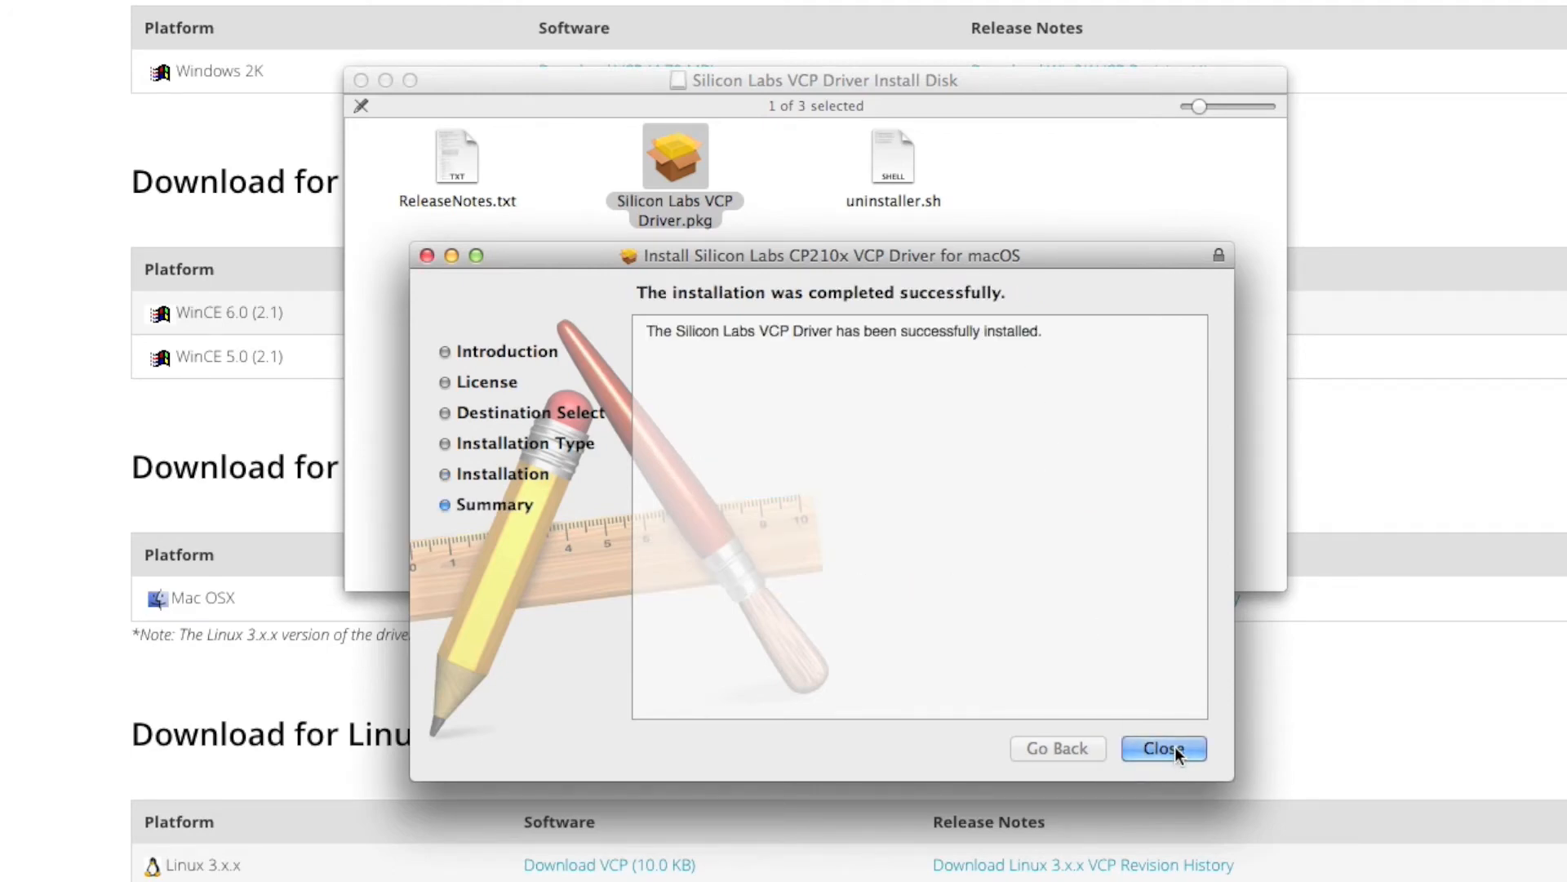
{"action": "left_click", "coordinate": [1163, 747]}
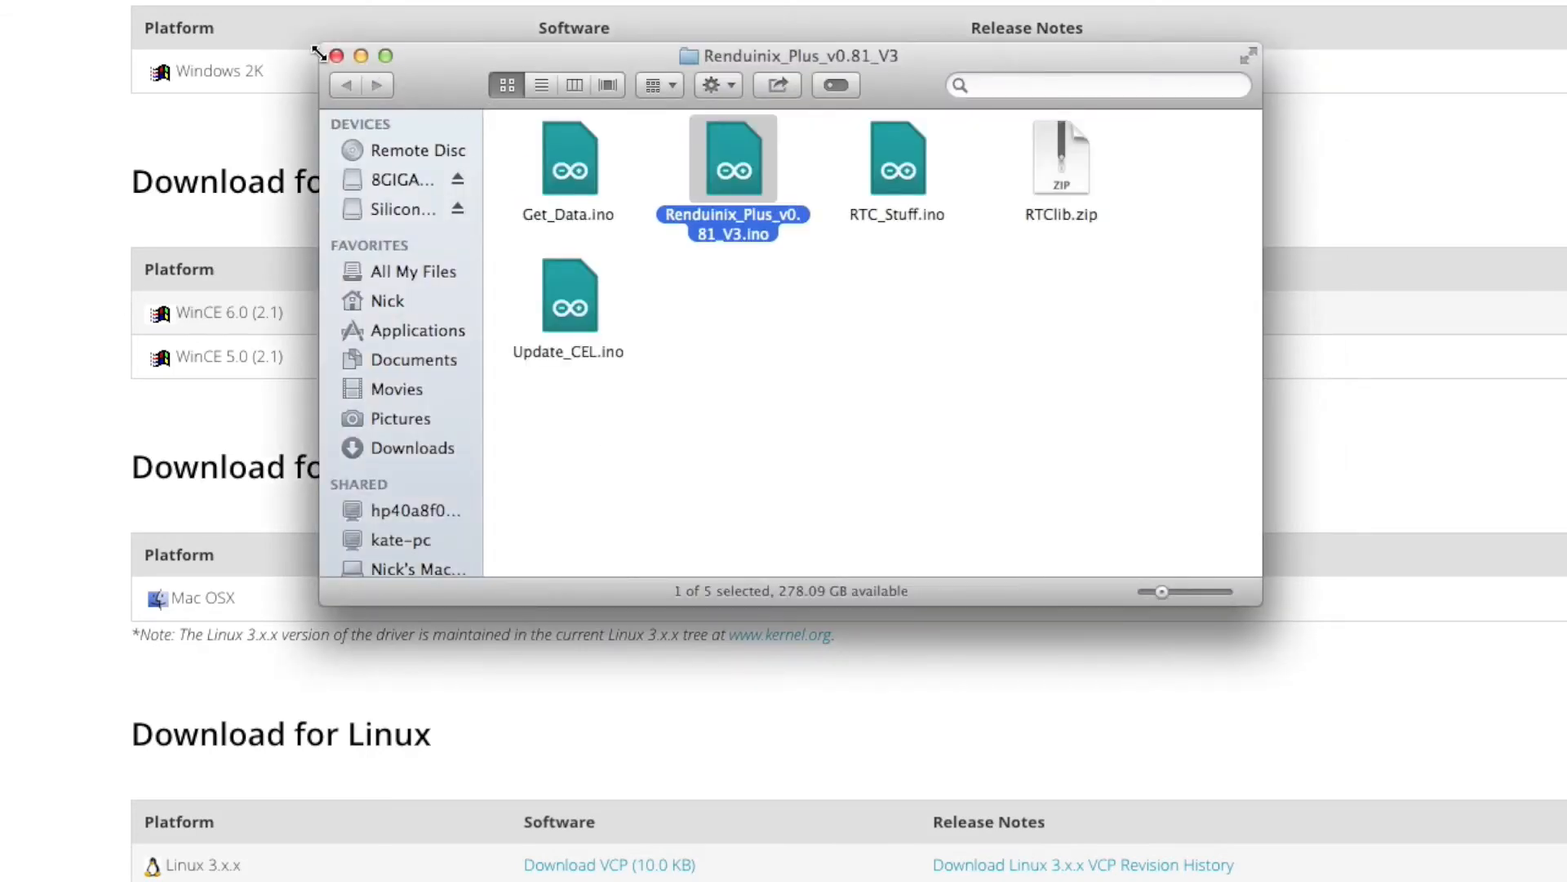
{"action": "double_click", "coordinate": [731, 160]}
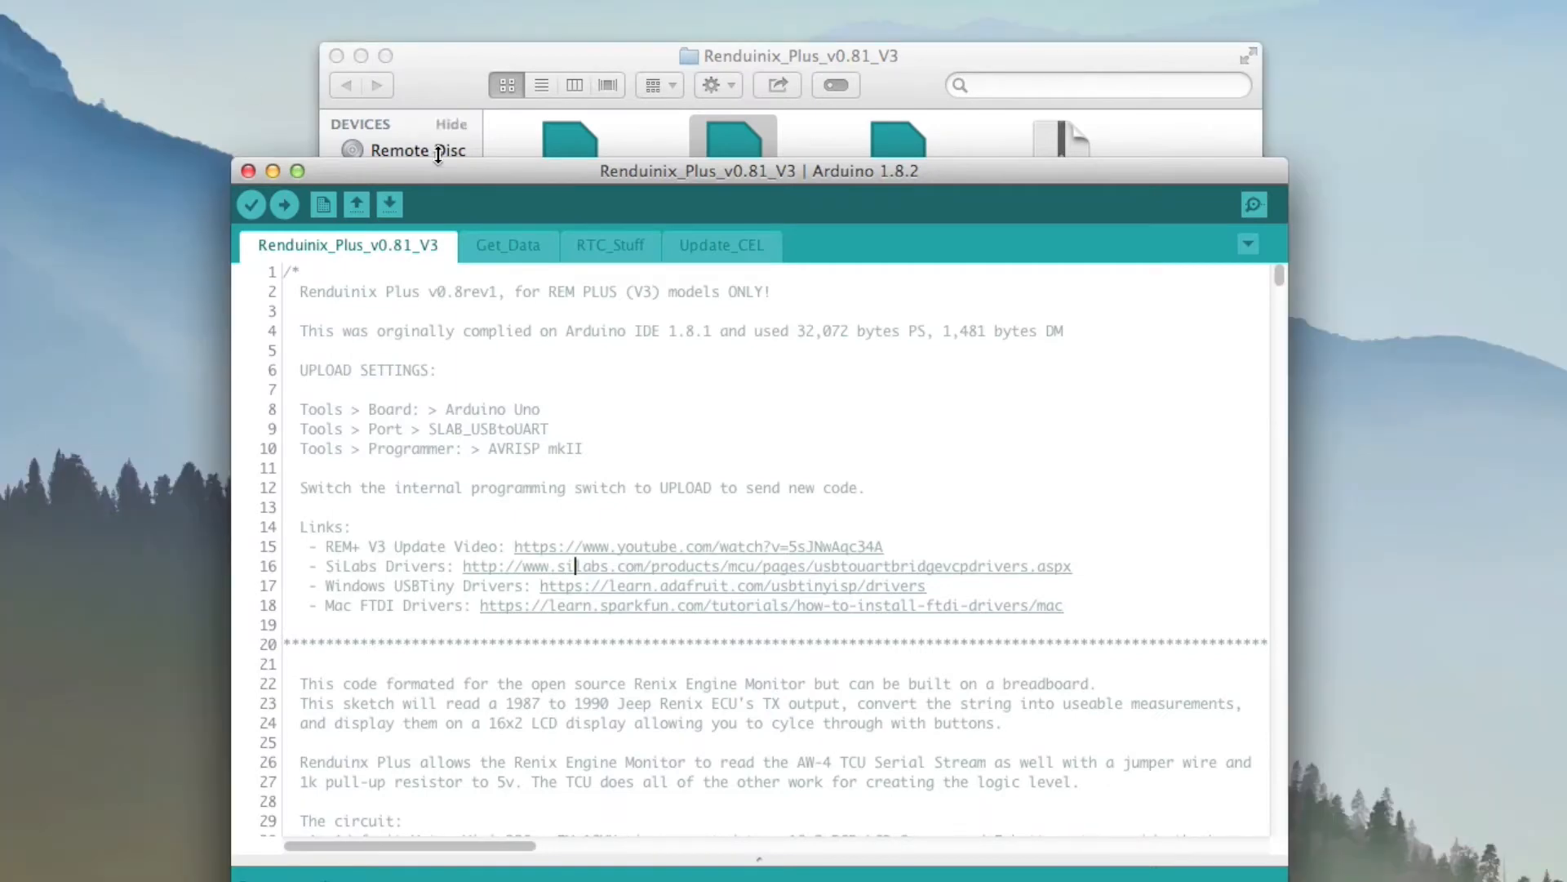
{"action": "left_click", "coordinate": [172, 13]}
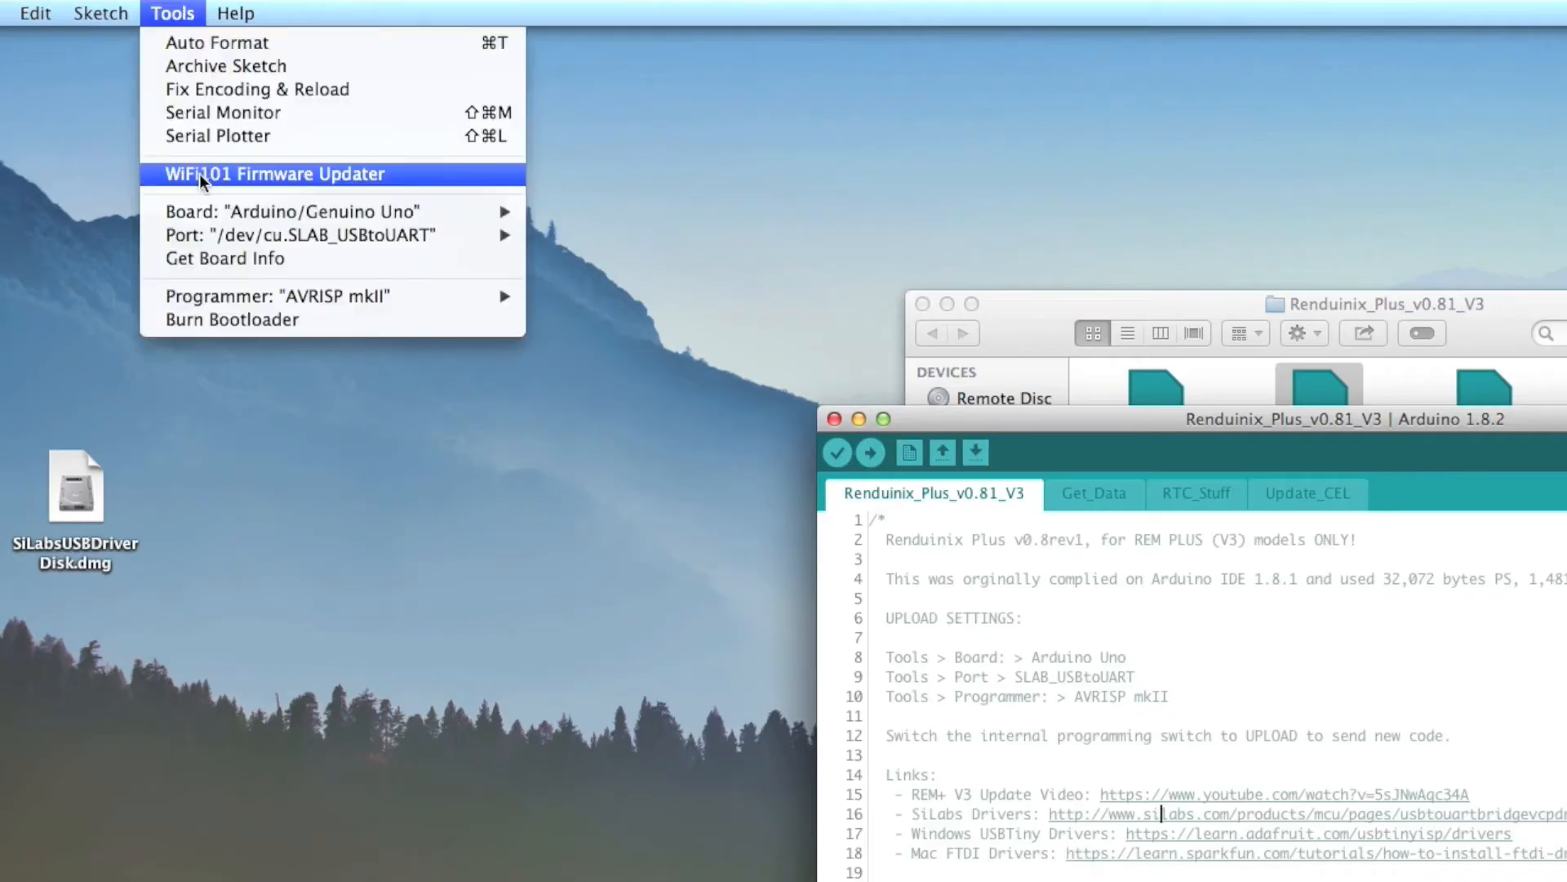
{"action": "mouse_move", "coordinate": [300, 235]}
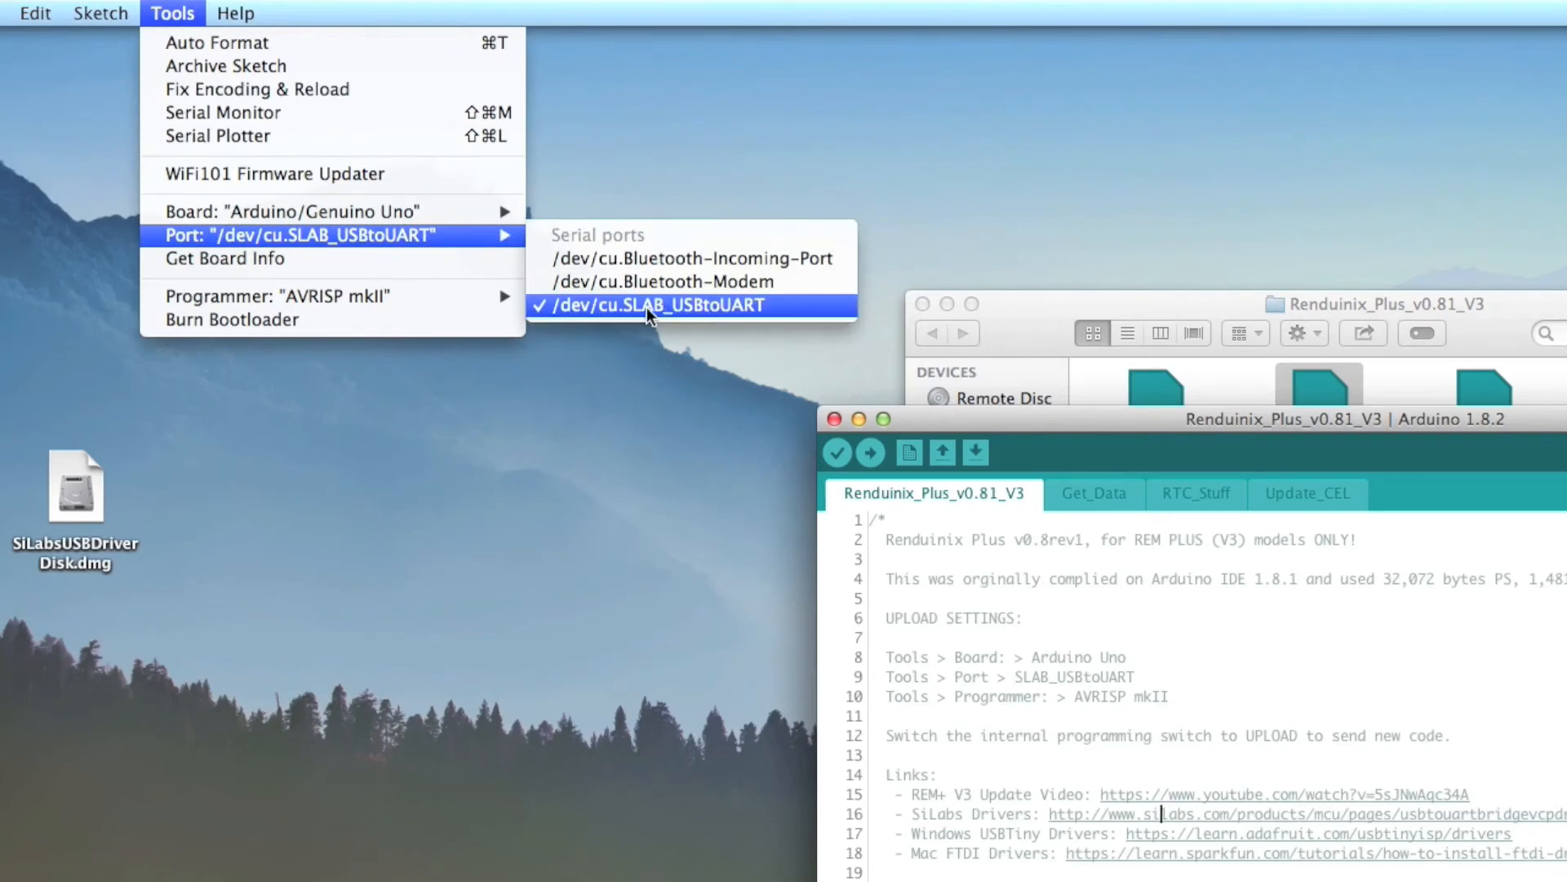
{"action": "left_click", "coordinate": [658, 306]}
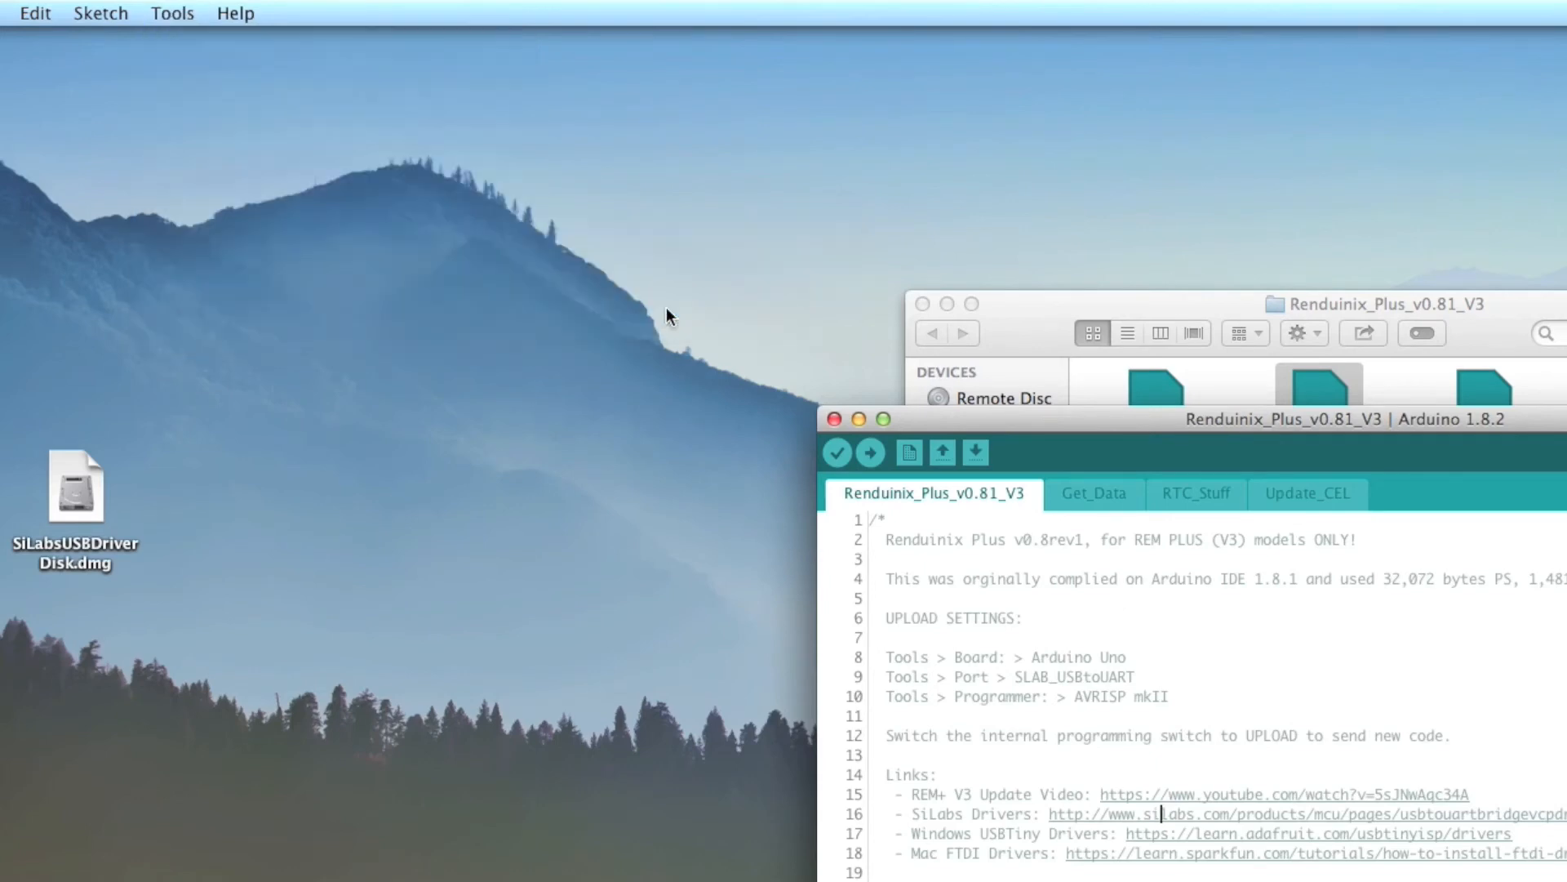
{"action": "left_click", "coordinate": [169, 13]}
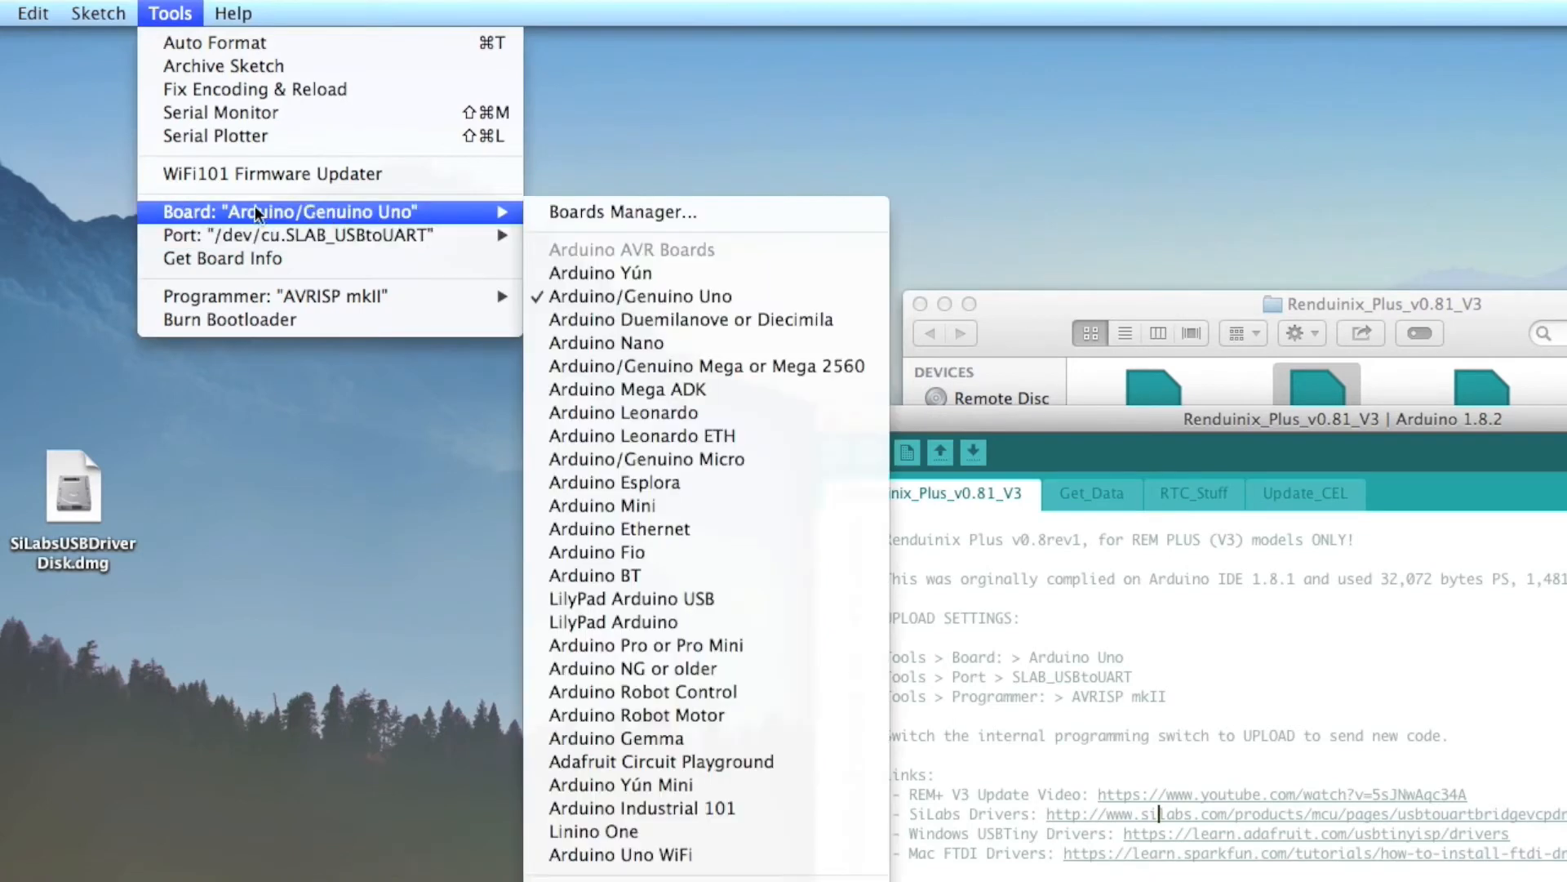
{"action": "mouse_move", "coordinate": [354, 217]}
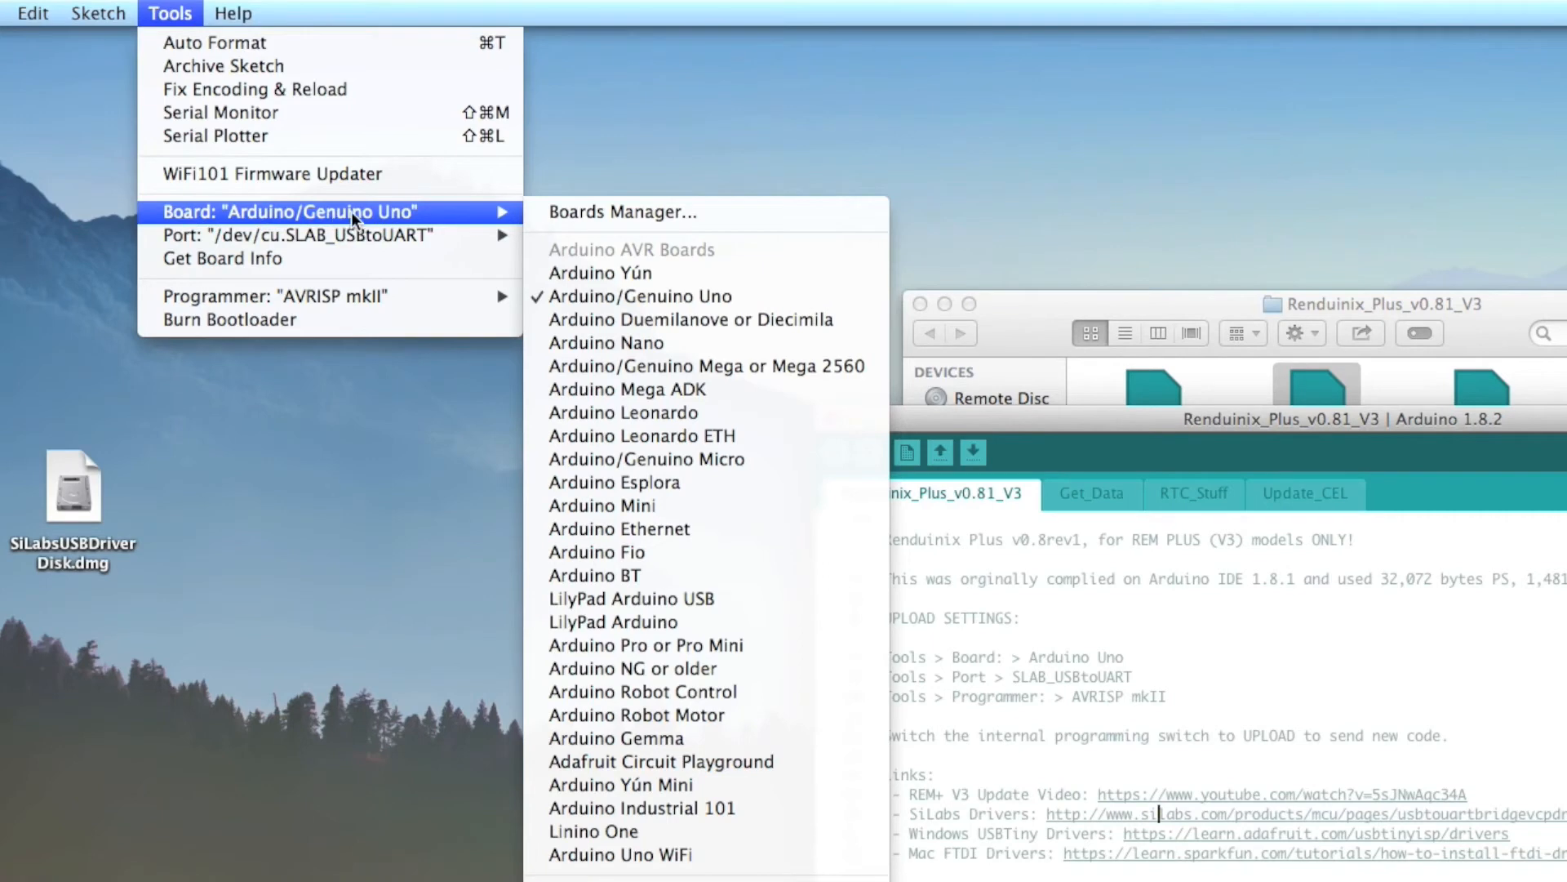
{"action": "mouse_move", "coordinate": [649, 296]}
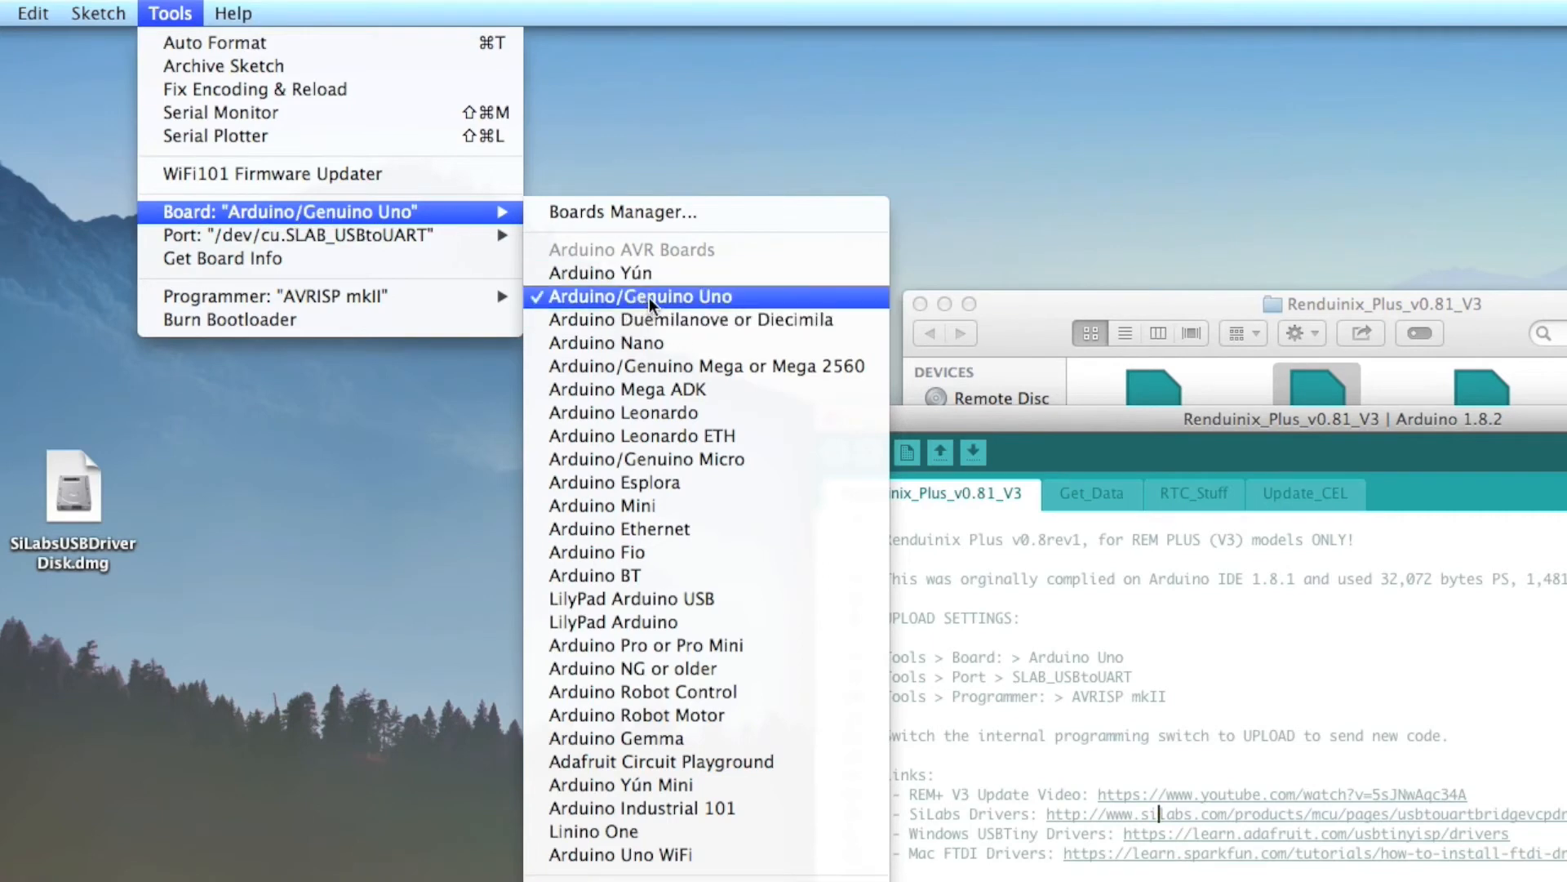
{"action": "left_click", "coordinate": [640, 296]}
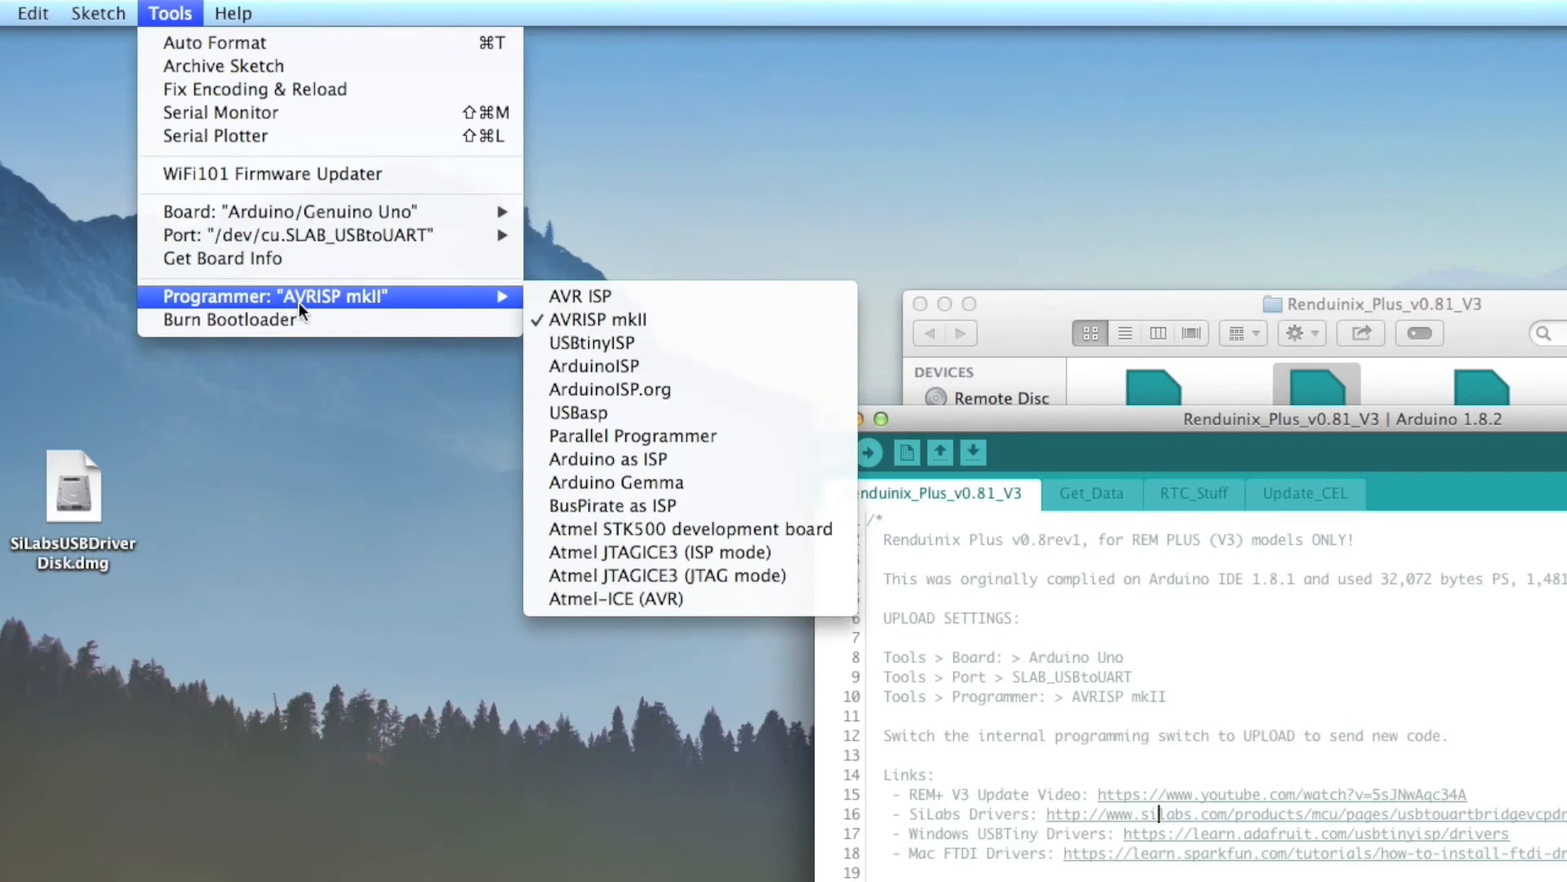
{"action": "mouse_move", "coordinate": [452, 311]}
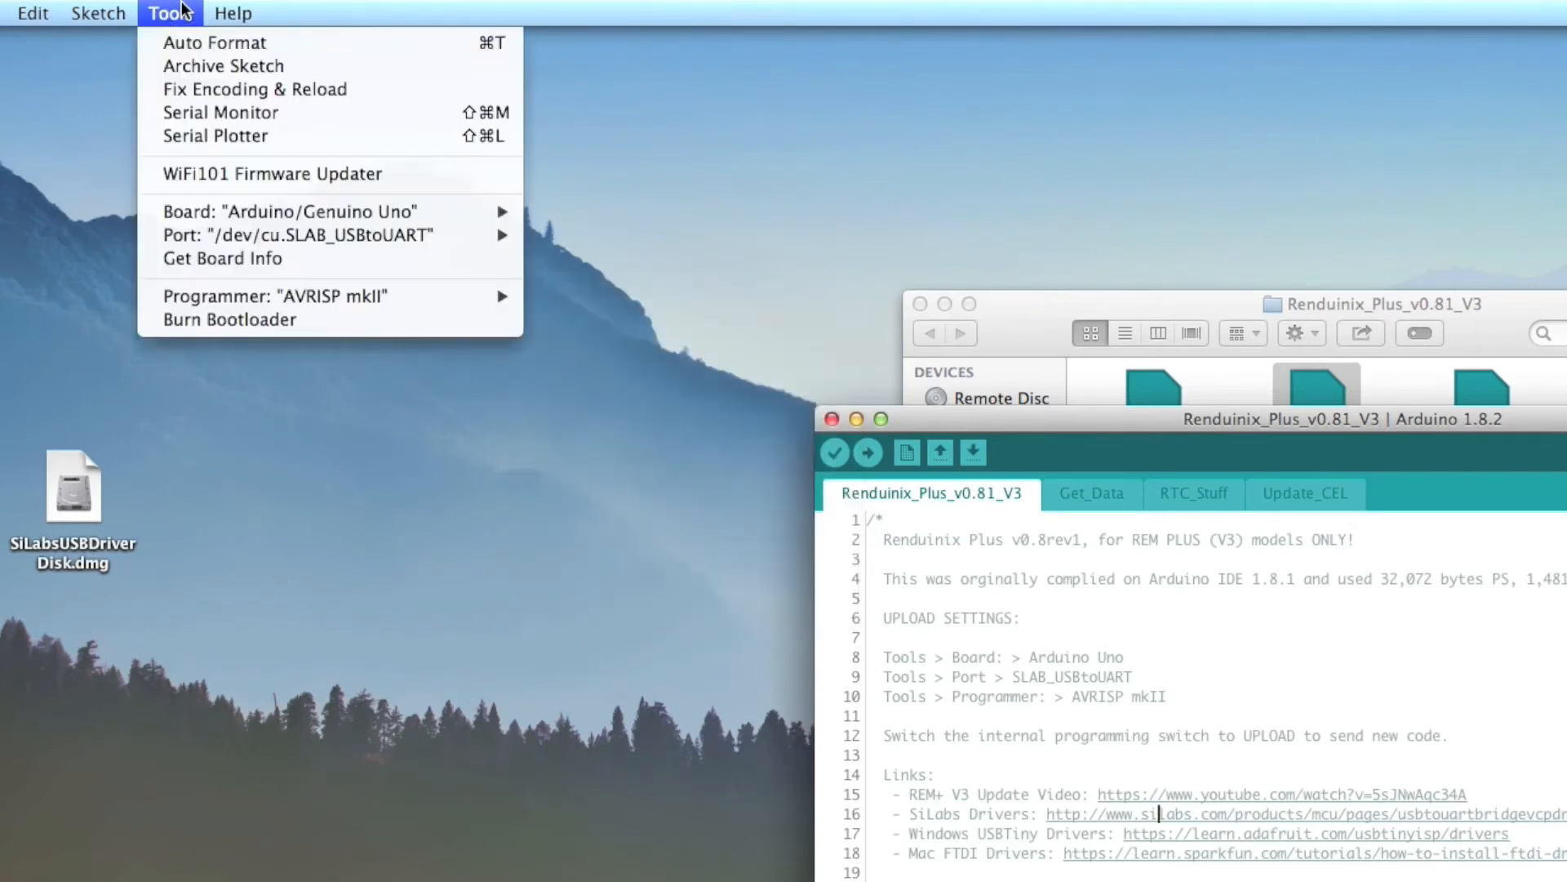
{"action": "mouse_move", "coordinate": [545, 524]}
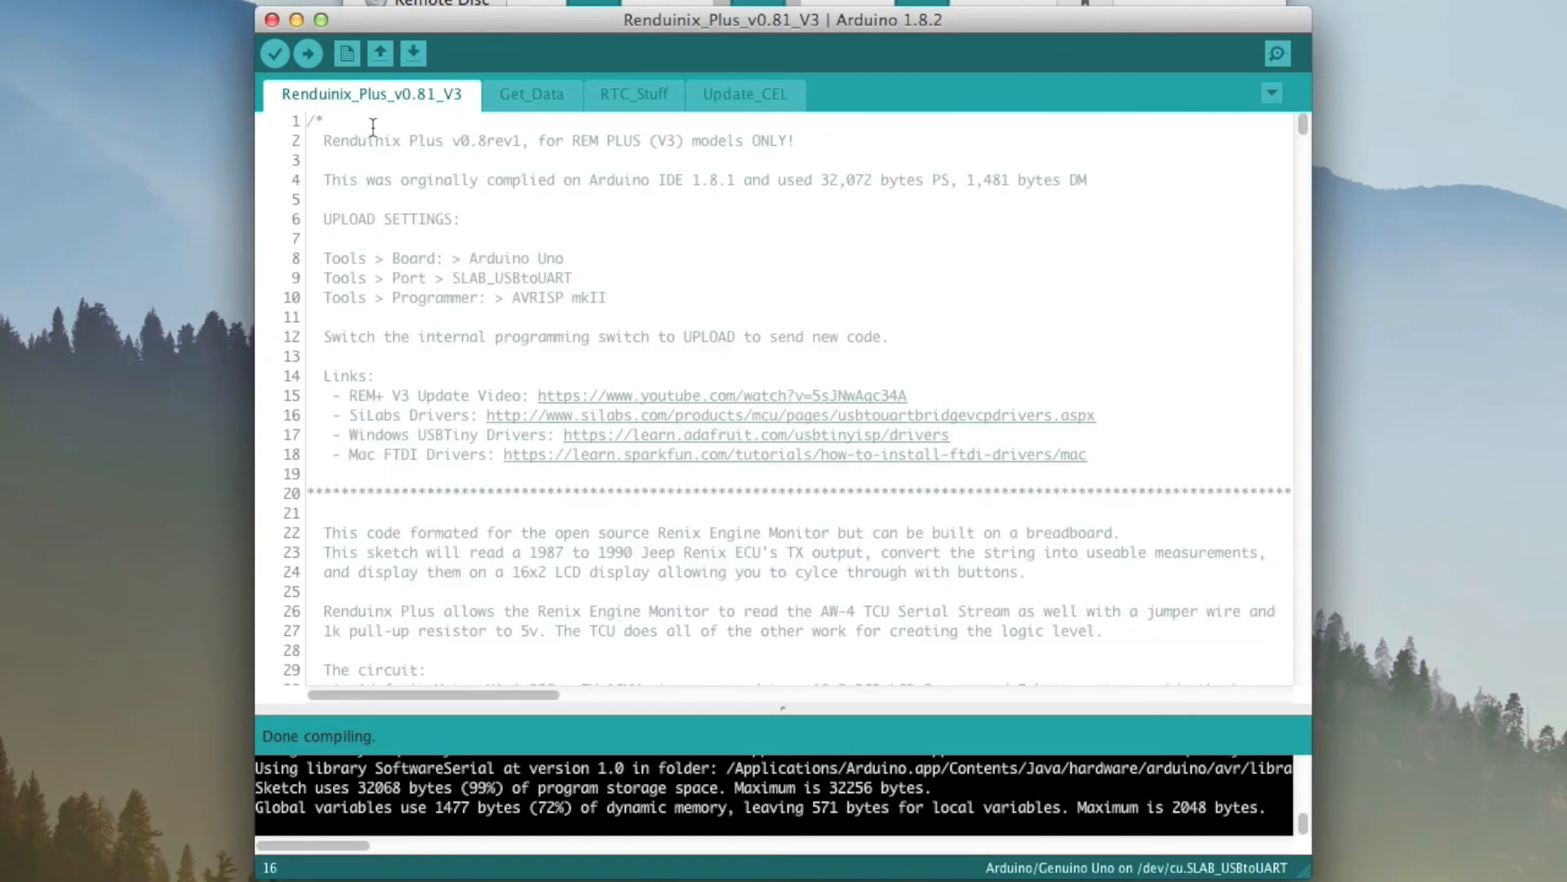
{"action": "mouse_move", "coordinate": [668, 198]}
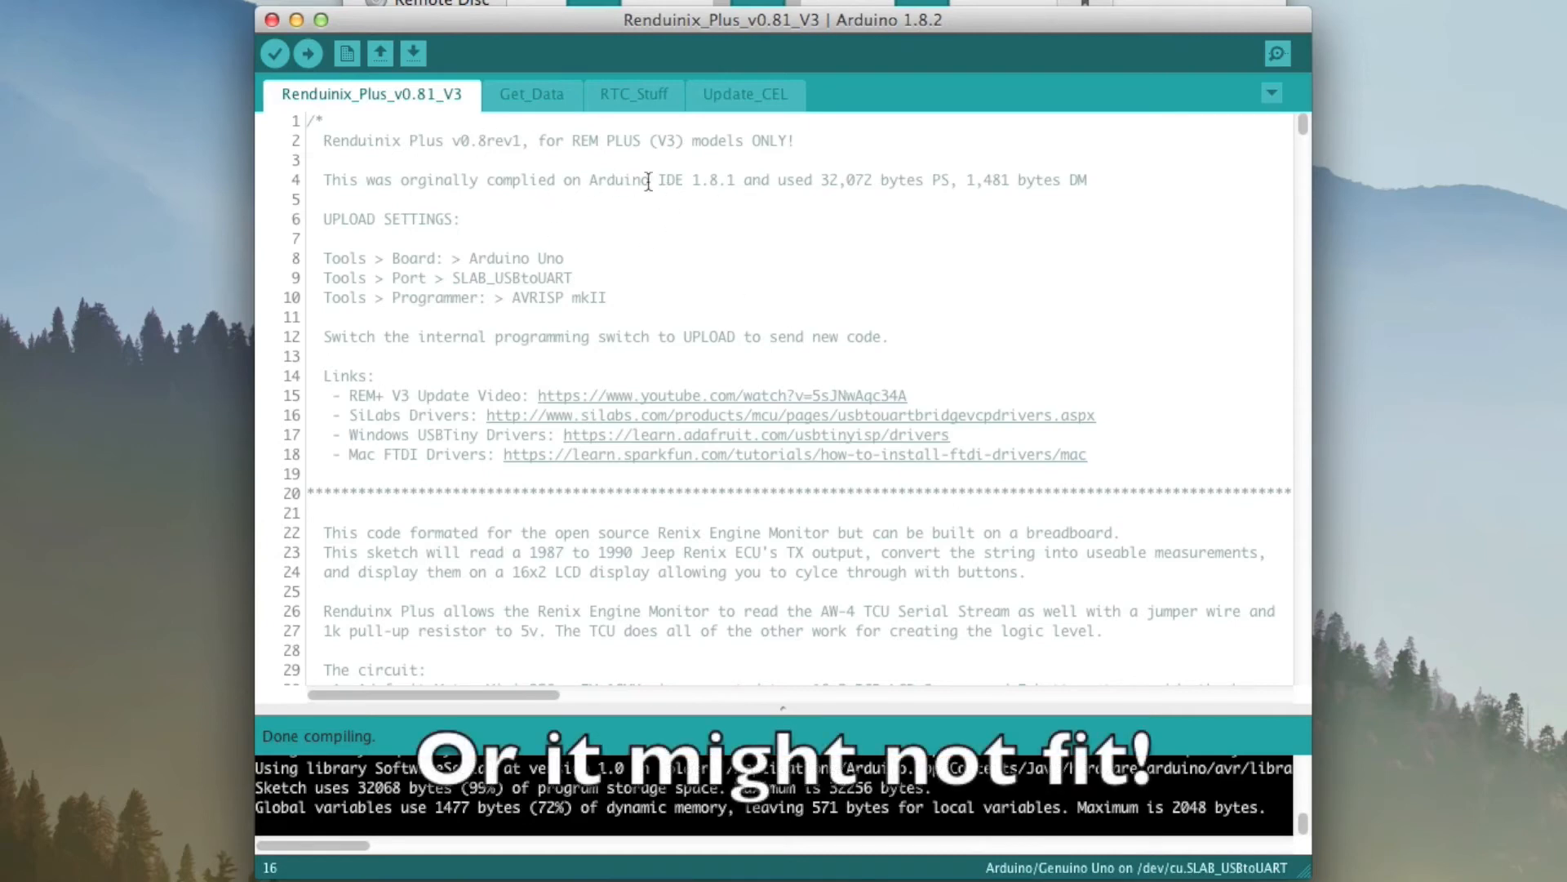
{"action": "mouse_move", "coordinate": [258, 8]}
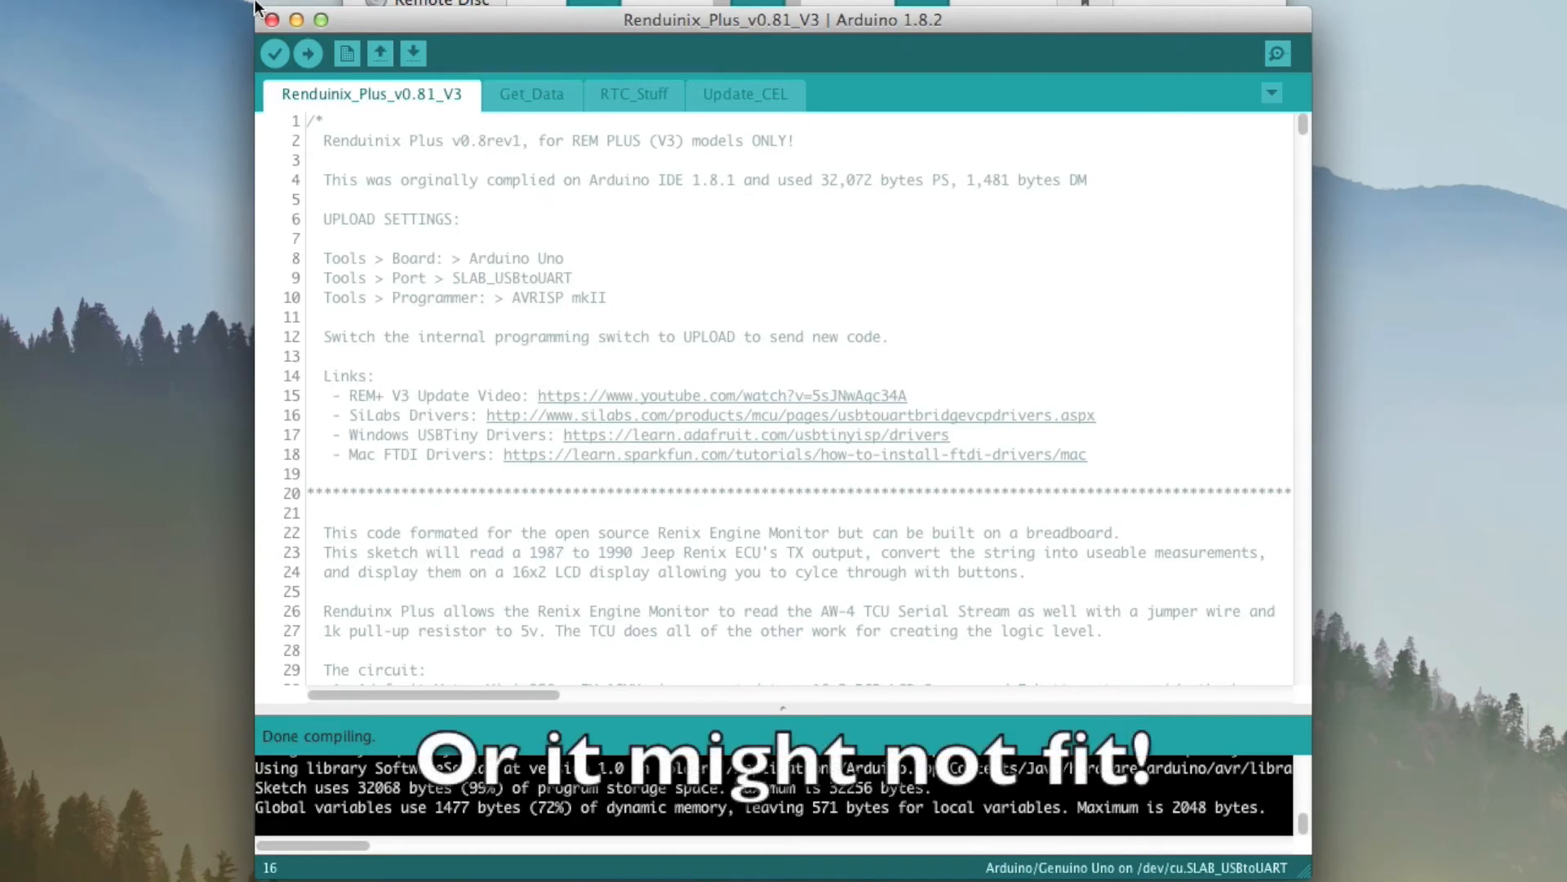
Bring up the Sketch menu to reach the library manager.
{"action": "left_click", "coordinate": [175, 13]}
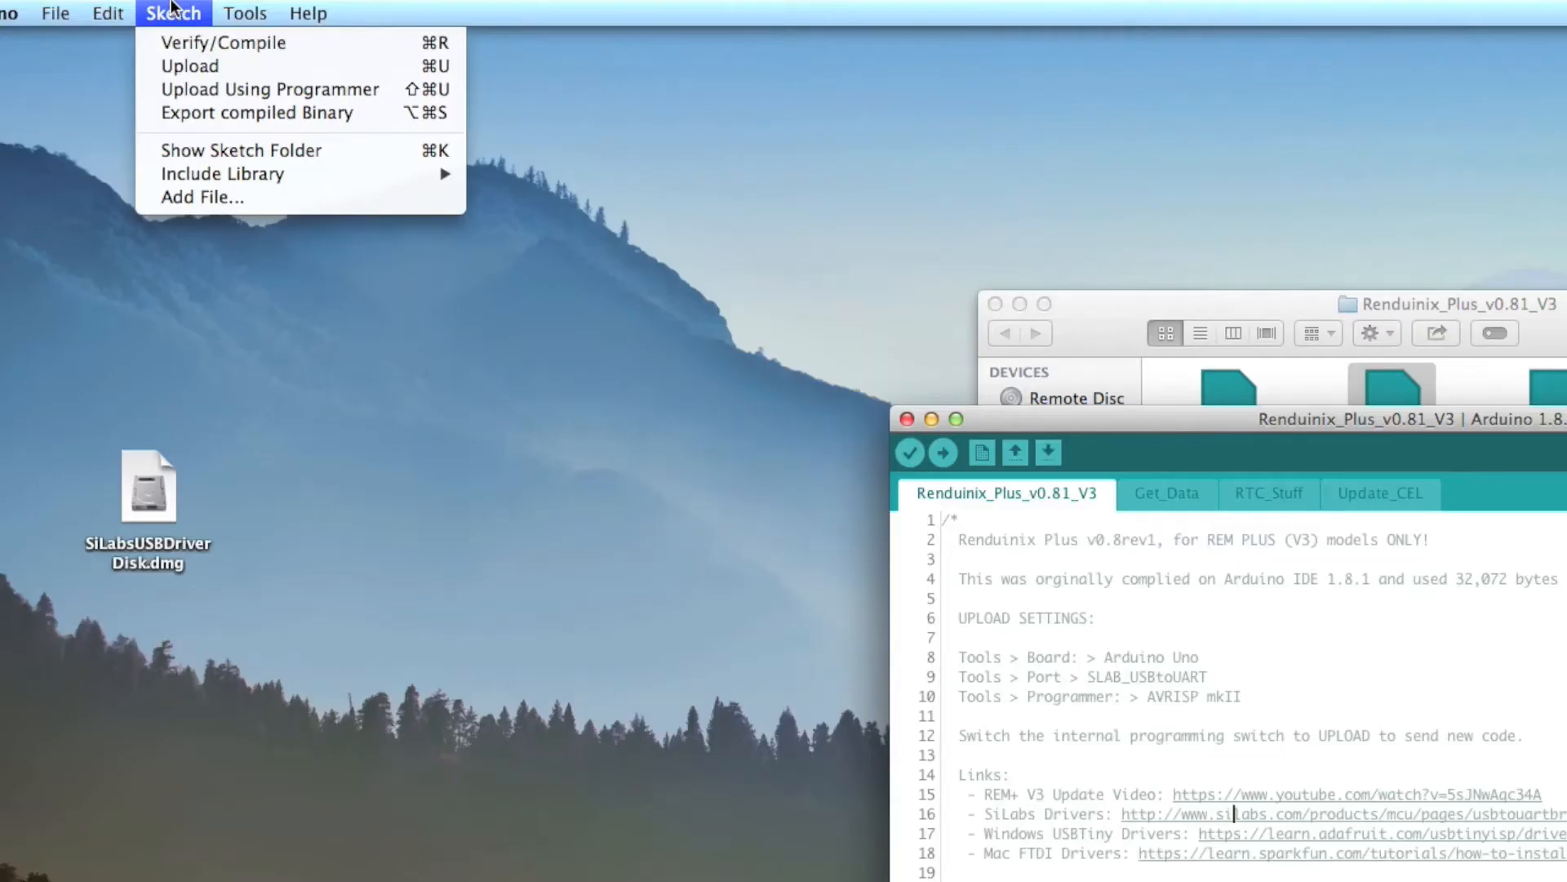
{"action": "mouse_move", "coordinate": [224, 173]}
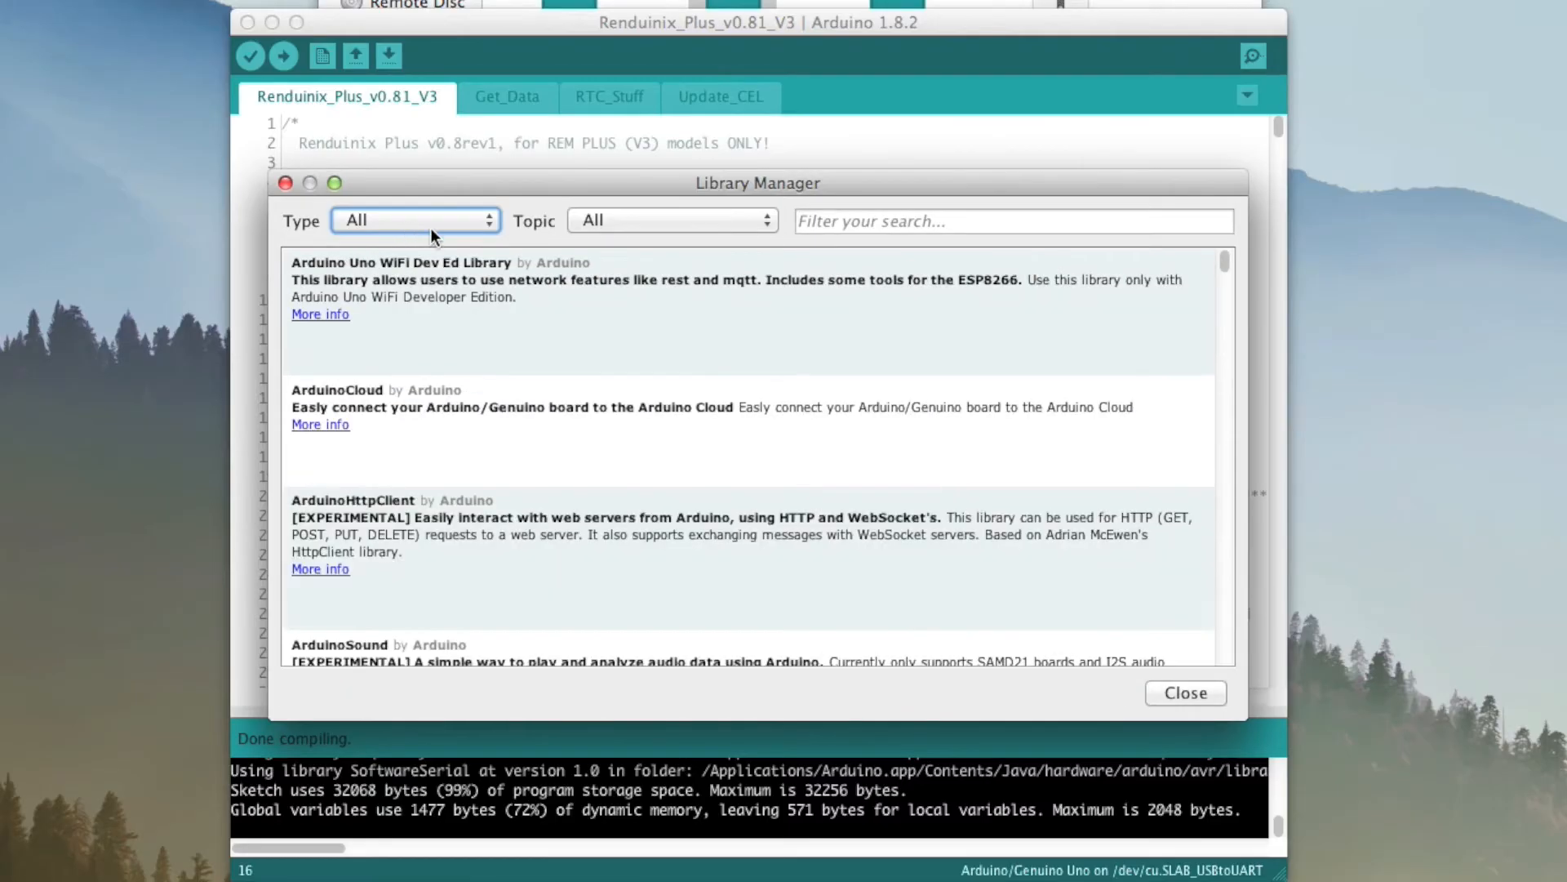
Filter the library manager to Updatable, confirming none, then back to All.
{"action": "left_click", "coordinate": [413, 220]}
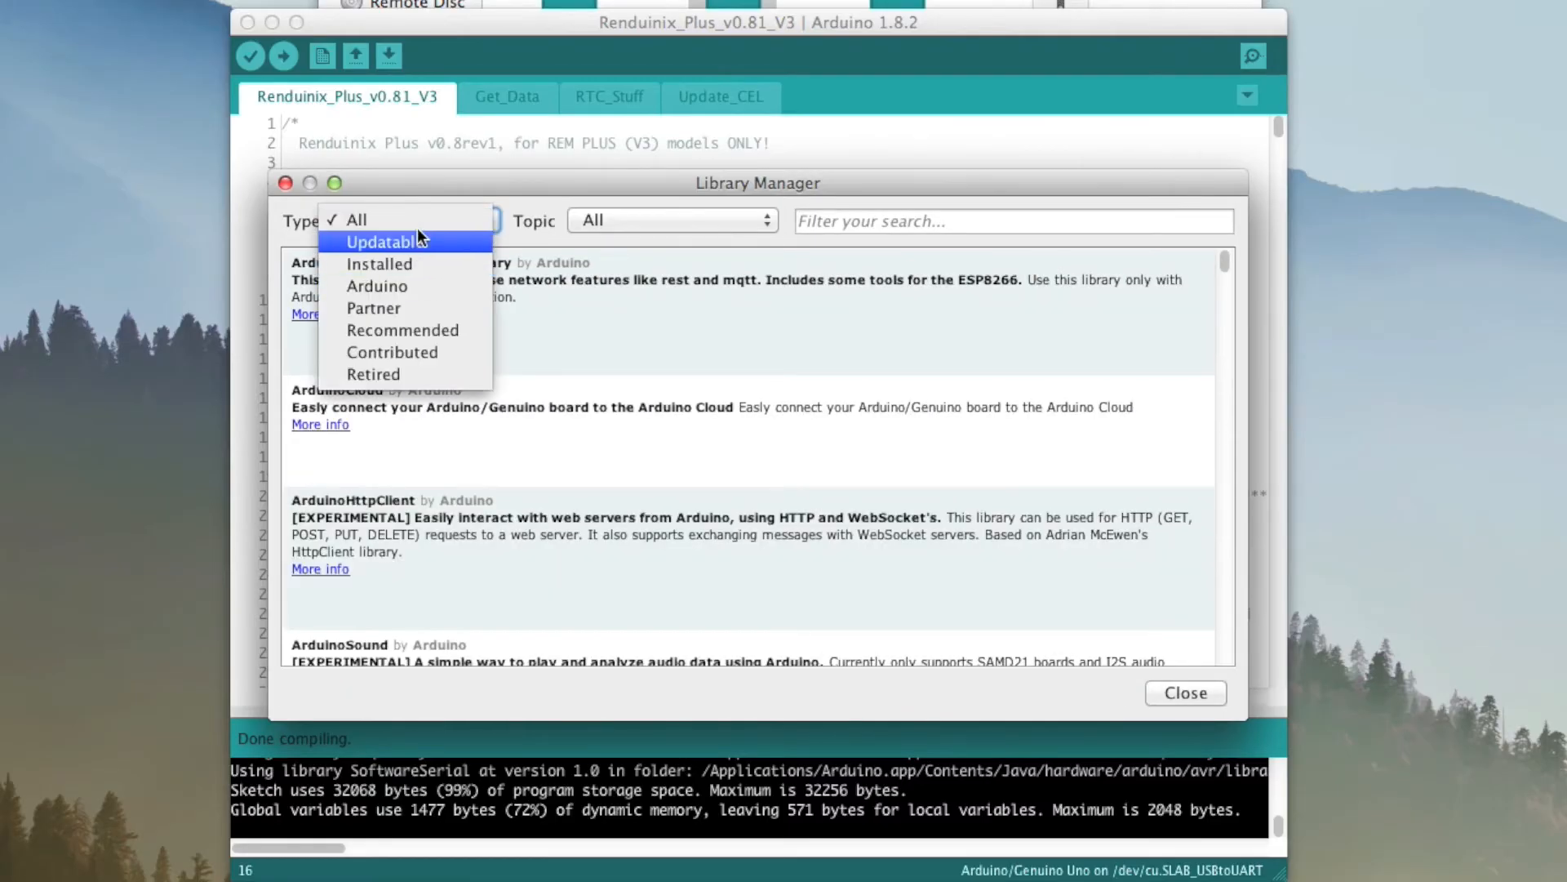
{"action": "left_click", "coordinate": [386, 241]}
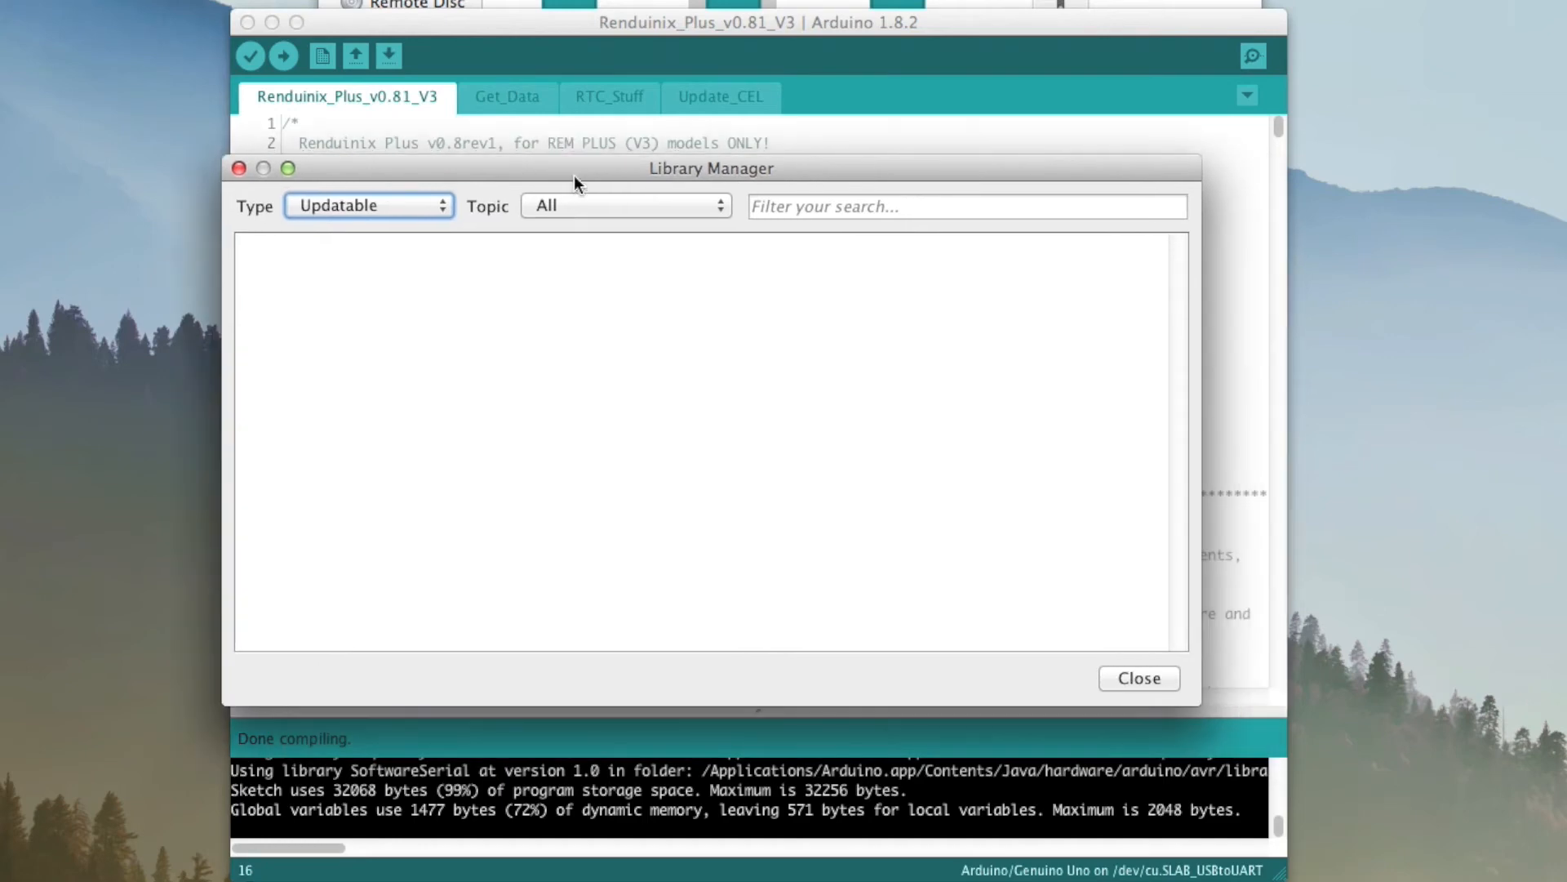
{"action": "left_click", "coordinate": [367, 205]}
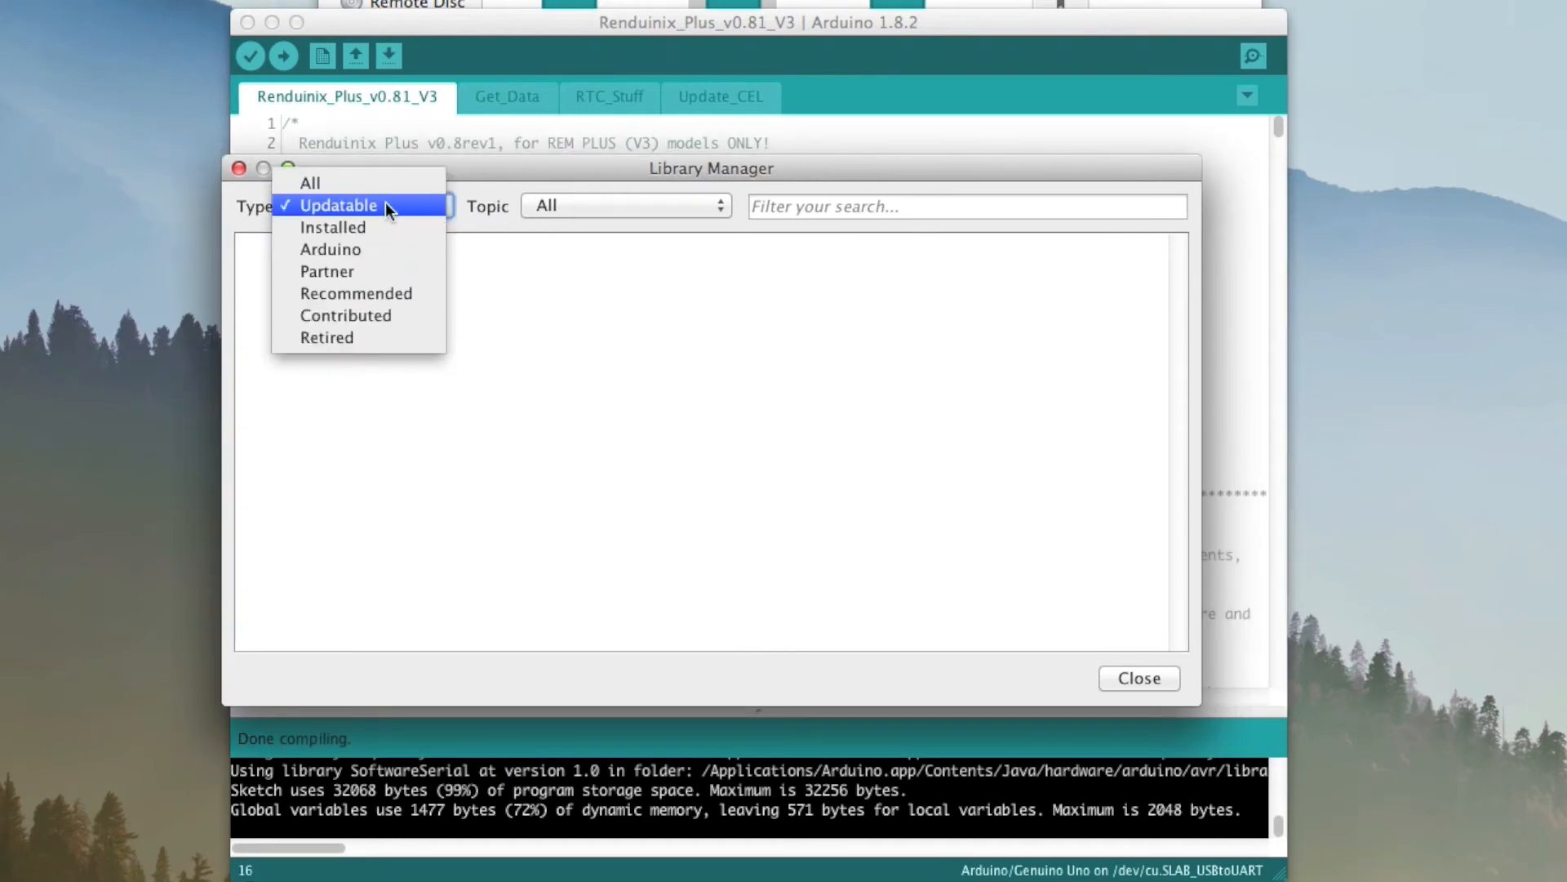
{"action": "mouse_move", "coordinate": [356, 292]}
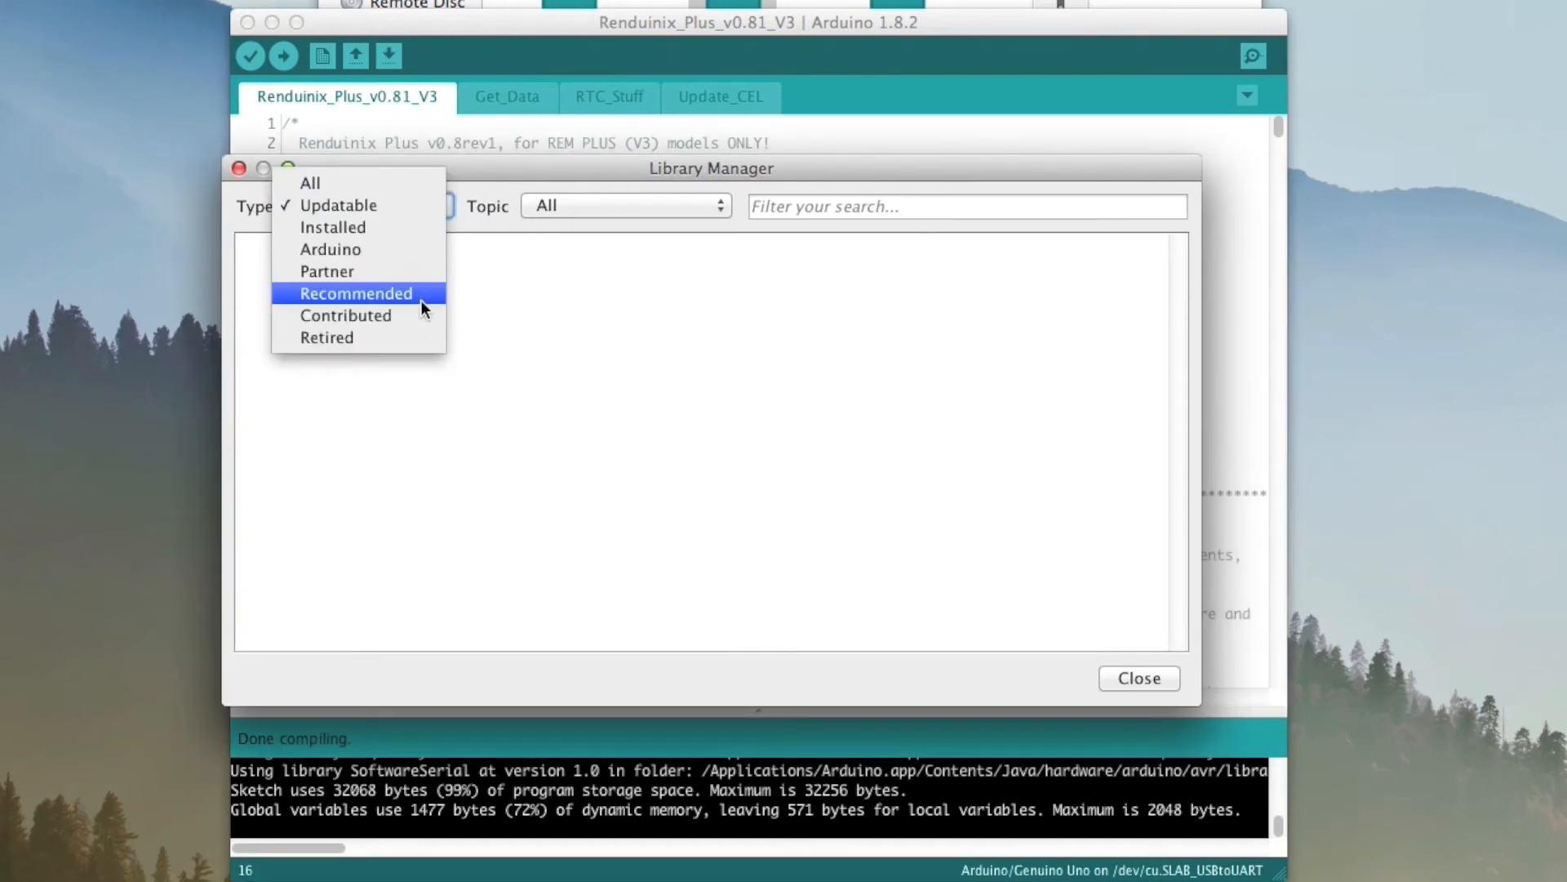
{"action": "left_click", "coordinate": [311, 182]}
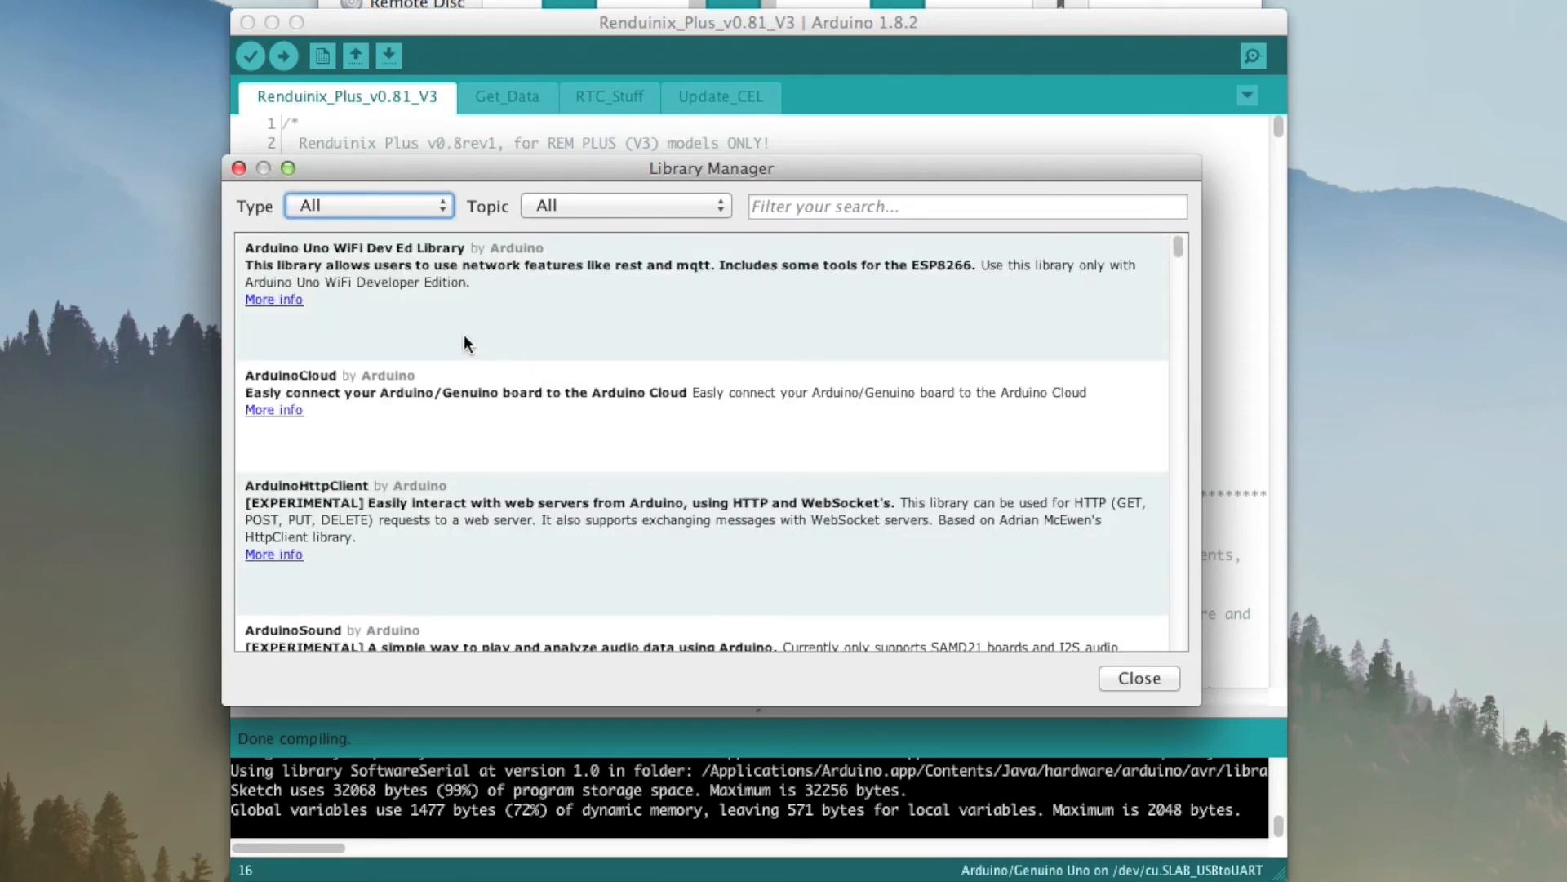
{"action": "mouse_move", "coordinate": [805, 206]}
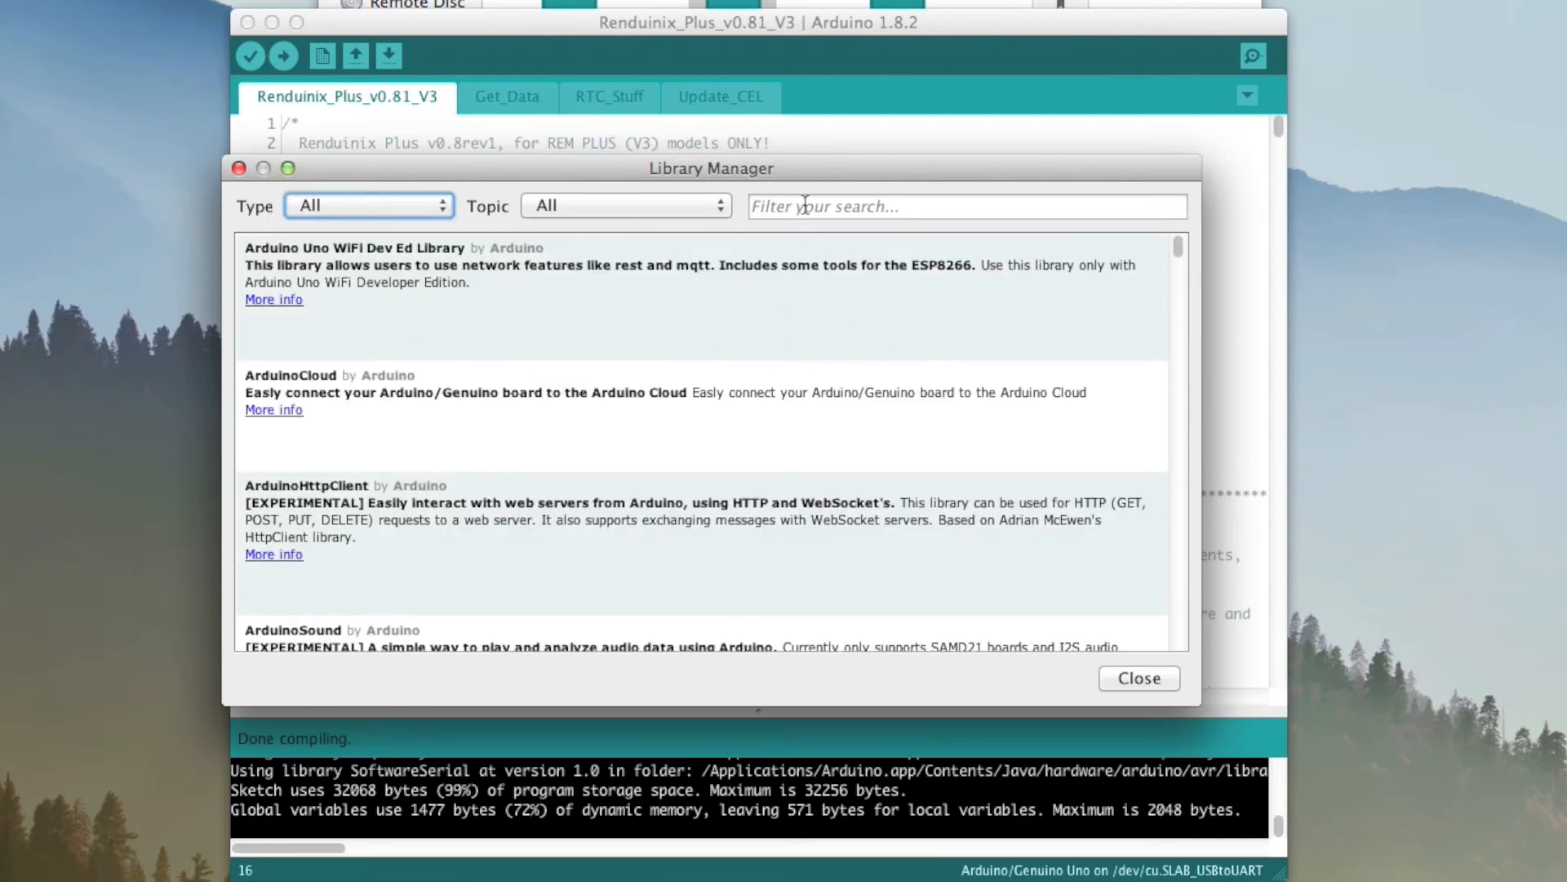
Search 'rtclib', confirm Adafruit RTClib 1.2.0 is installed, and close the library manager.
{"action": "type", "text": "rtc"}
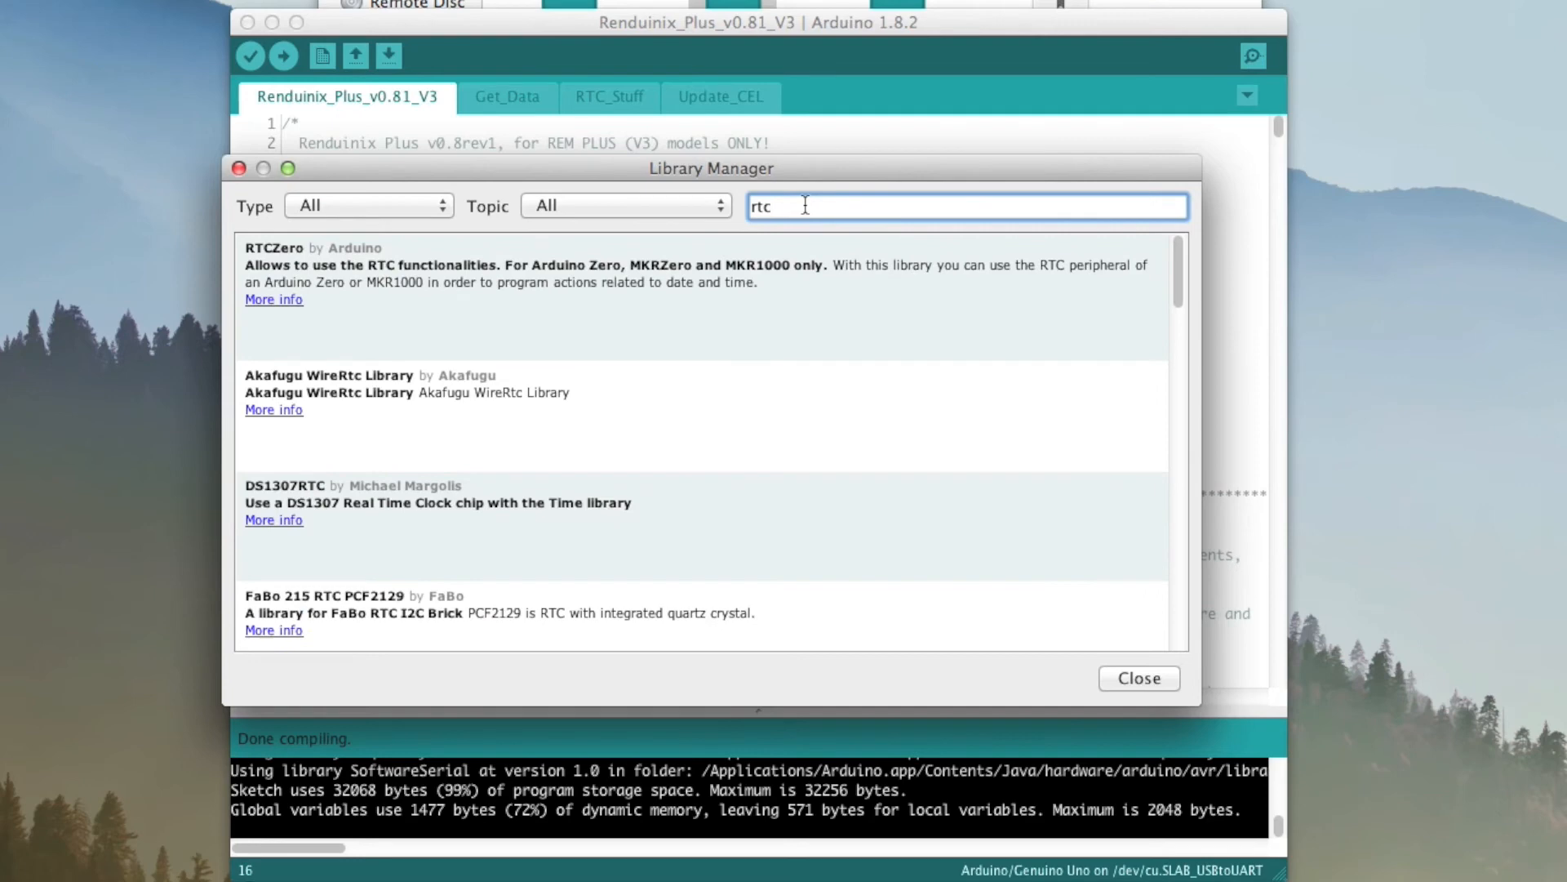
{"action": "type", "text": "lib"}
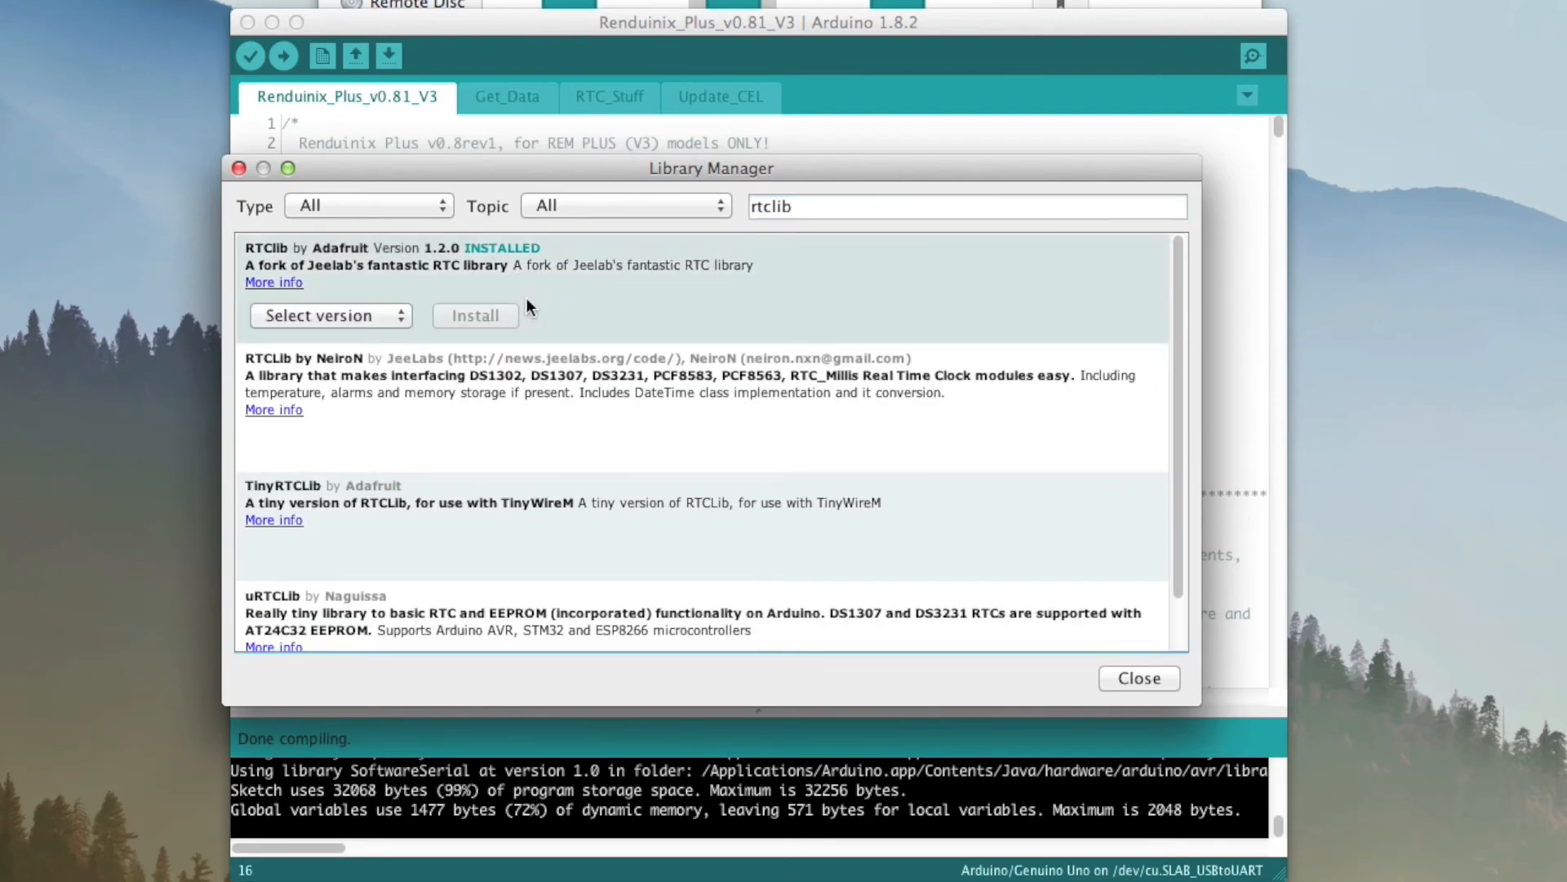
{"action": "mouse_move", "coordinate": [480, 306]}
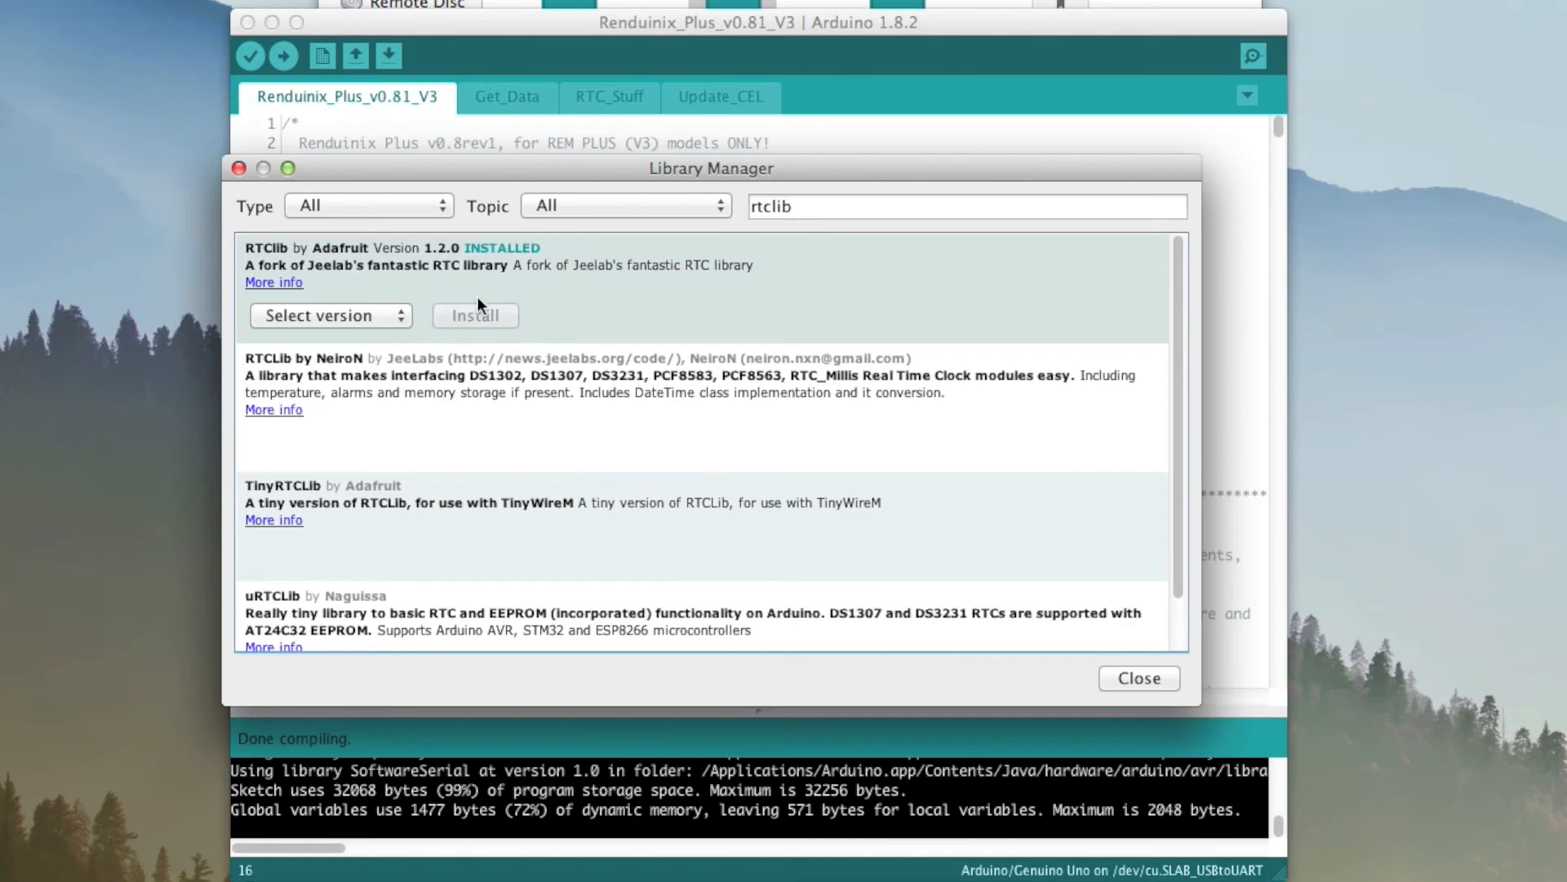
{"action": "mouse_move", "coordinate": [397, 333]}
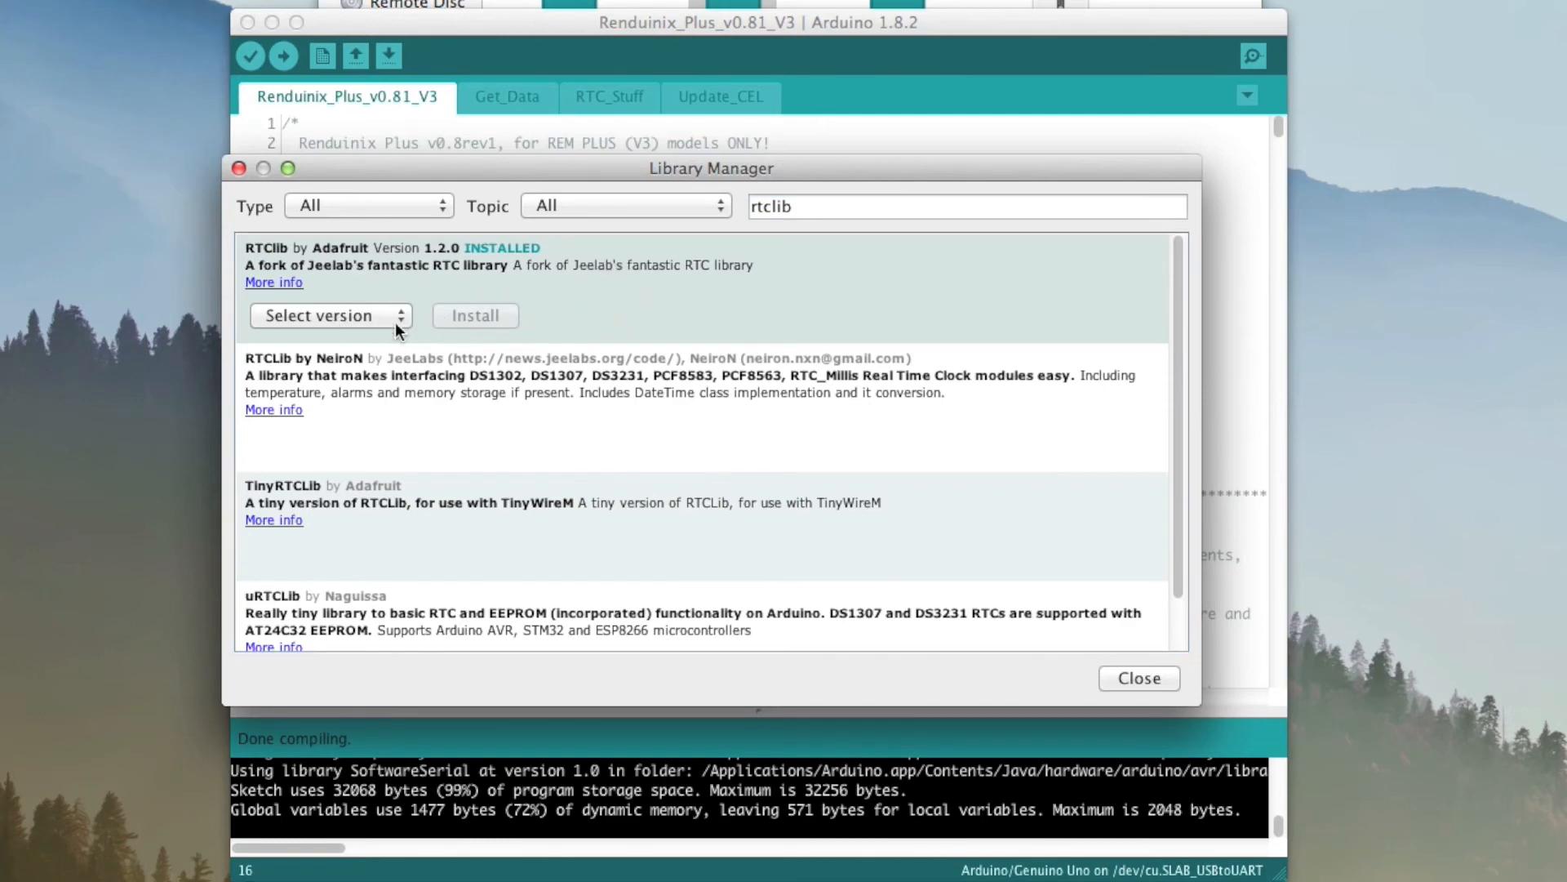
{"action": "left_click", "coordinate": [330, 315]}
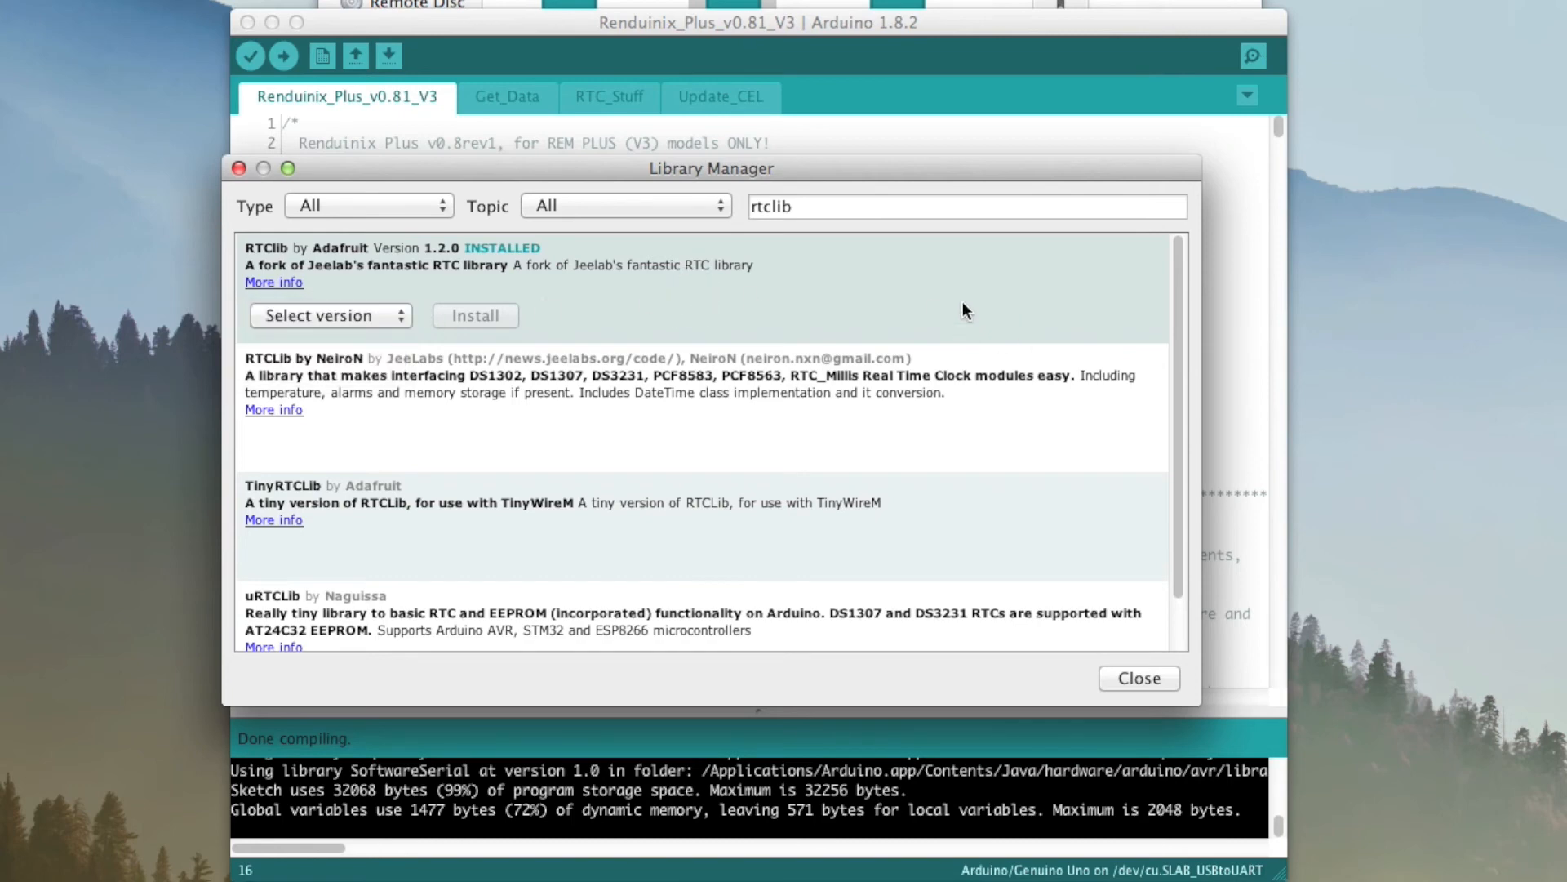
{"action": "mouse_move", "coordinate": [1070, 307]}
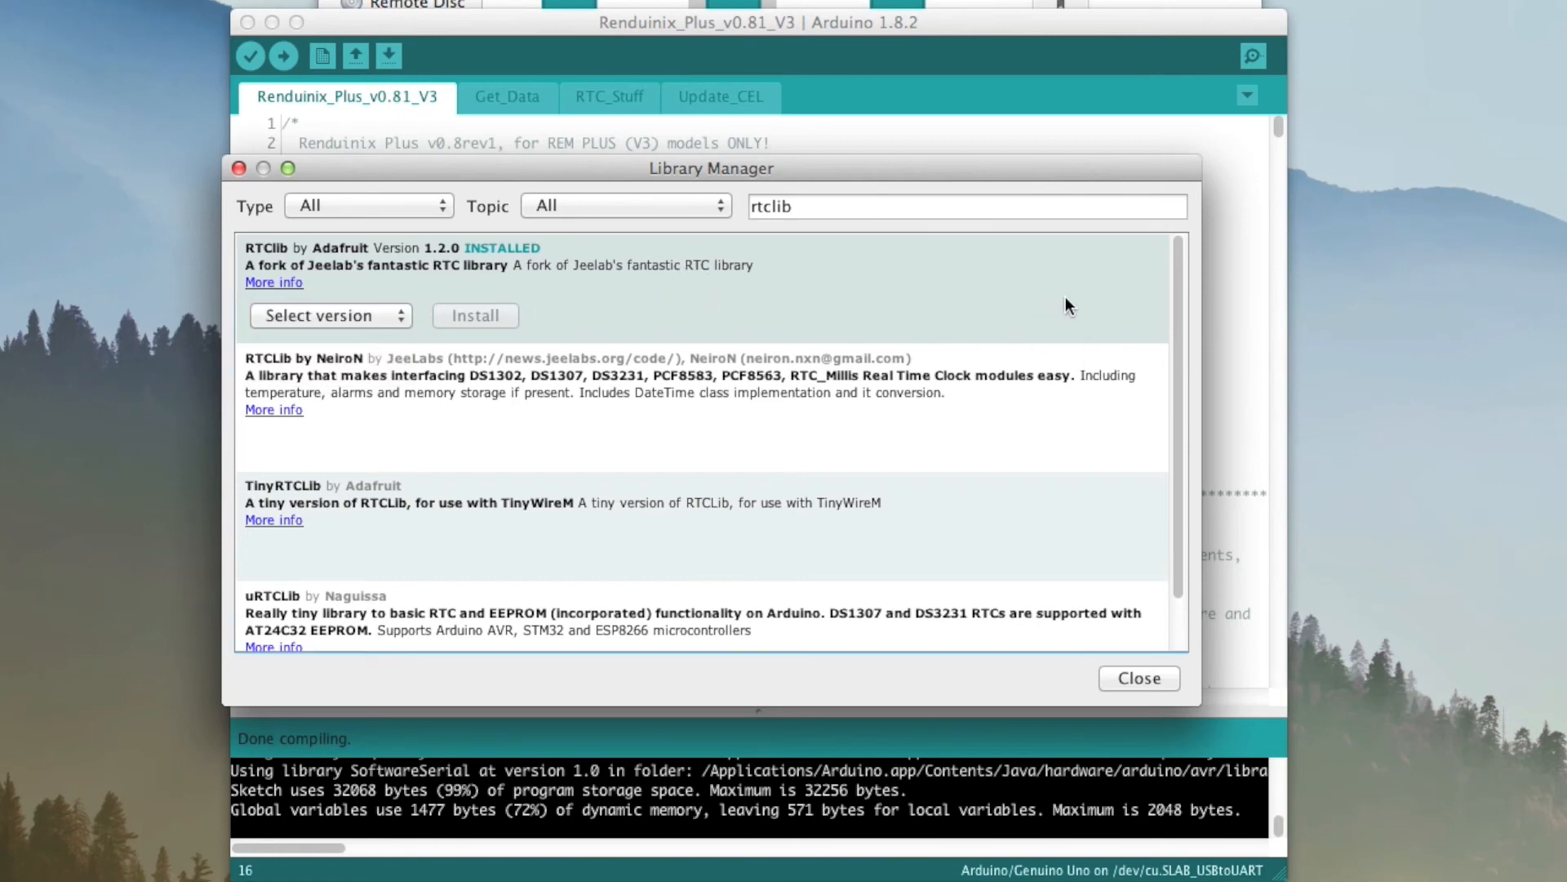
{"action": "mouse_move", "coordinate": [620, 313]}
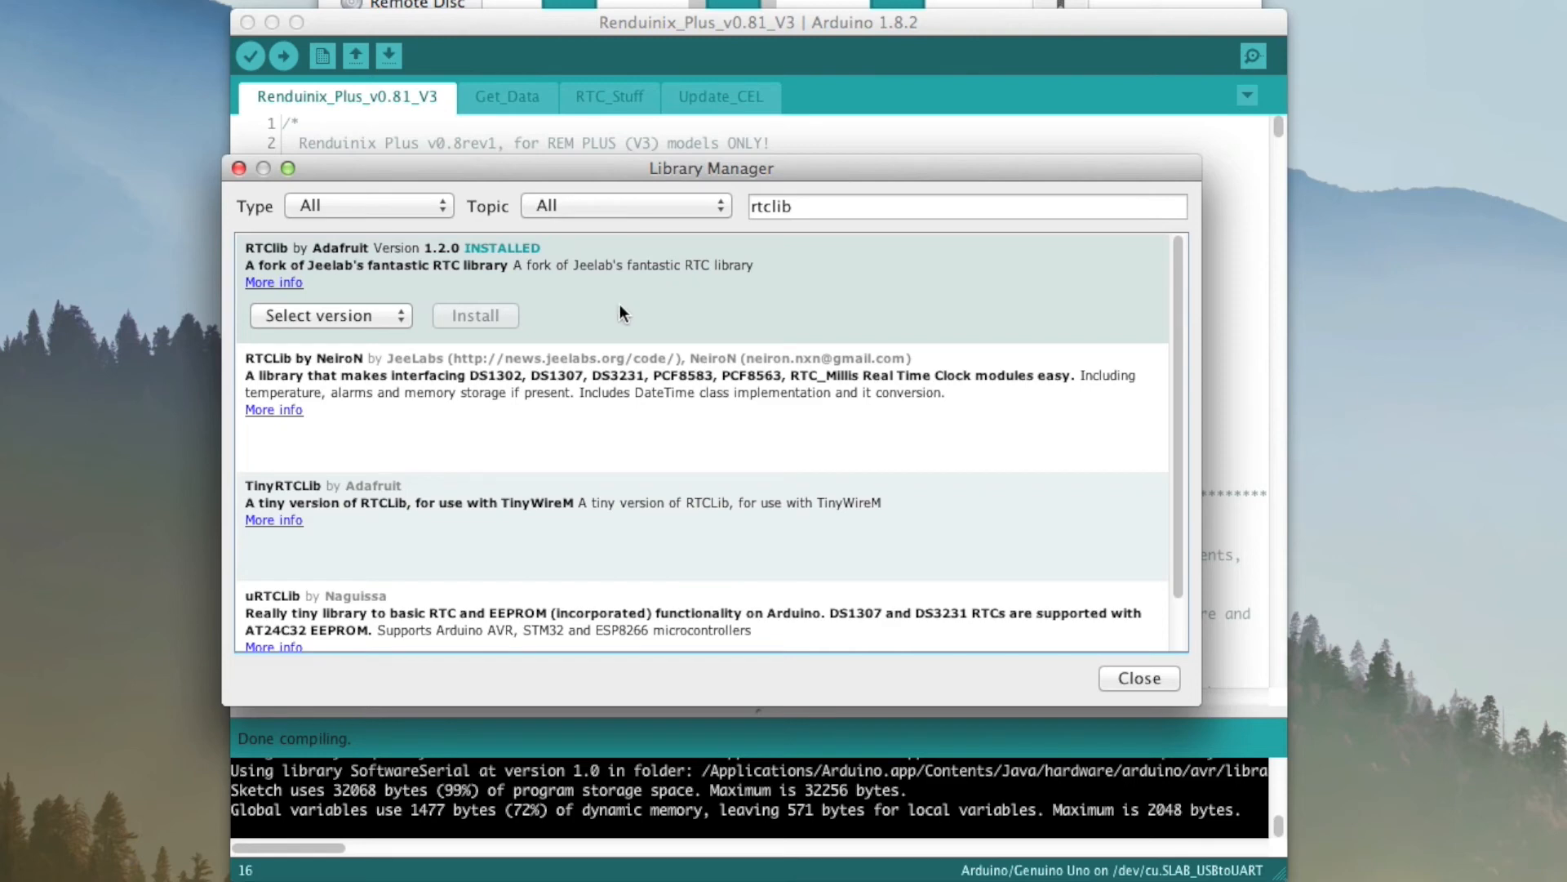
{"action": "left_click", "coordinate": [1138, 677]}
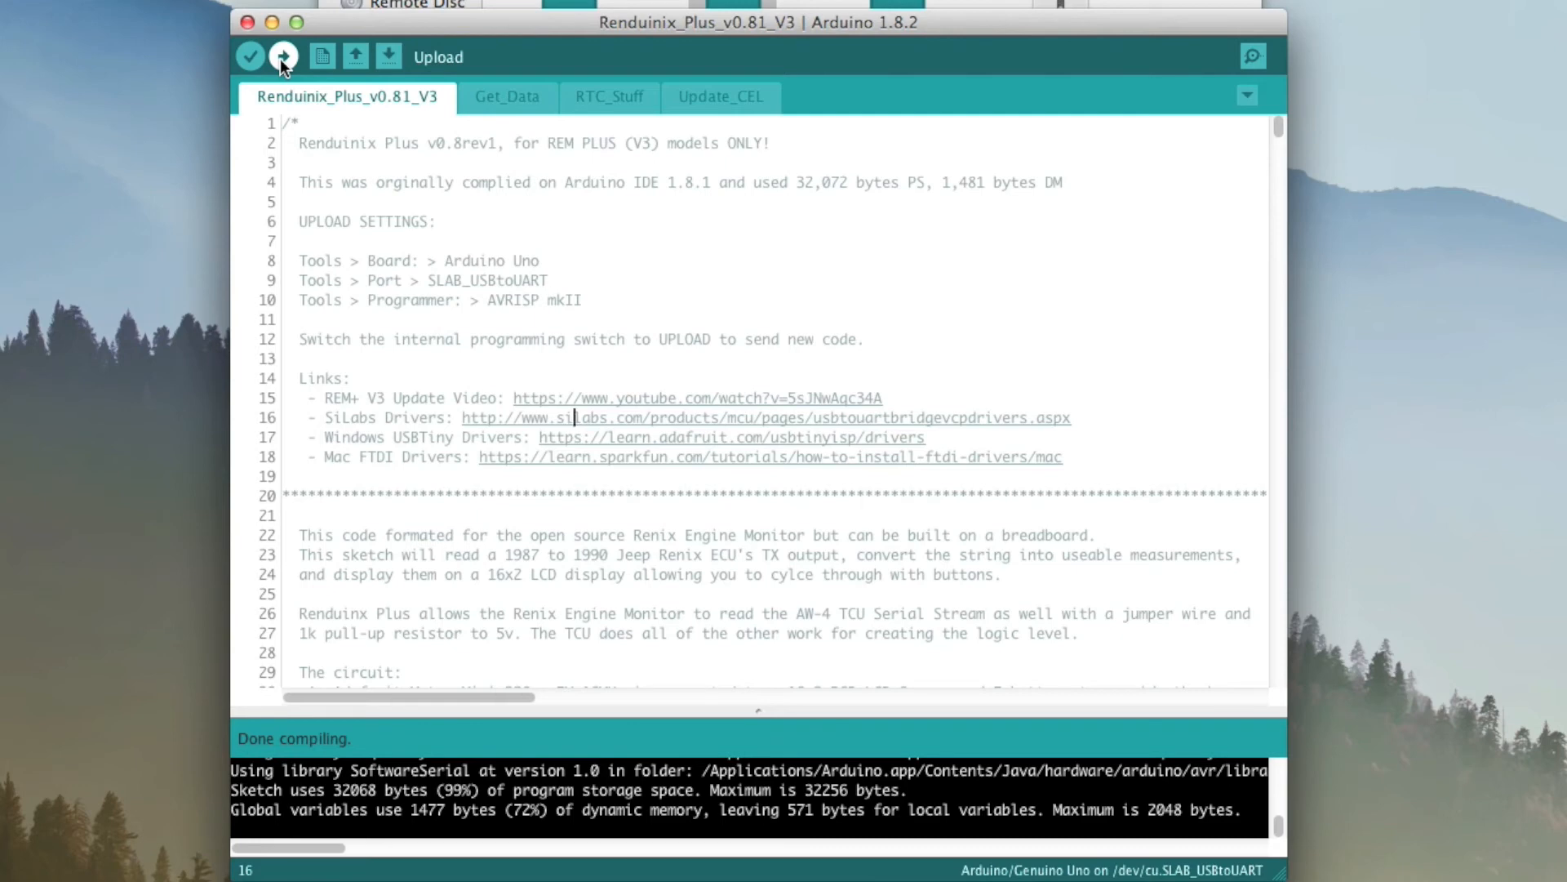
Upload the Renduinix Plus sketch to the Uno until avrdude reports done uploading.
{"action": "left_click", "coordinate": [283, 56]}
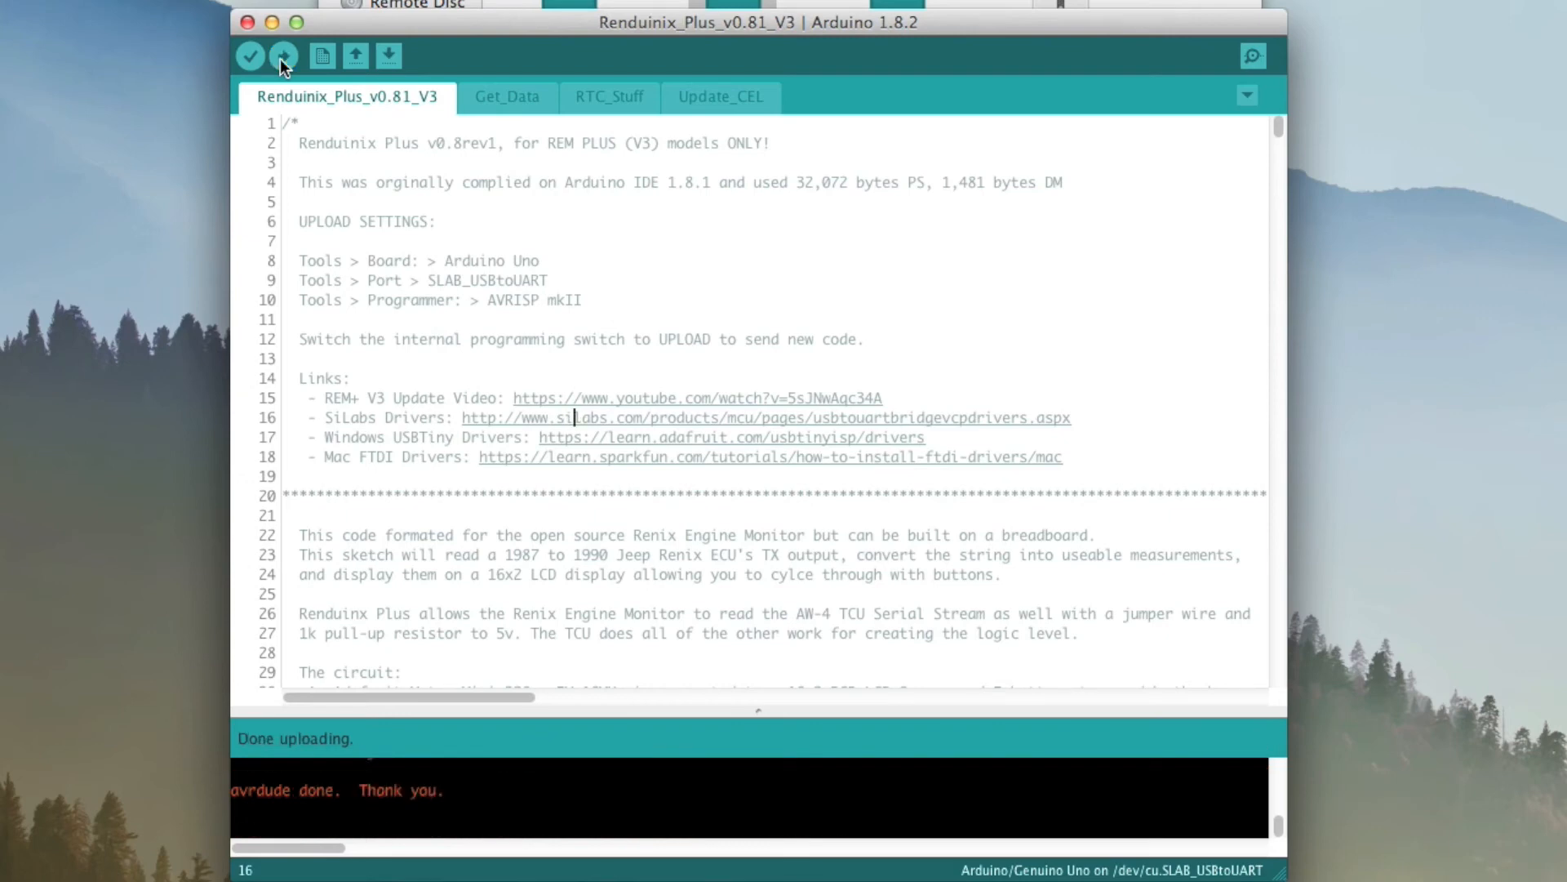
{"action": "mouse_move", "coordinate": [565, 631]}
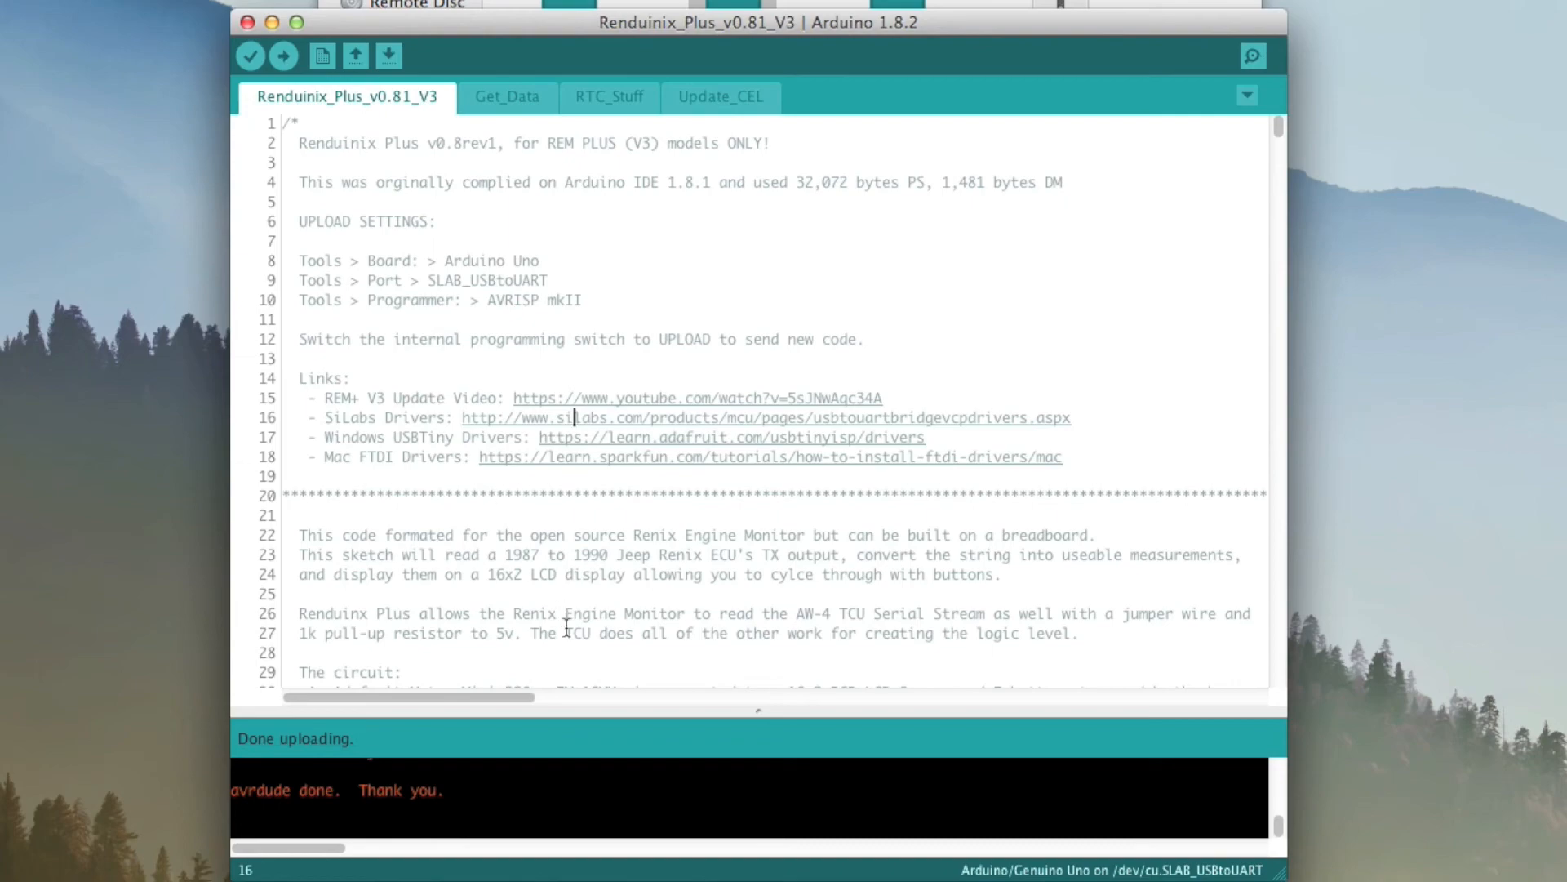